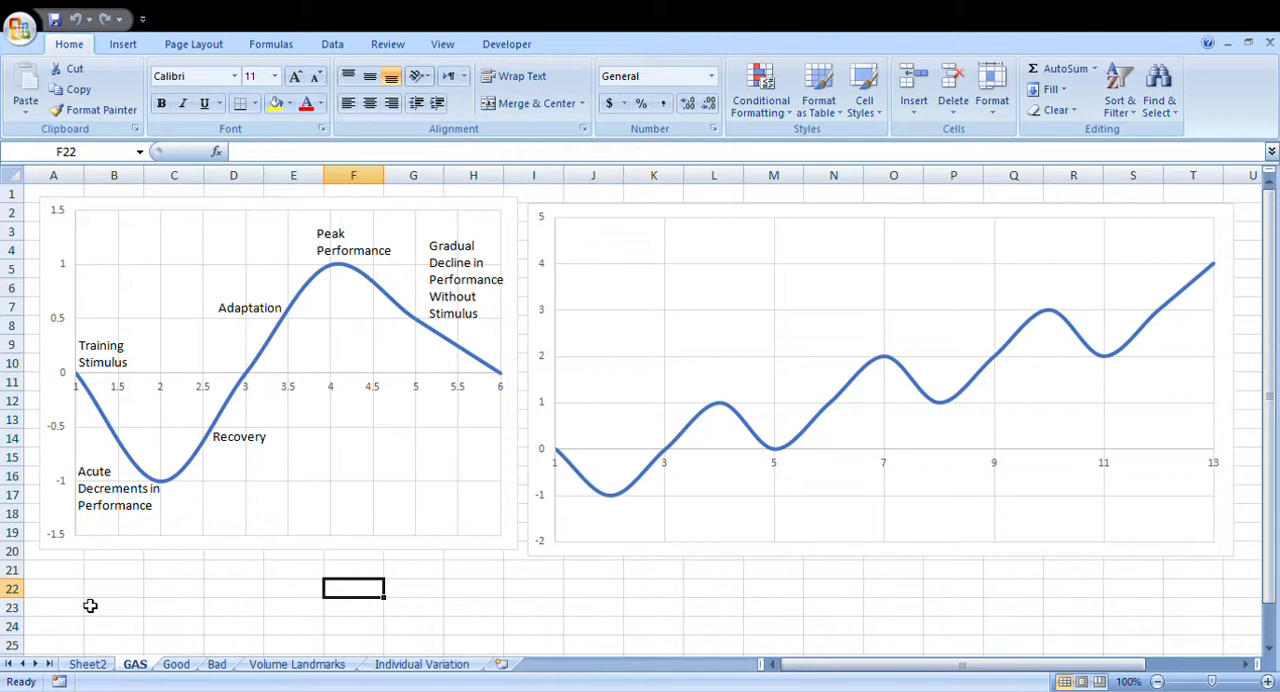
mouse_move(91, 600)
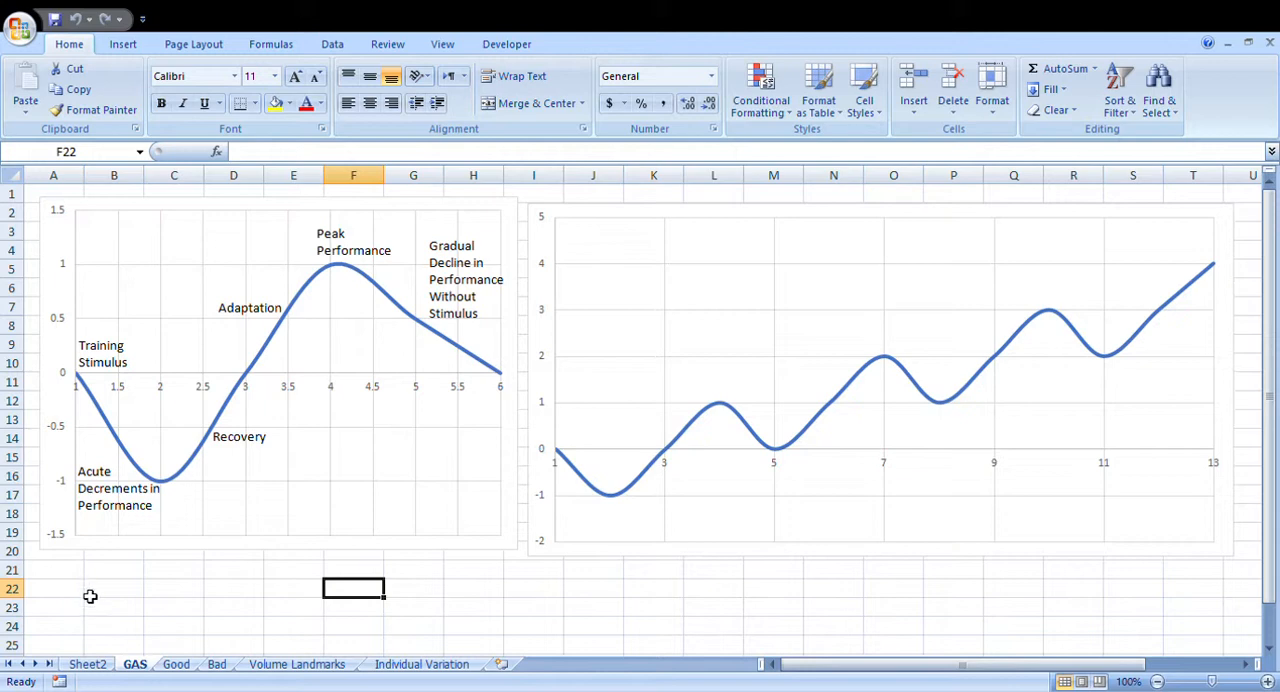
mouse_move(103, 415)
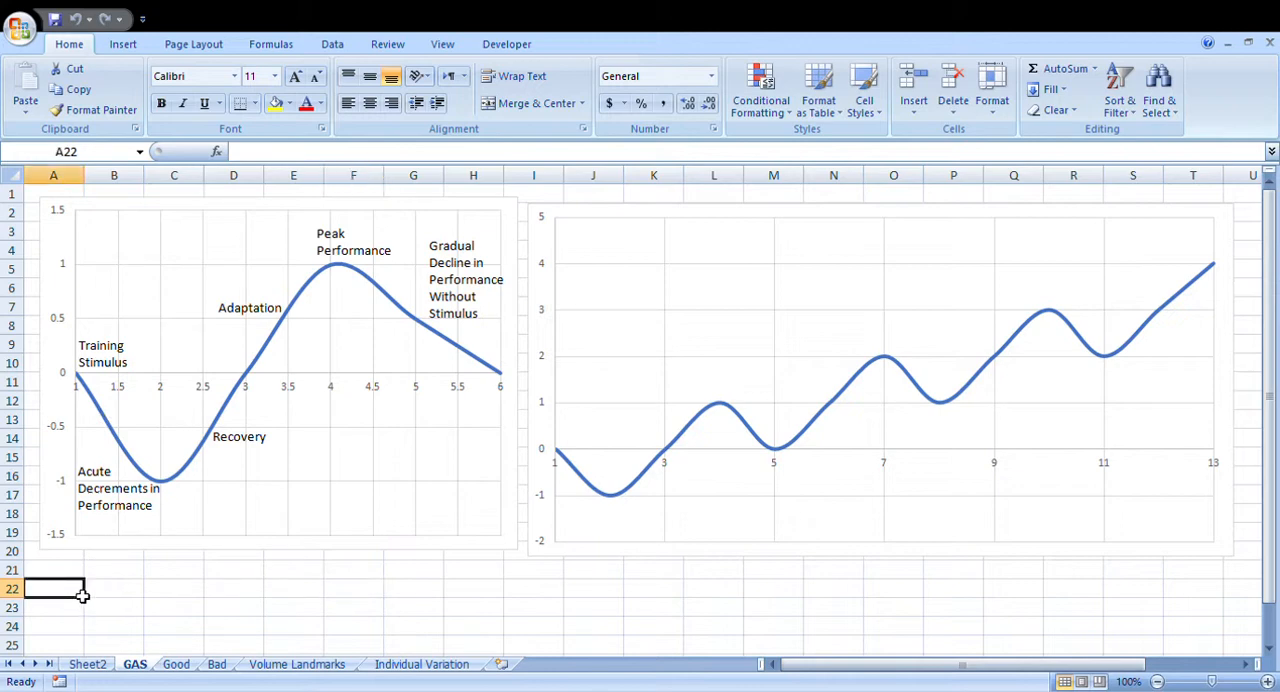
mouse_move(168, 495)
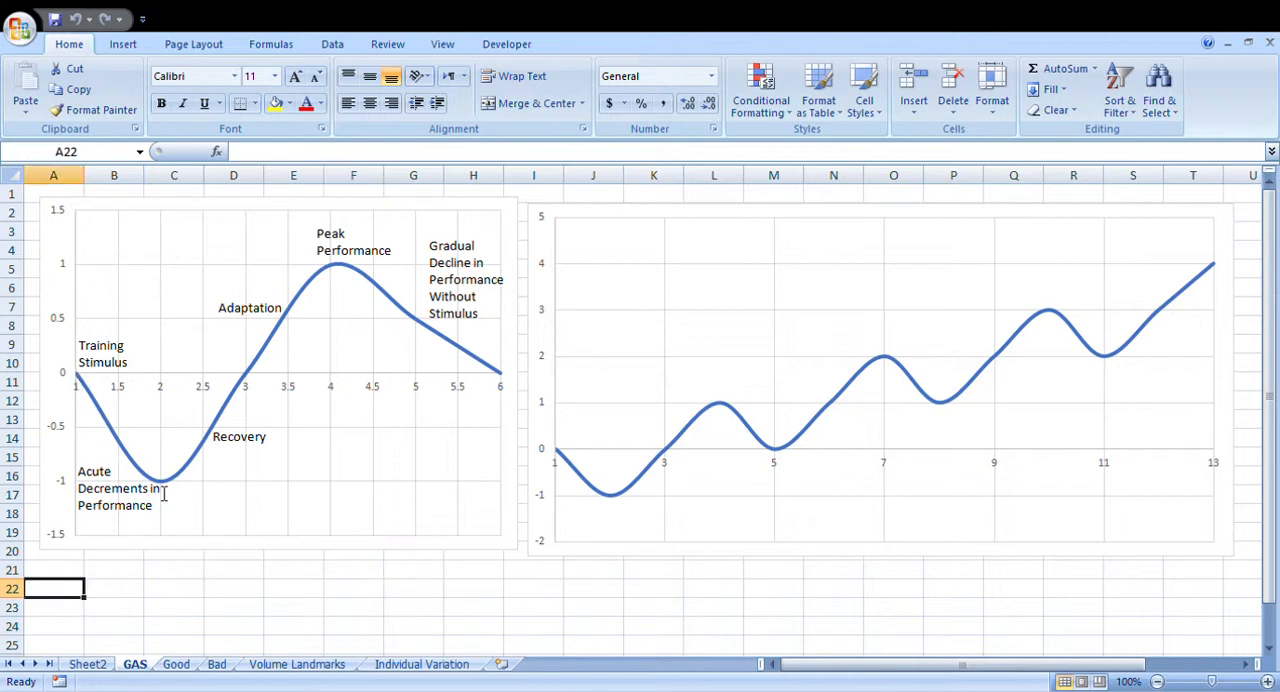
mouse_move(112, 400)
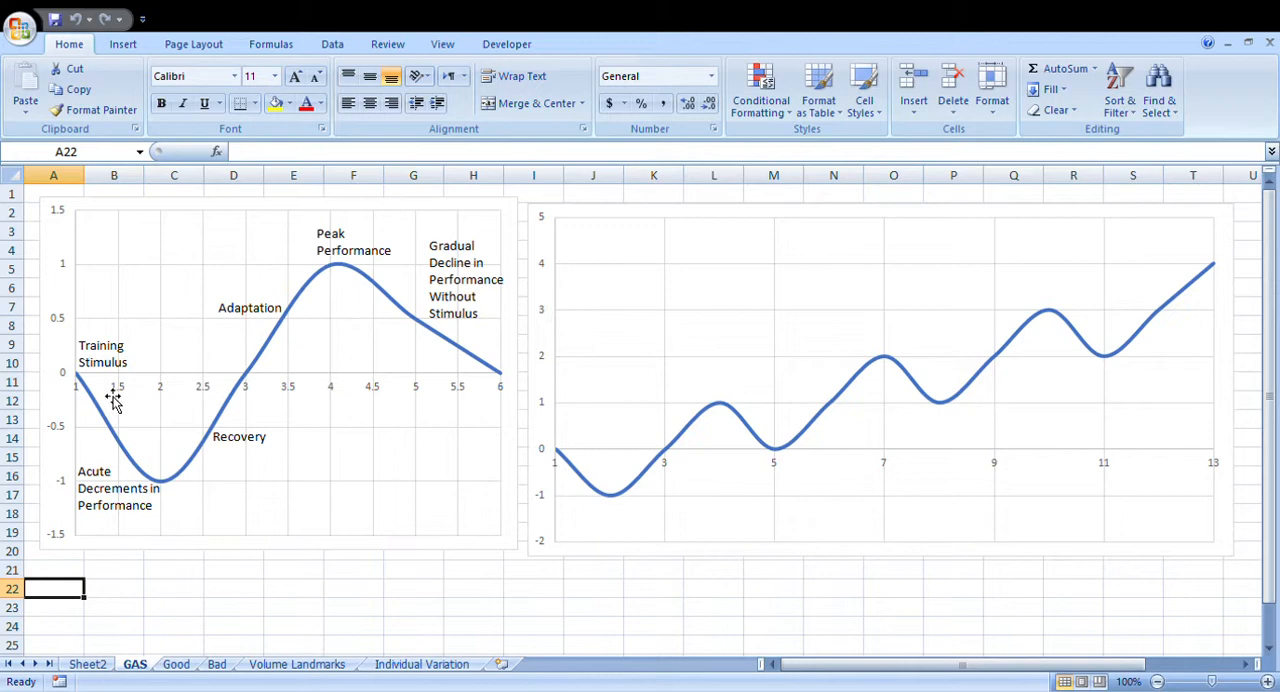
mouse_move(196, 470)
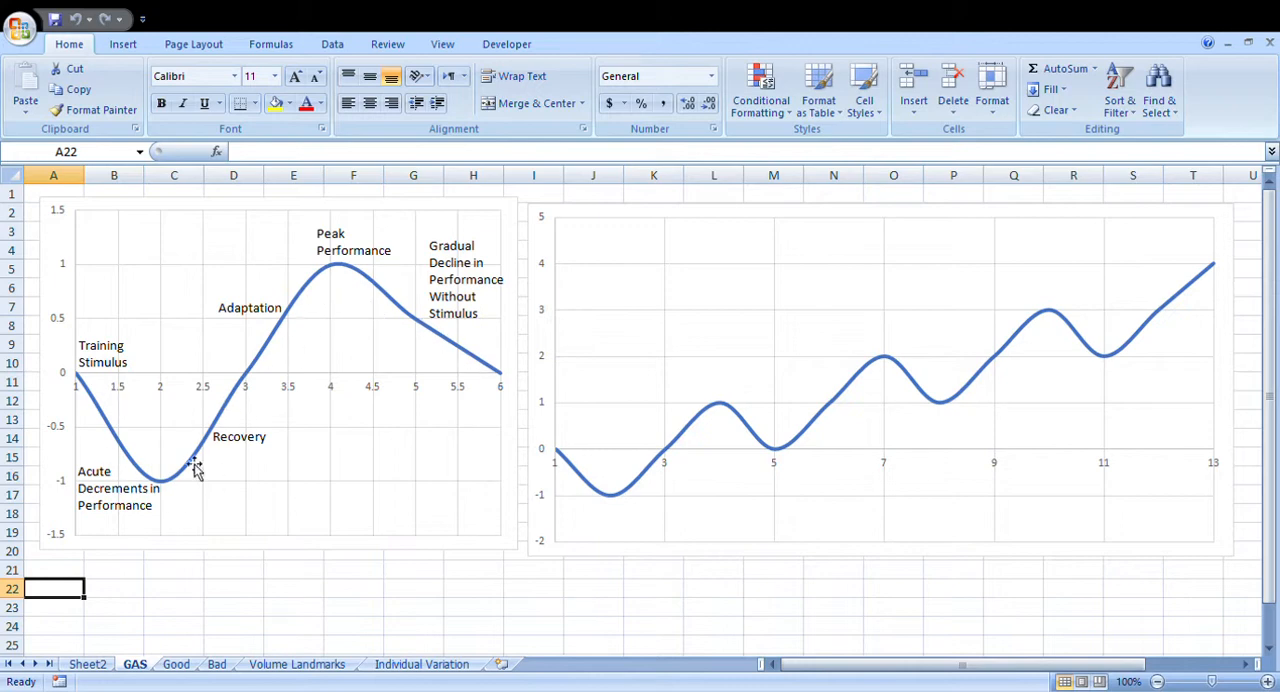
mouse_move(195, 503)
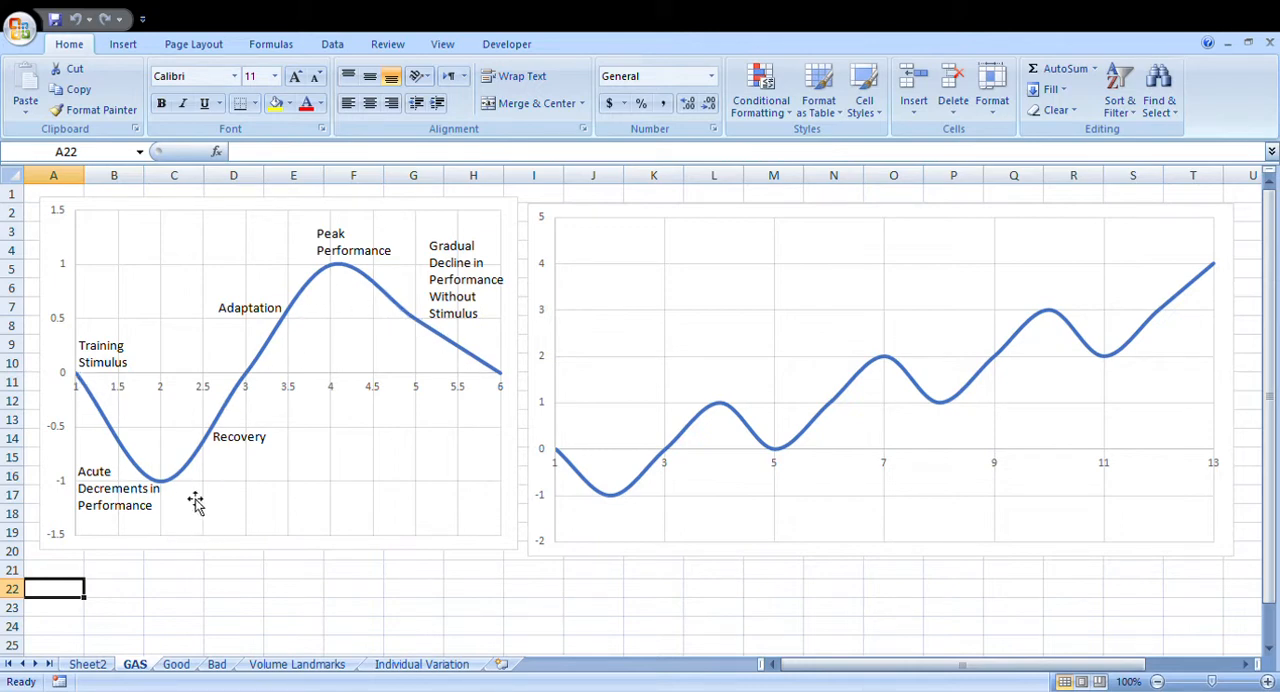
mouse_move(420, 332)
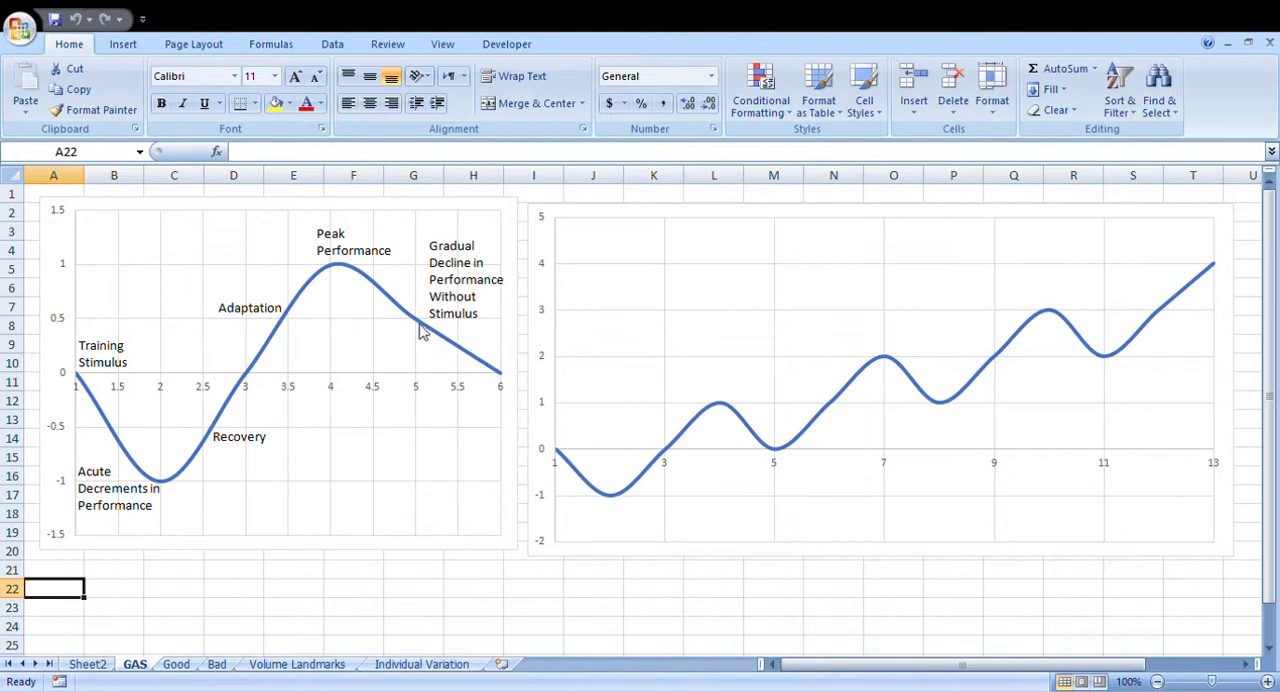
mouse_move(288, 328)
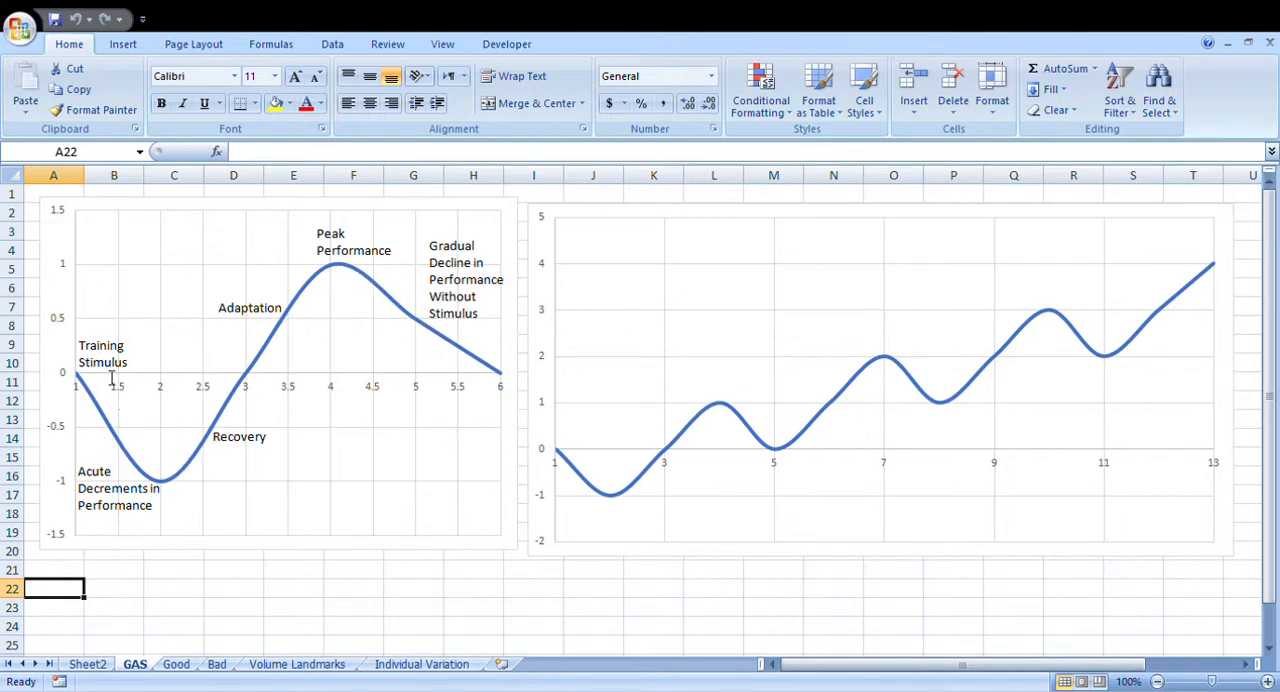
mouse_move(113, 372)
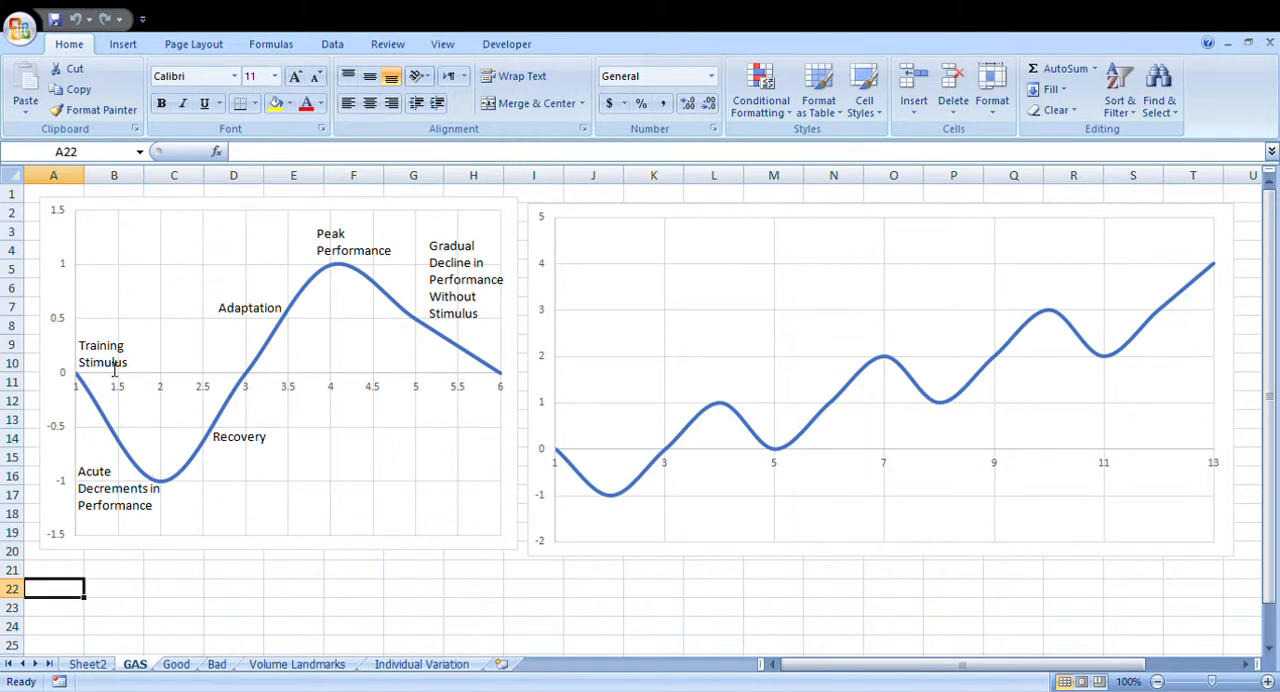
mouse_move(90, 375)
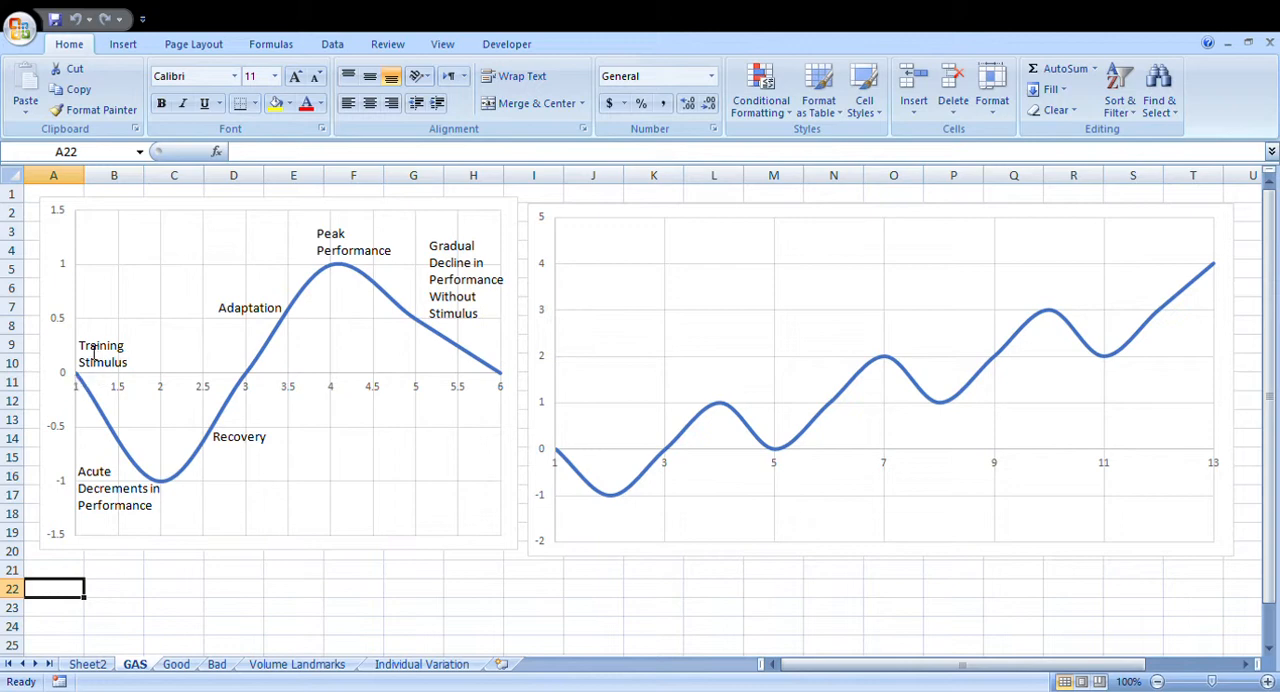
mouse_move(85, 400)
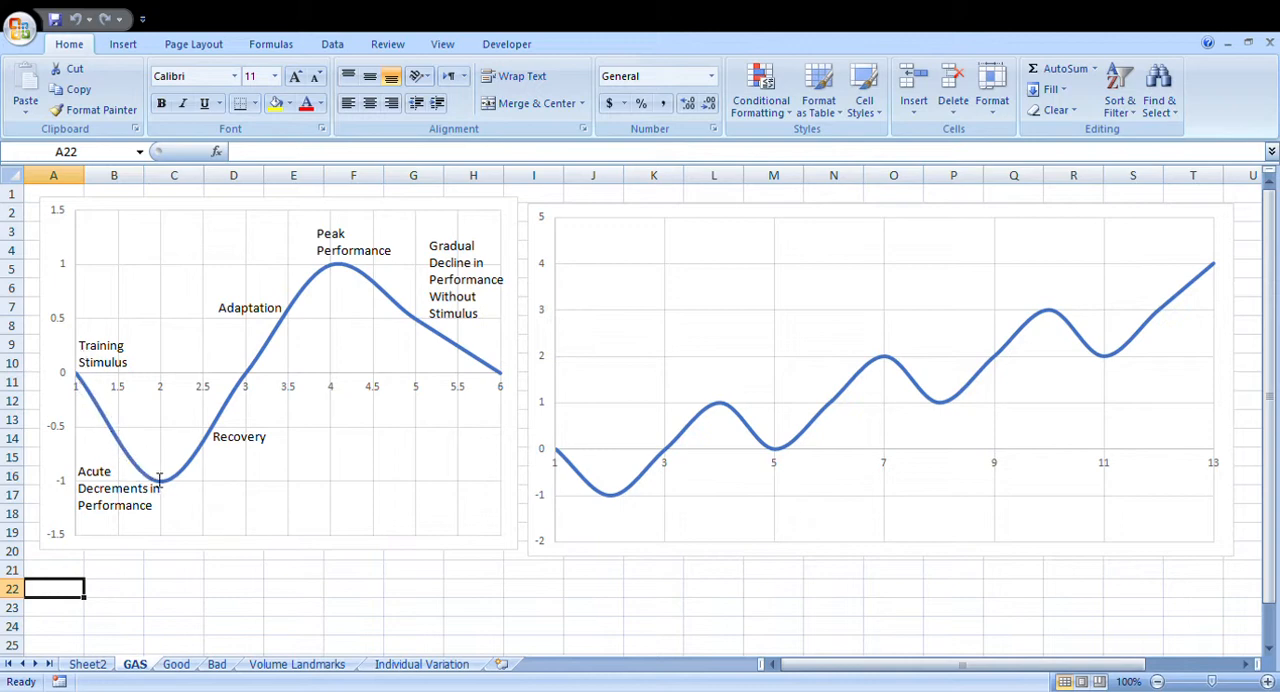
mouse_move(99, 396)
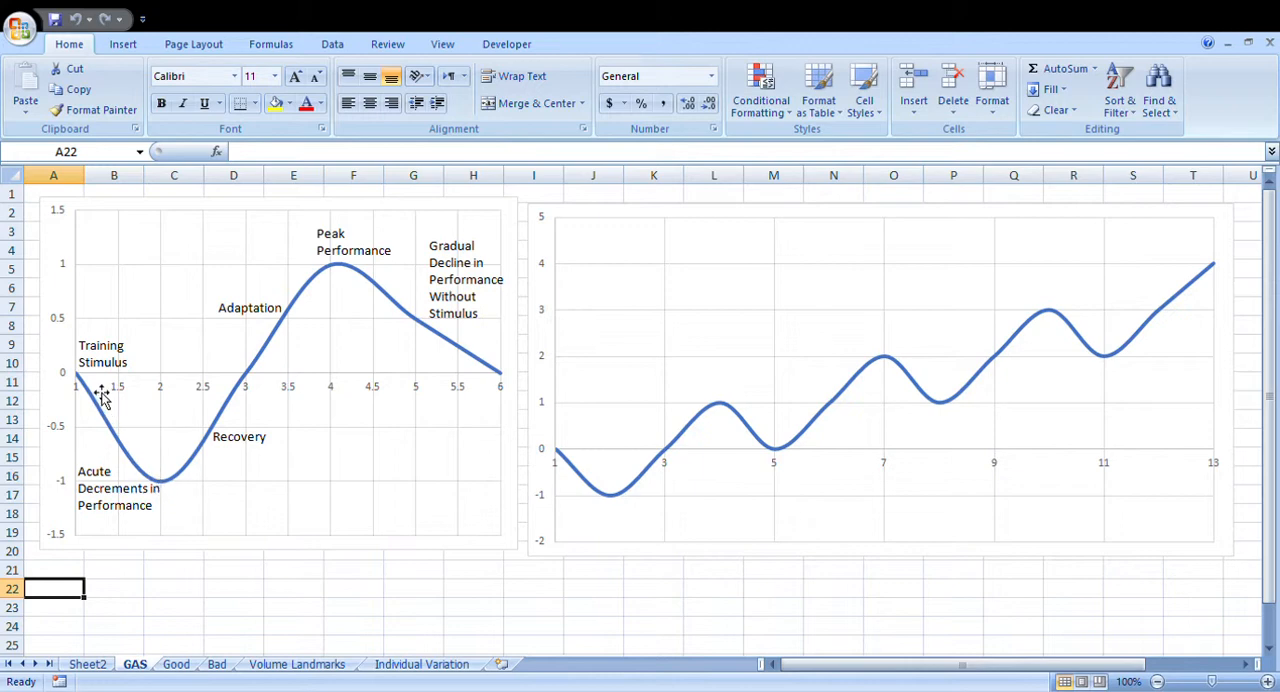
mouse_move(111, 431)
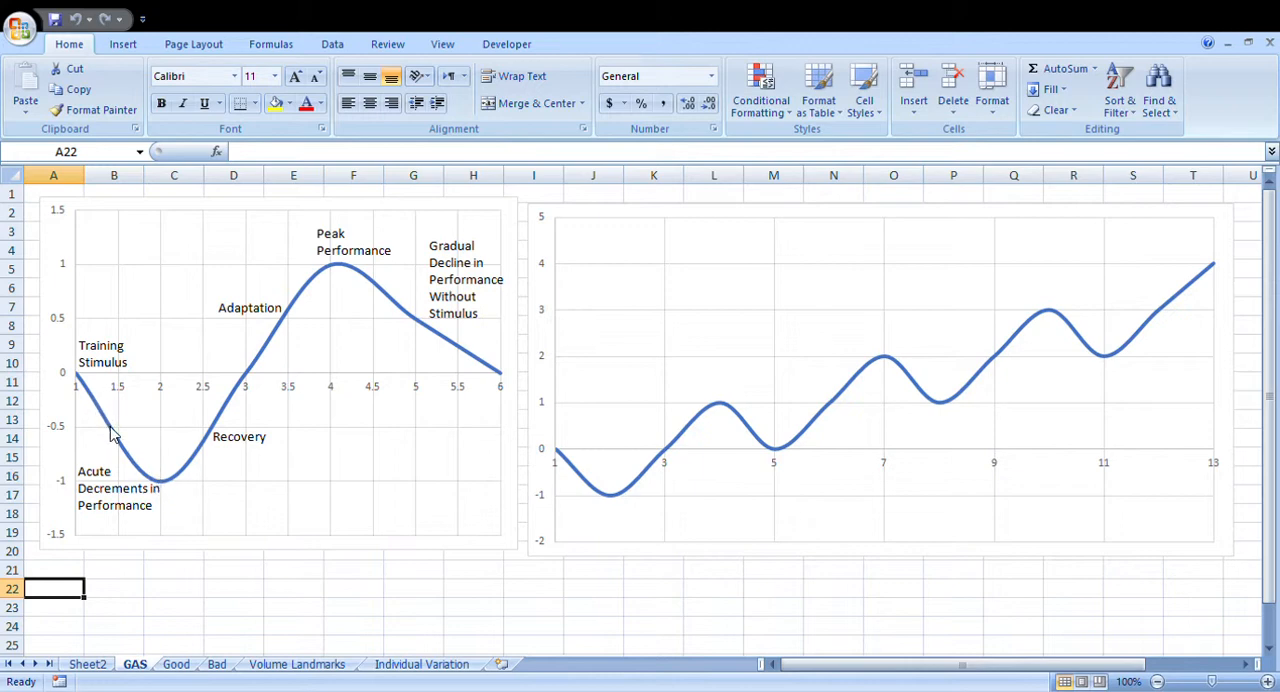
mouse_move(104, 394)
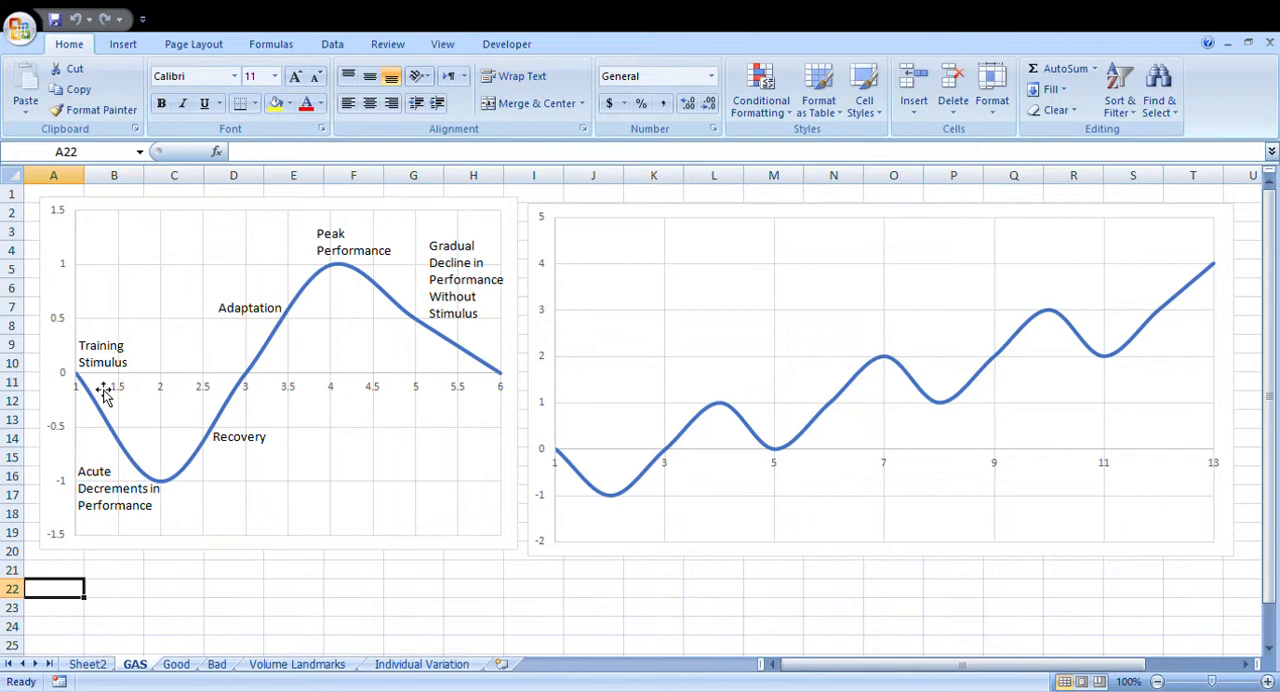
mouse_move(90, 380)
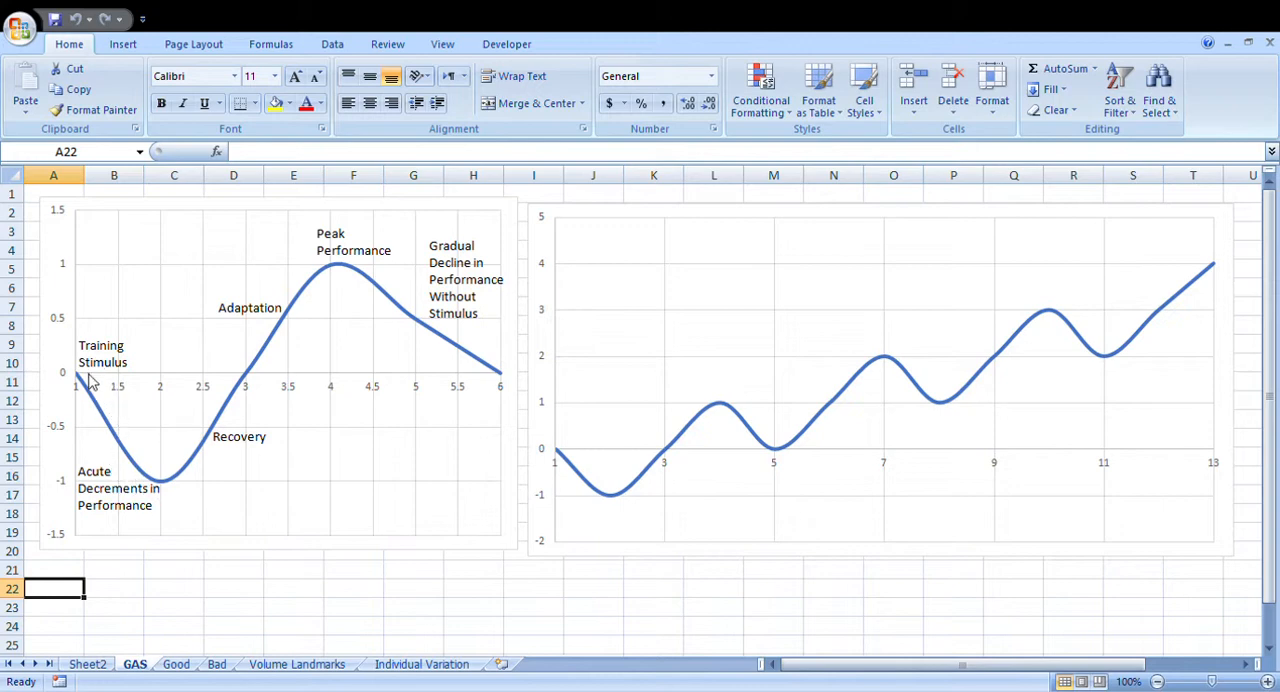
mouse_move(168, 492)
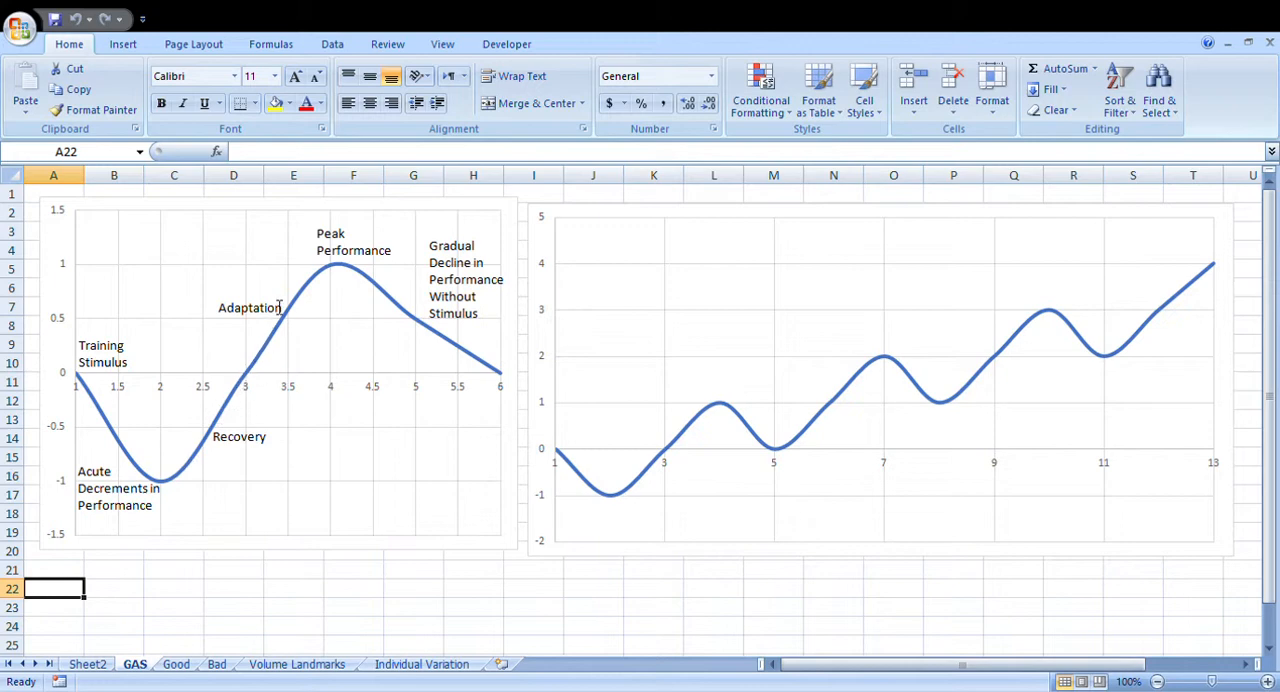
mouse_move(260, 380)
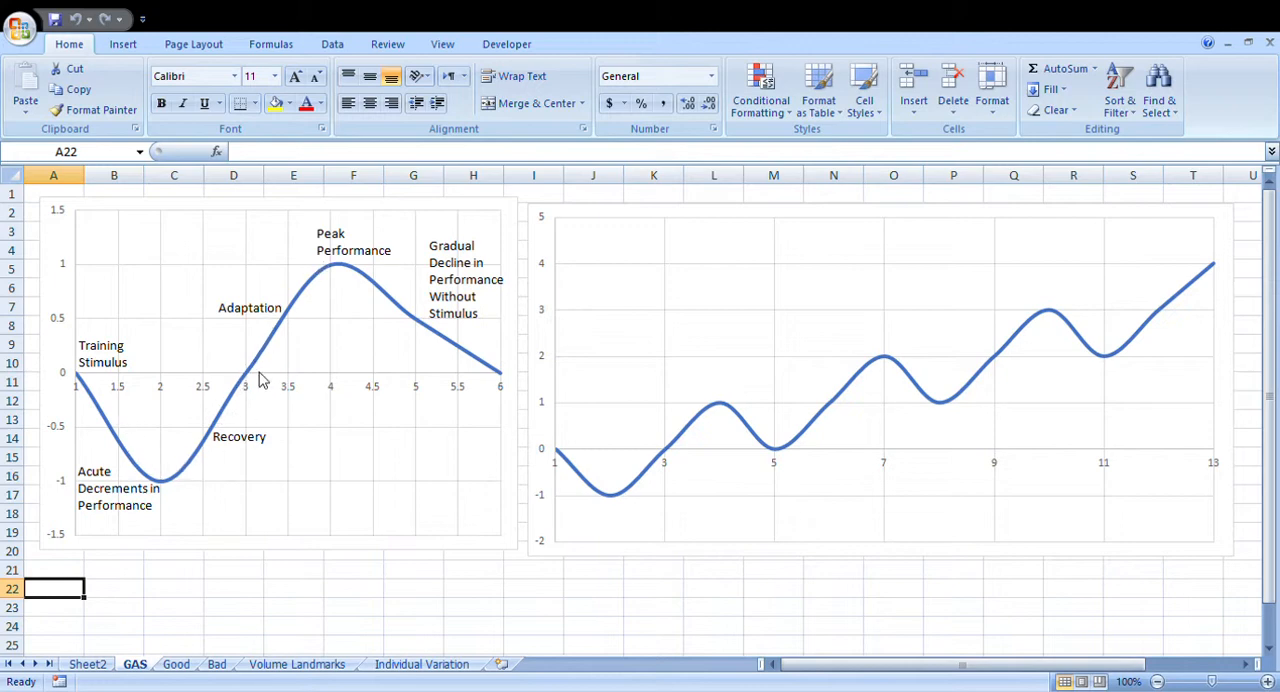
mouse_move(87, 380)
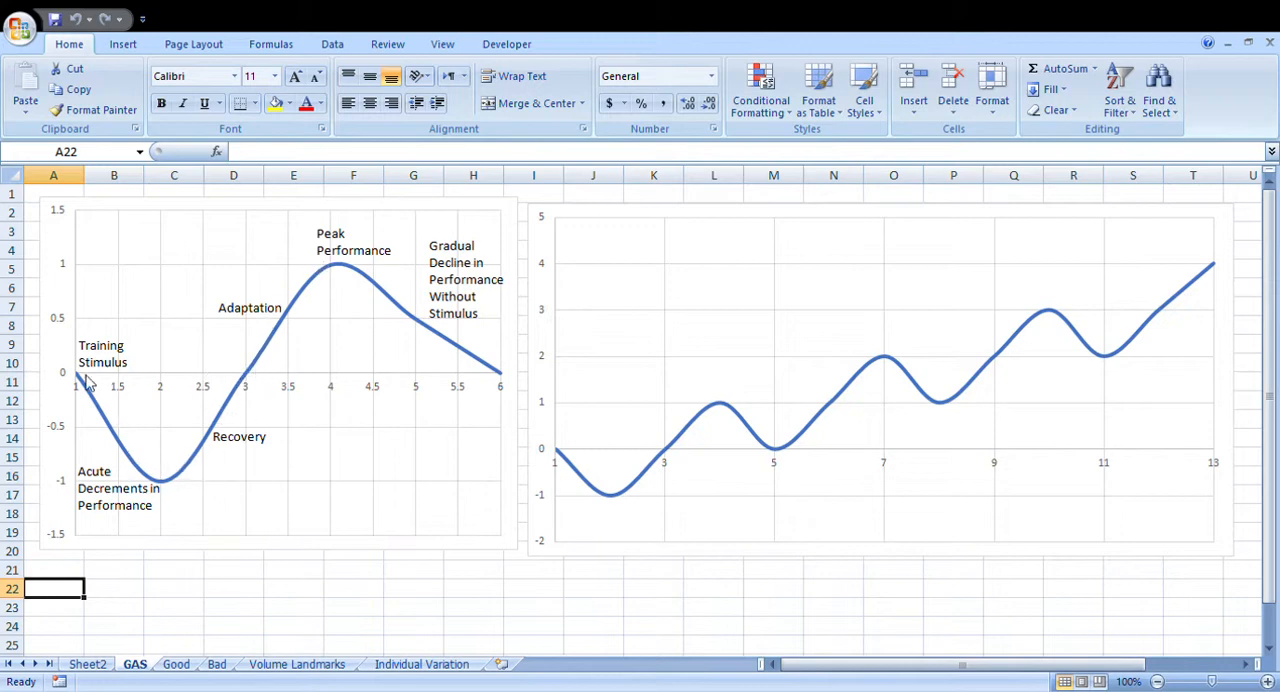
mouse_move(246, 388)
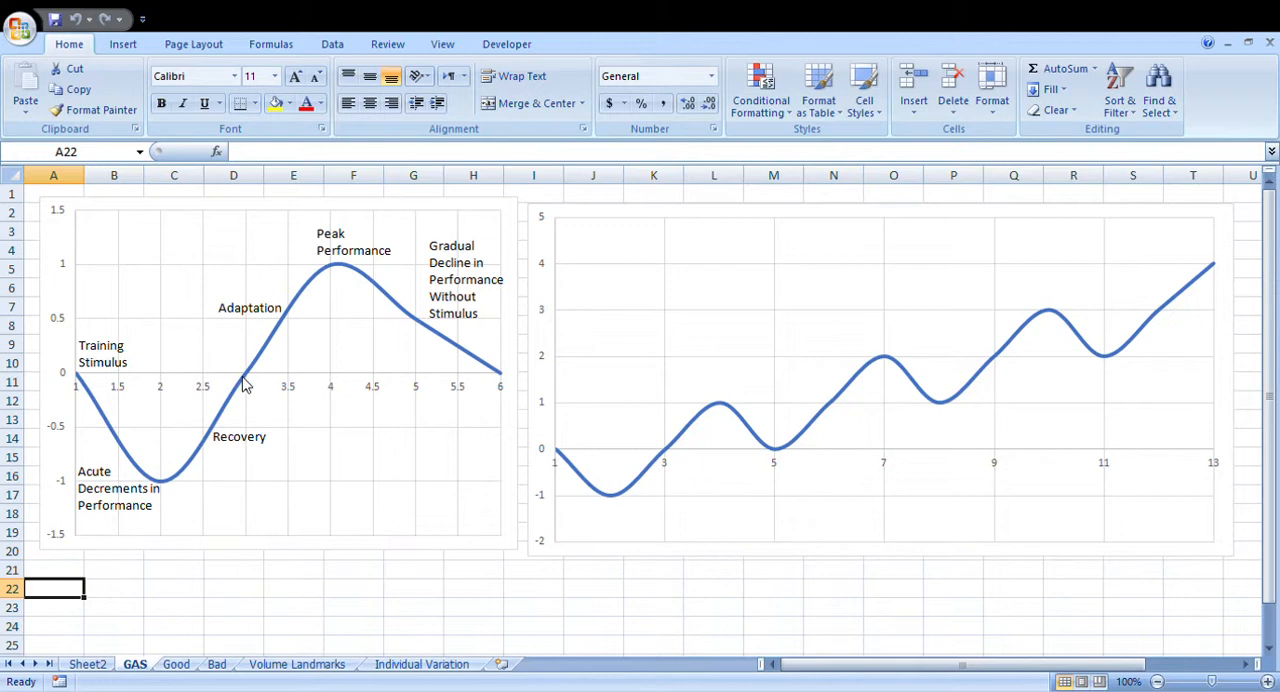
mouse_move(274, 334)
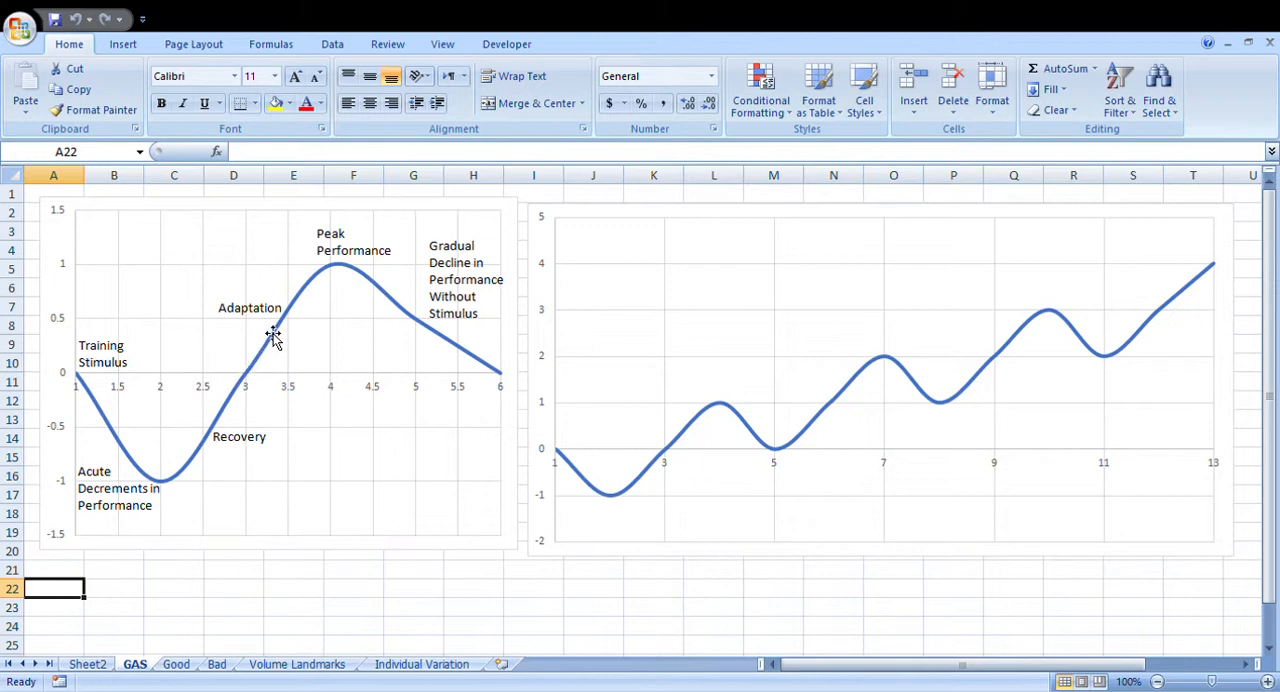
mouse_move(334, 268)
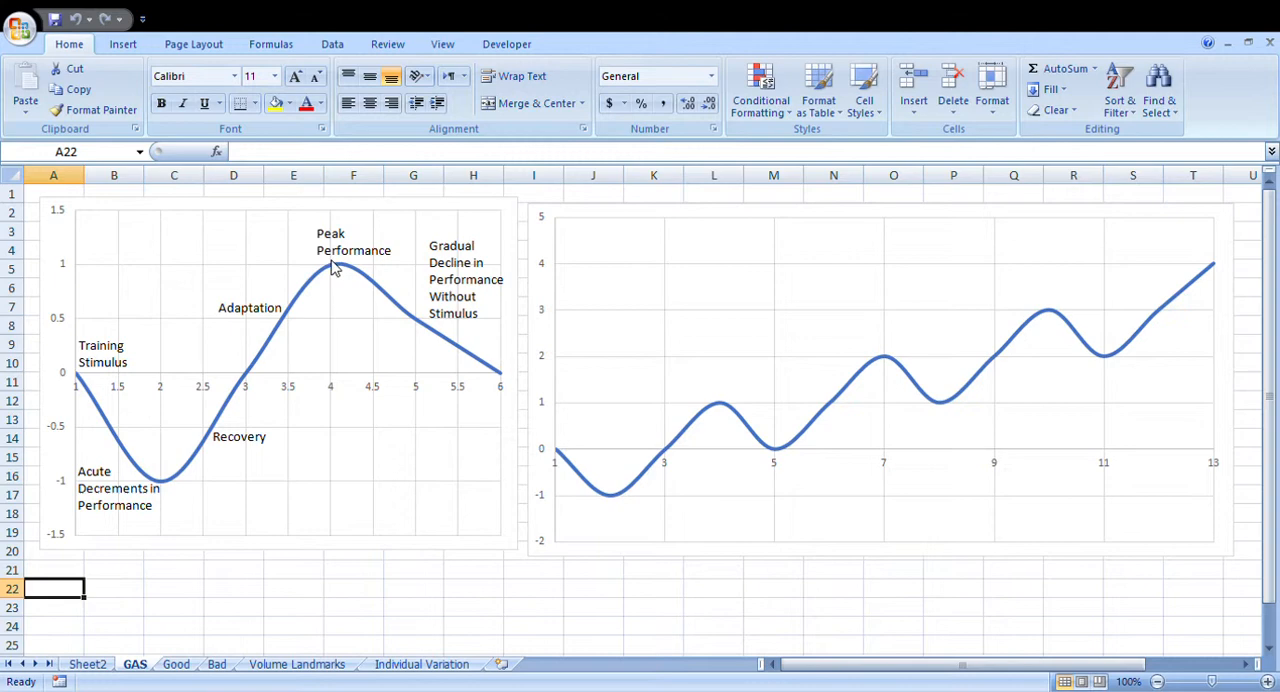
mouse_move(78, 383)
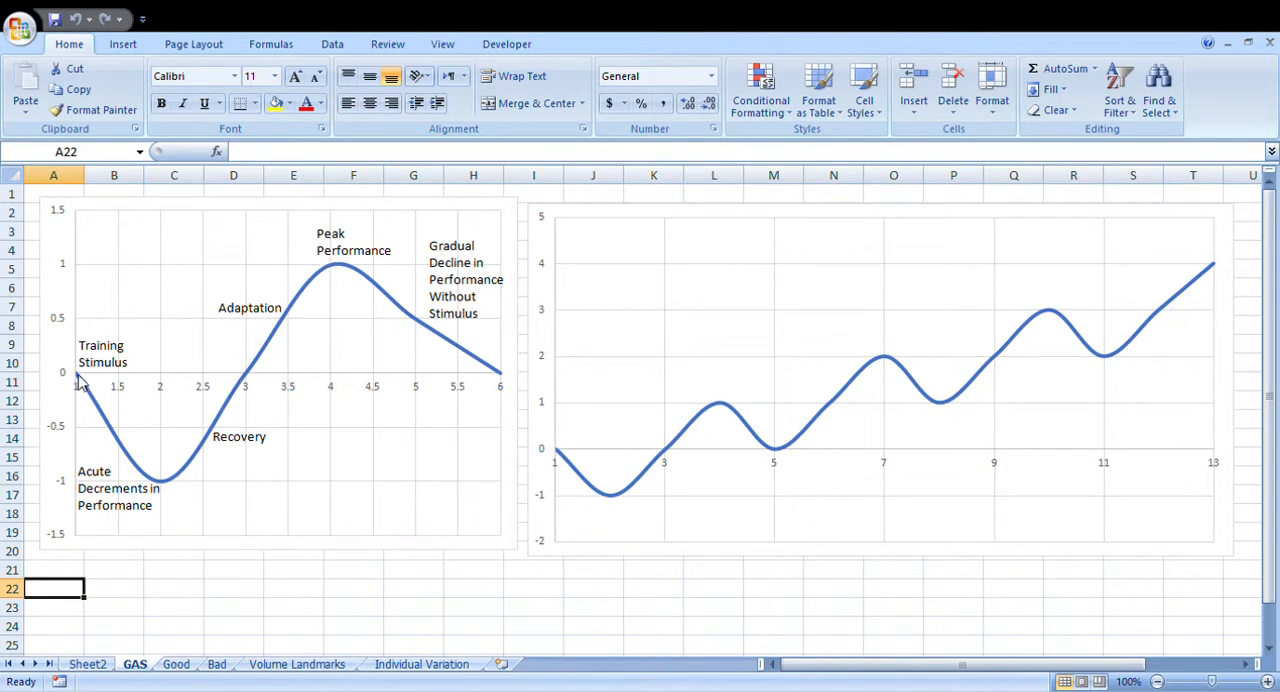
mouse_move(340, 272)
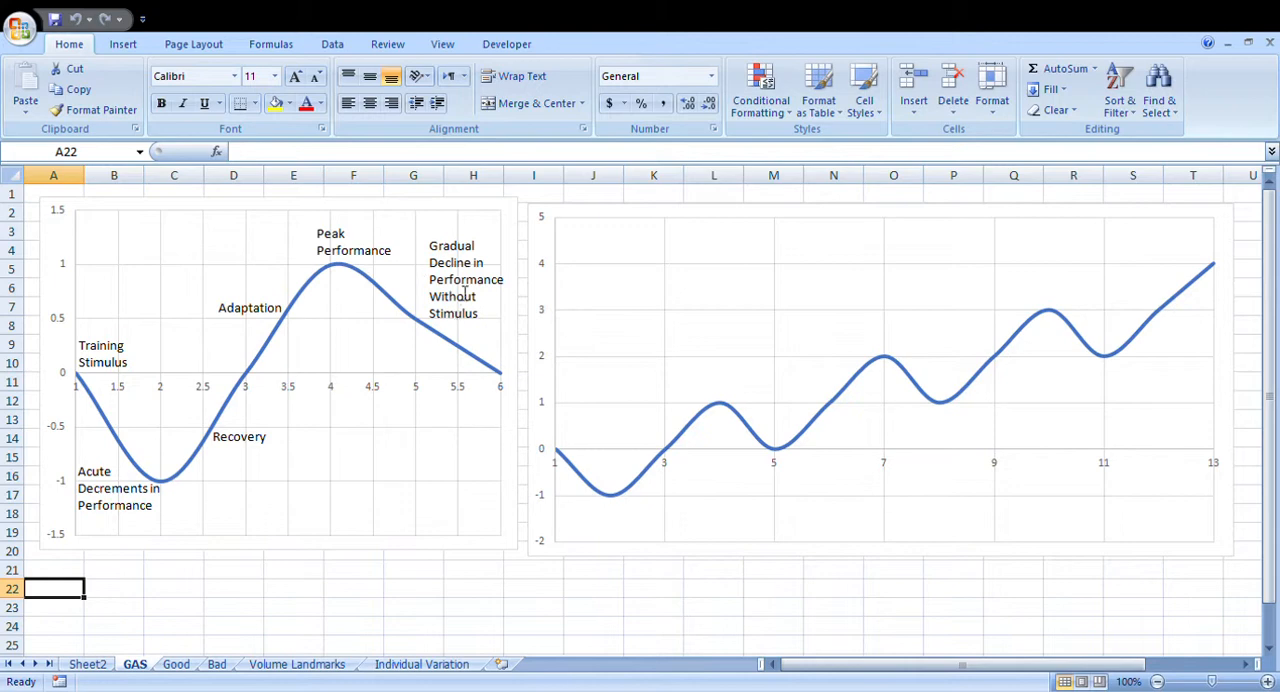
mouse_move(413, 318)
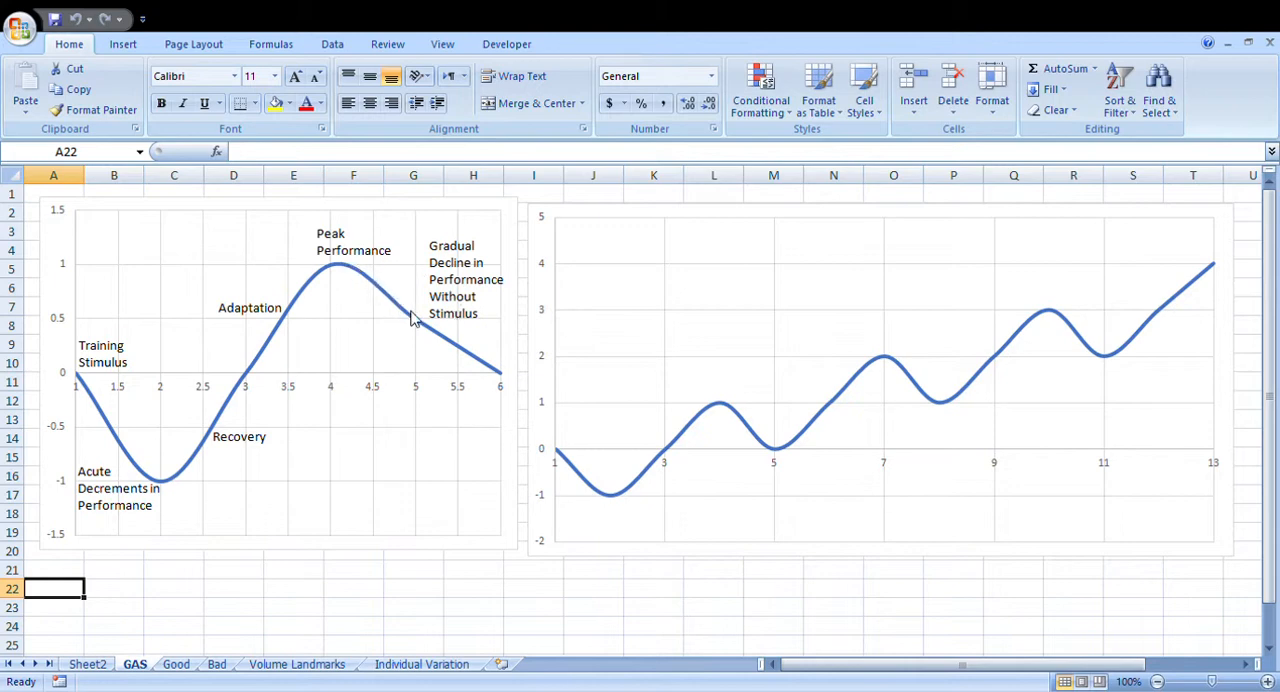
mouse_move(341, 270)
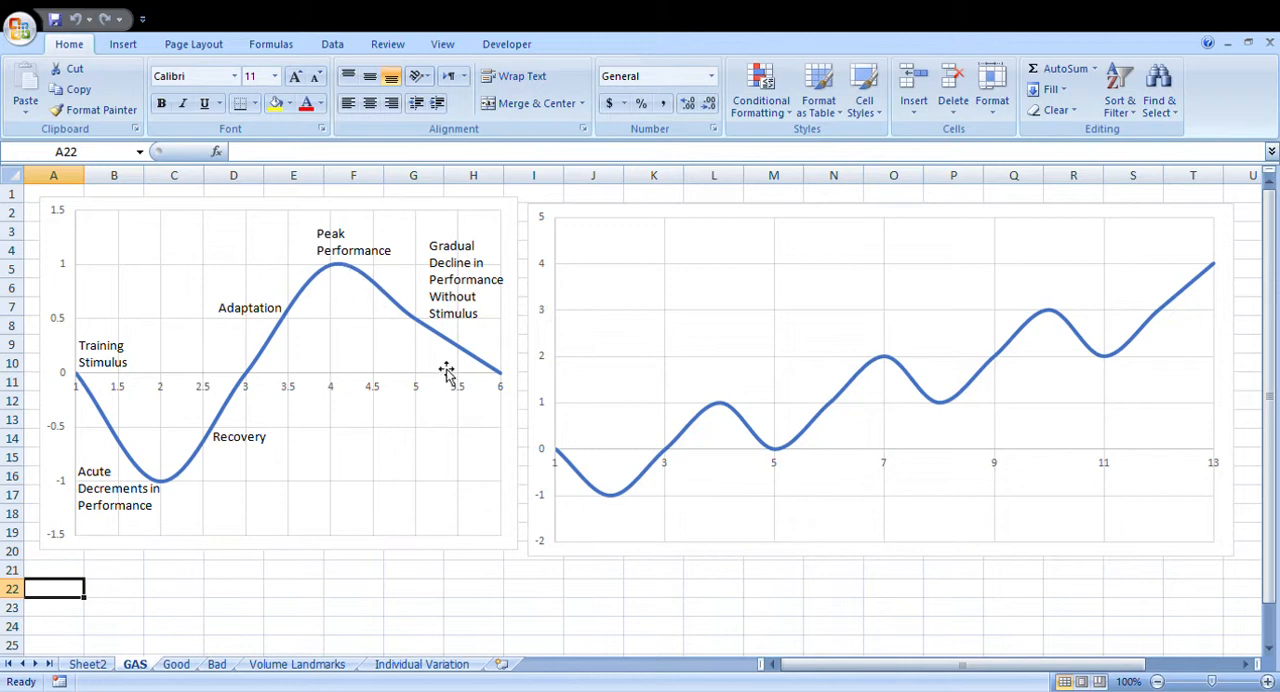
mouse_move(740, 436)
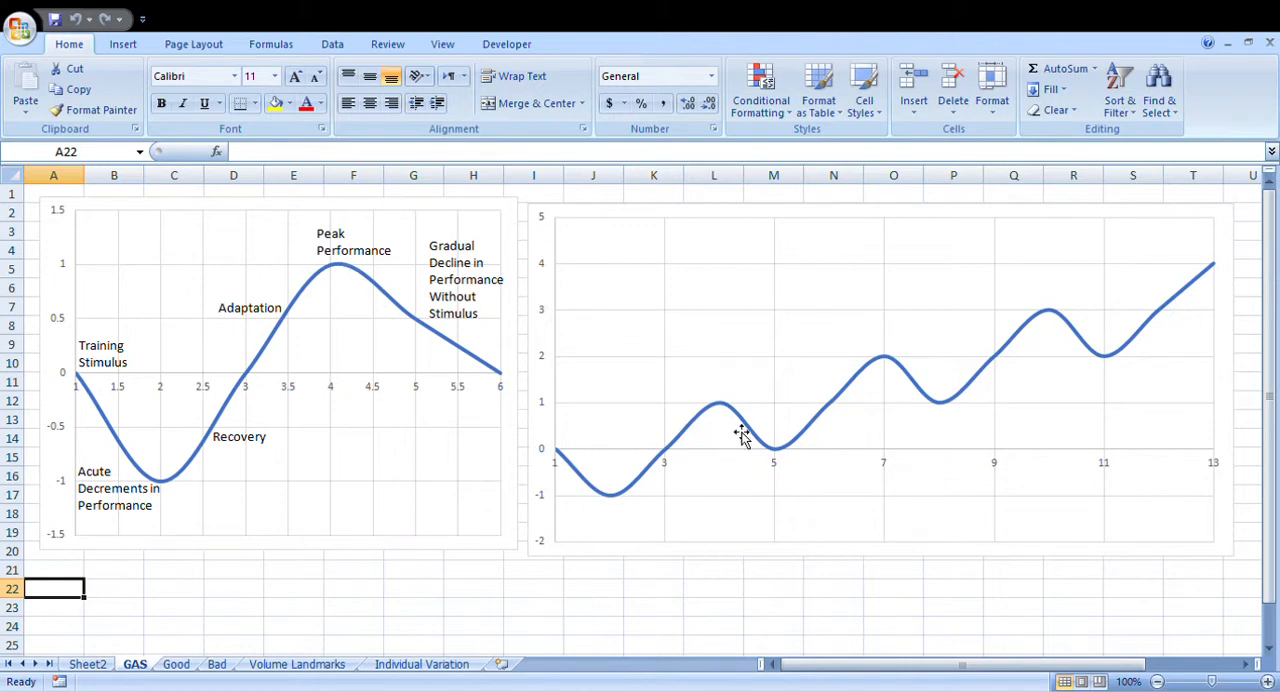
mouse_move(678, 508)
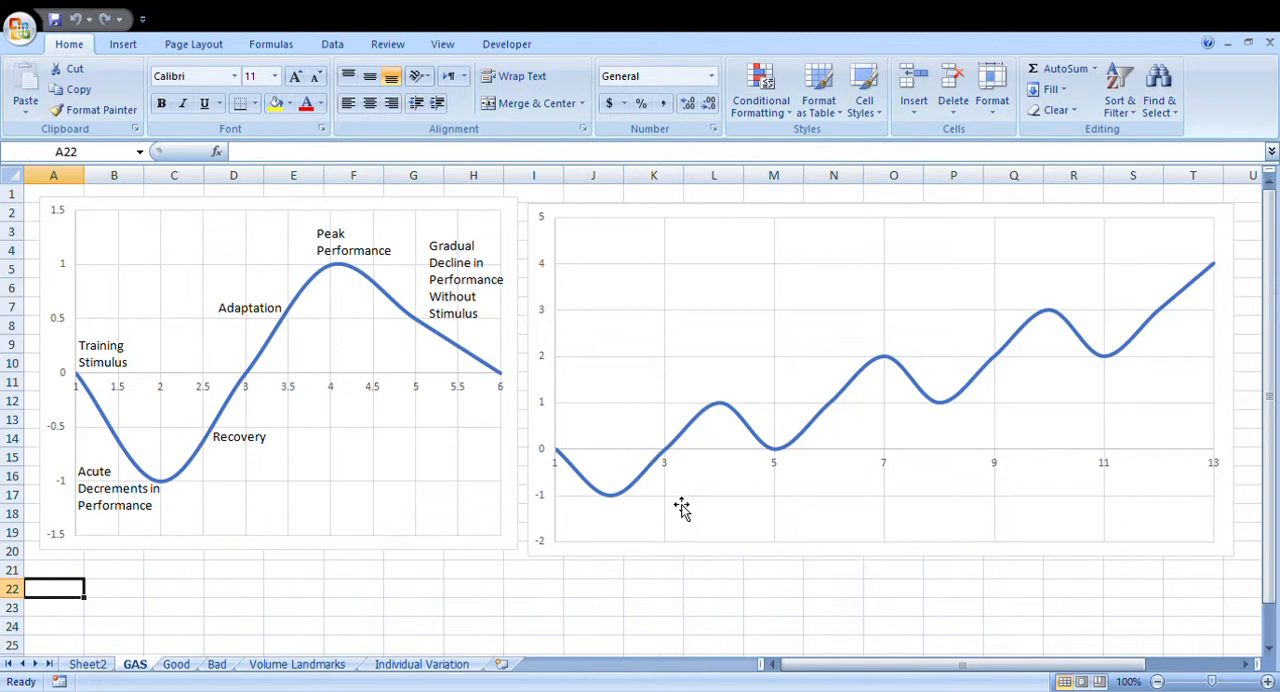
mouse_move(655, 348)
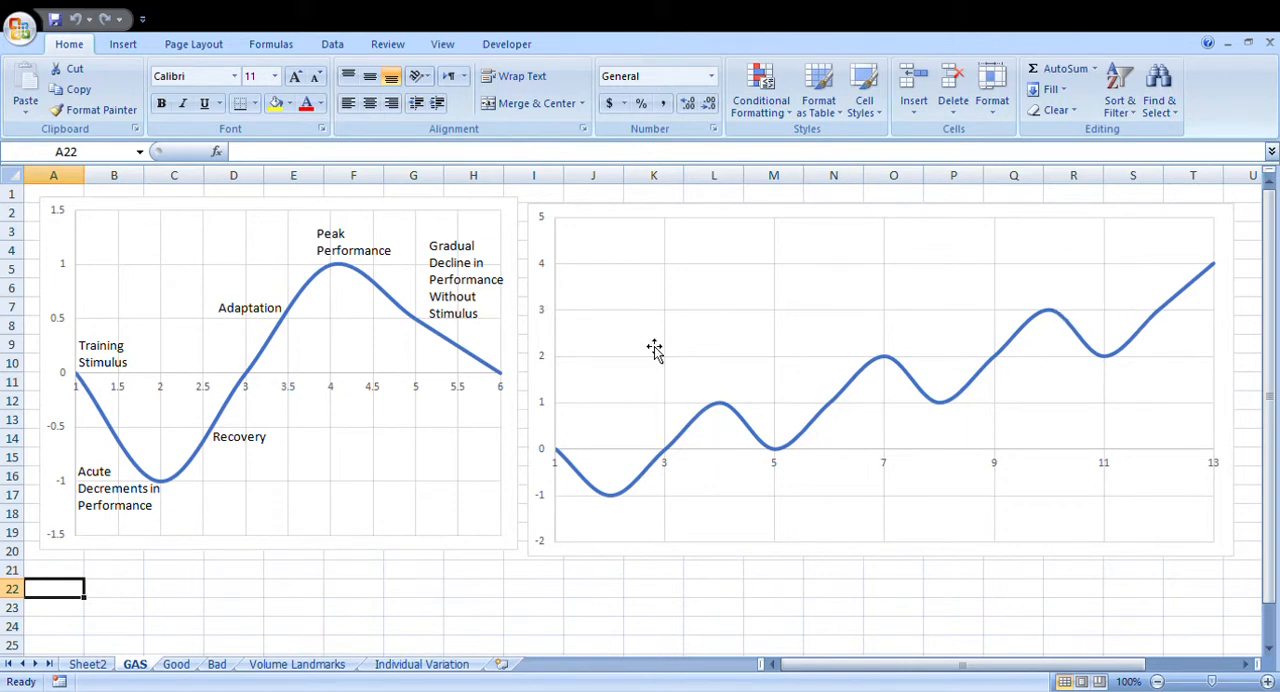
mouse_move(199, 499)
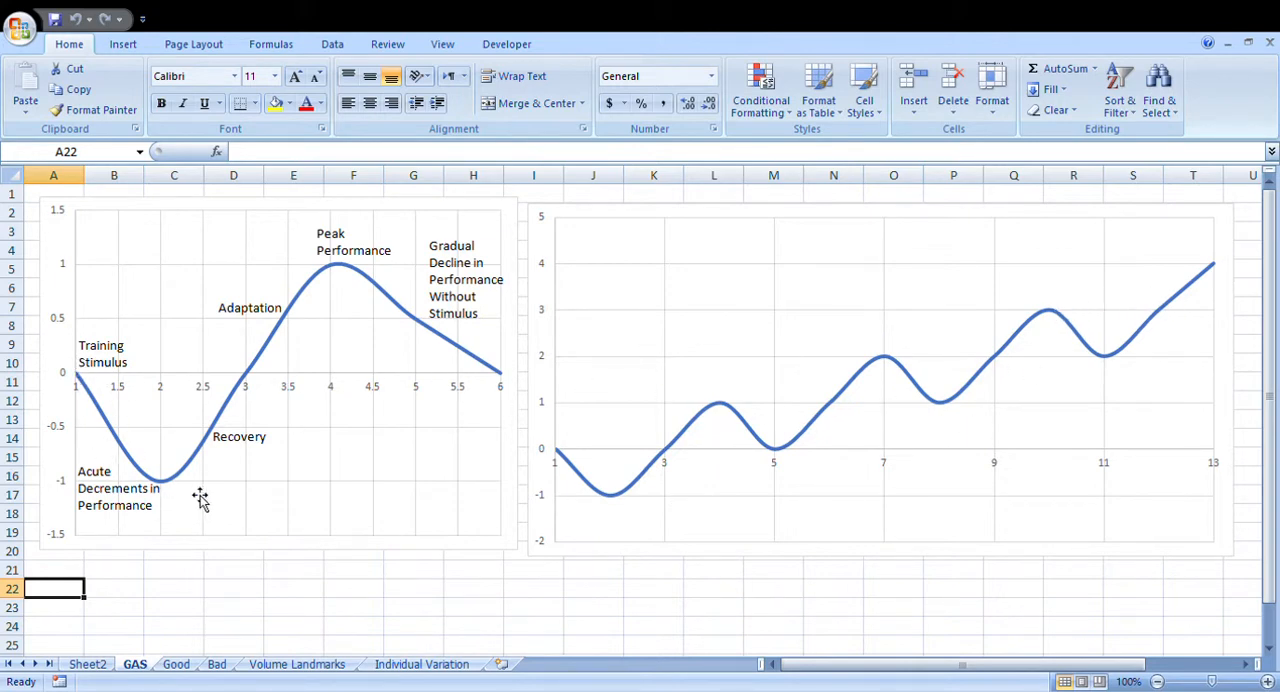
mouse_move(333, 273)
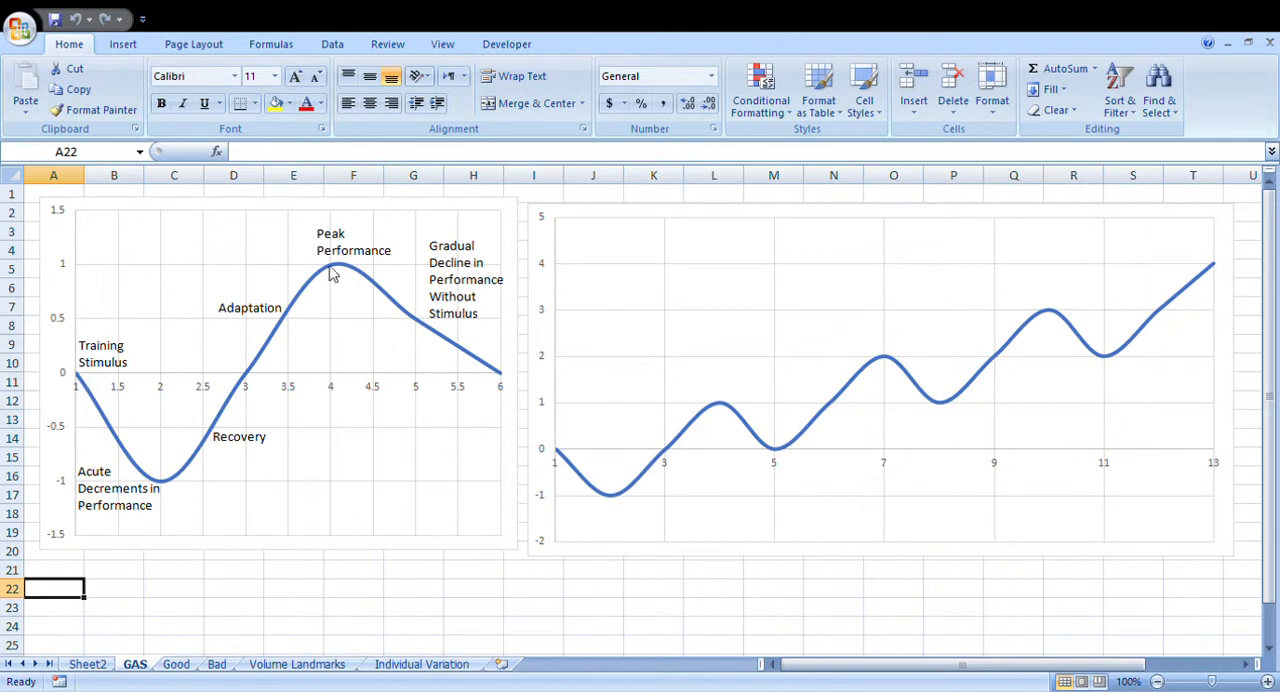
mouse_move(85, 385)
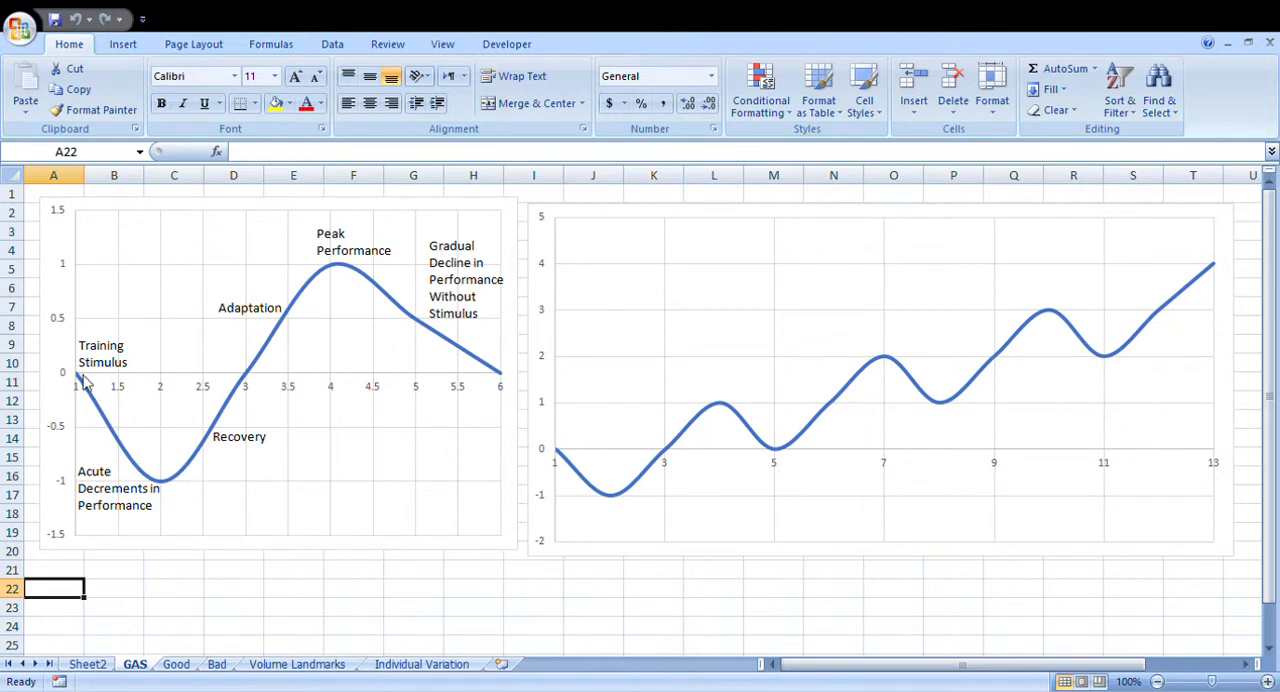
mouse_move(86, 398)
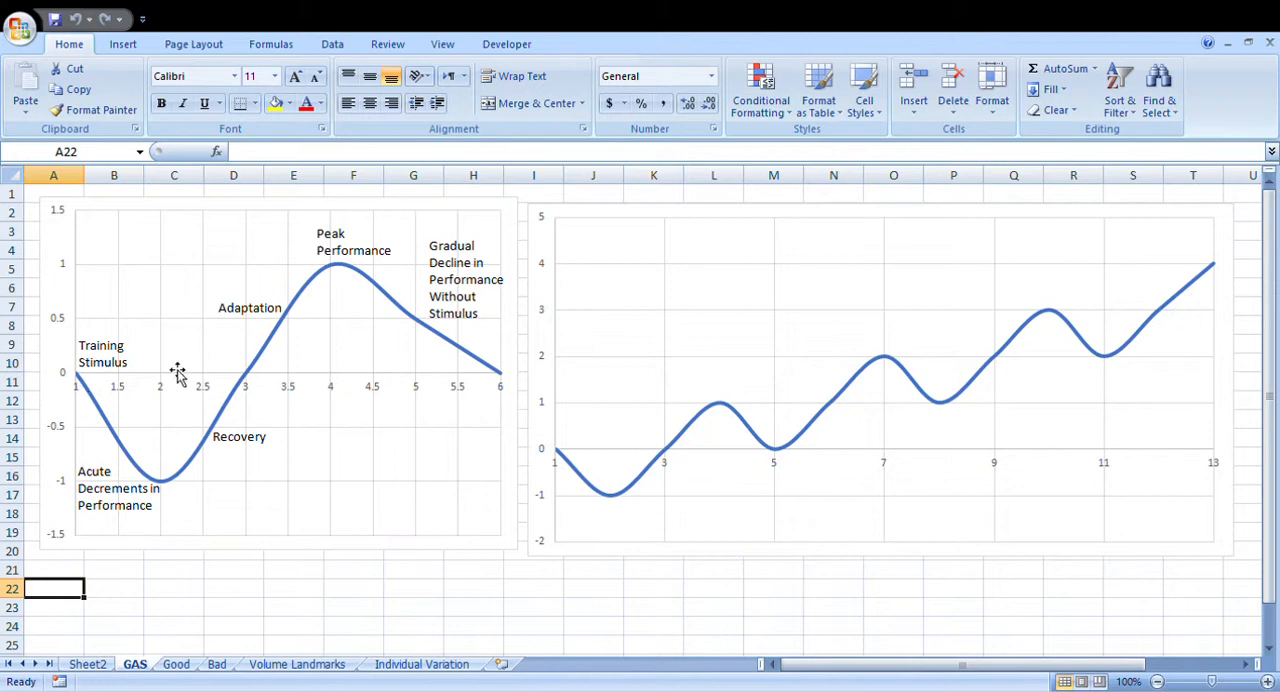
mouse_move(282, 362)
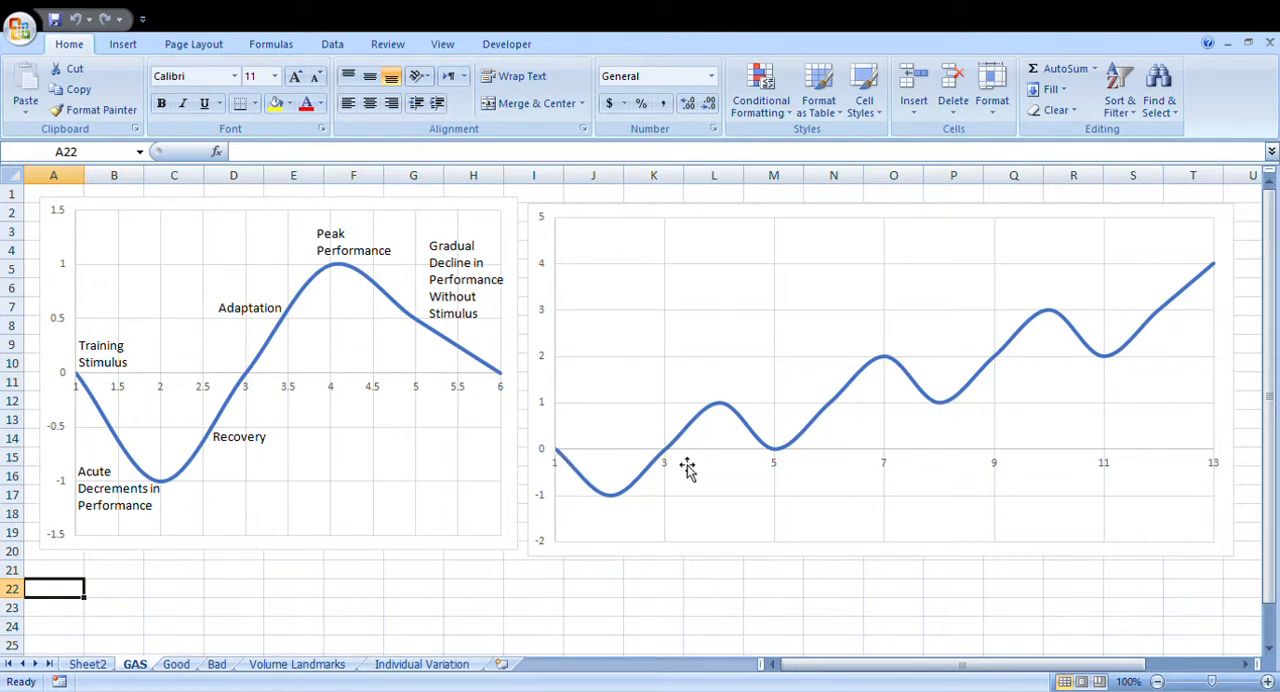
mouse_move(343, 285)
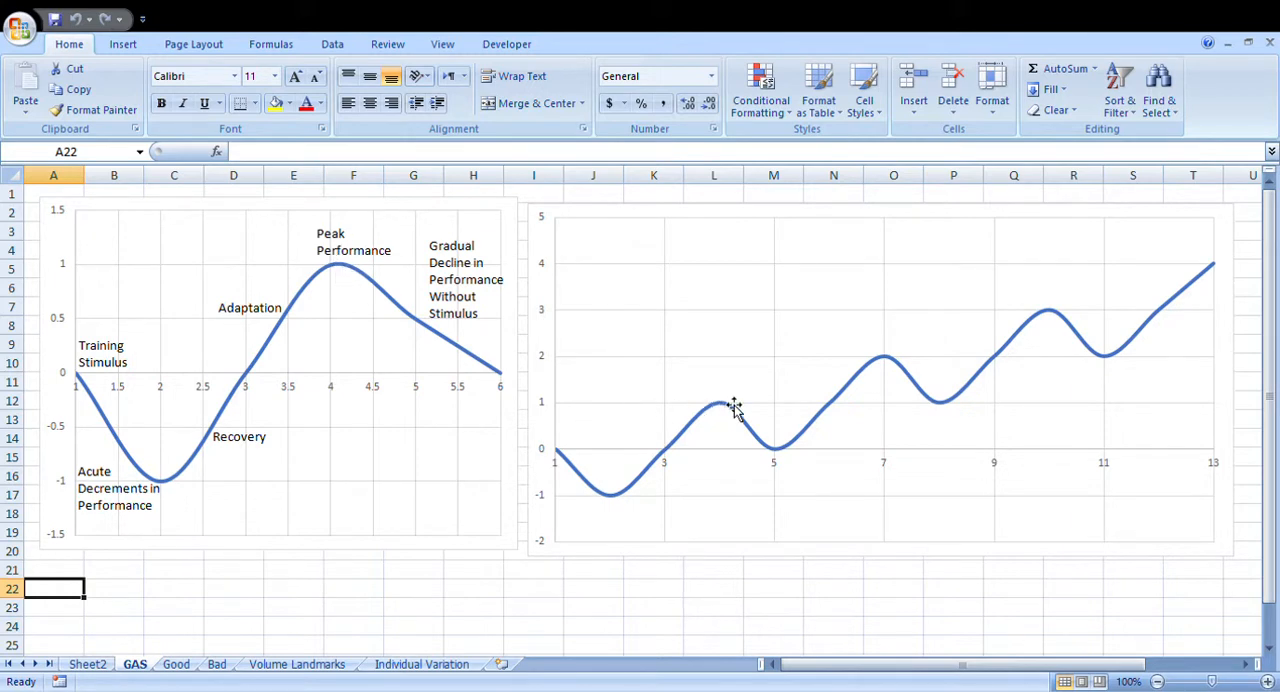
mouse_move(735, 423)
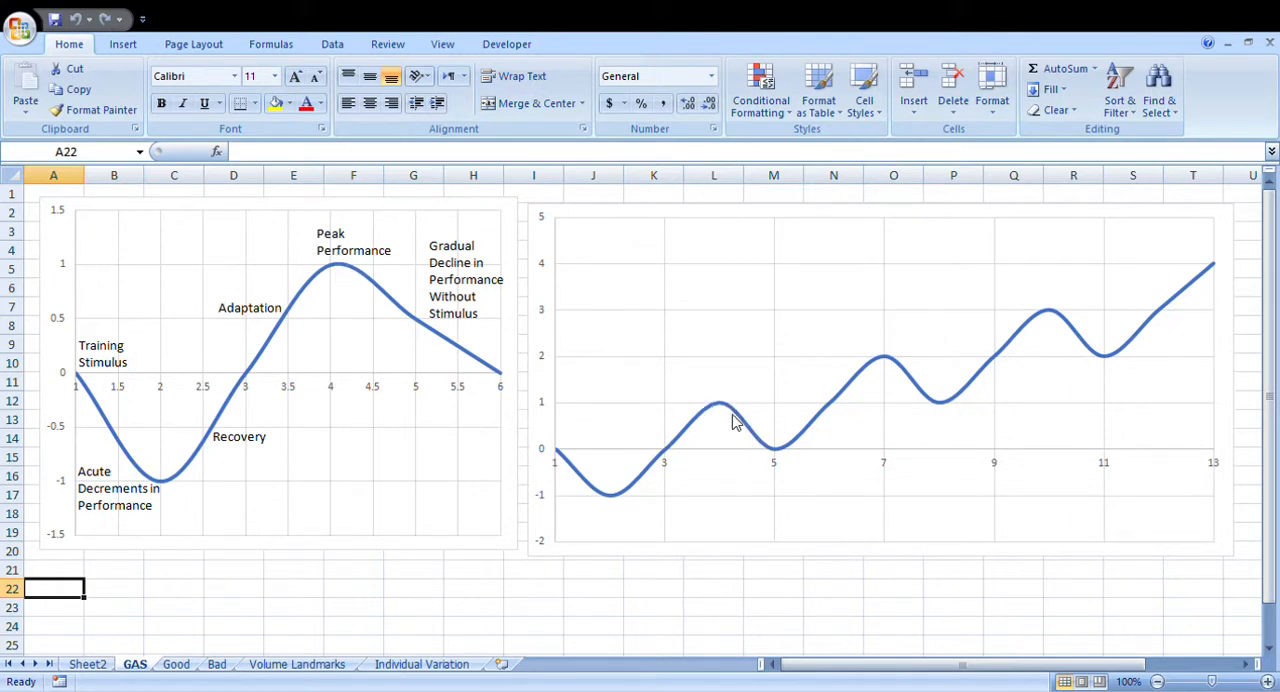
mouse_move(769, 460)
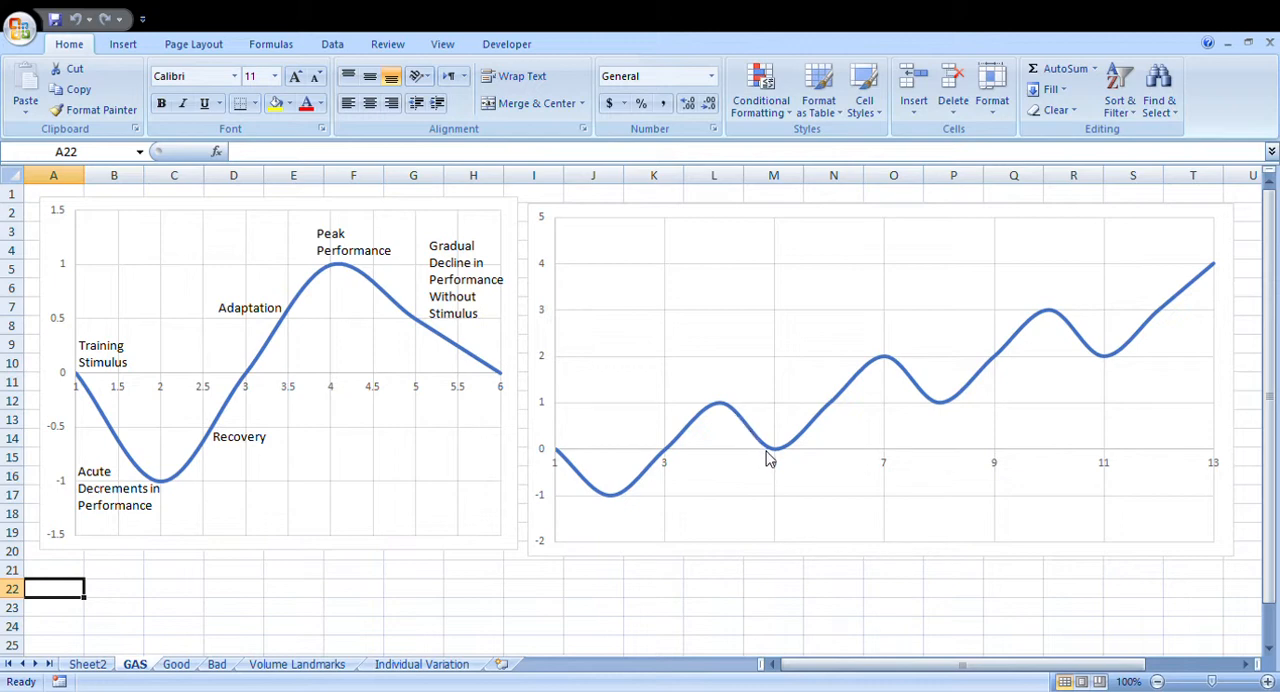
mouse_move(783, 457)
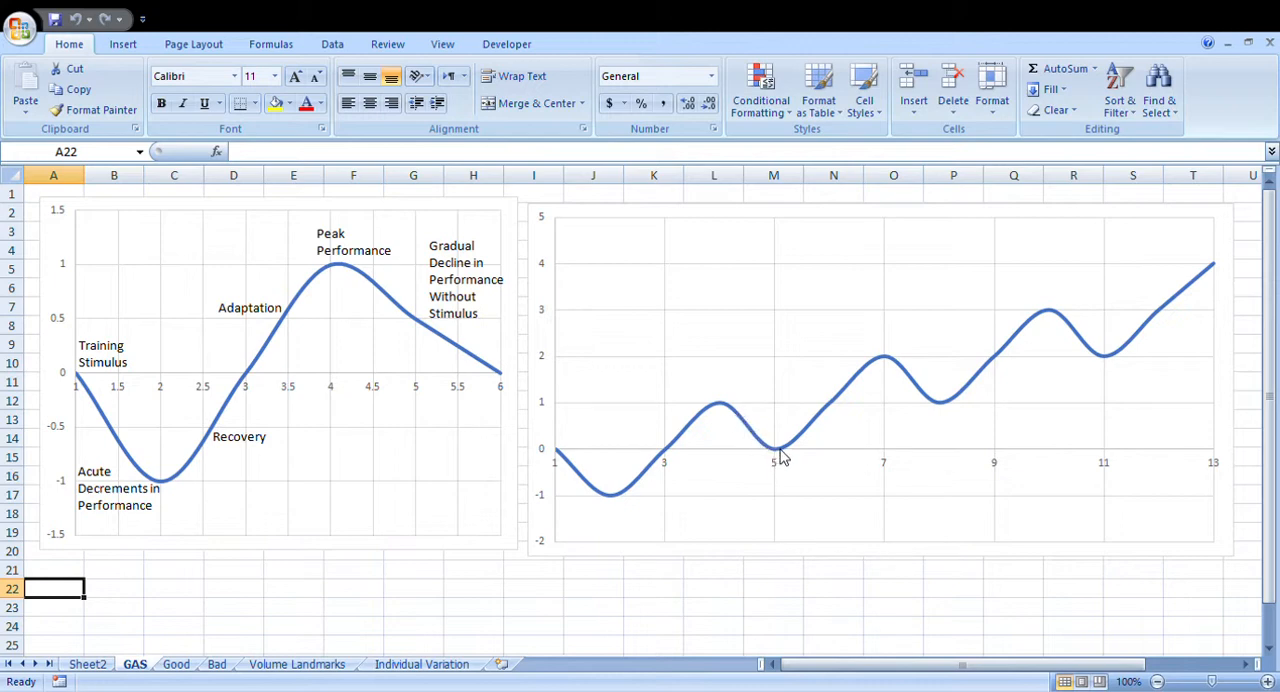
mouse_move(886, 364)
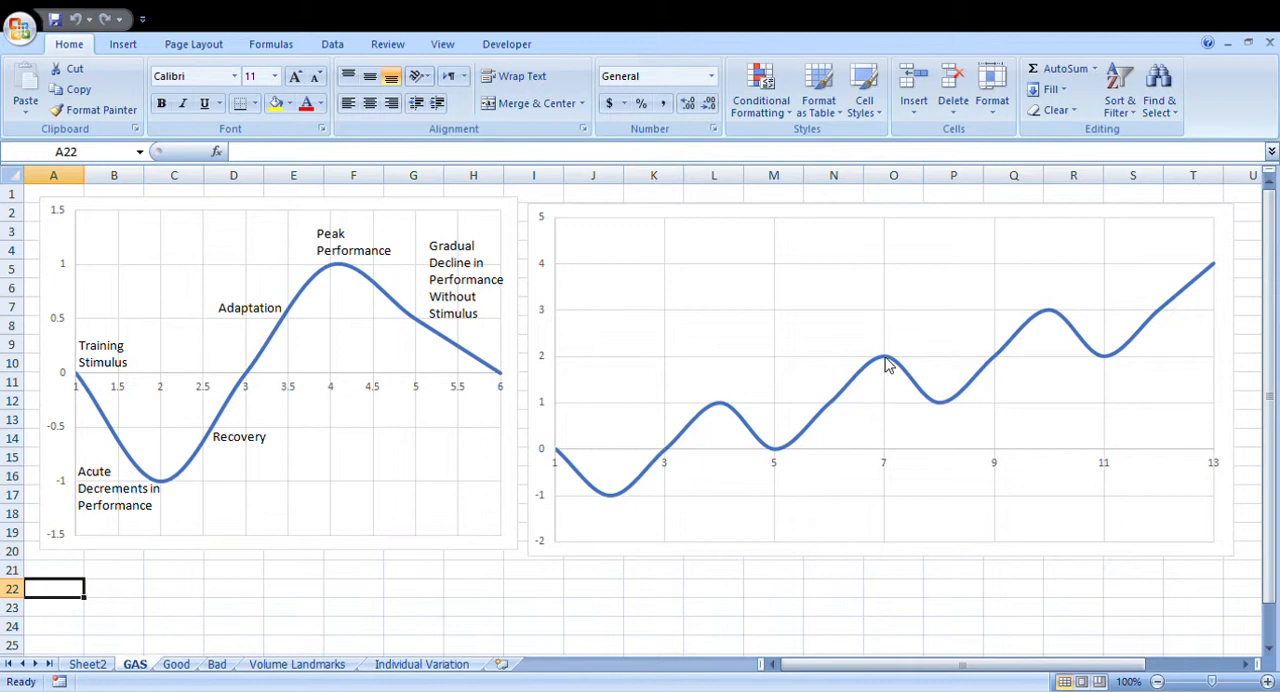
mouse_move(935, 410)
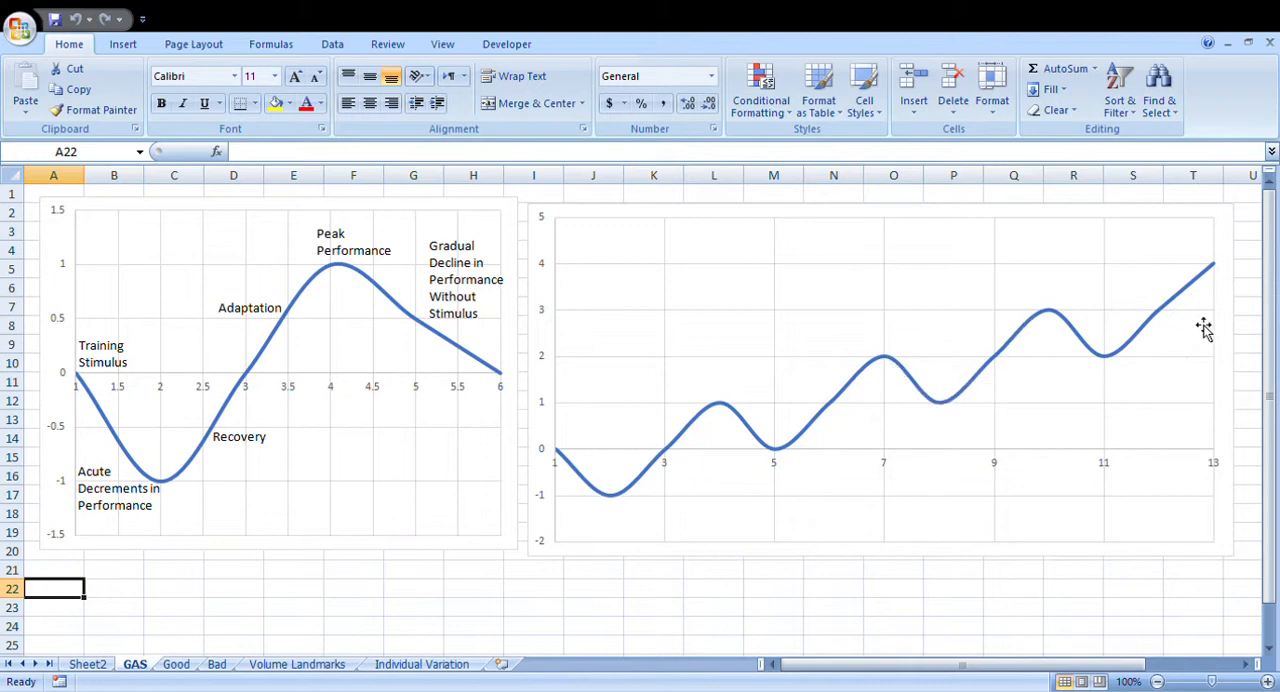
mouse_move(1179, 302)
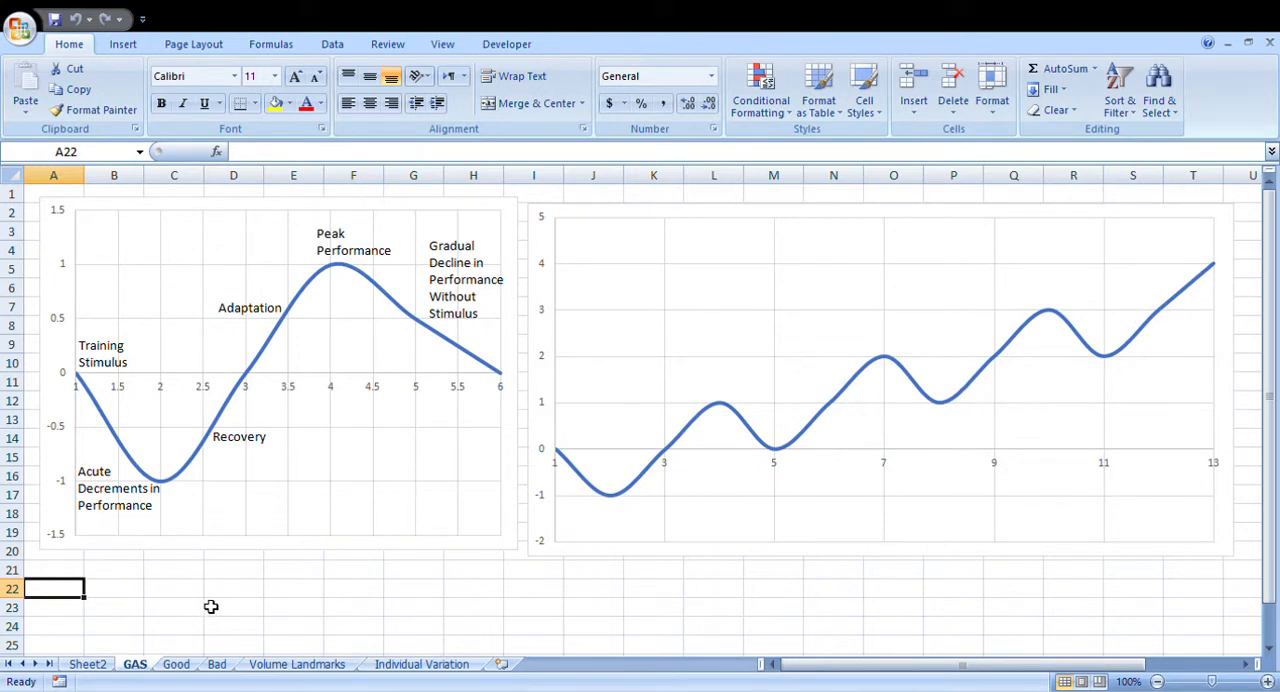
mouse_move(207, 612)
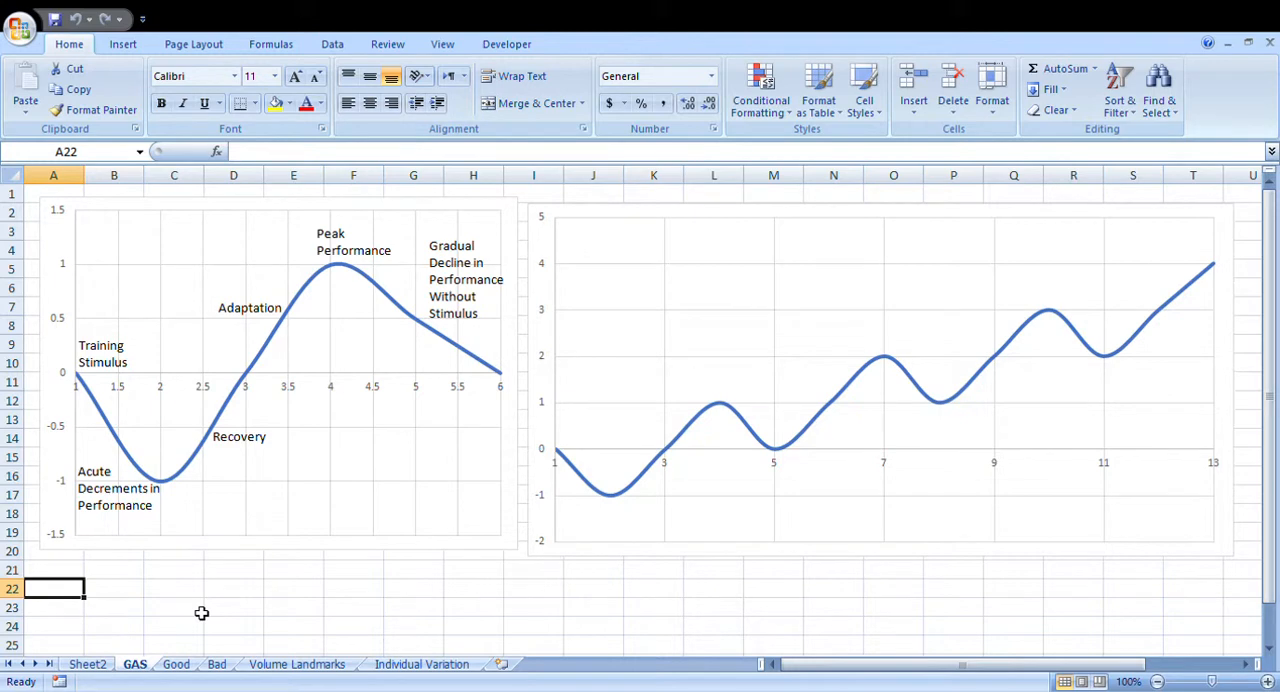
mouse_move(173, 587)
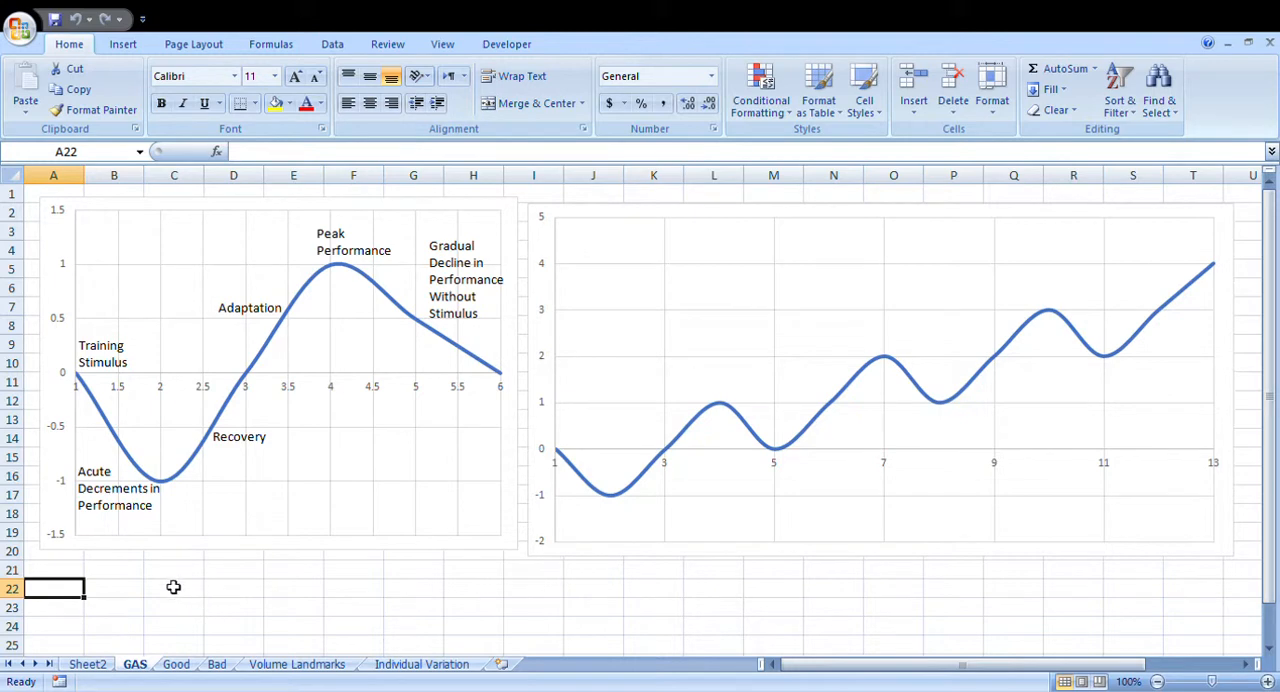
mouse_move(267, 425)
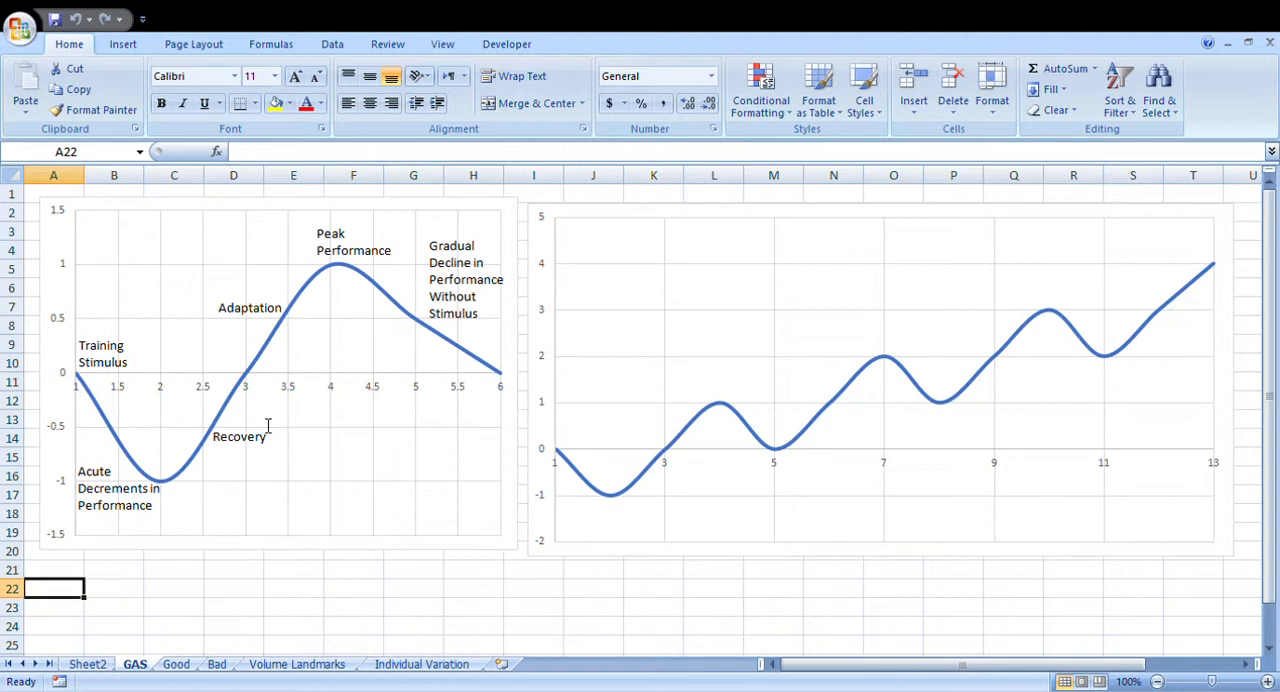
mouse_move(365, 293)
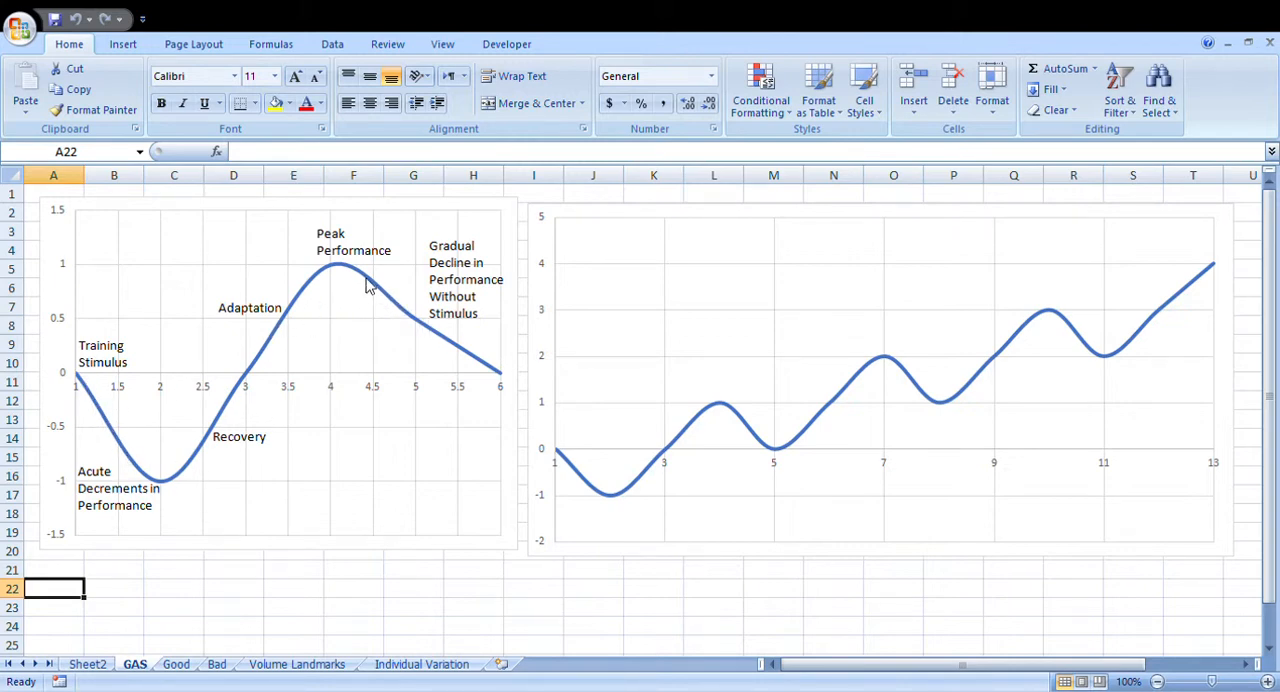
- Switch to the Good sheet showing fitness, fatigue, performance and training-load charts
click(176, 664)
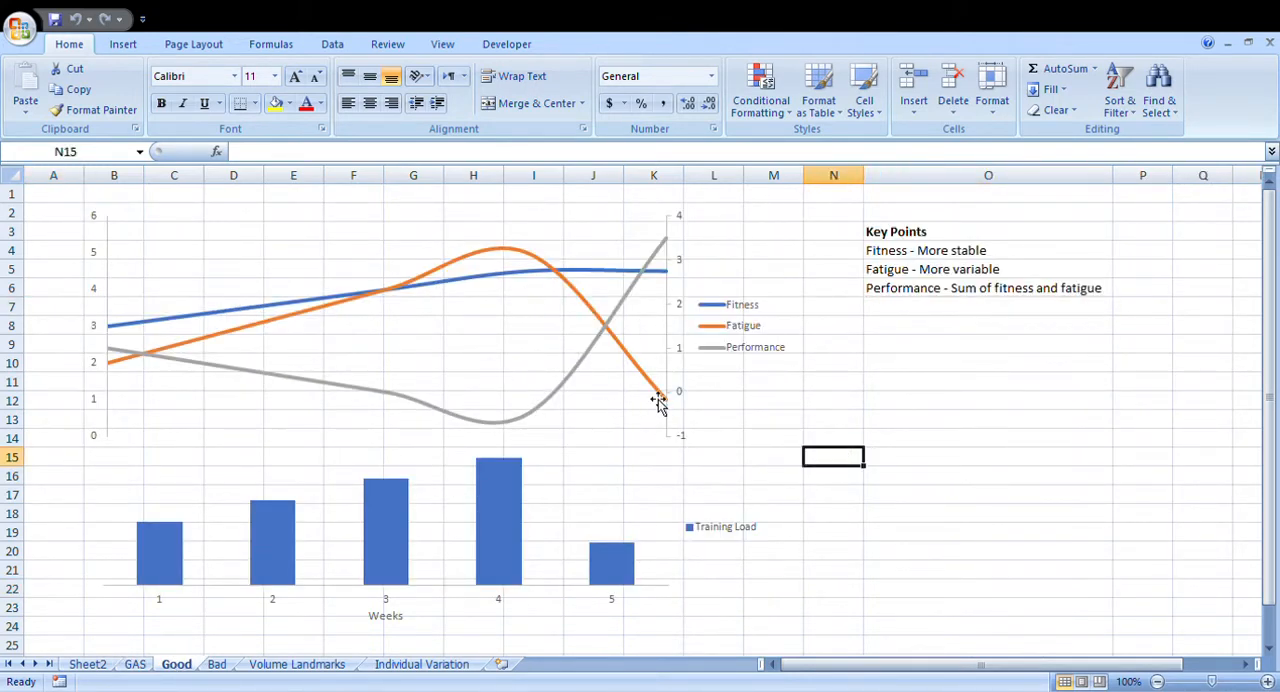
mouse_move(482, 327)
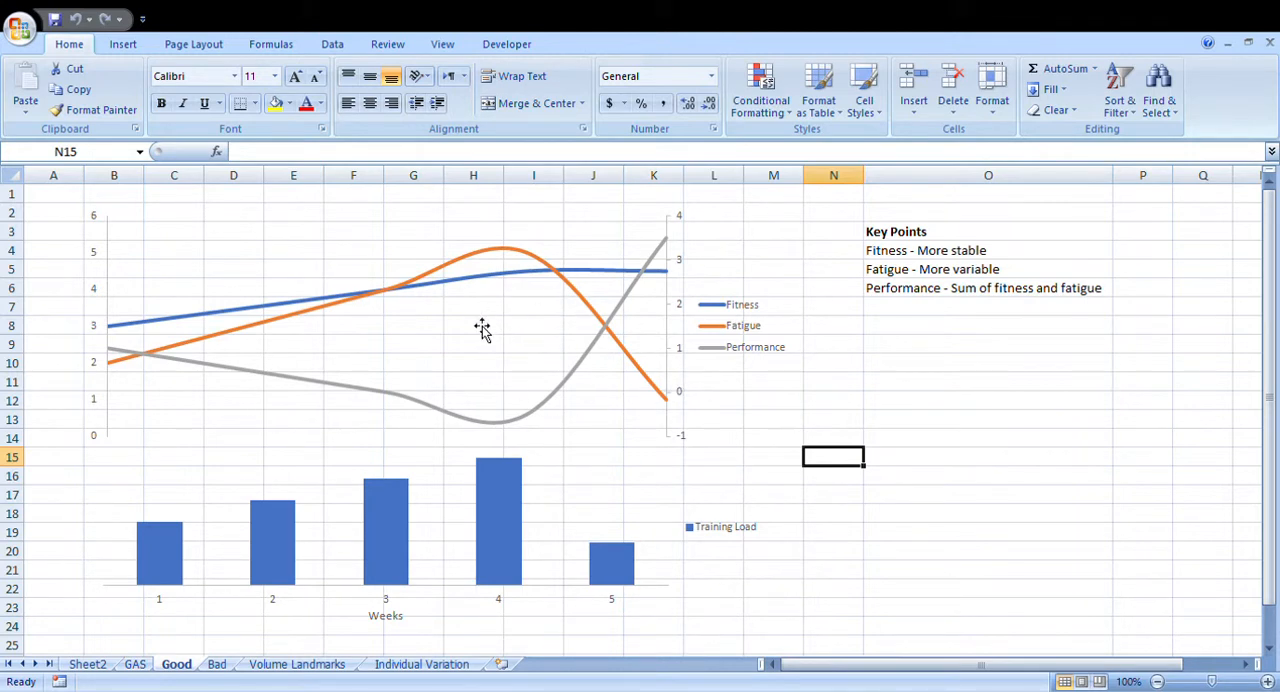
mouse_move(163, 573)
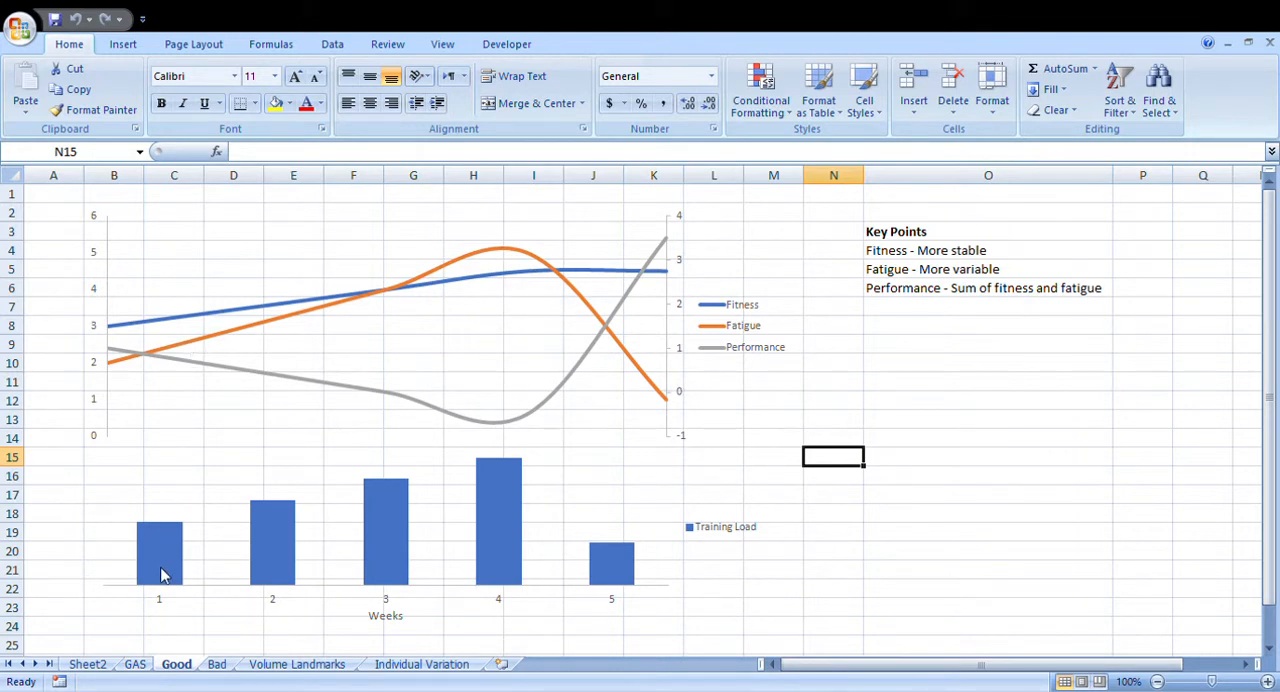
mouse_move(592, 360)
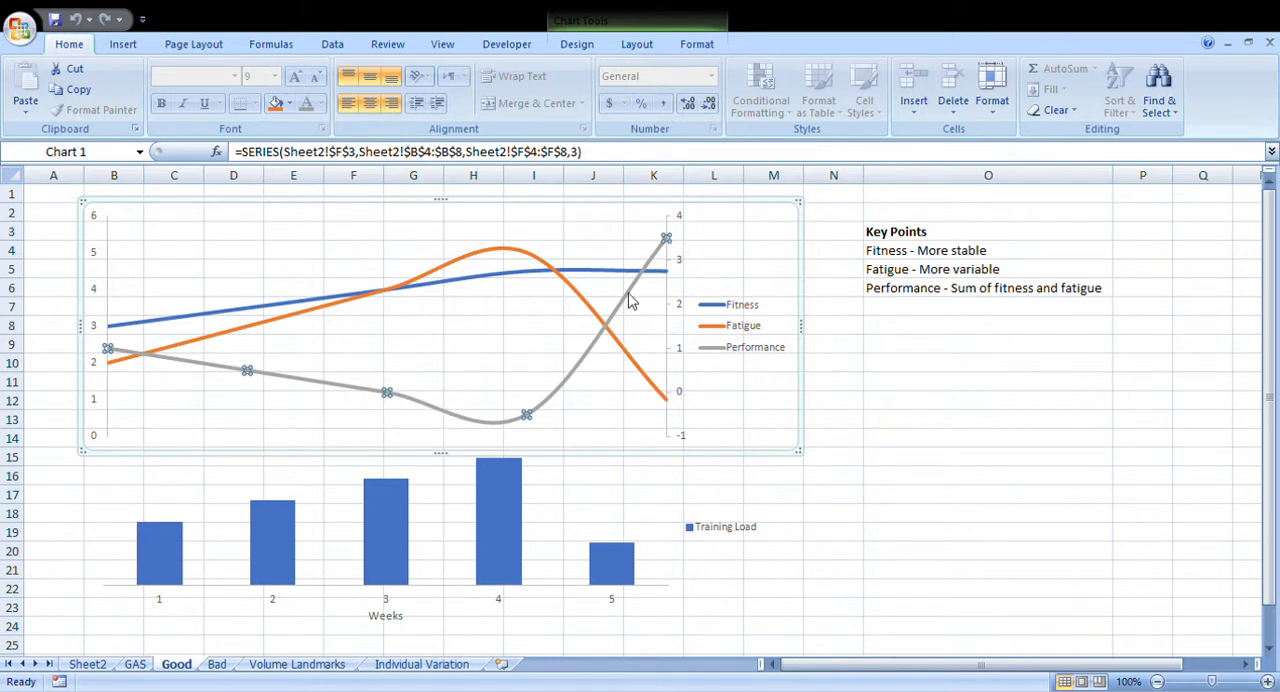
mouse_move(748, 329)
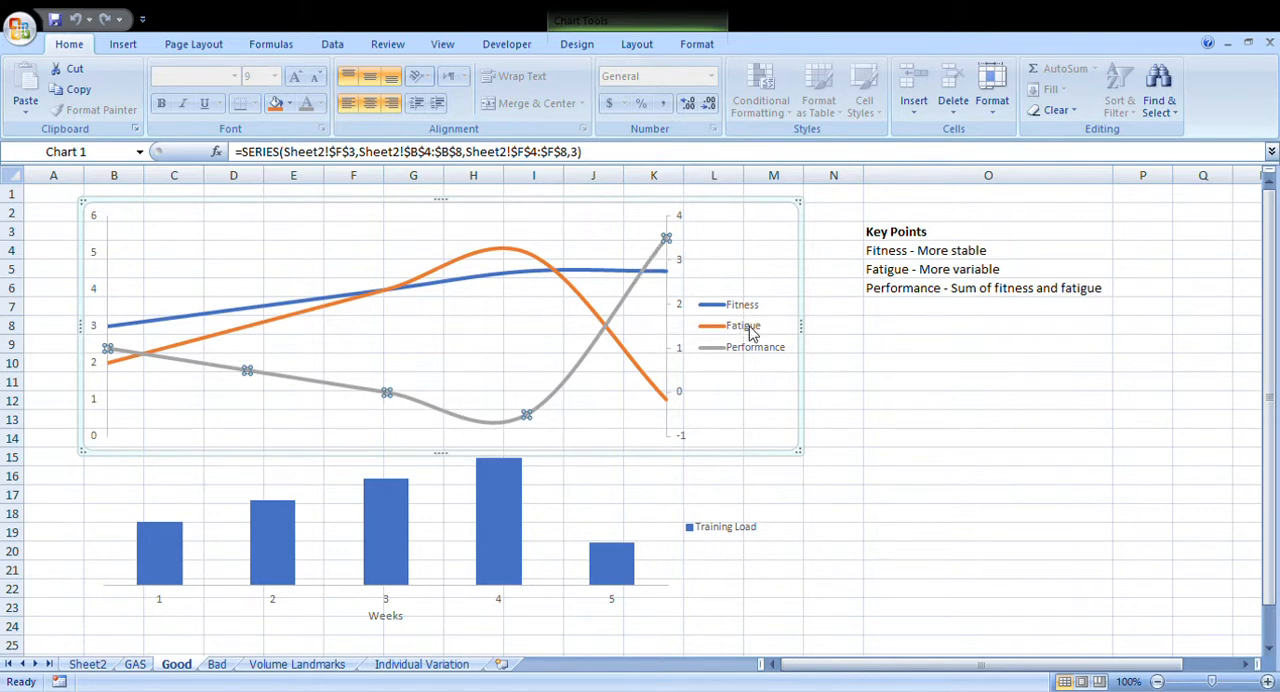
mouse_move(275, 377)
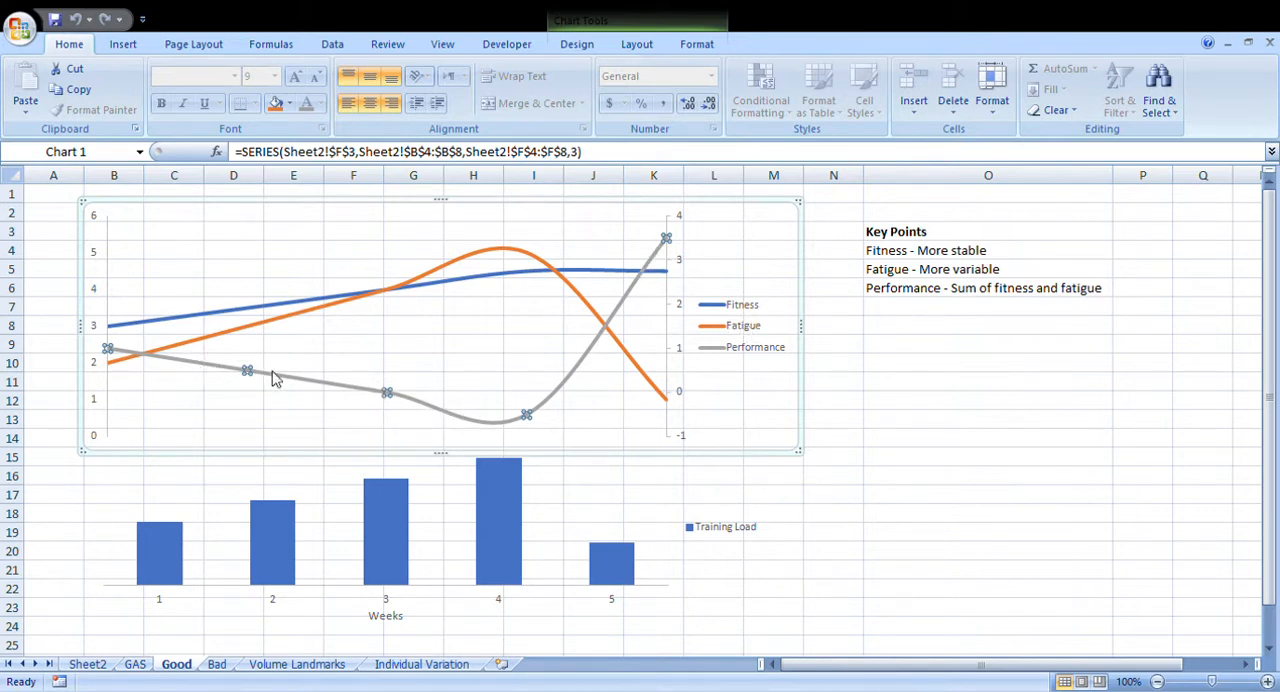
mouse_move(421, 410)
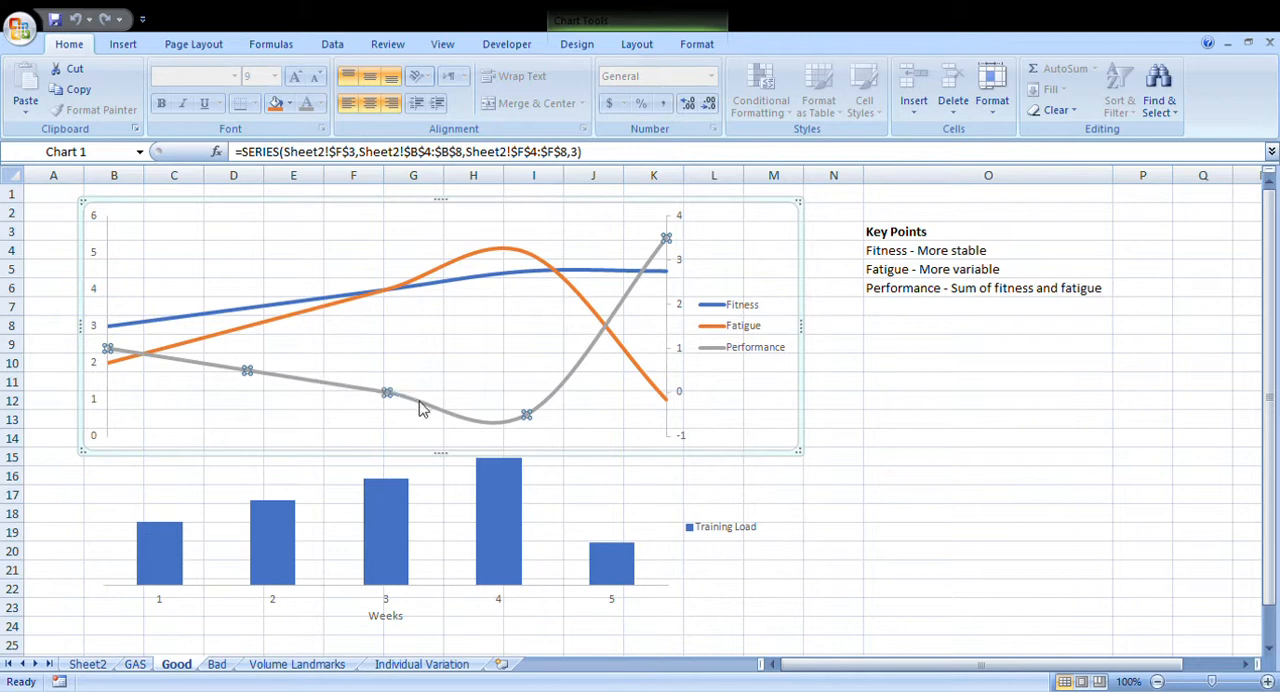
mouse_move(641, 287)
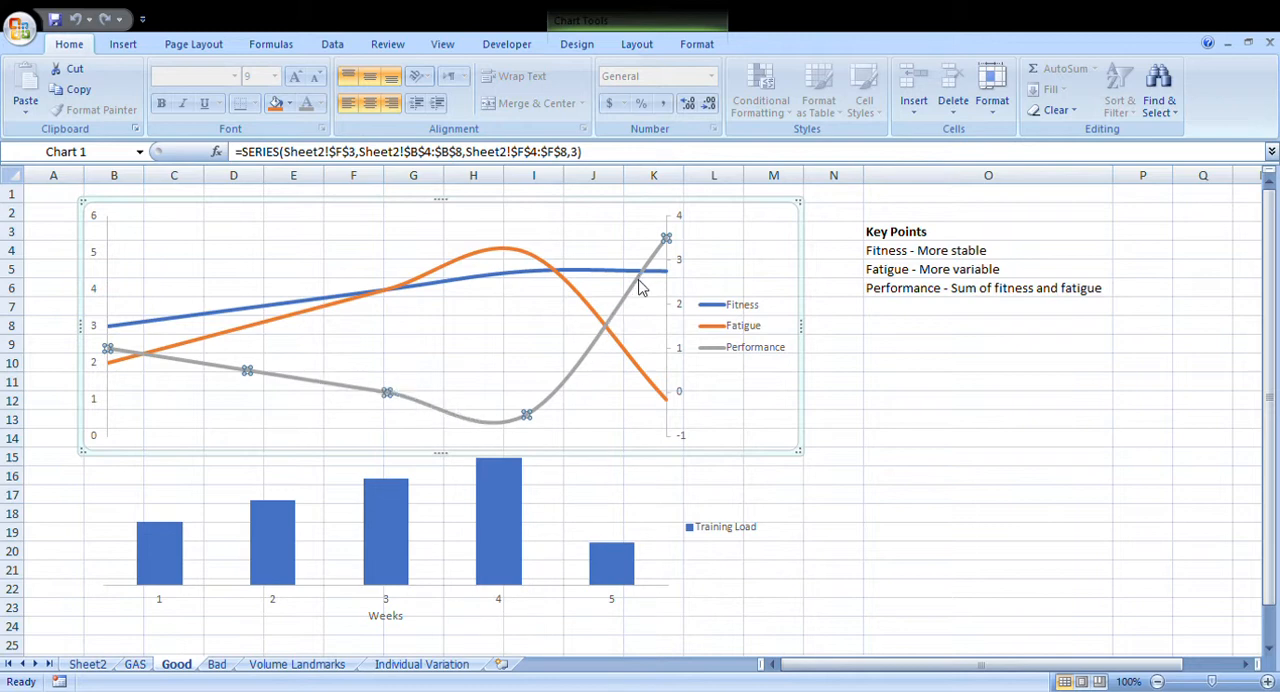
mouse_move(416, 398)
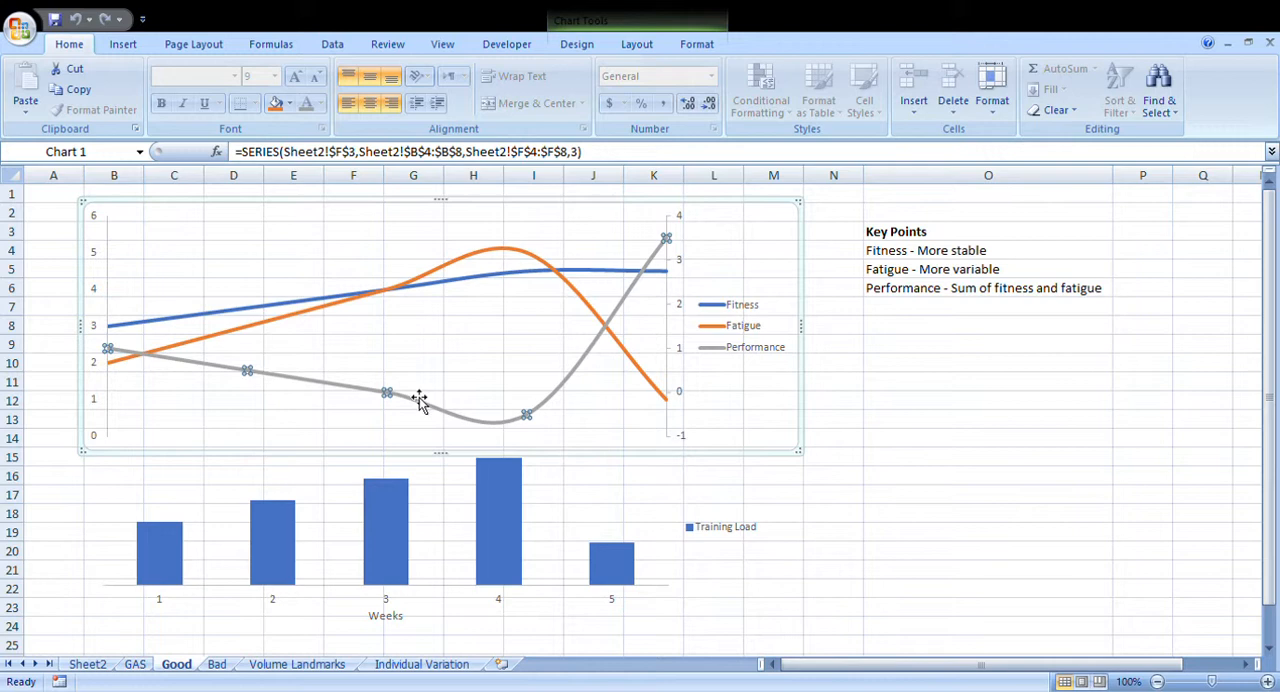
mouse_move(750, 330)
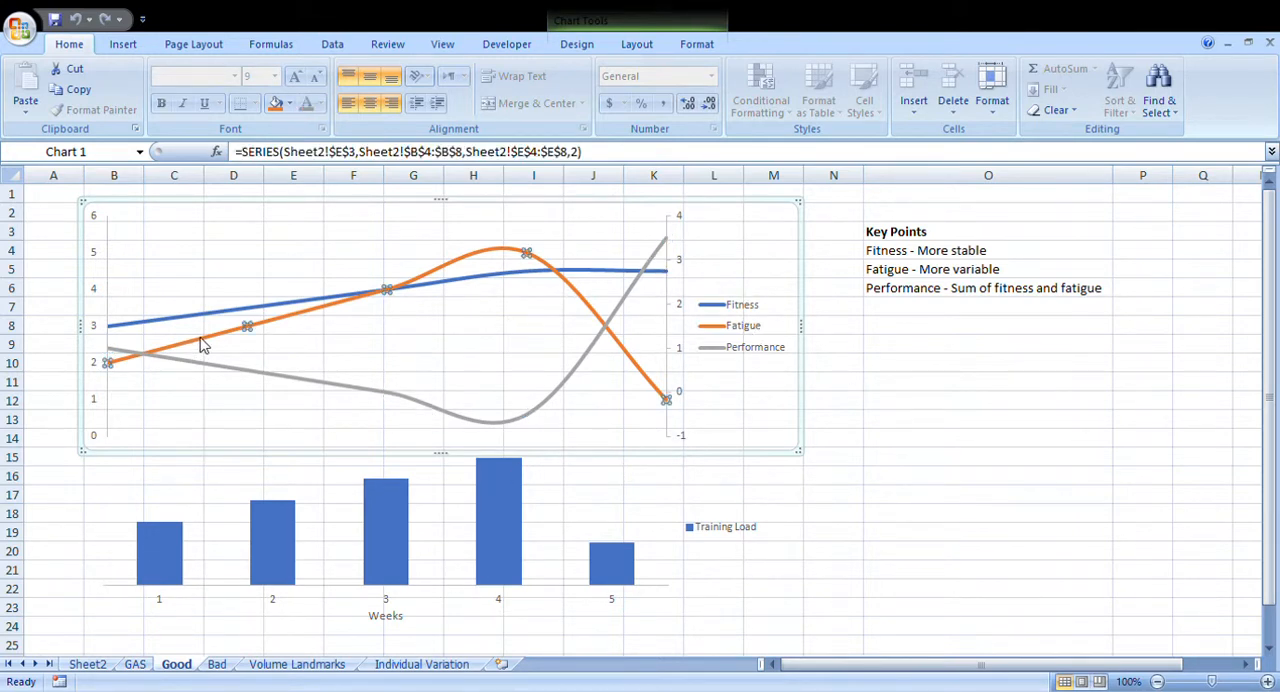
mouse_move(529, 255)
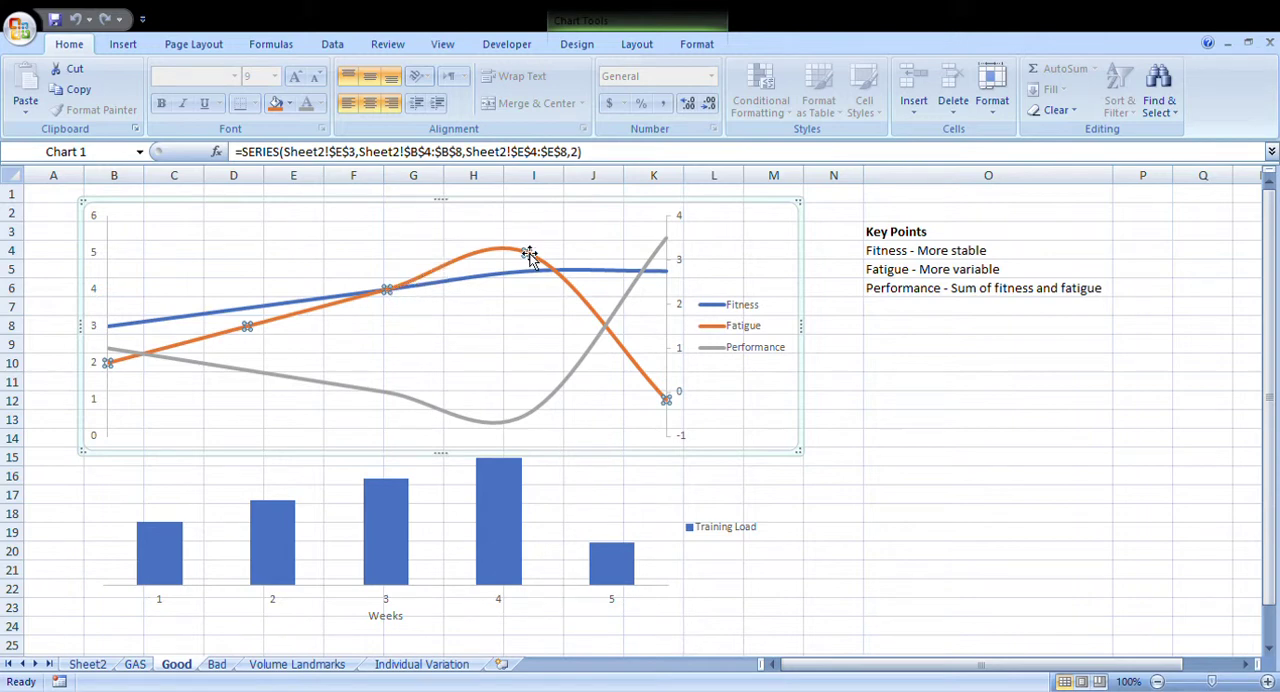
mouse_move(632, 295)
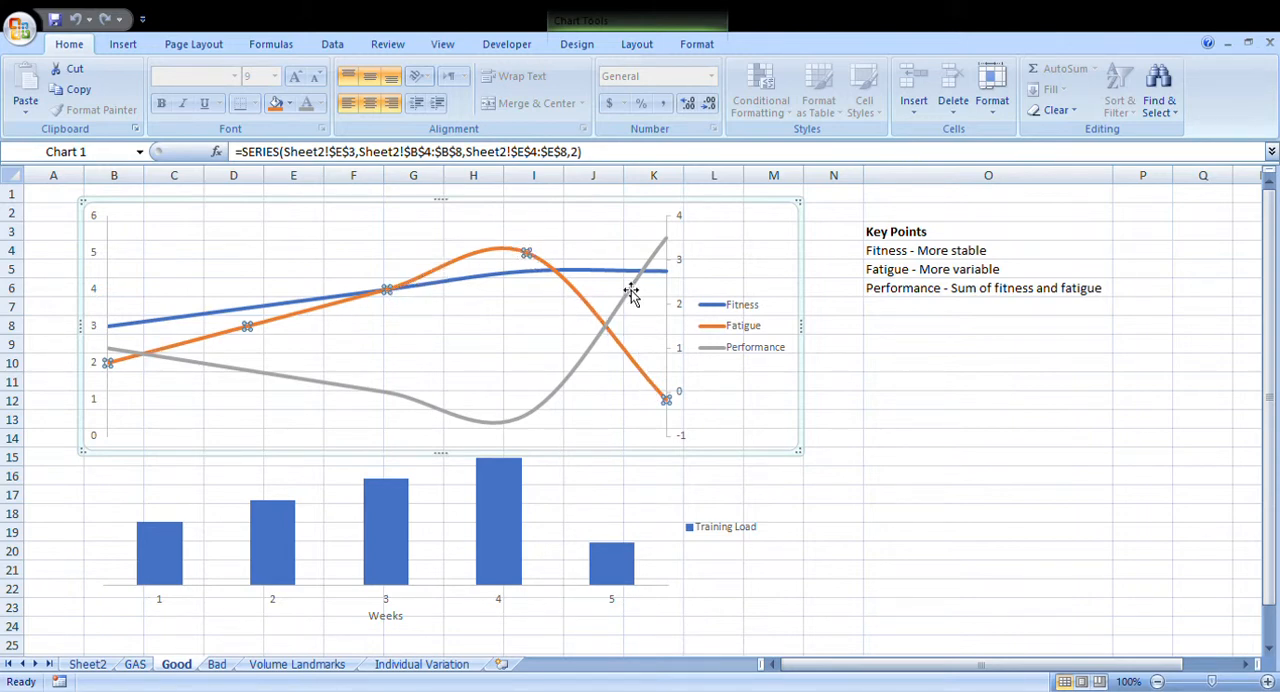
click(743, 325)
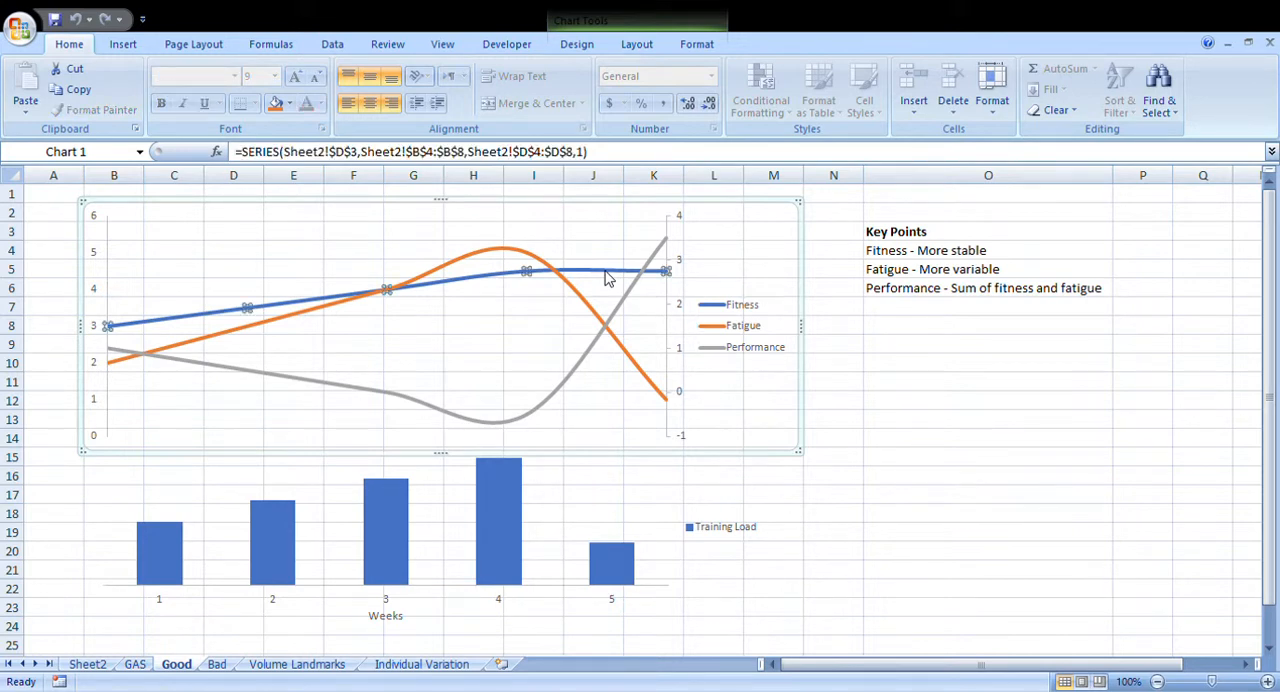
mouse_move(113, 331)
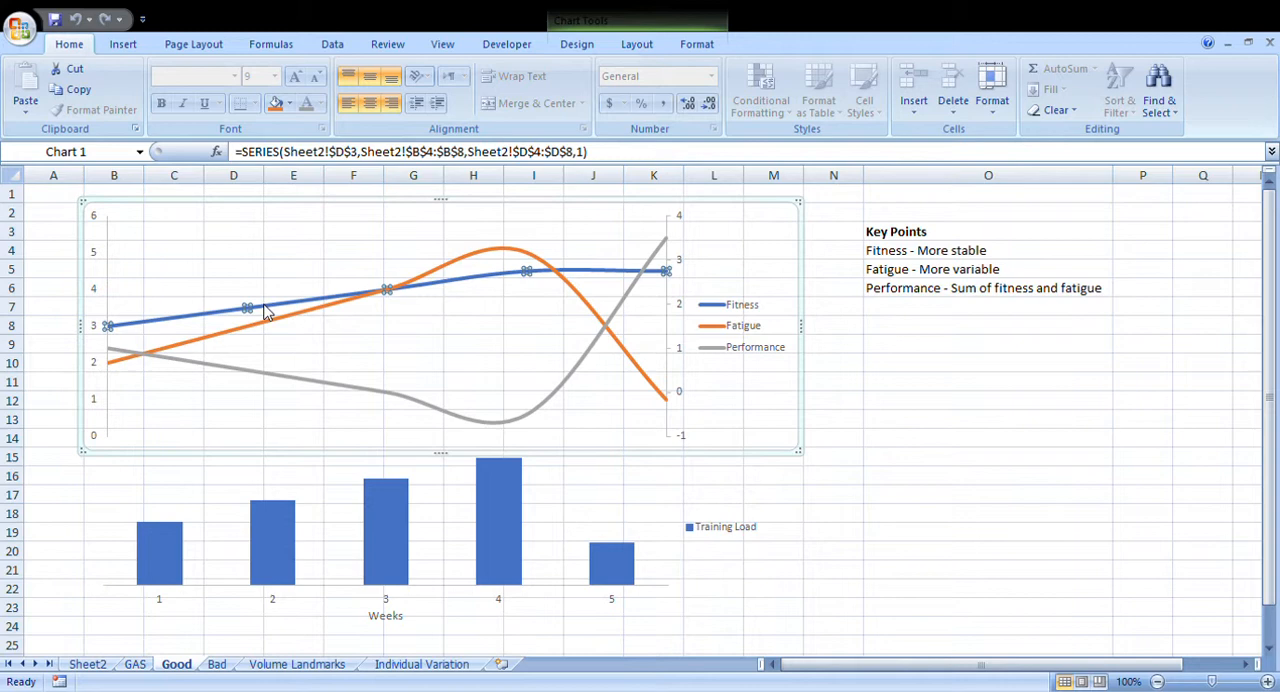
mouse_move(615, 277)
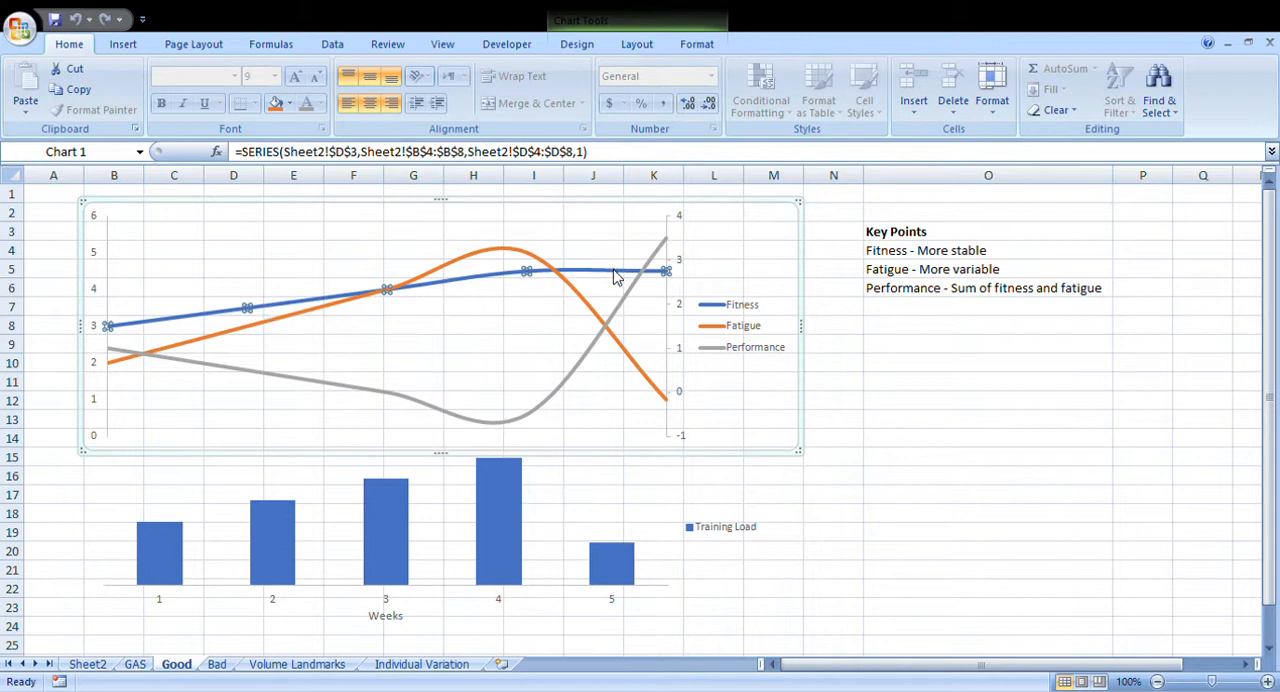
mouse_move(752, 325)
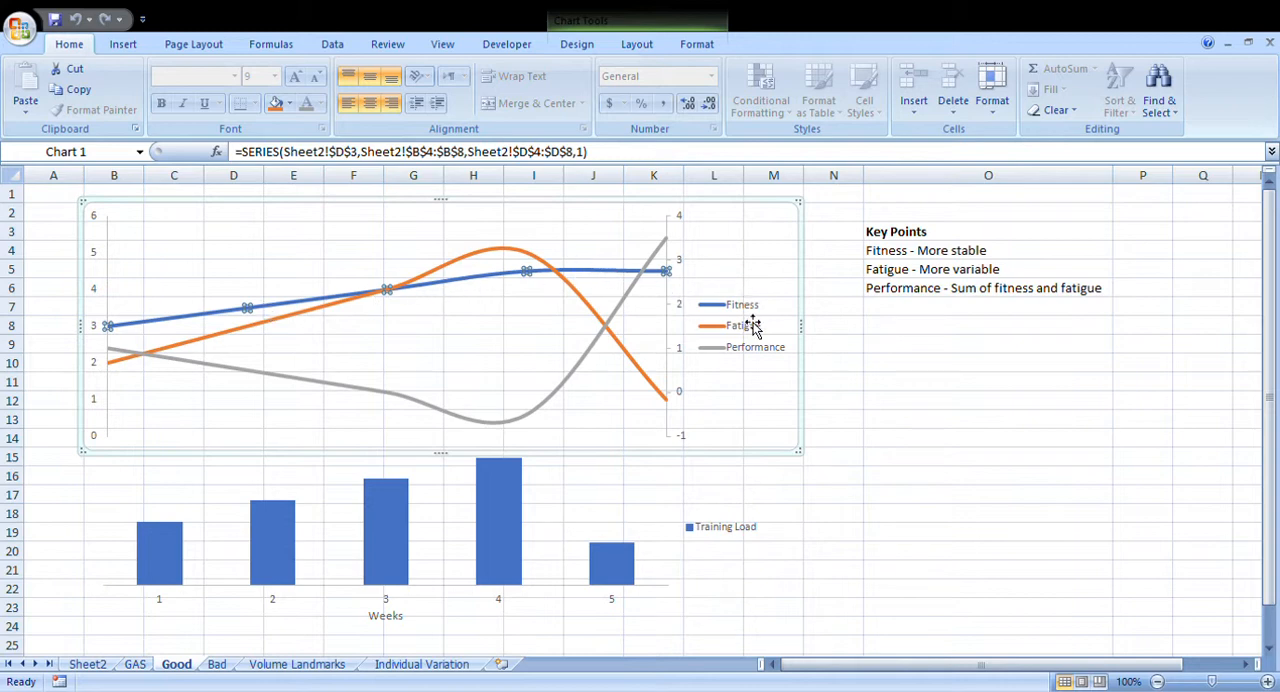
click(988, 344)
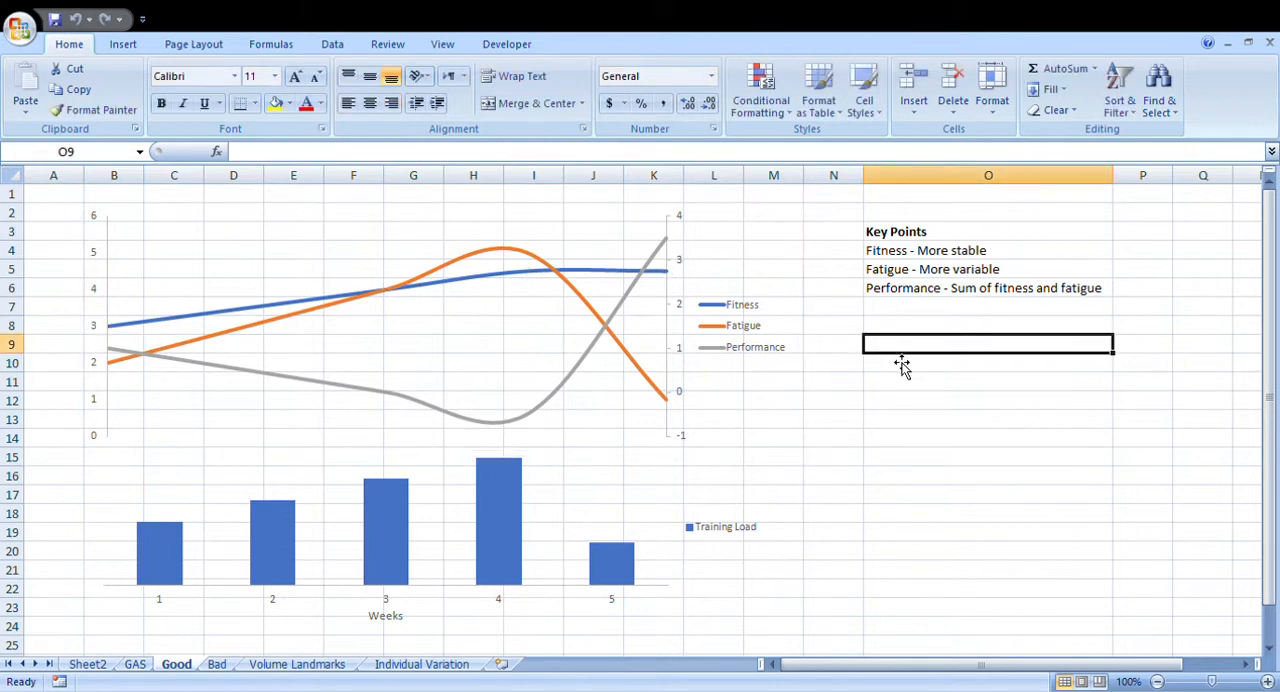
mouse_move(131, 514)
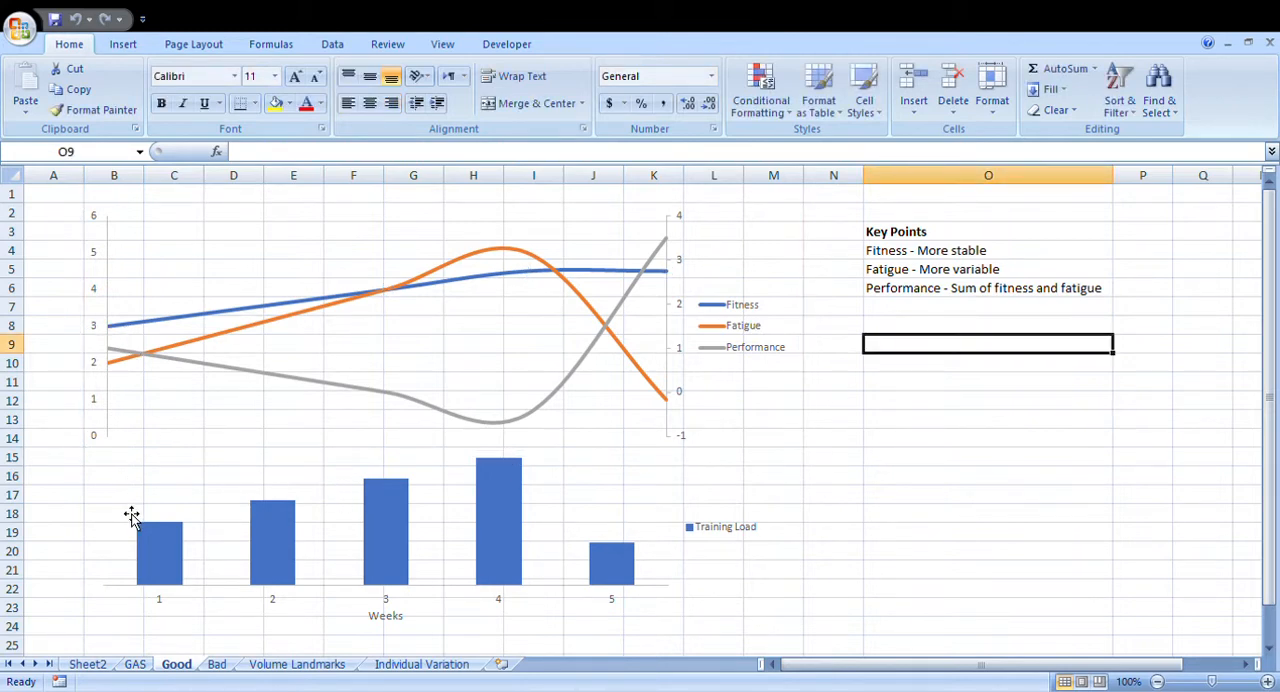
mouse_move(393, 600)
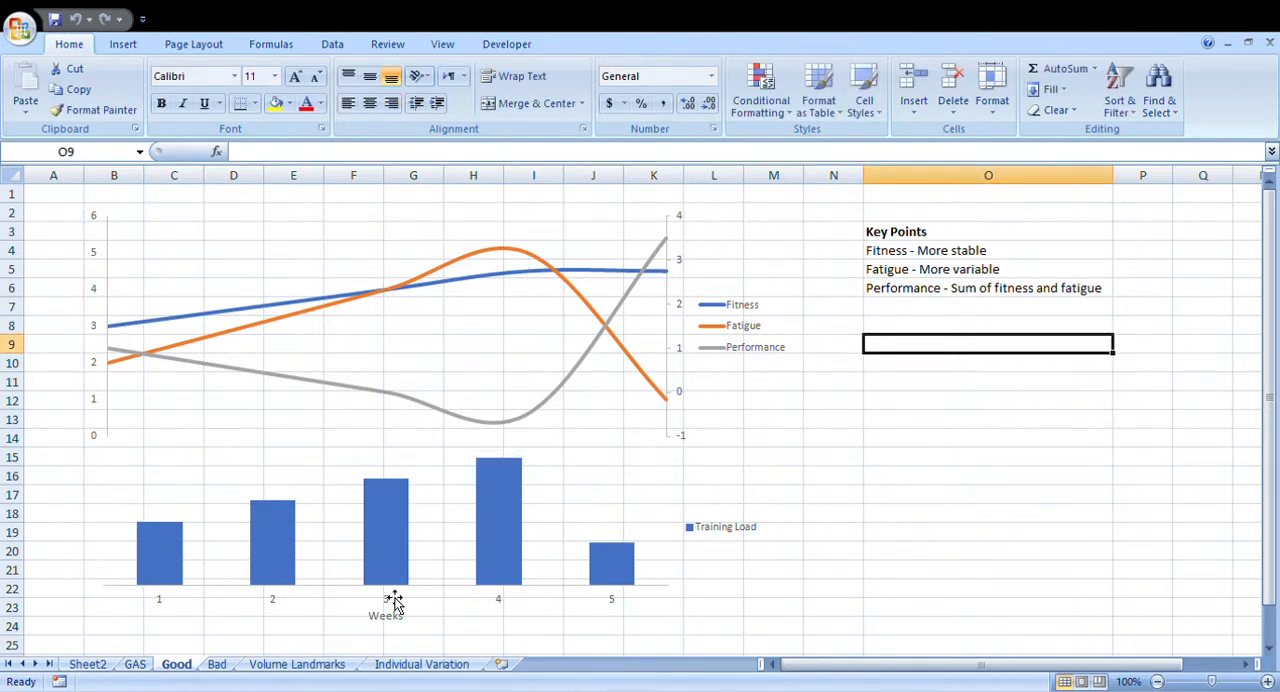
mouse_move(186, 576)
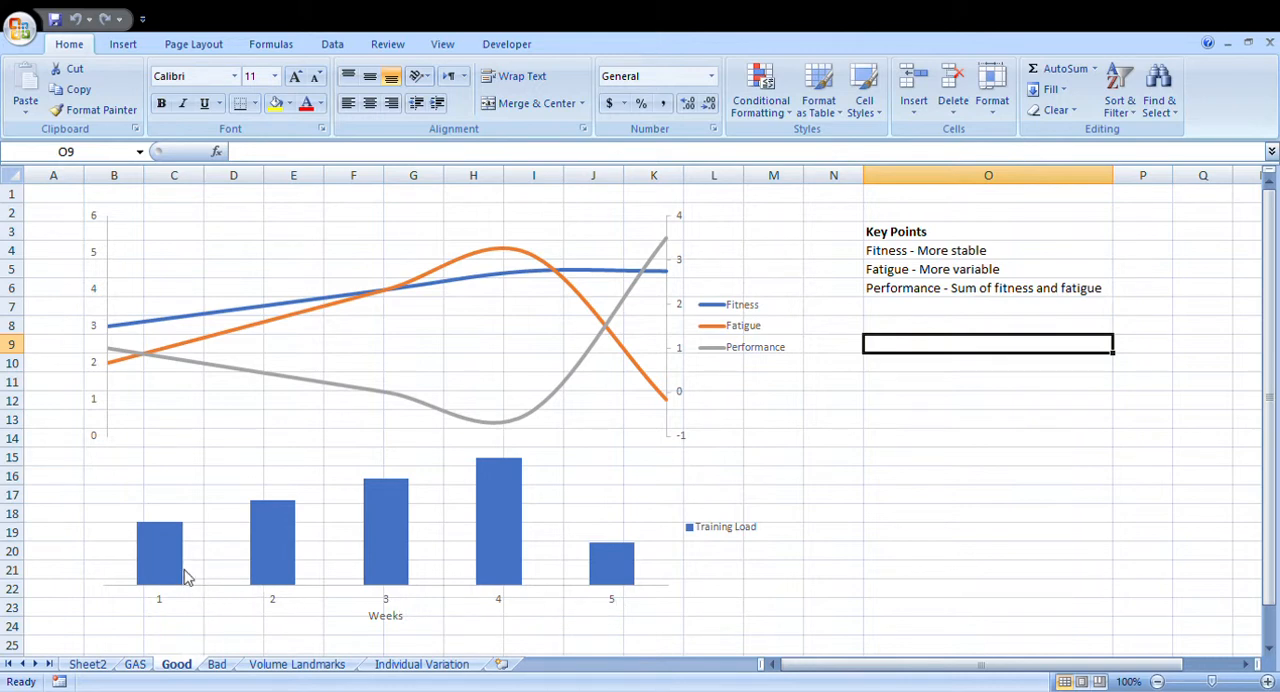
mouse_move(160, 528)
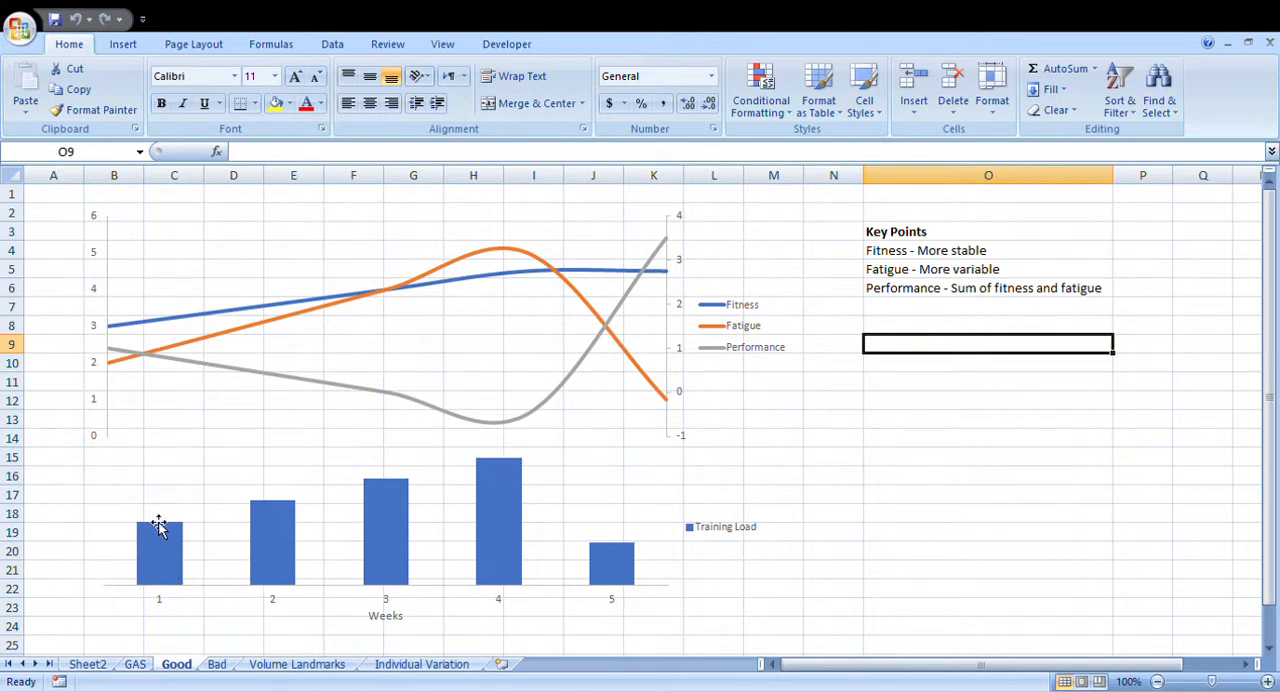
mouse_move(618, 570)
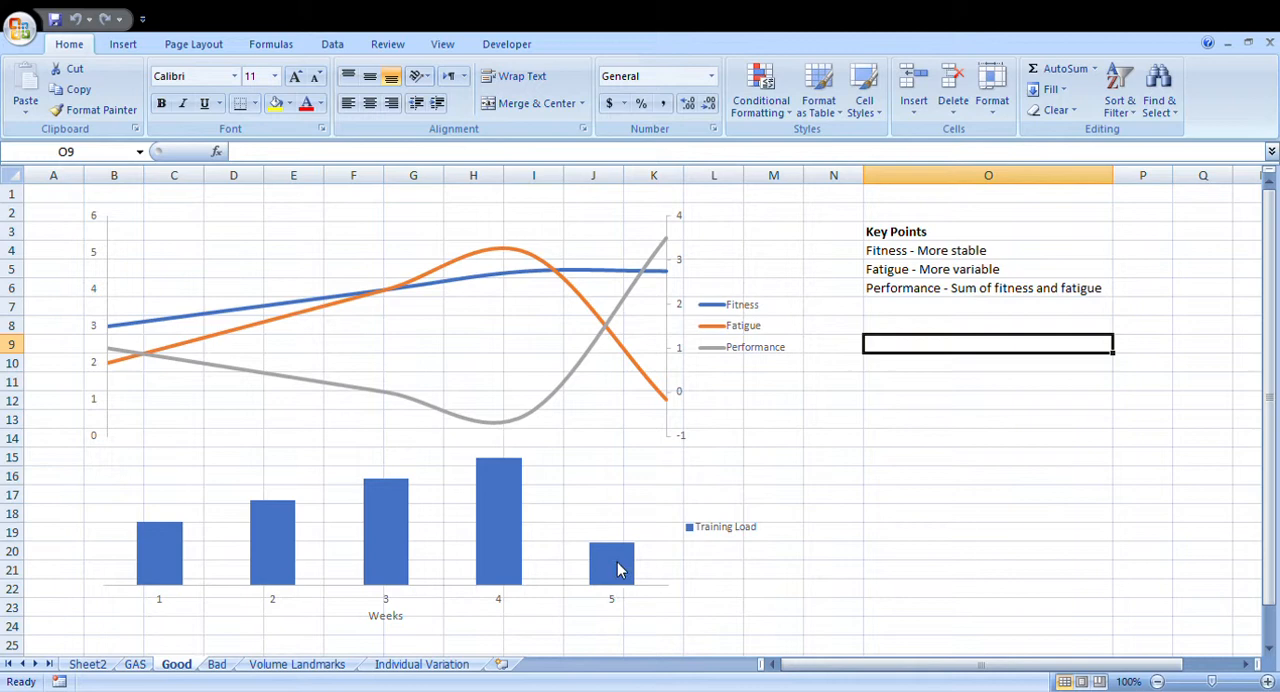
mouse_move(175, 553)
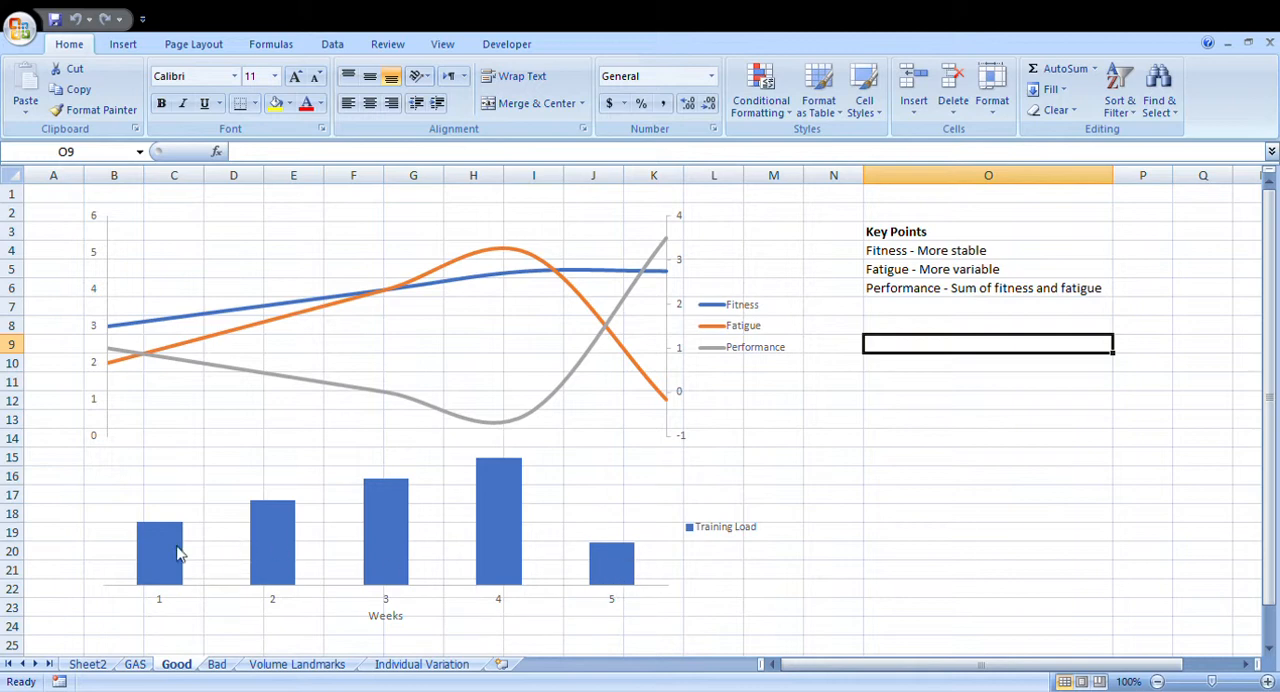
mouse_move(163, 549)
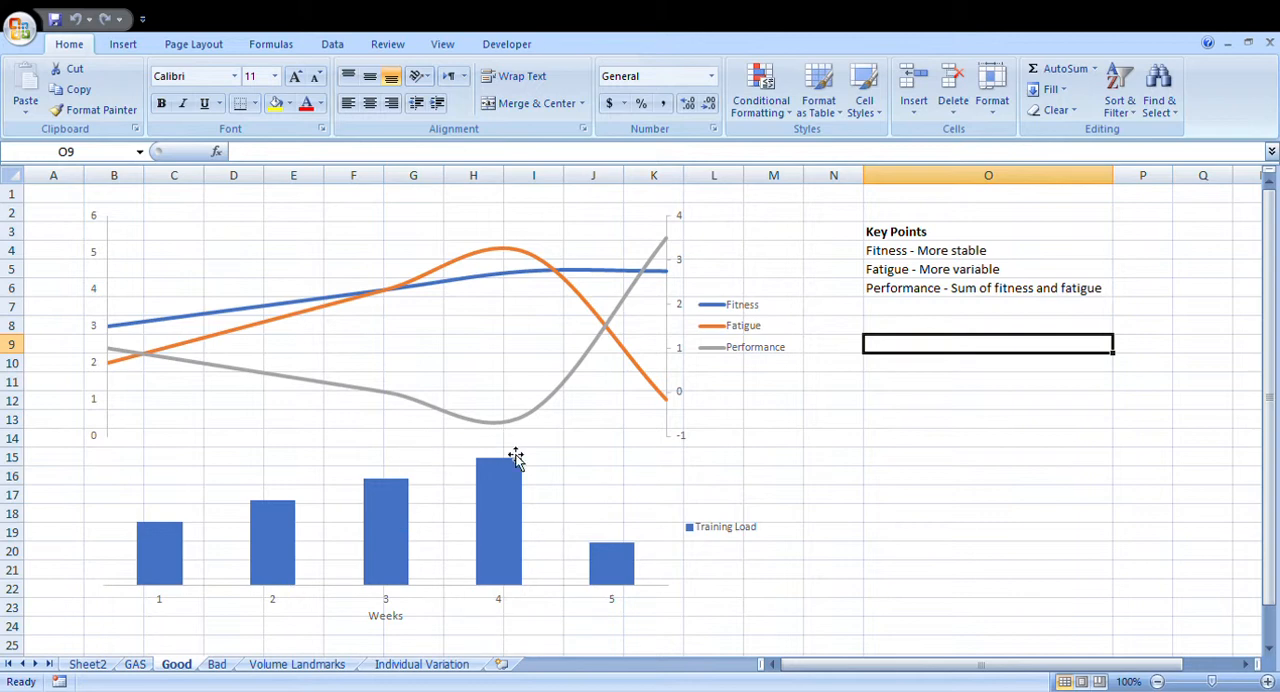
mouse_move(519, 553)
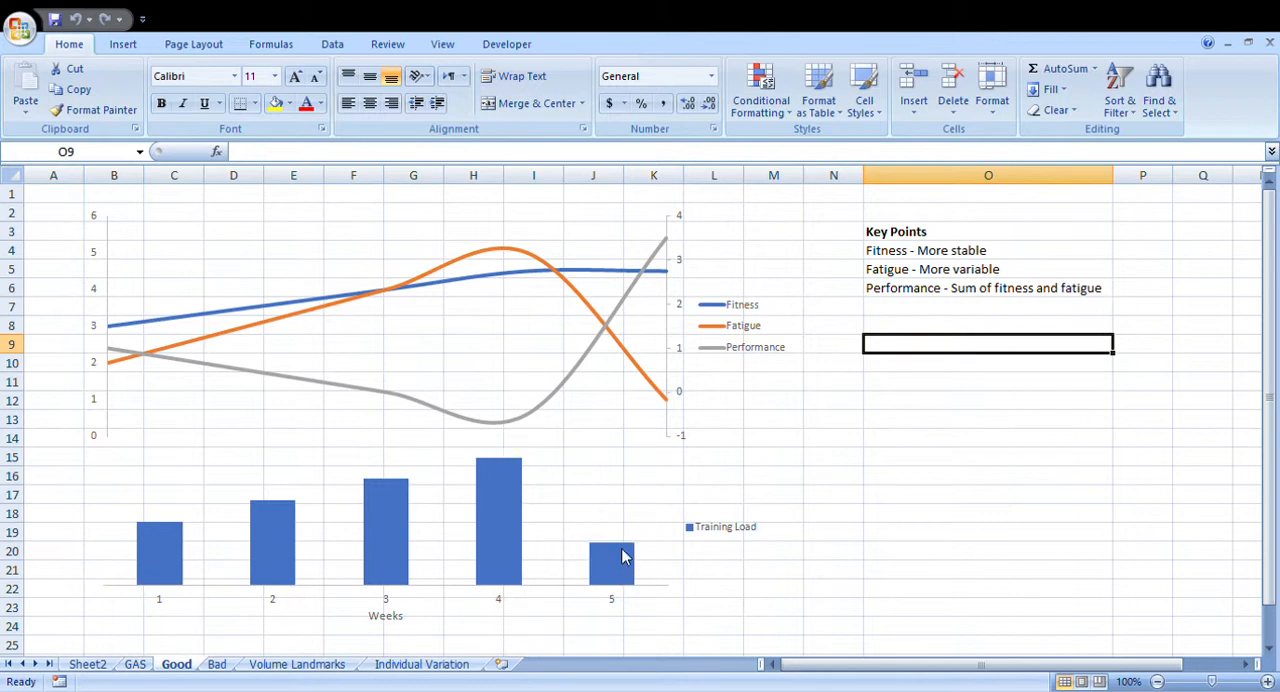
mouse_move(207, 583)
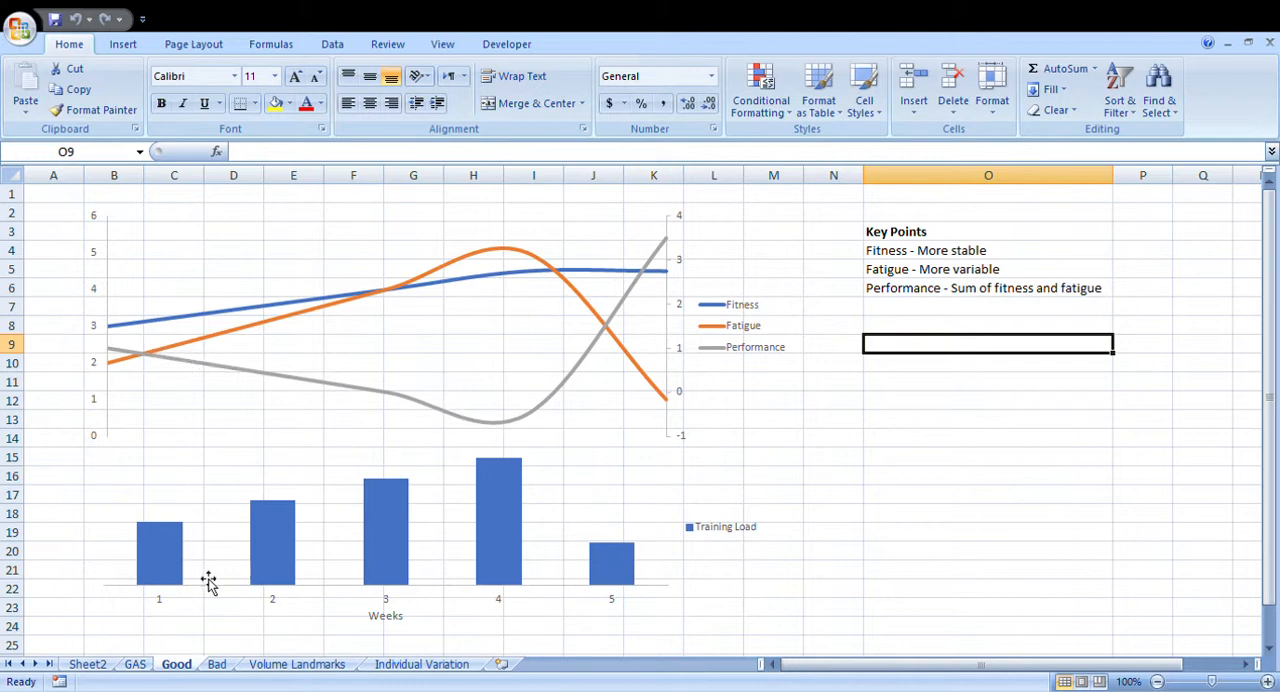
mouse_move(310, 320)
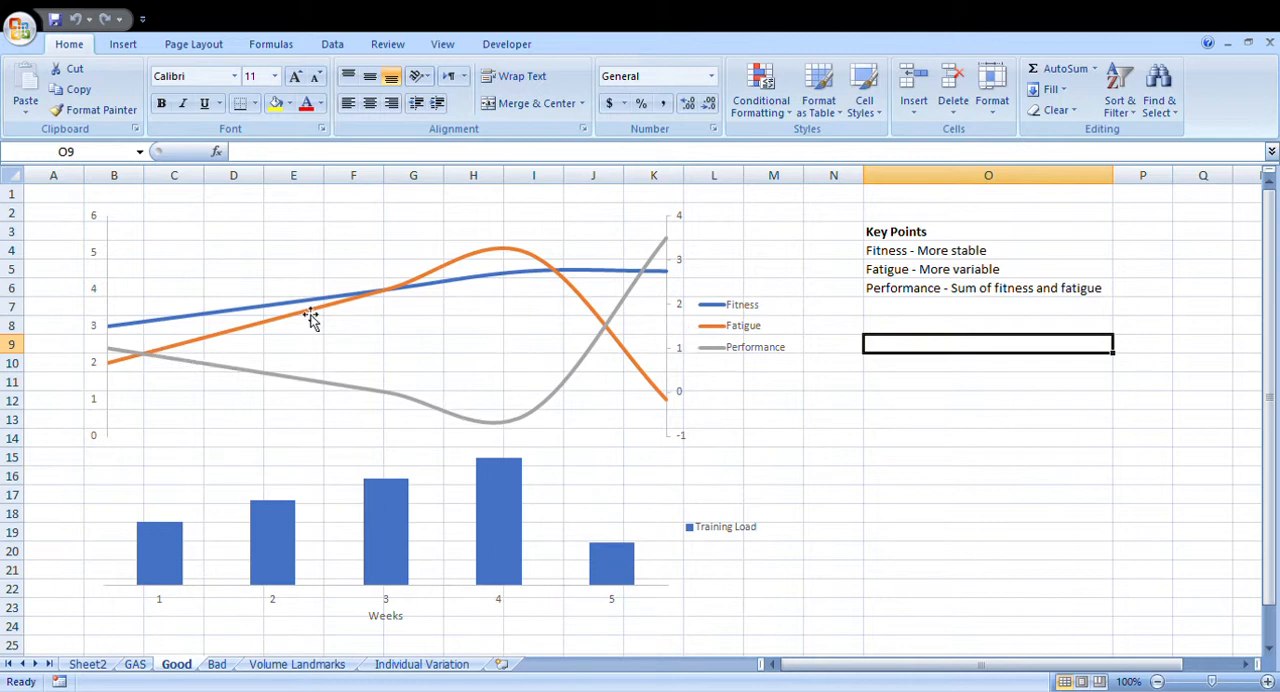
mouse_move(180, 383)
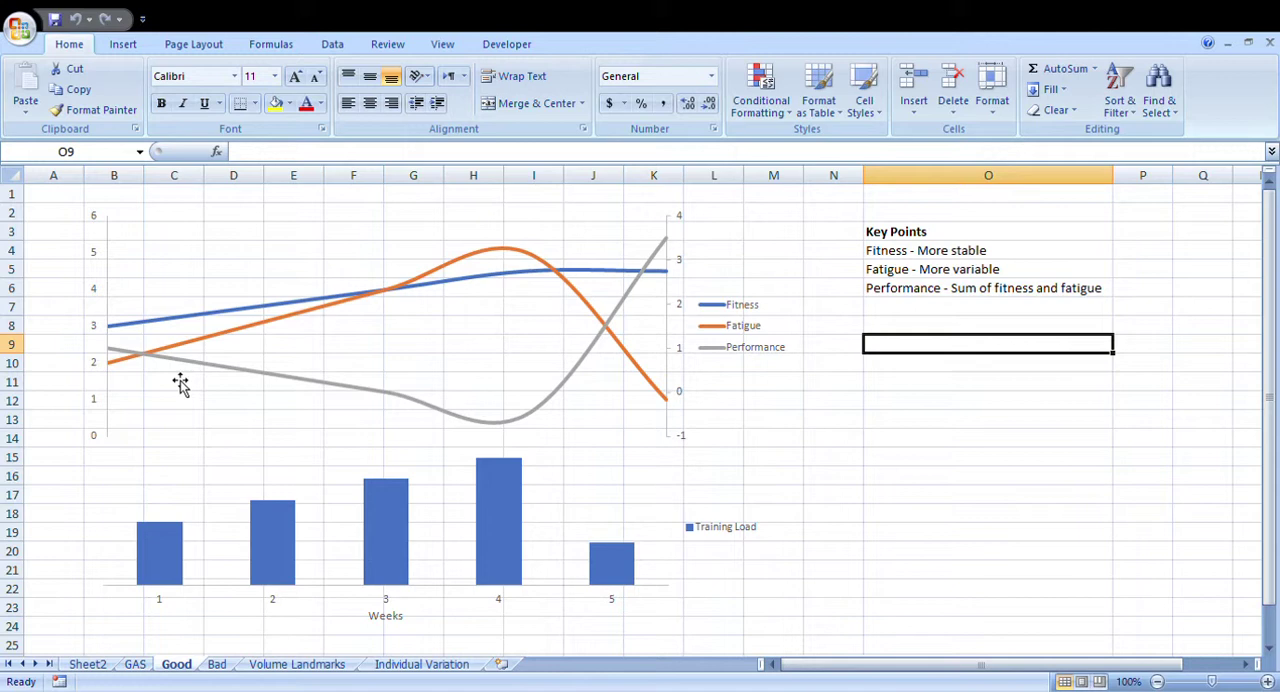
mouse_move(740, 282)
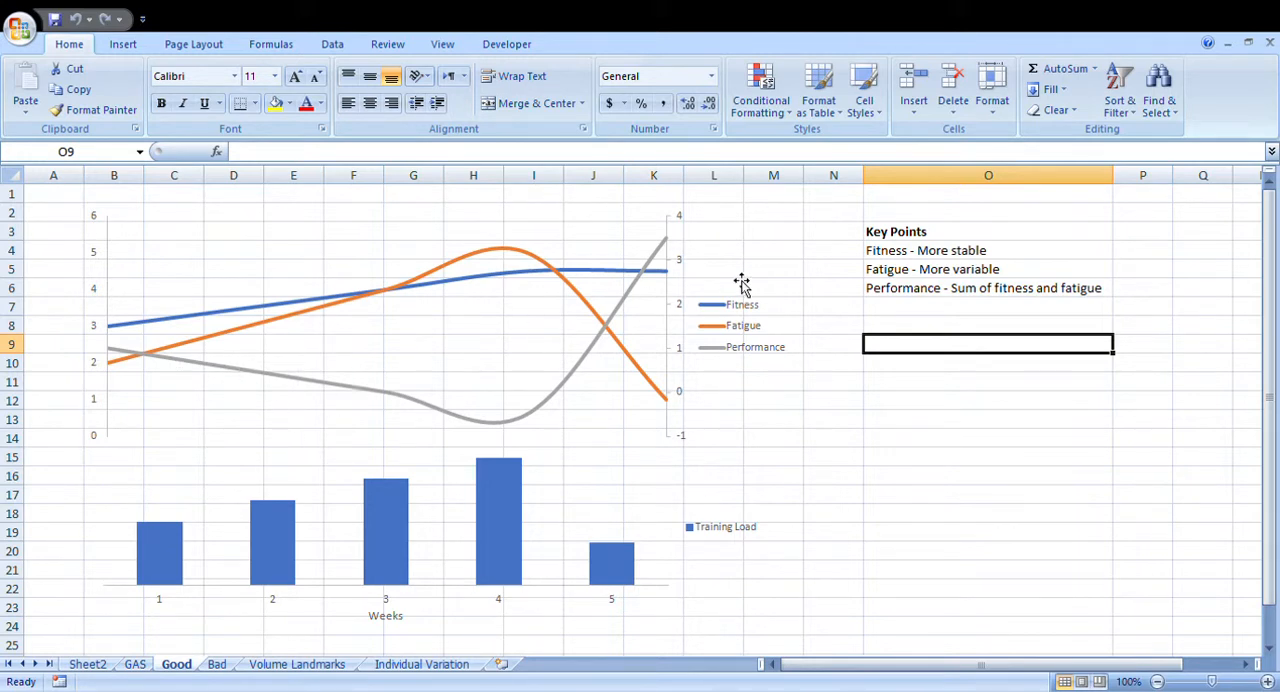
mouse_move(737, 310)
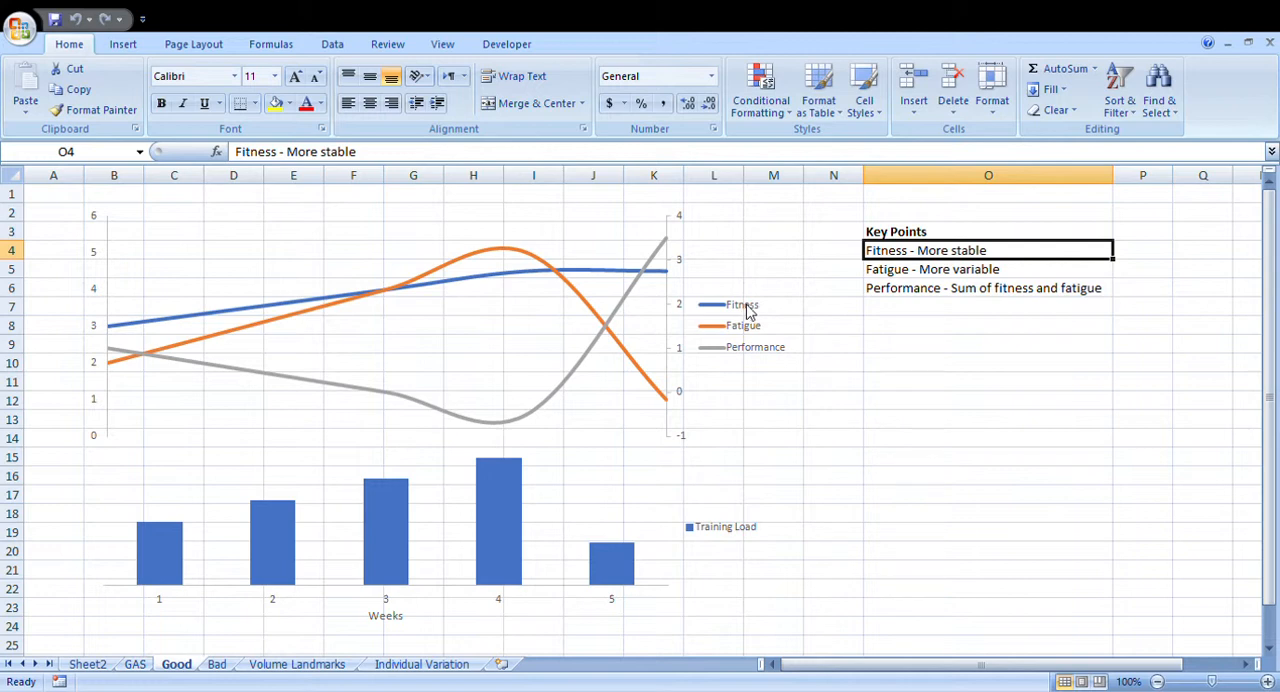
mouse_move(888, 276)
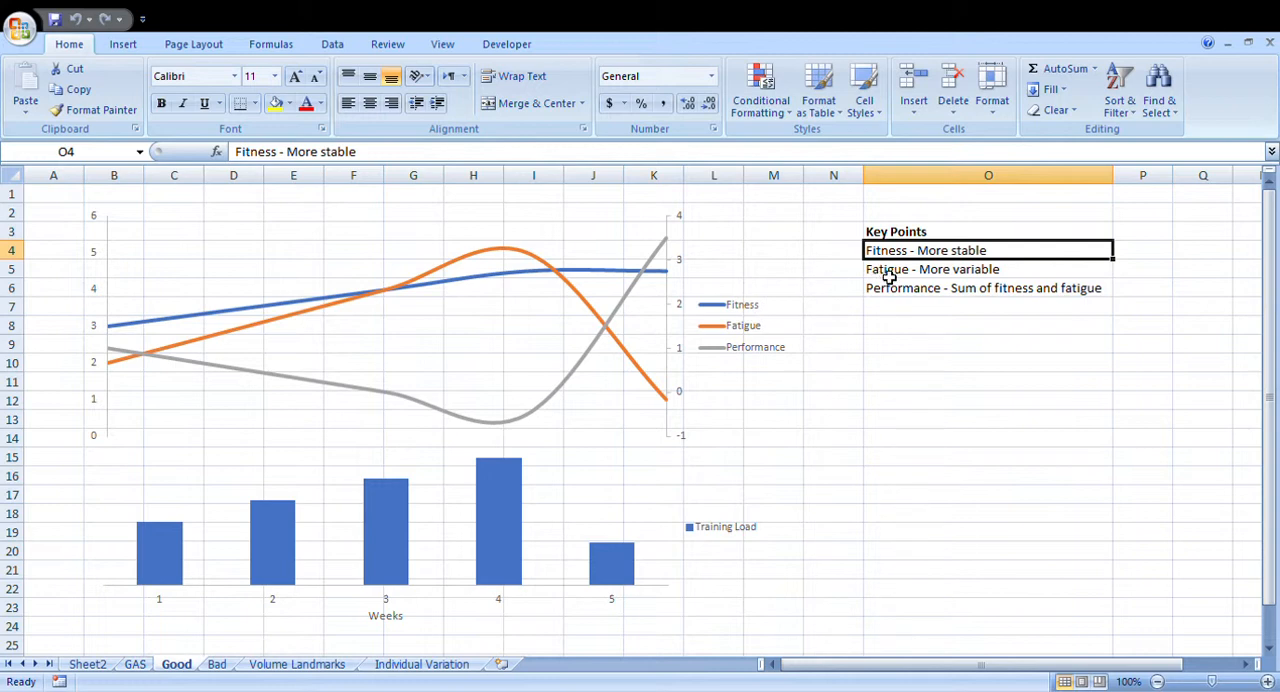
click(983, 268)
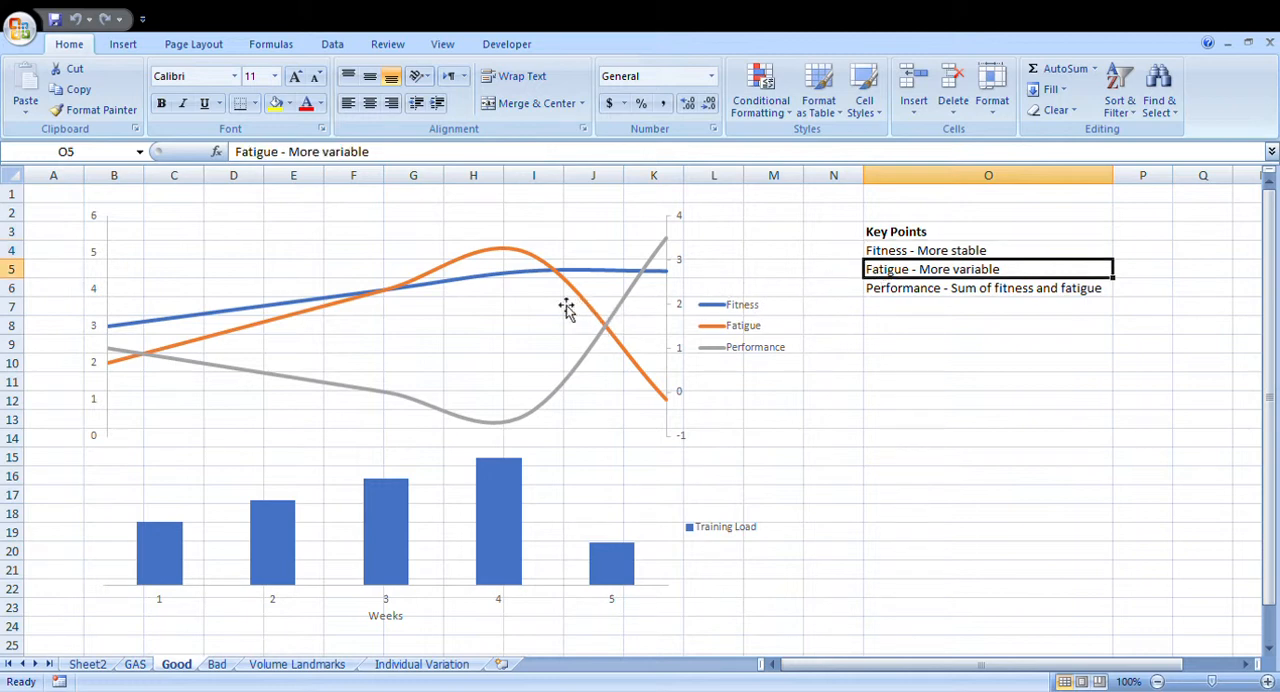
mouse_move(530, 370)
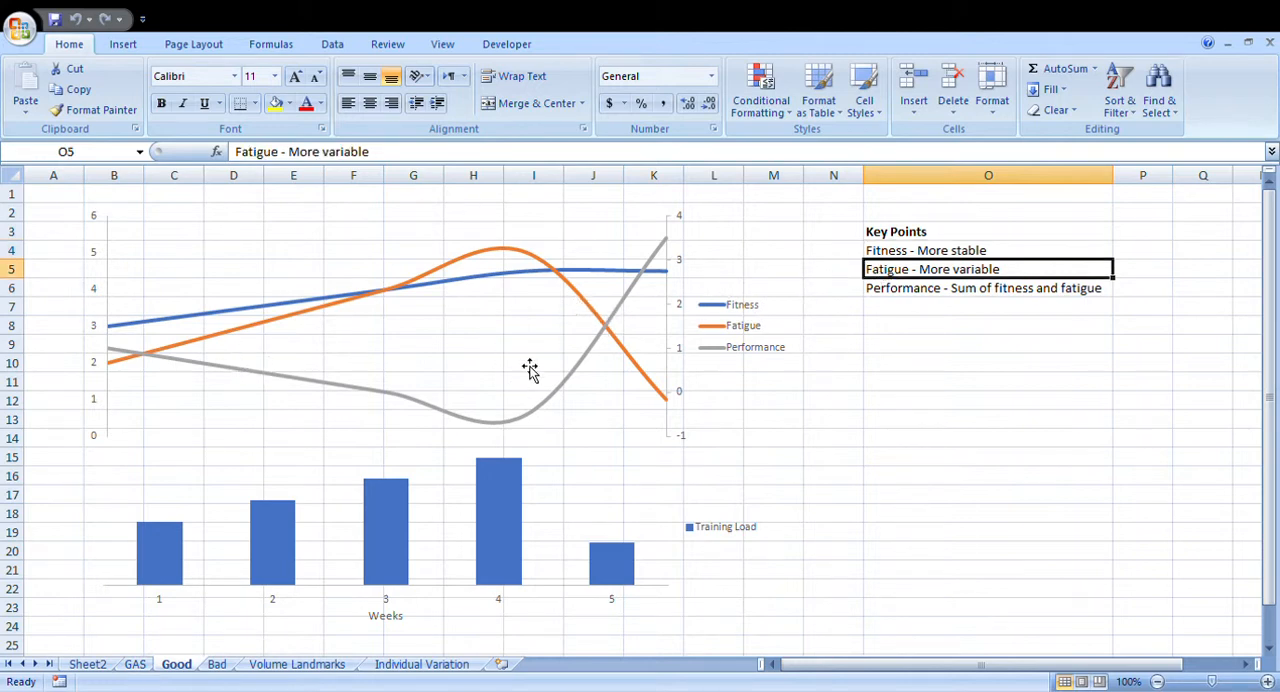
click(988, 288)
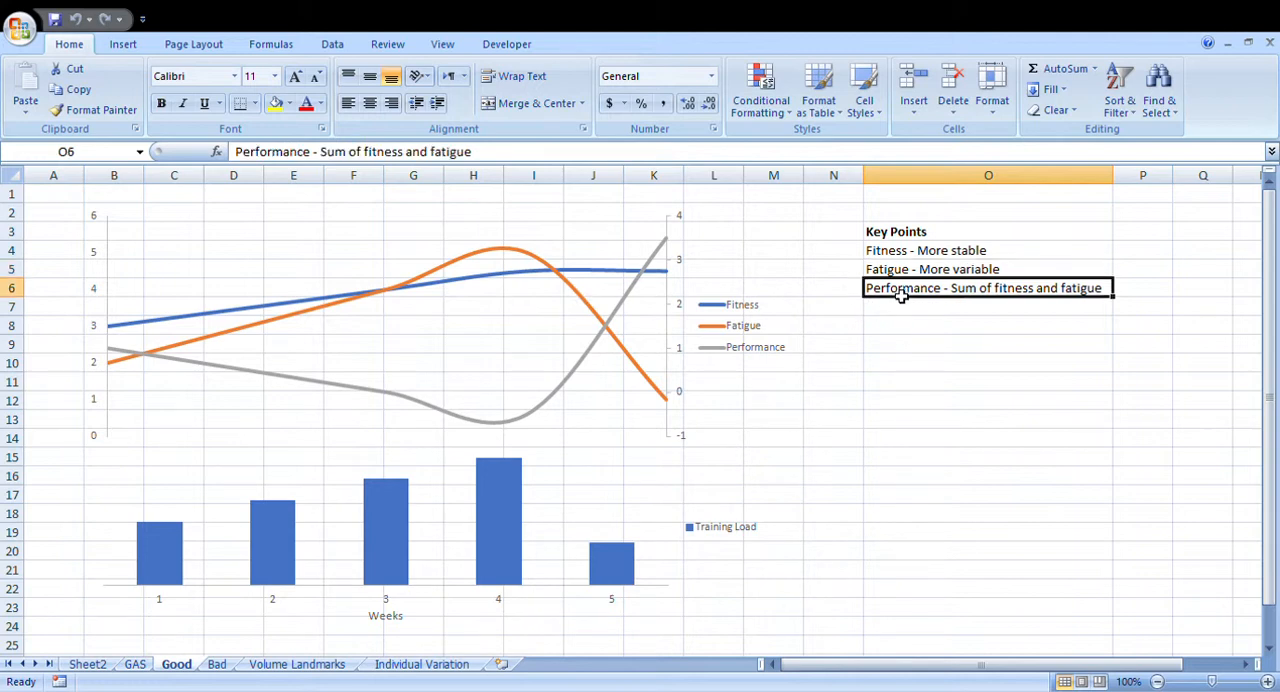
mouse_move(748, 307)
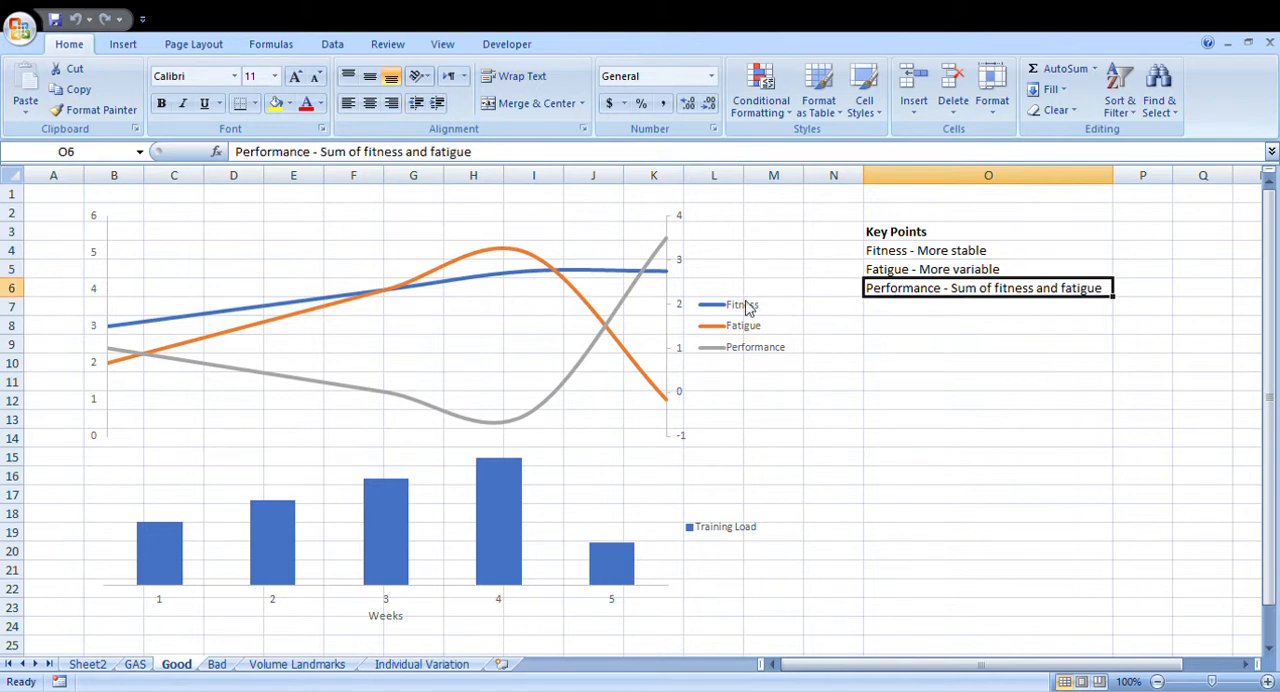
mouse_move(743, 330)
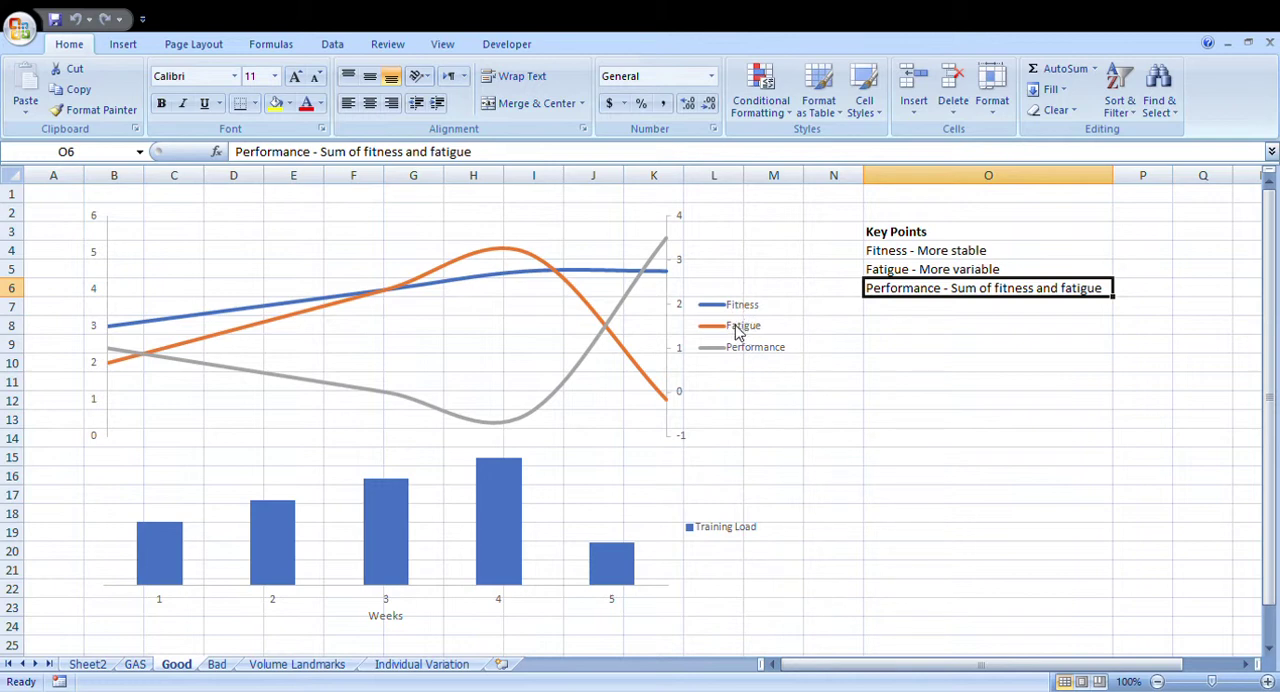
mouse_move(729, 347)
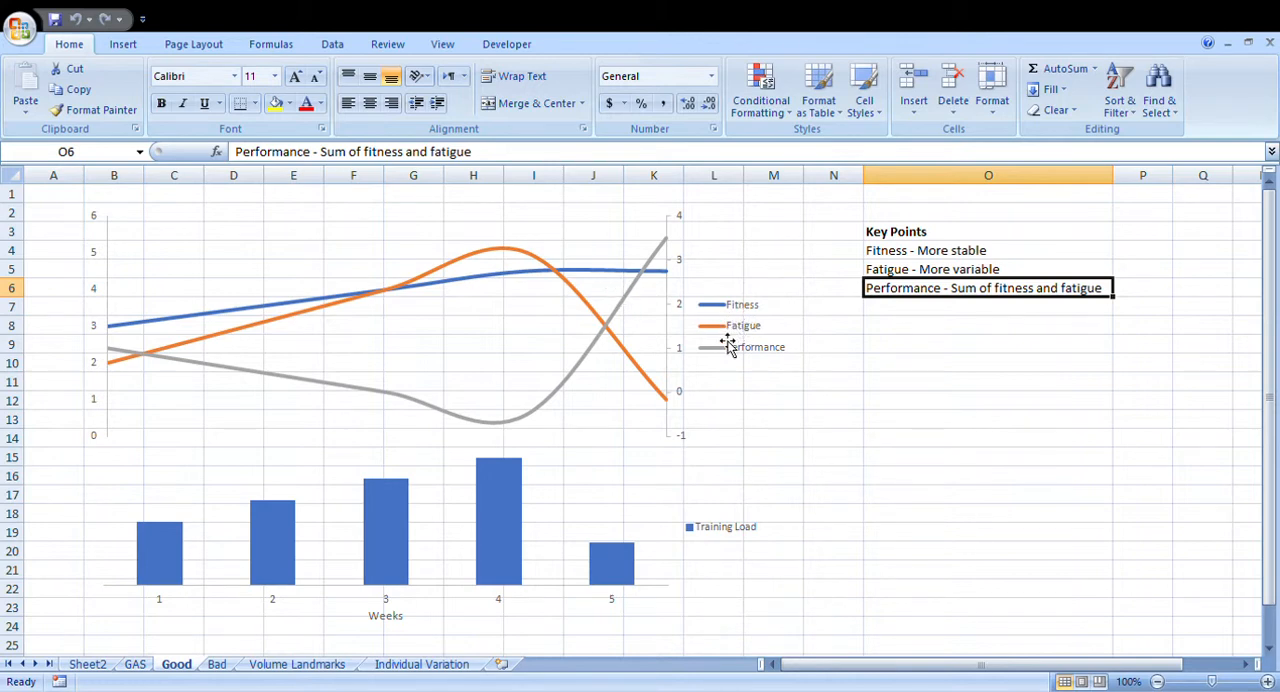
mouse_move(742, 353)
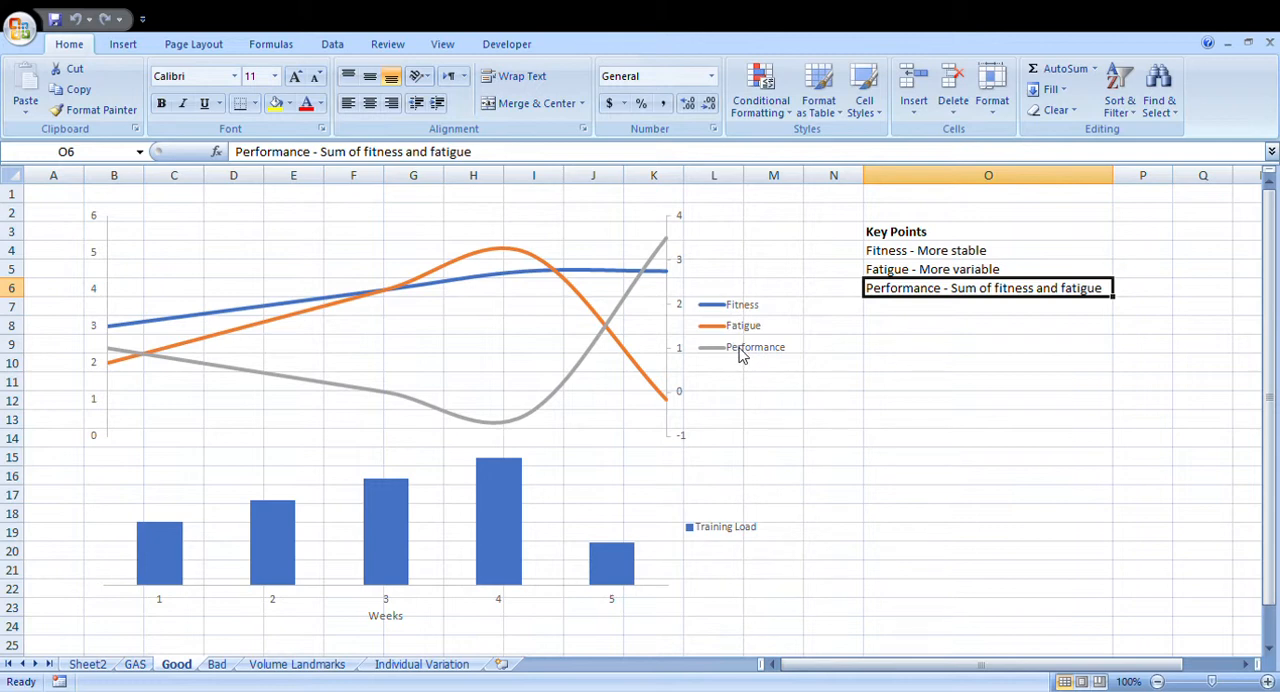
click(833, 381)
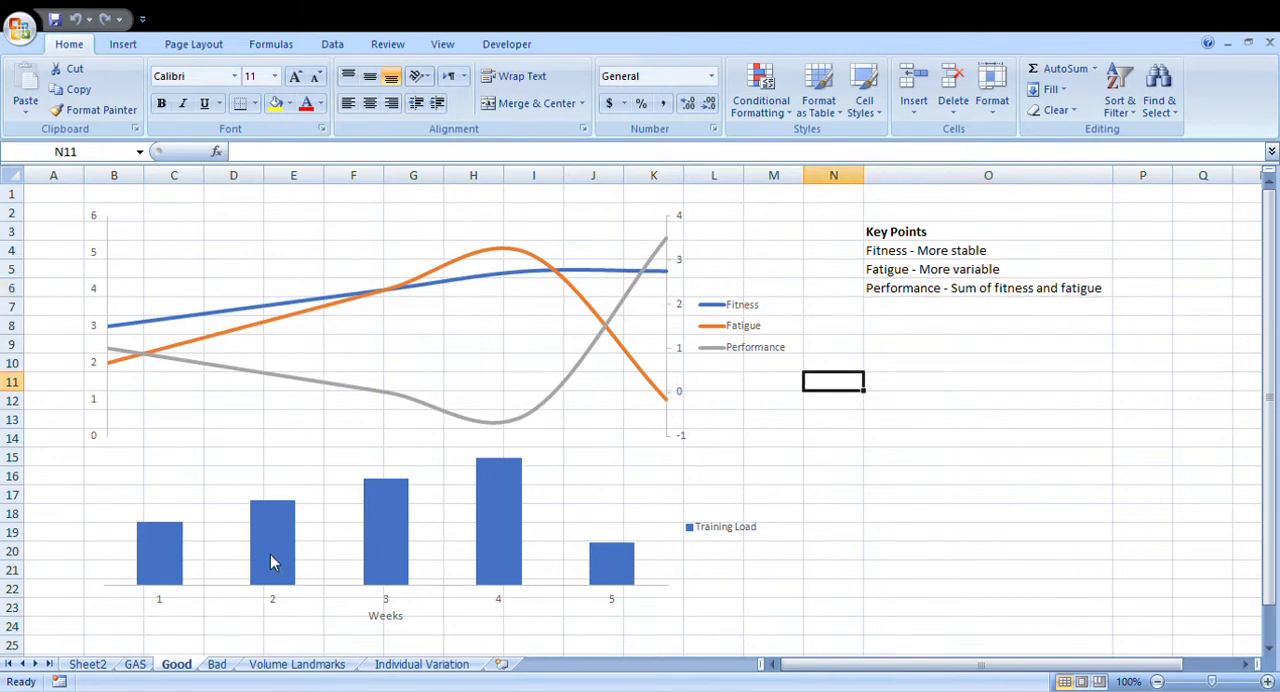
mouse_move(176, 343)
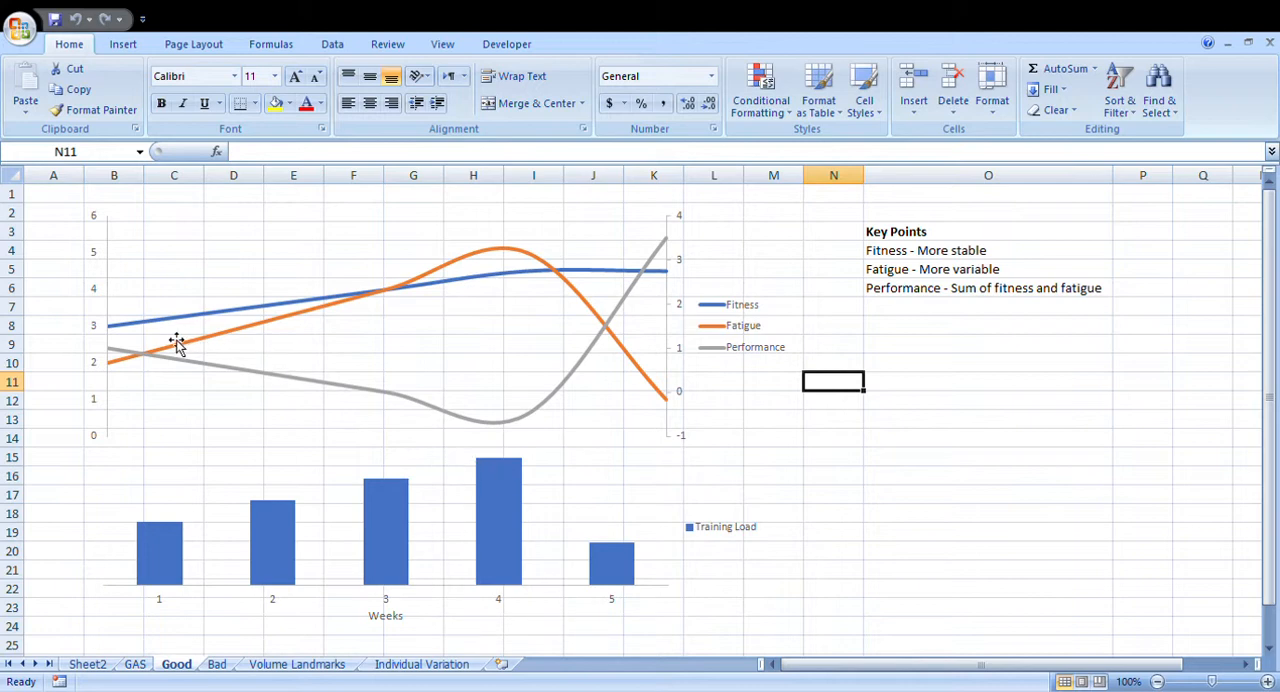
mouse_move(212, 315)
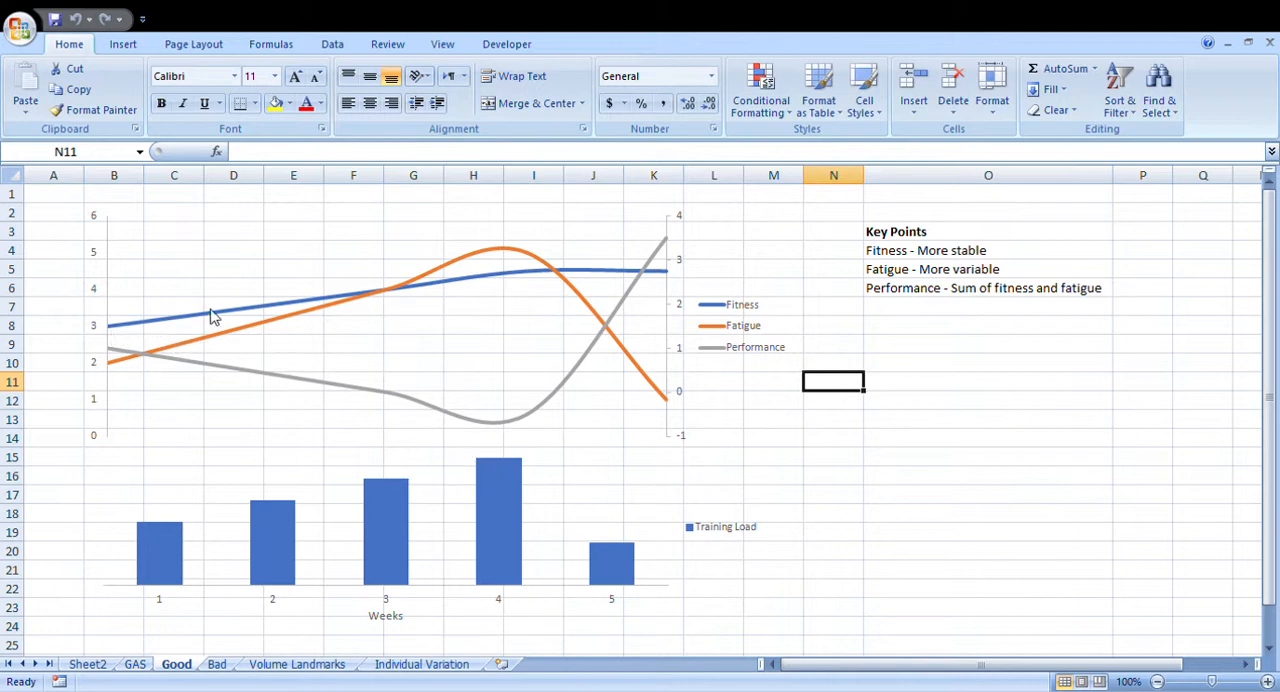
mouse_move(457, 287)
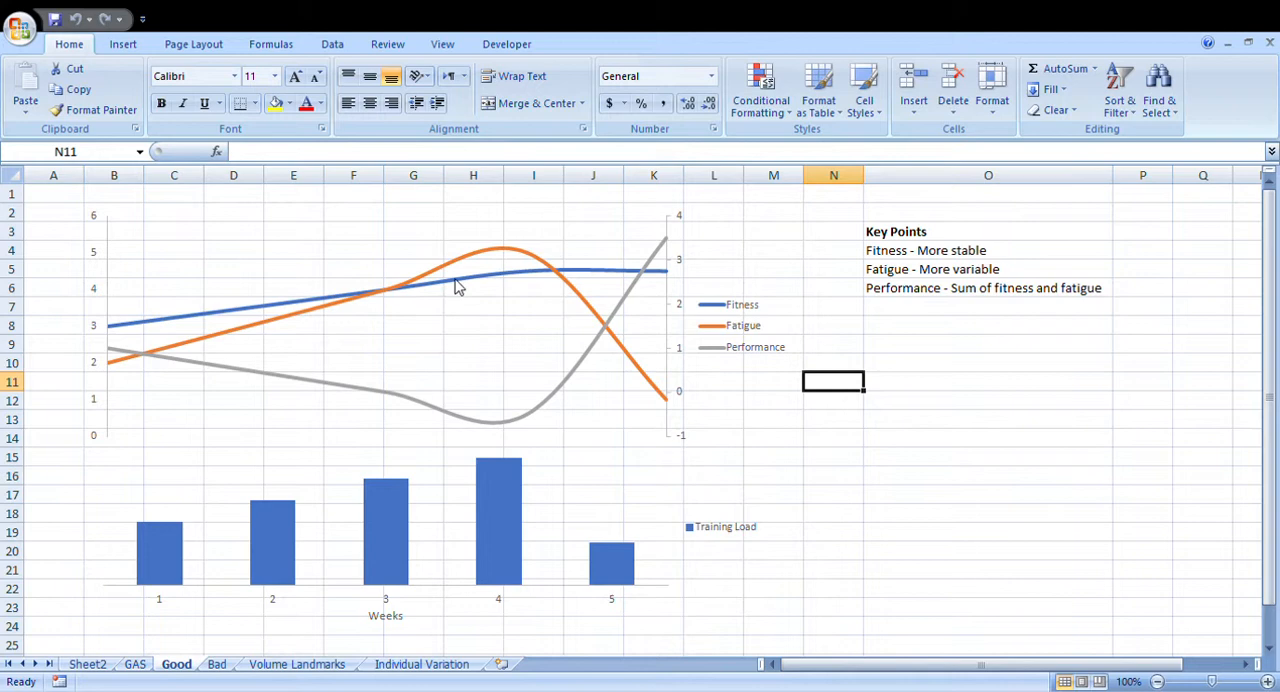
mouse_move(127, 381)
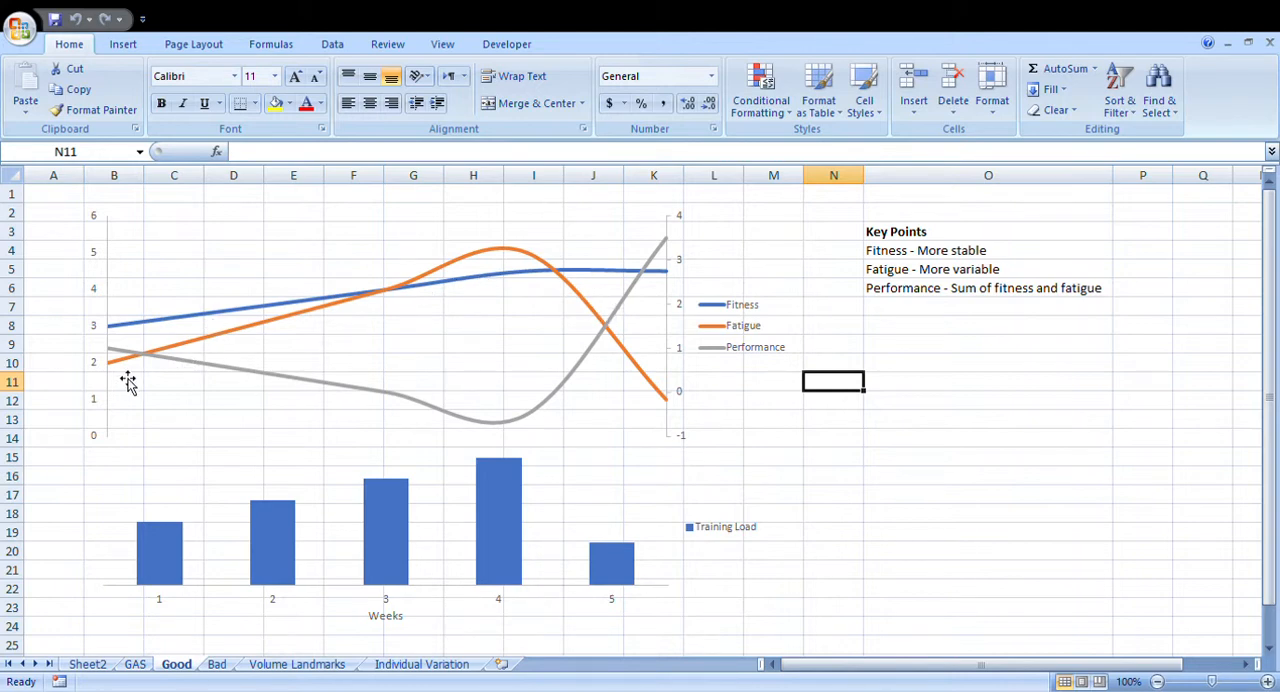
mouse_move(330, 310)
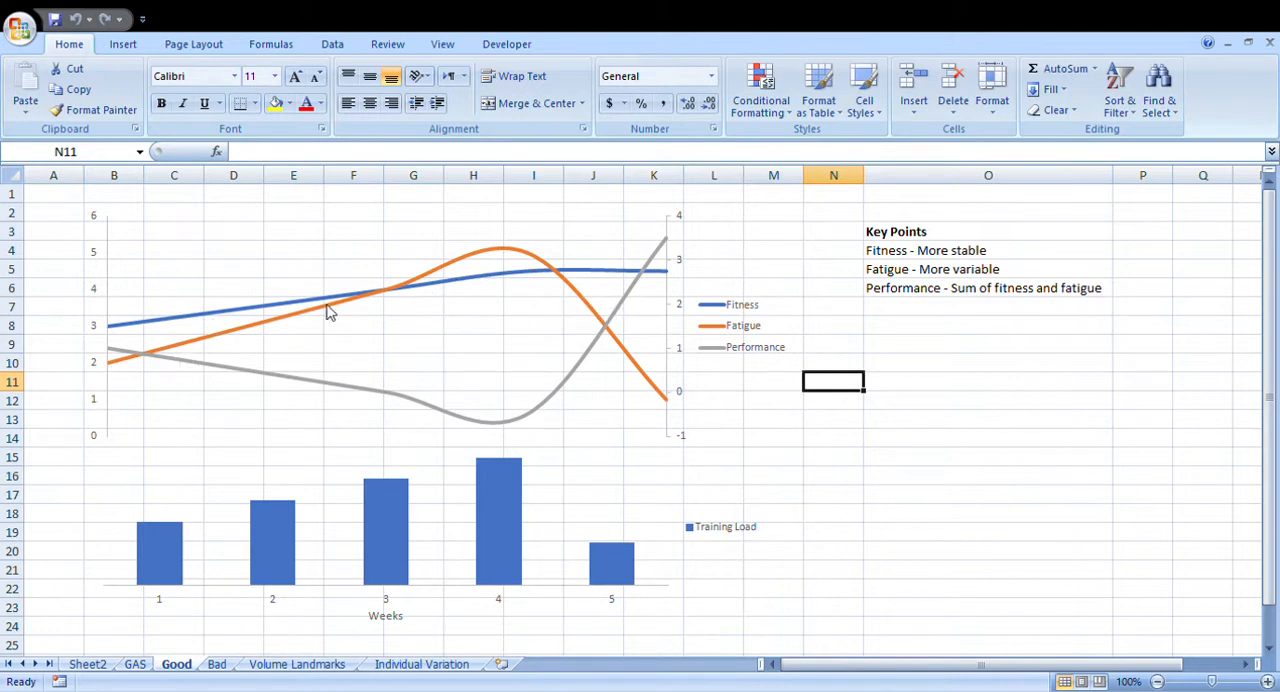
mouse_move(258, 345)
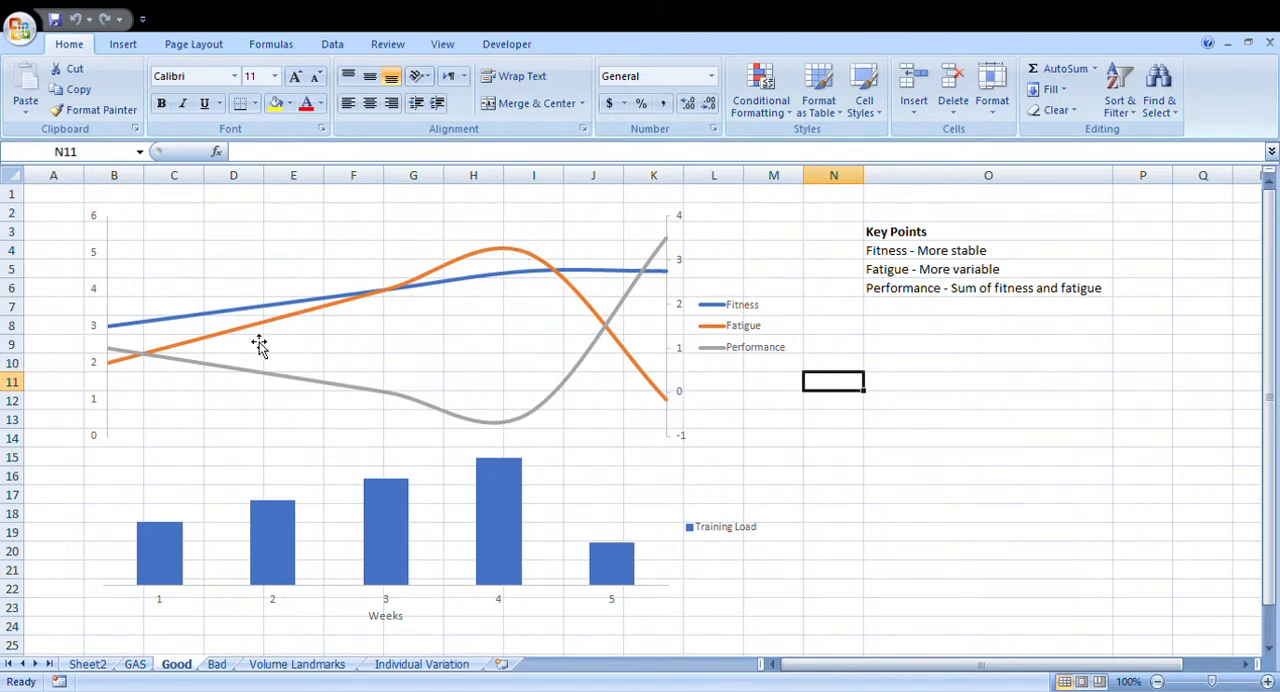
mouse_move(422, 315)
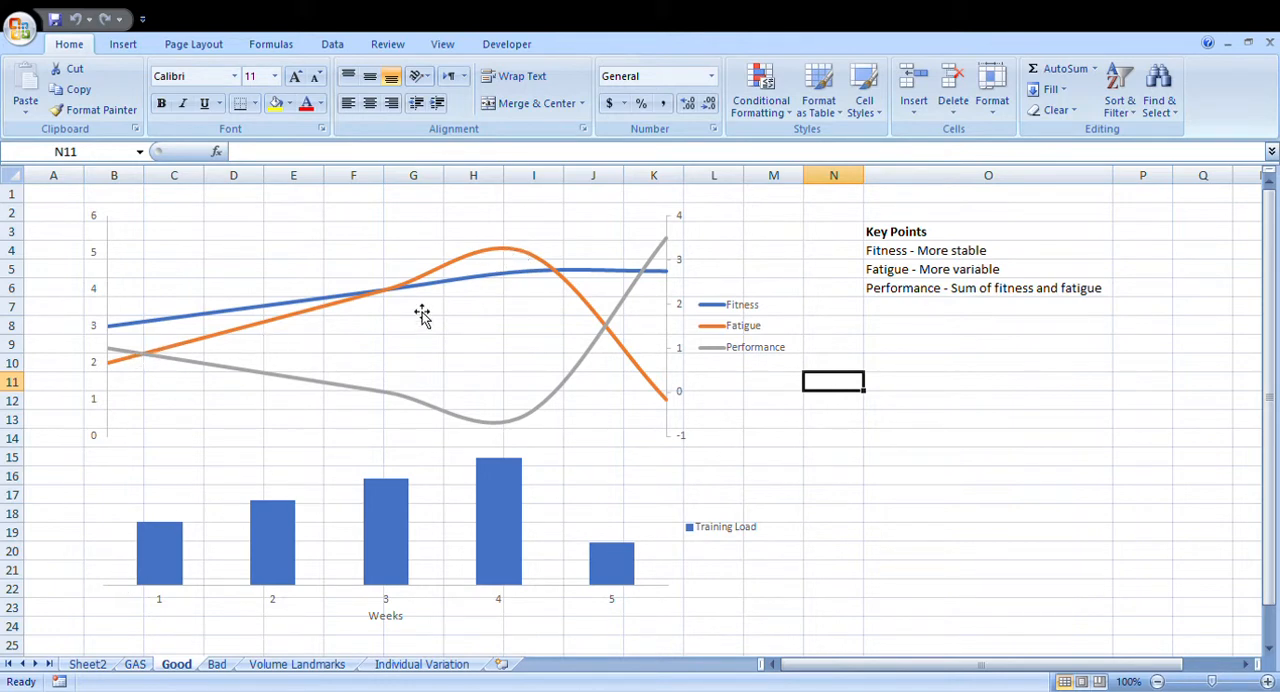
mouse_move(517, 457)
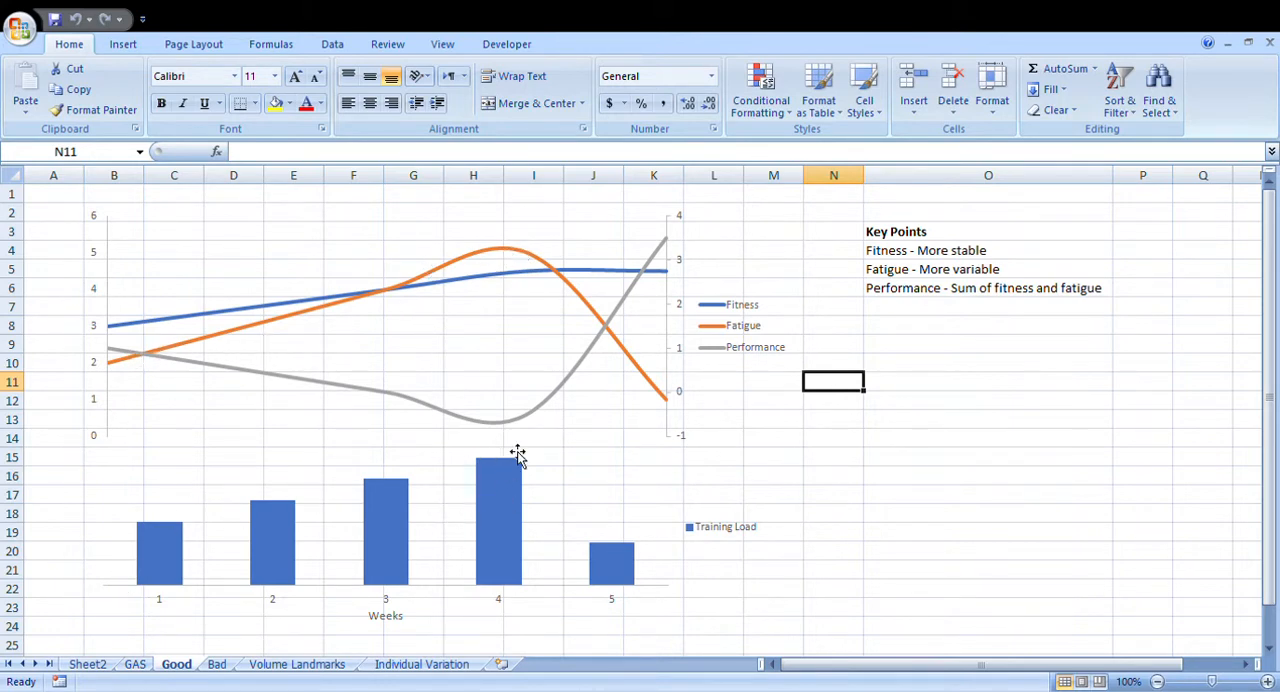
mouse_move(504, 502)
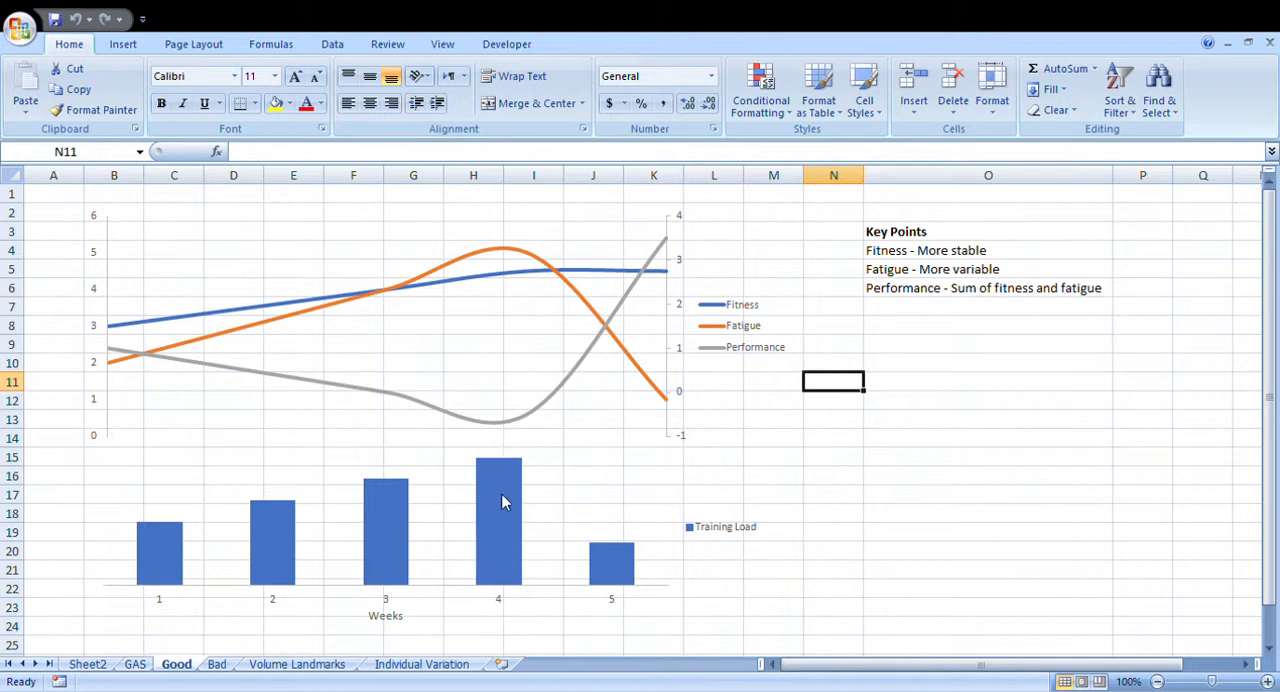
mouse_move(258, 375)
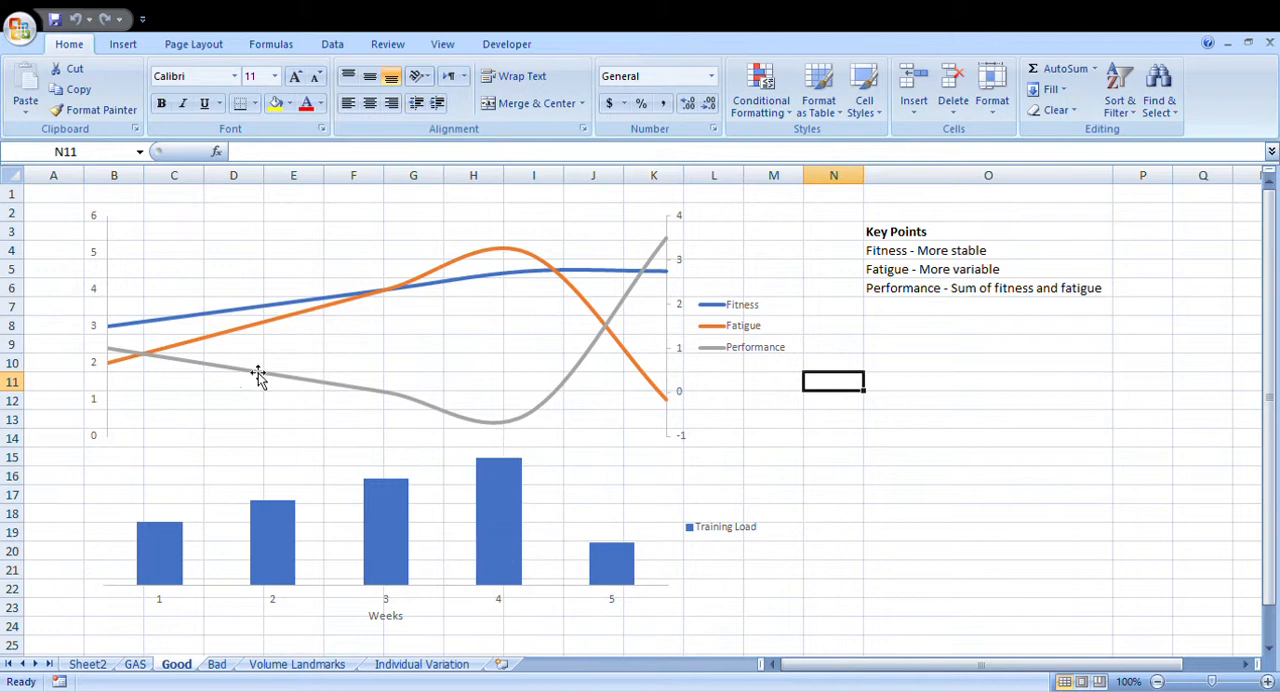
mouse_move(125, 355)
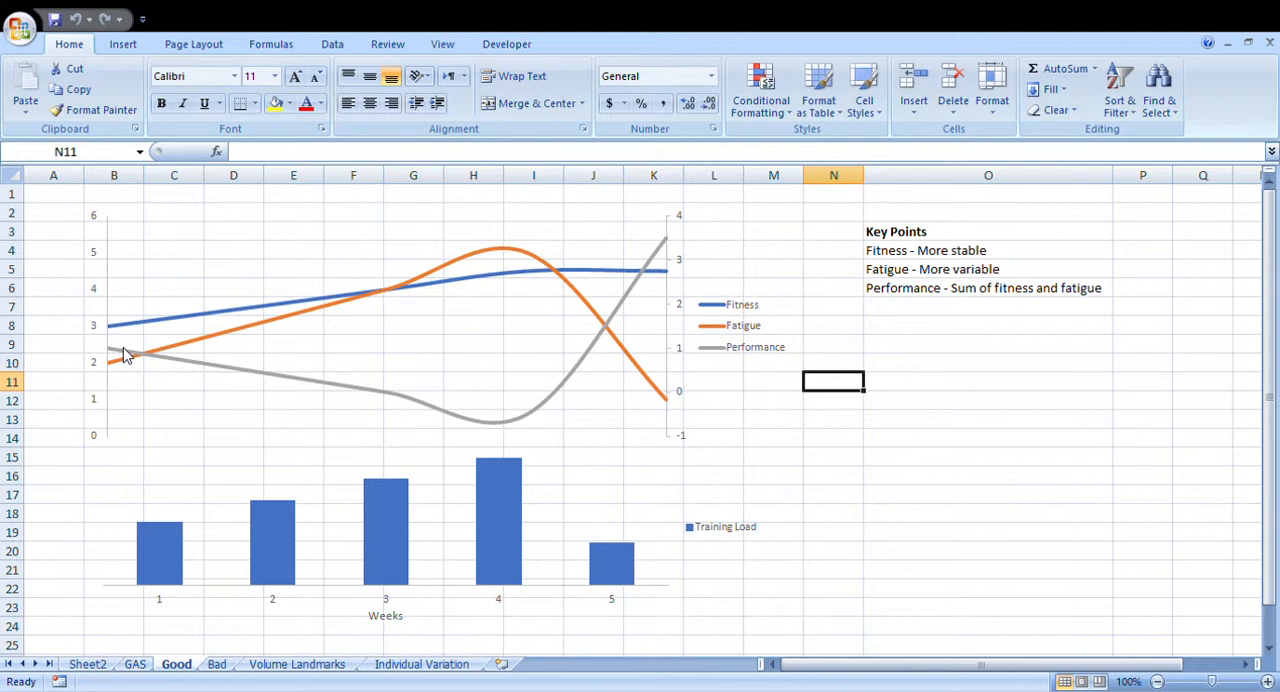
mouse_move(293, 426)
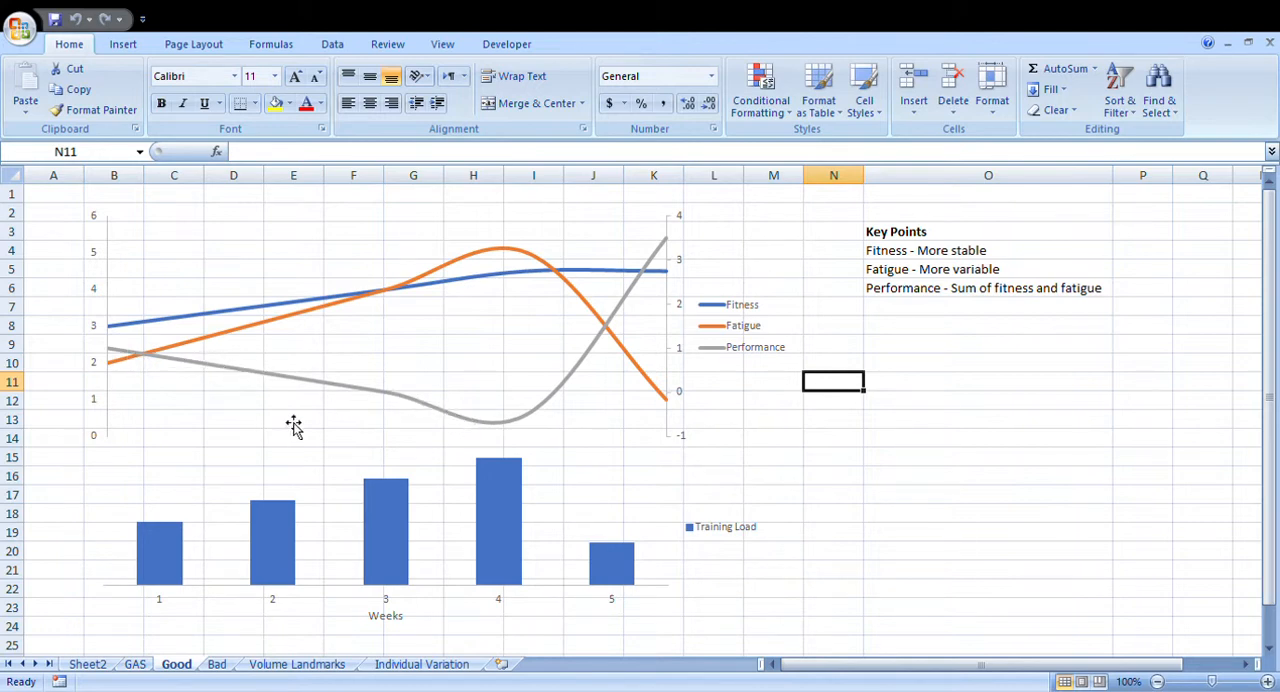
mouse_move(256, 406)
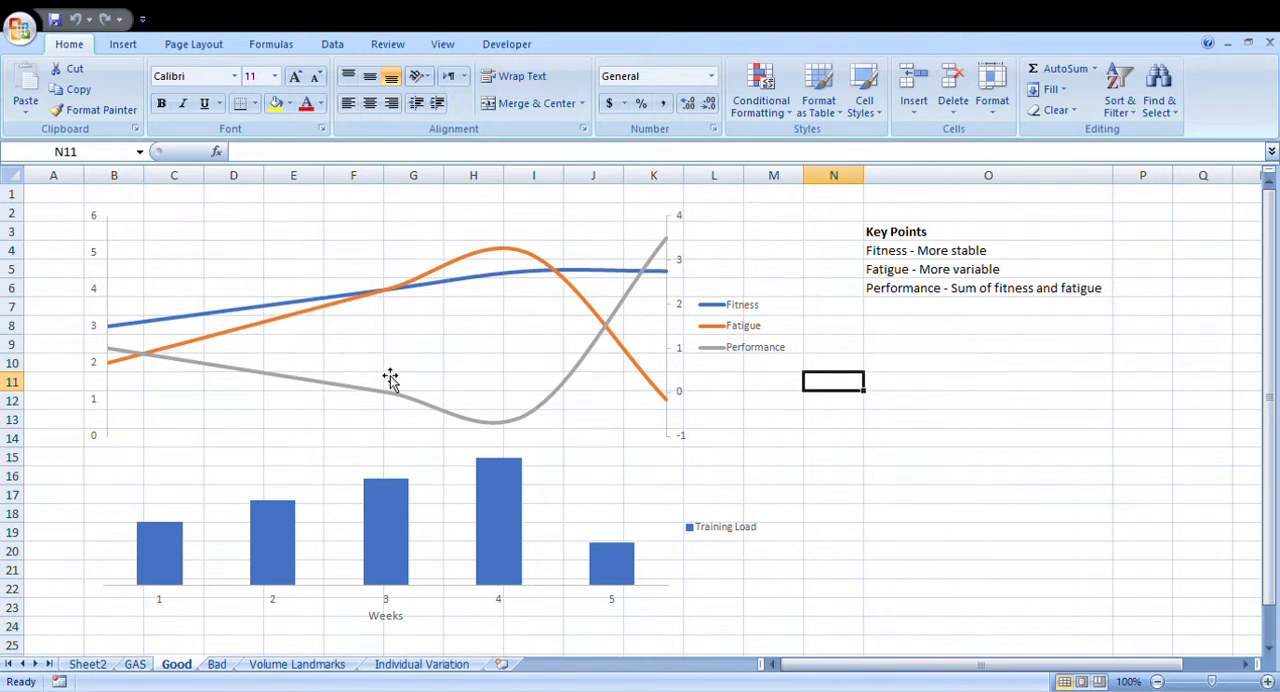
mouse_move(201, 392)
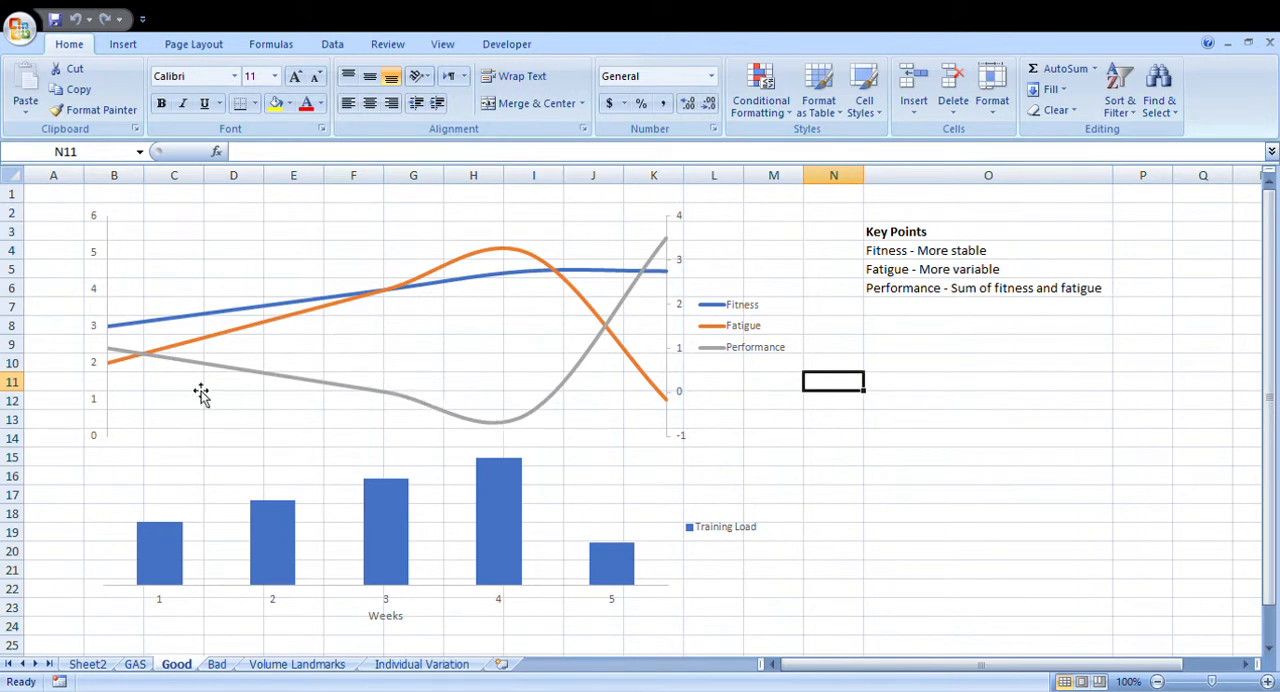
mouse_move(115, 358)
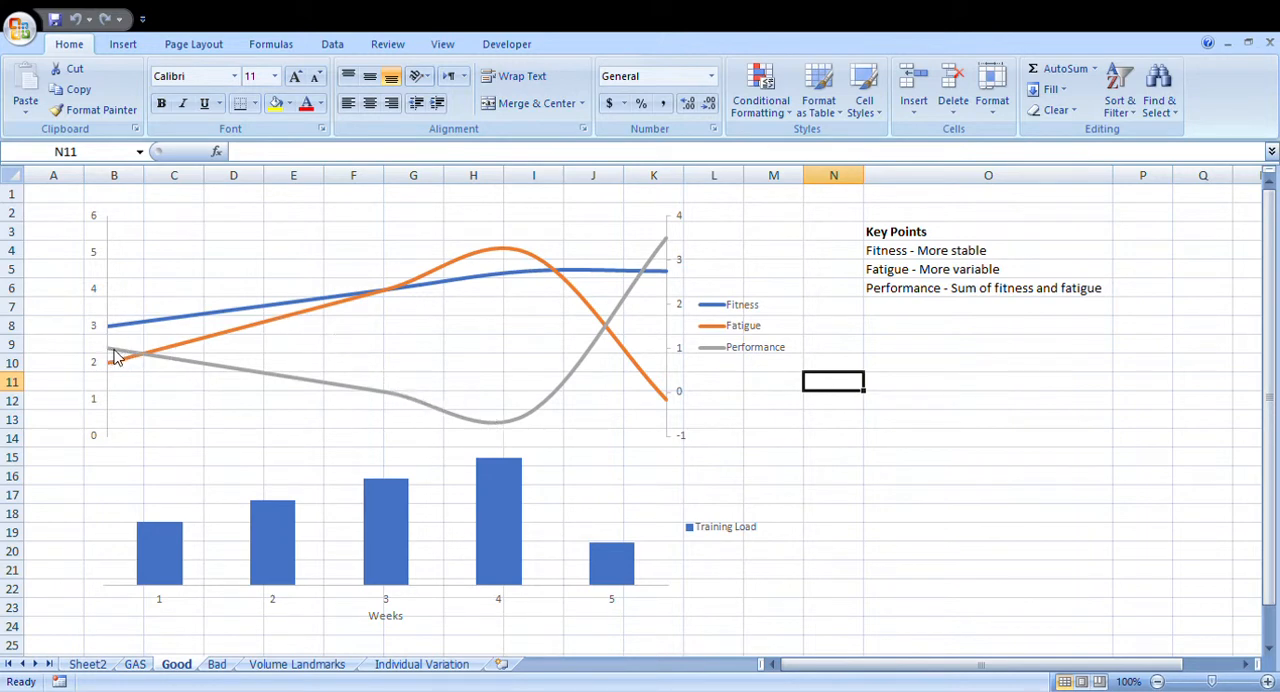
mouse_move(128, 357)
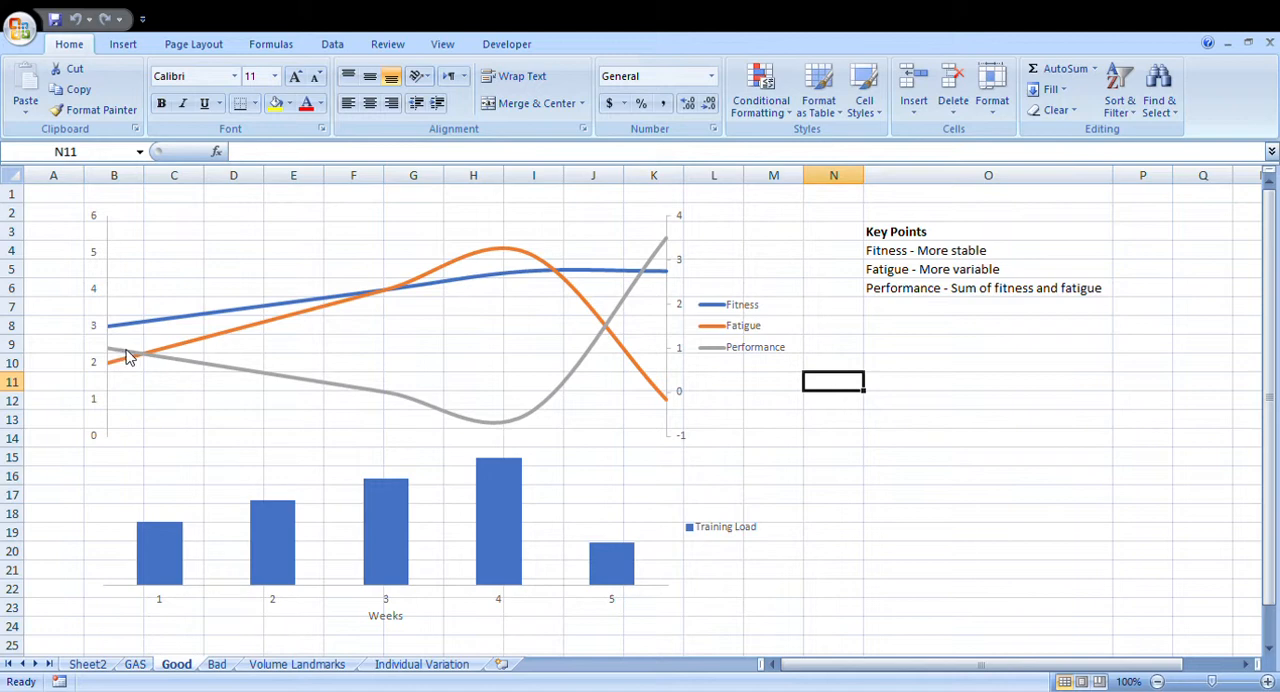
mouse_move(140, 357)
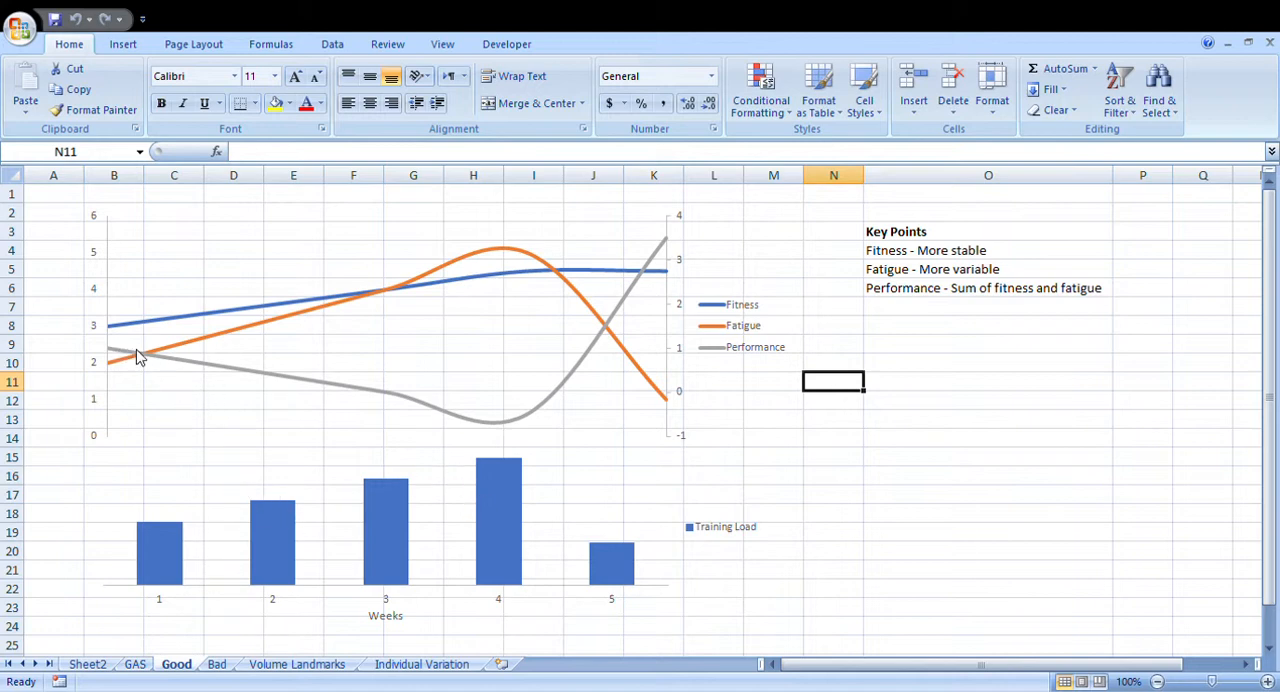
mouse_move(475, 421)
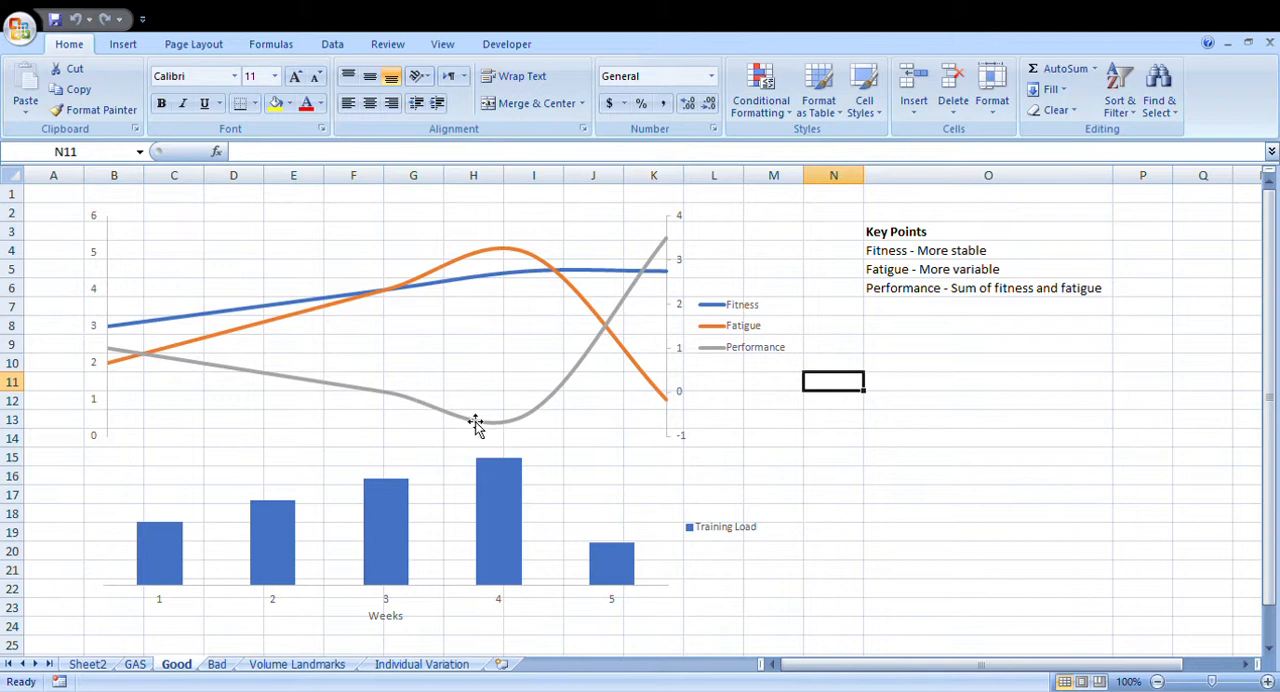
mouse_move(611, 565)
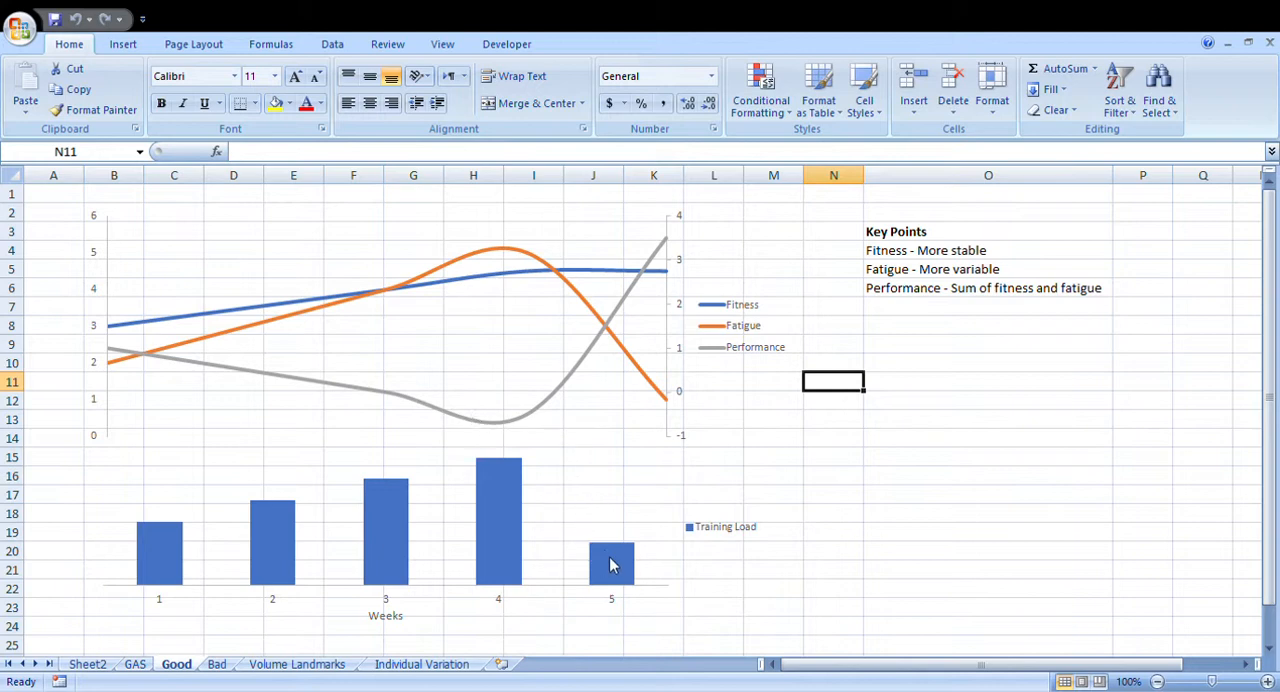
click(610, 563)
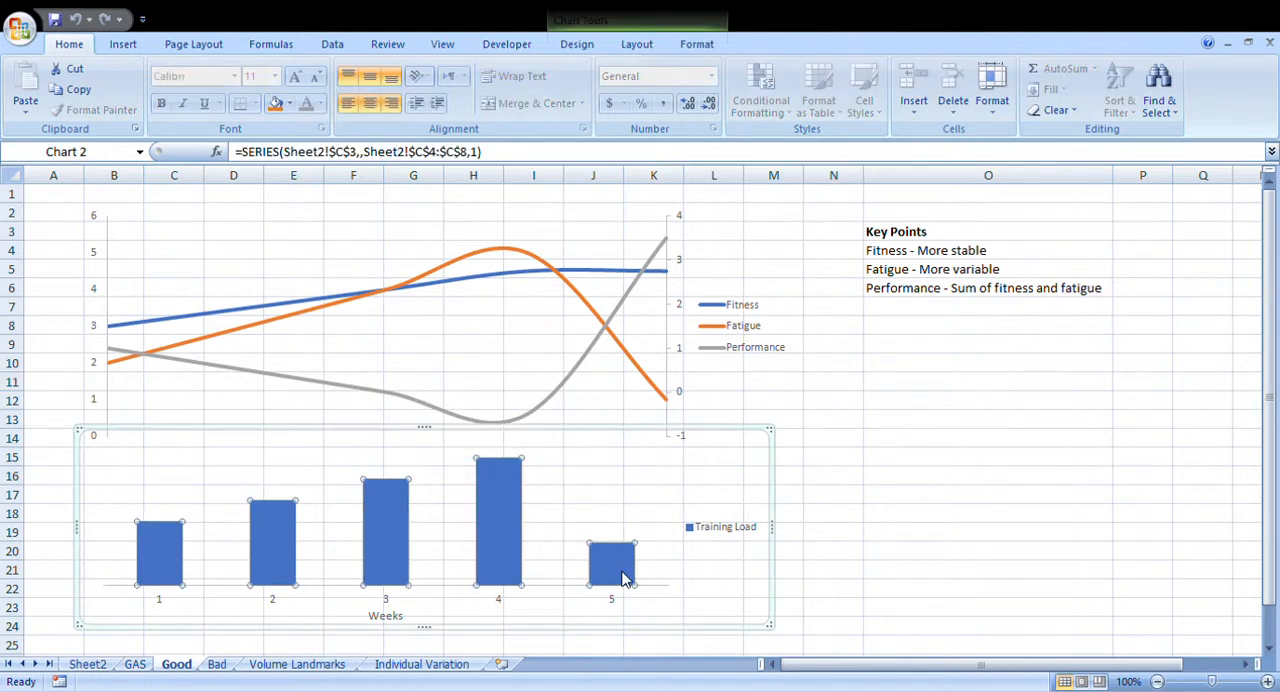
click(833, 437)
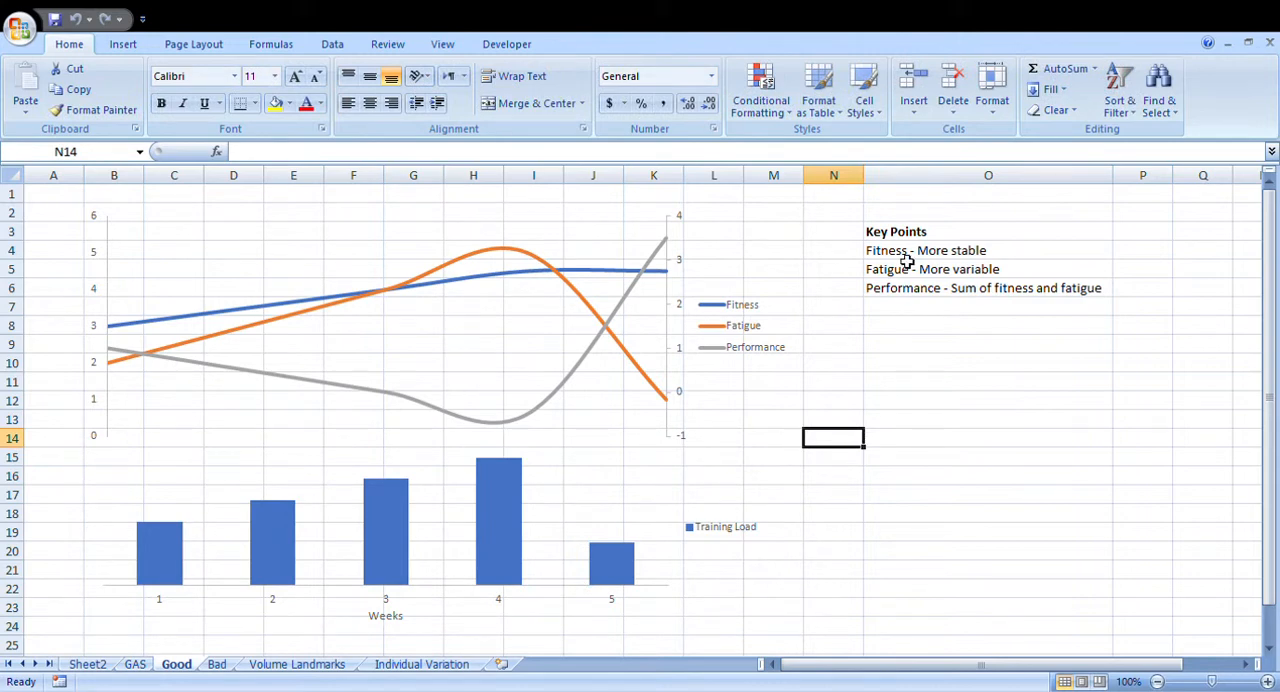
mouse_move(599, 553)
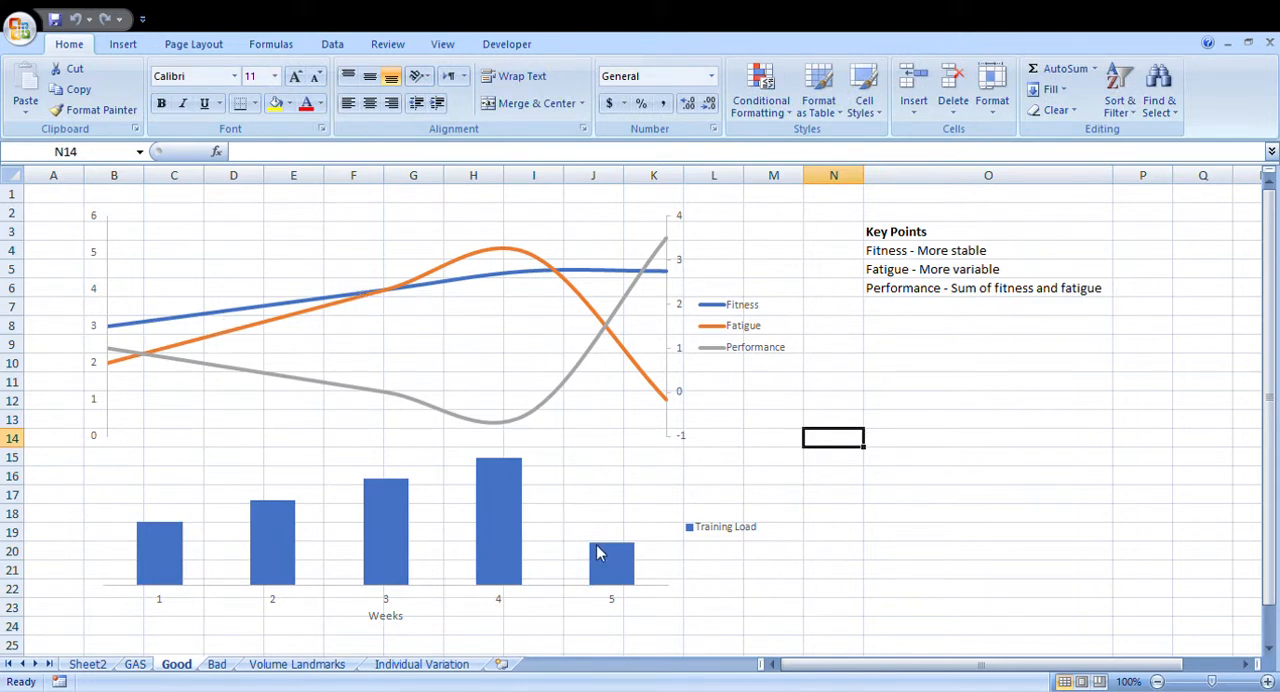
click(598, 553)
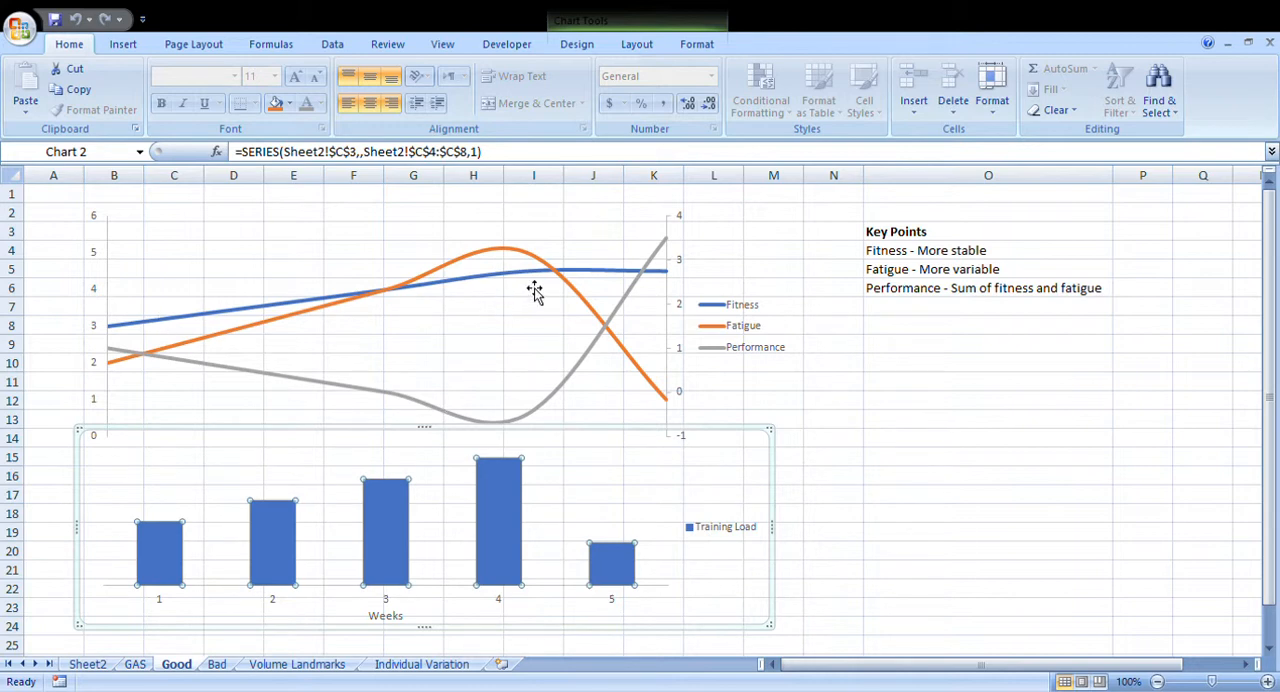
mouse_move(640, 276)
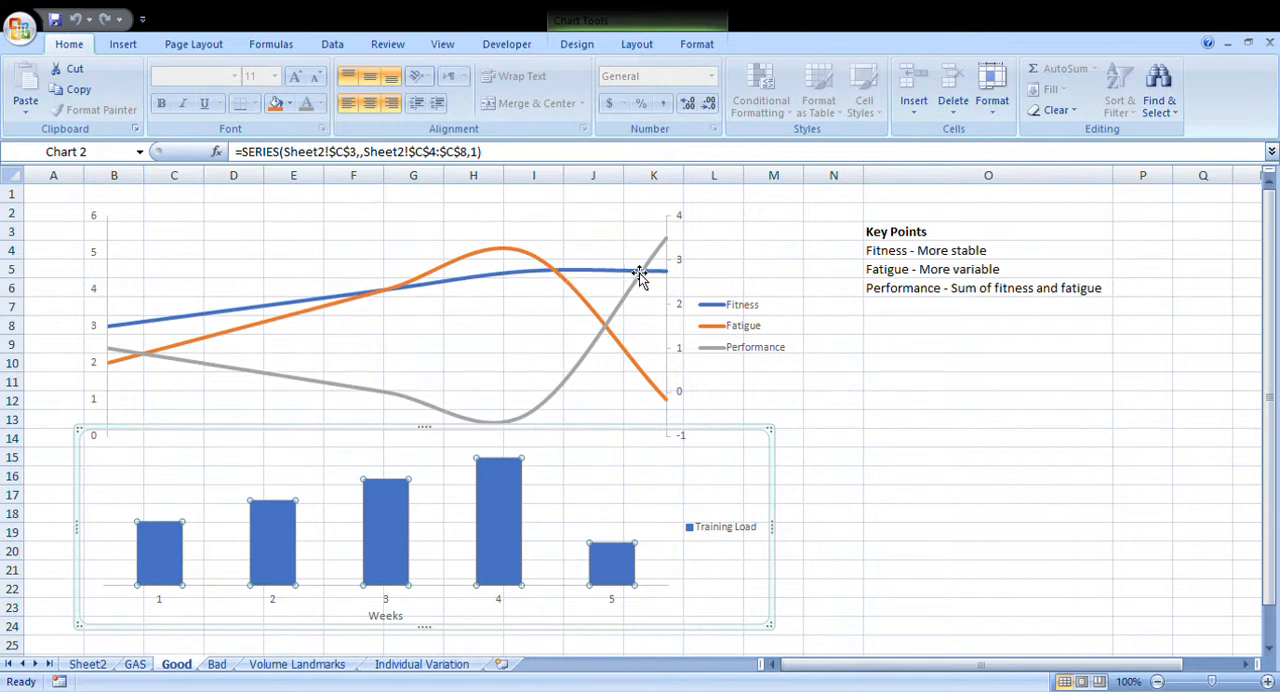
click(833, 381)
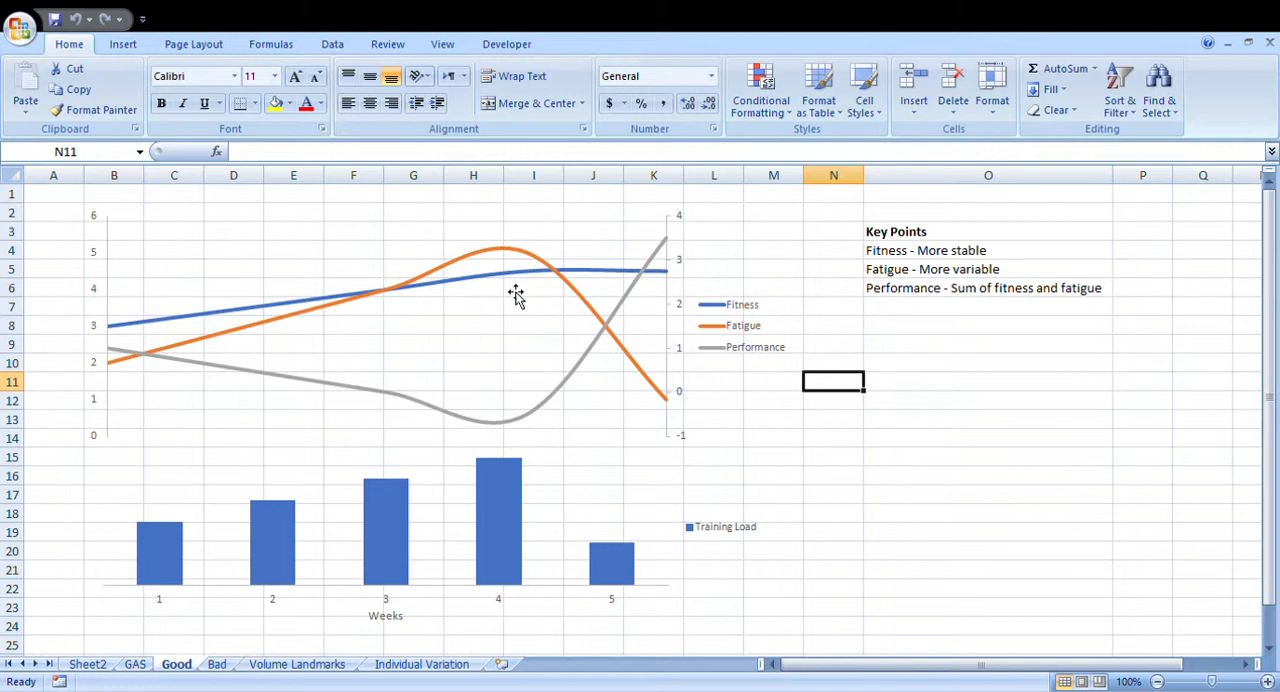
mouse_move(593, 278)
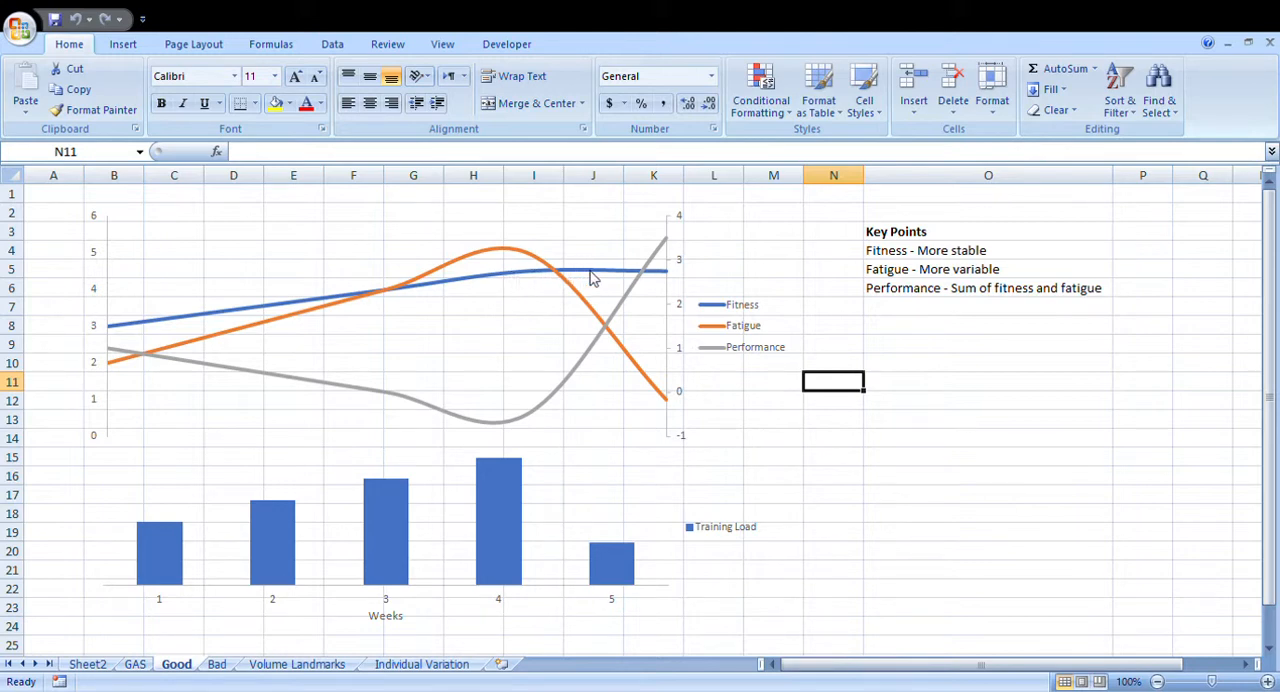
mouse_move(663, 290)
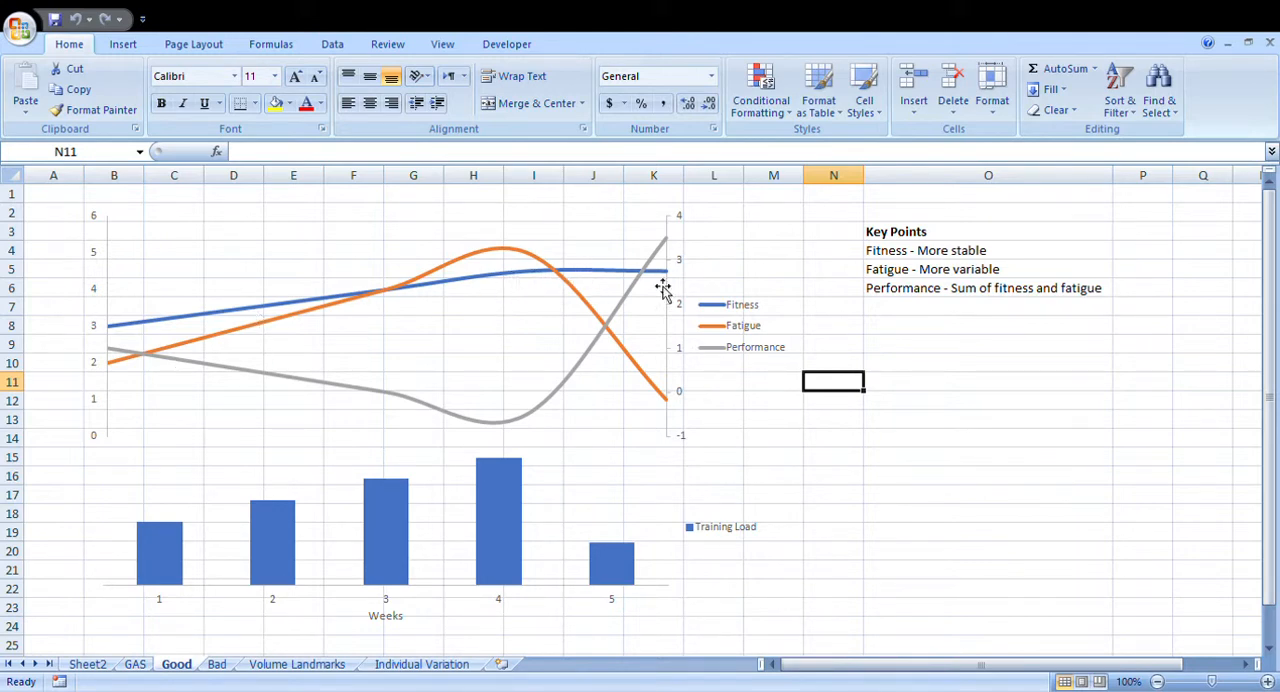
mouse_move(873, 314)
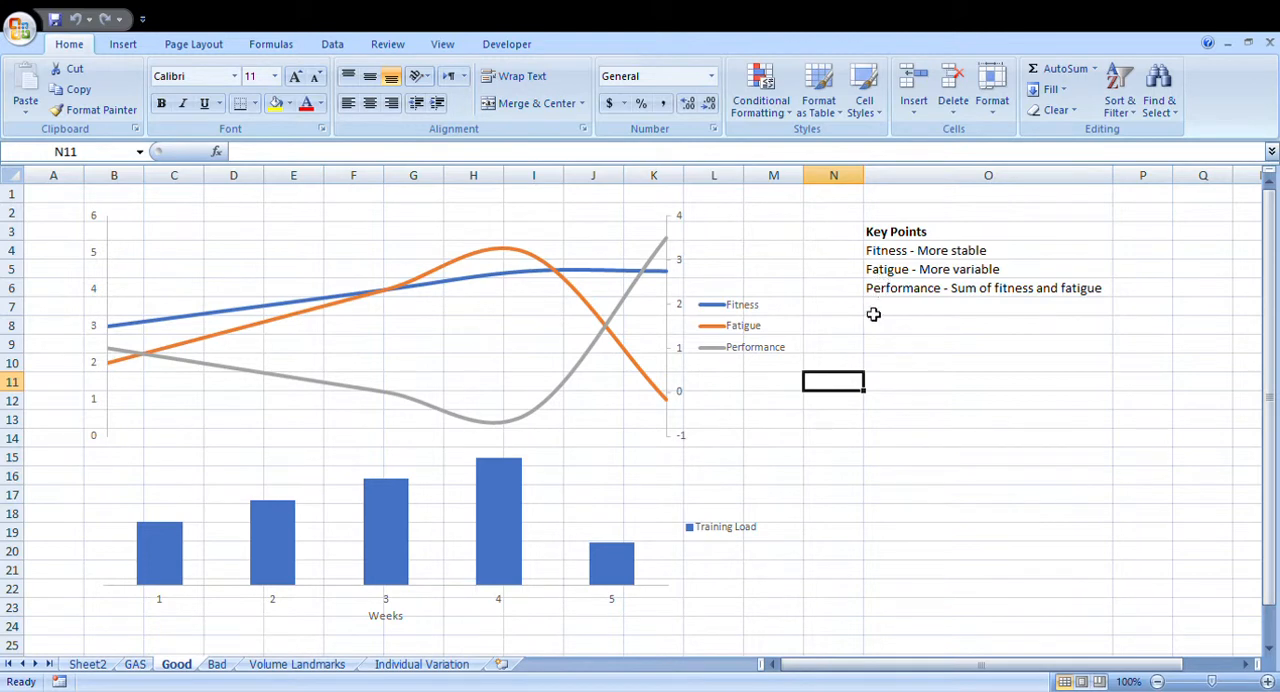
mouse_move(385, 425)
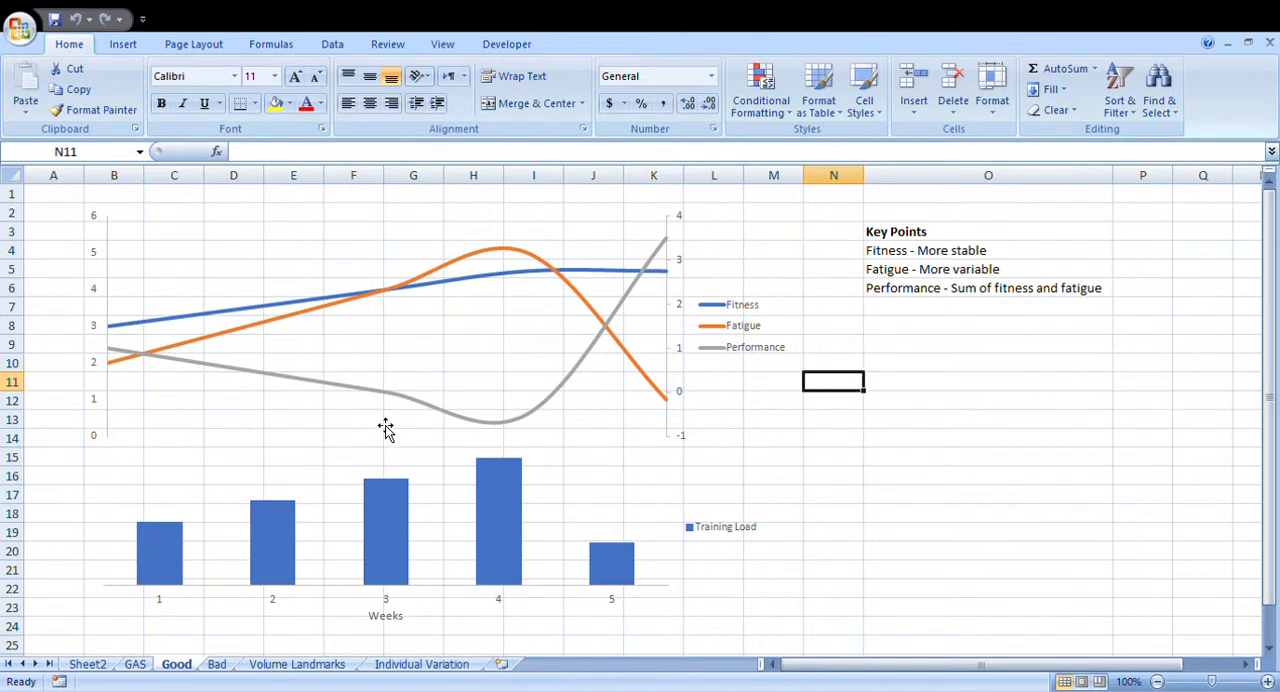
mouse_move(612, 551)
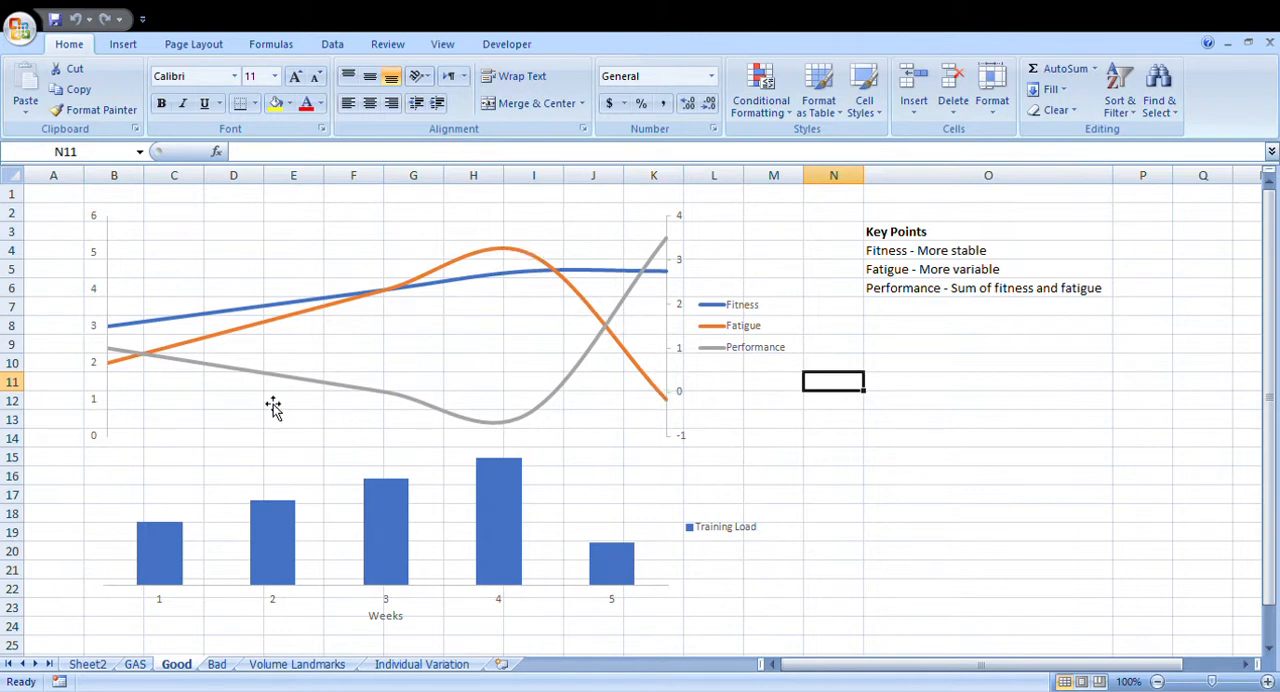
mouse_move(468, 416)
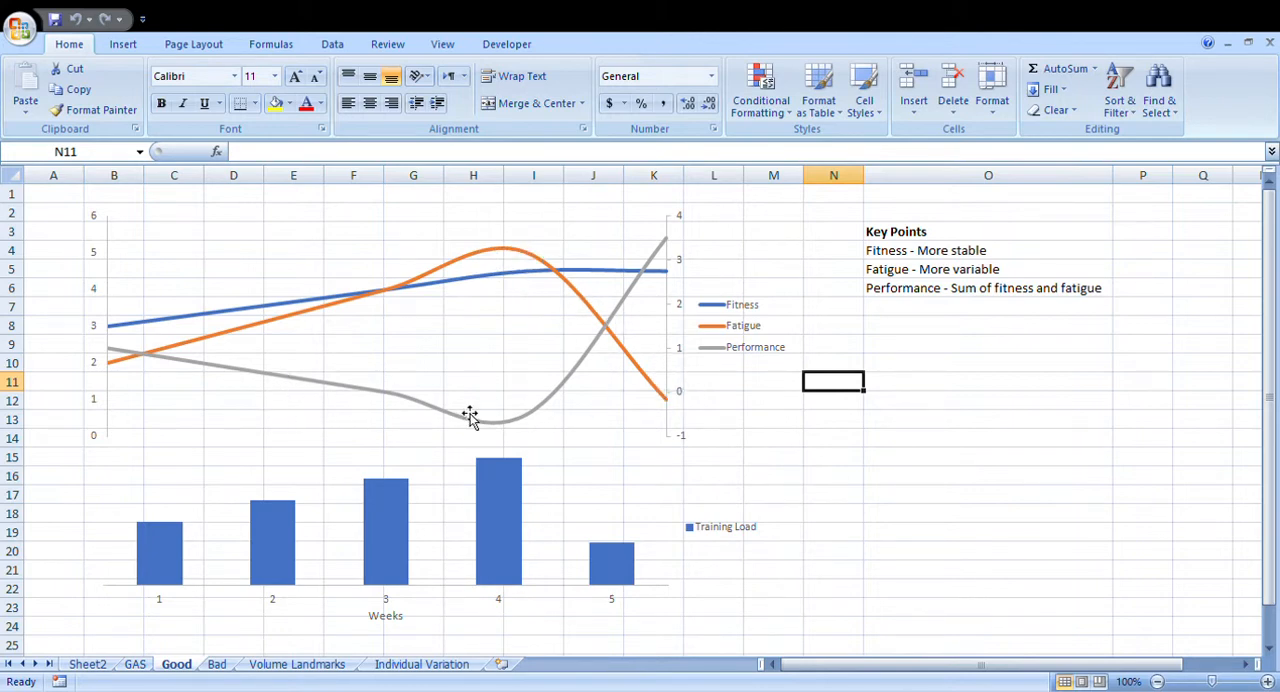
mouse_move(565, 295)
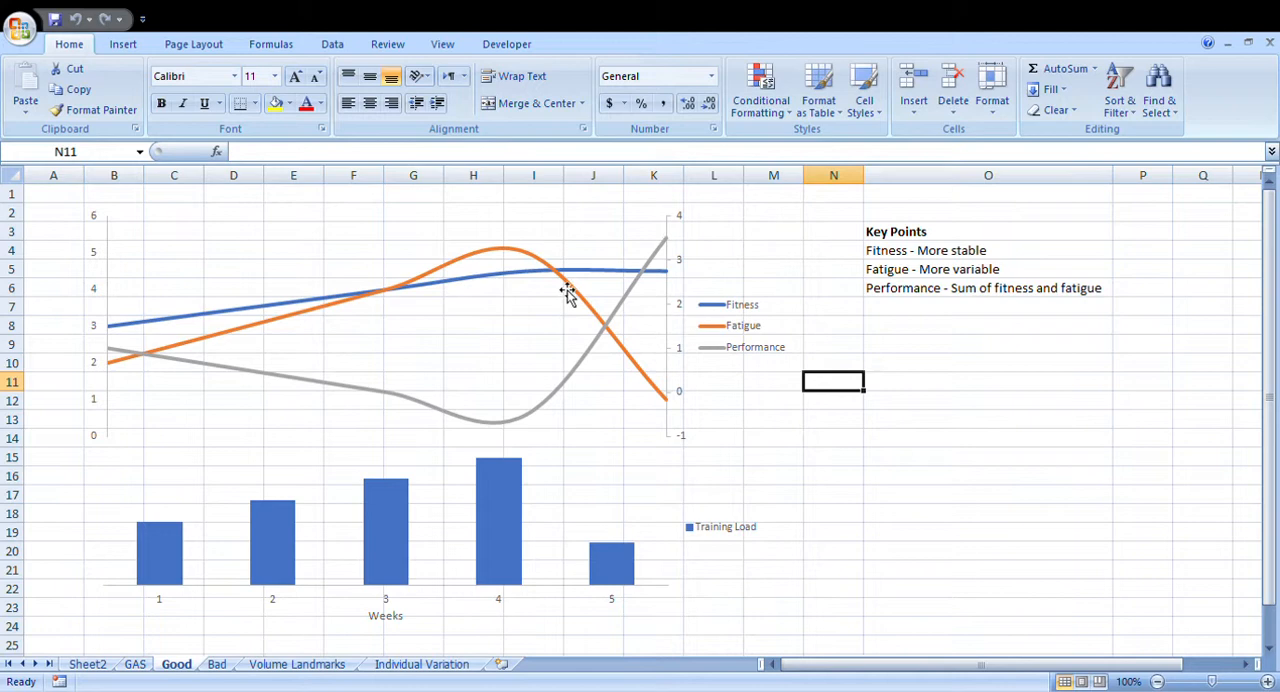
mouse_move(525, 402)
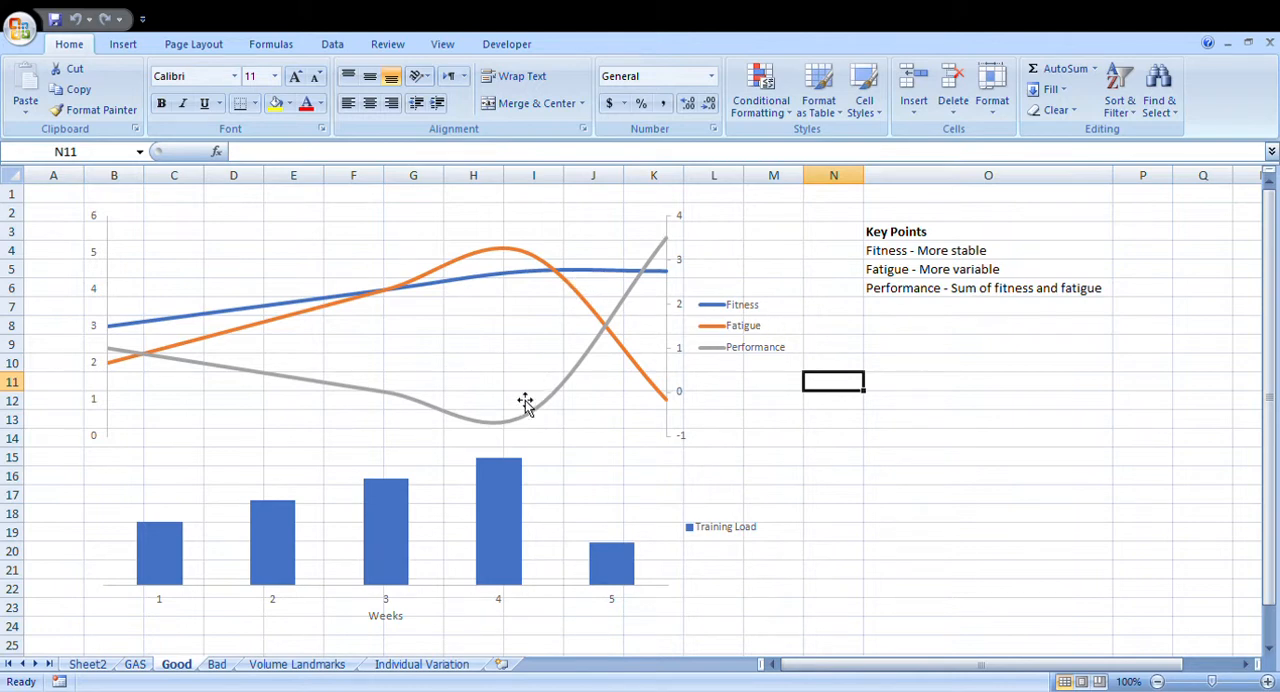
mouse_move(528, 422)
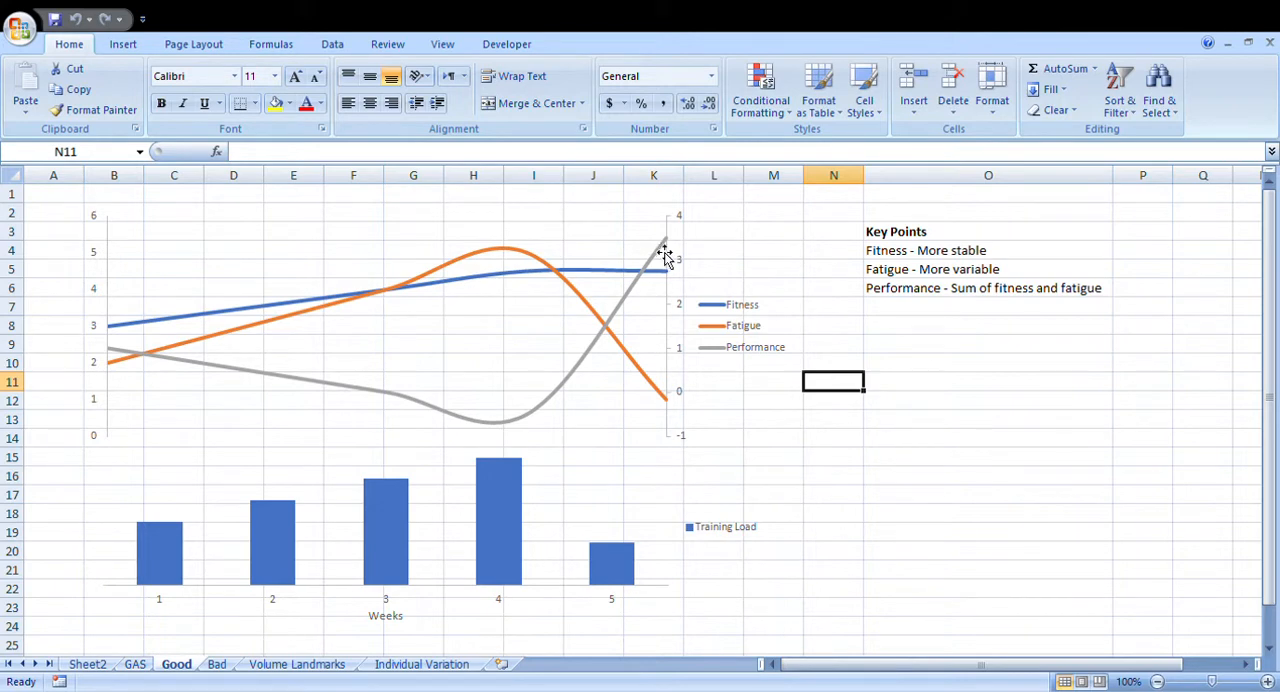
mouse_move(873, 471)
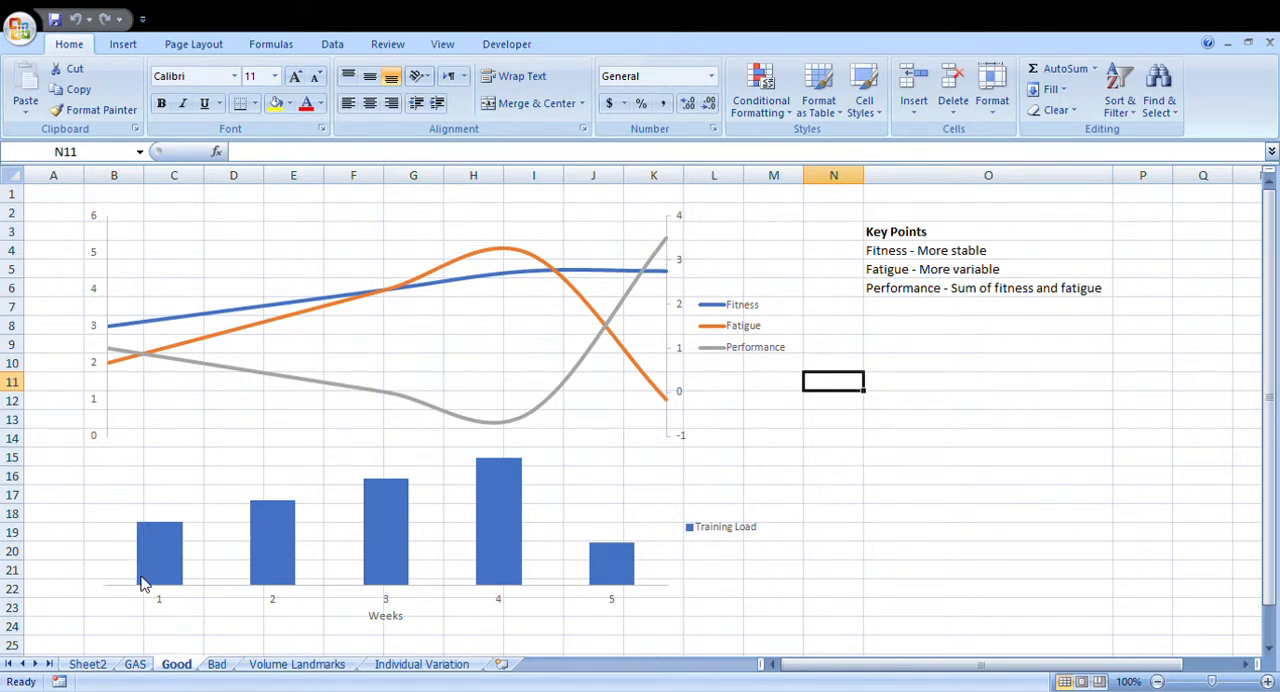
mouse_move(466, 496)
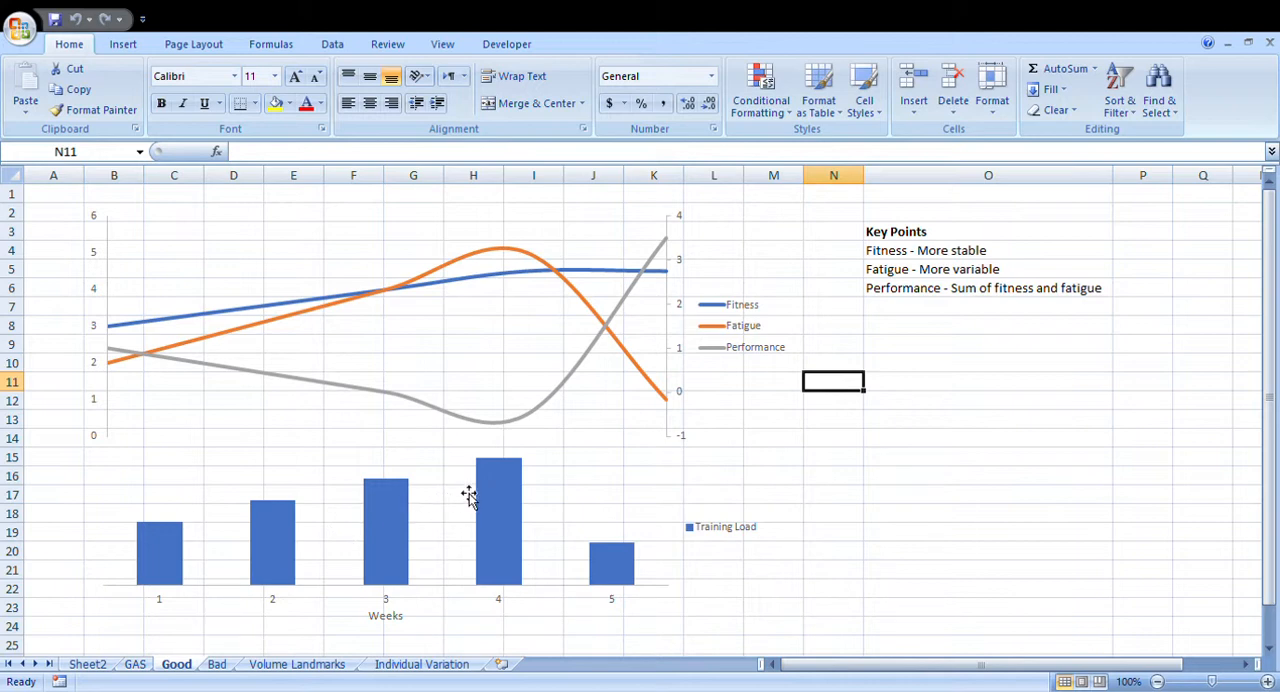
mouse_move(580, 360)
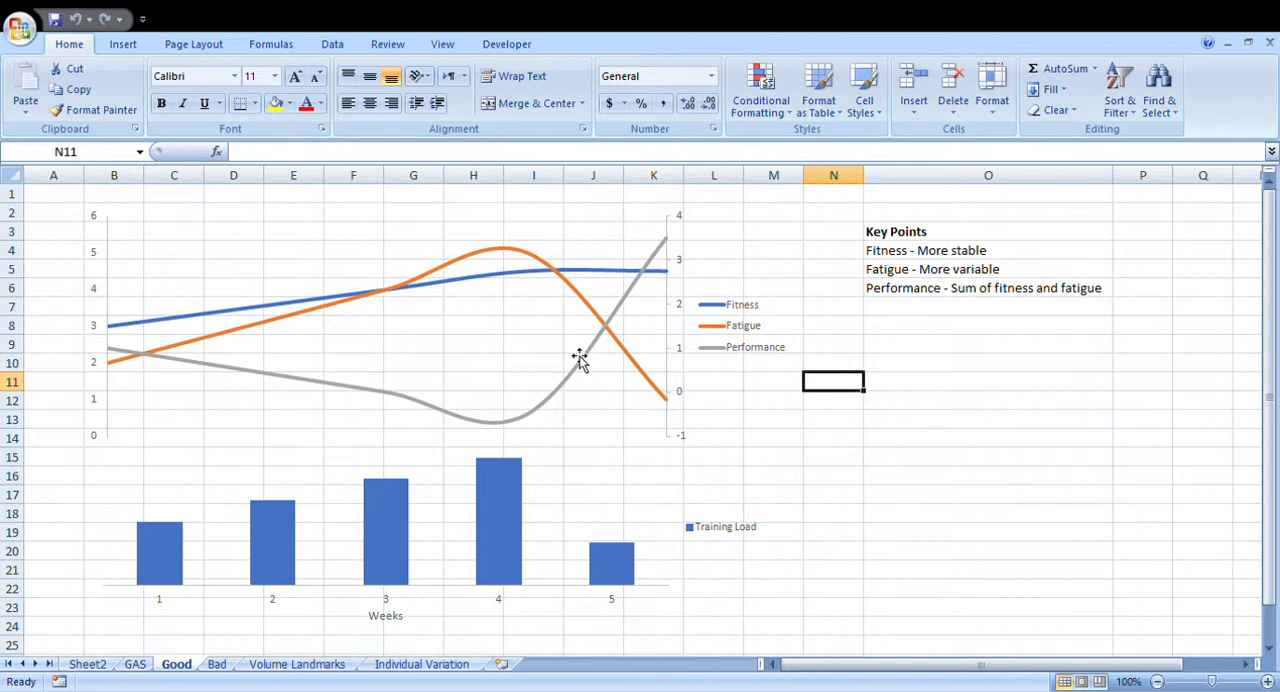
mouse_move(410, 490)
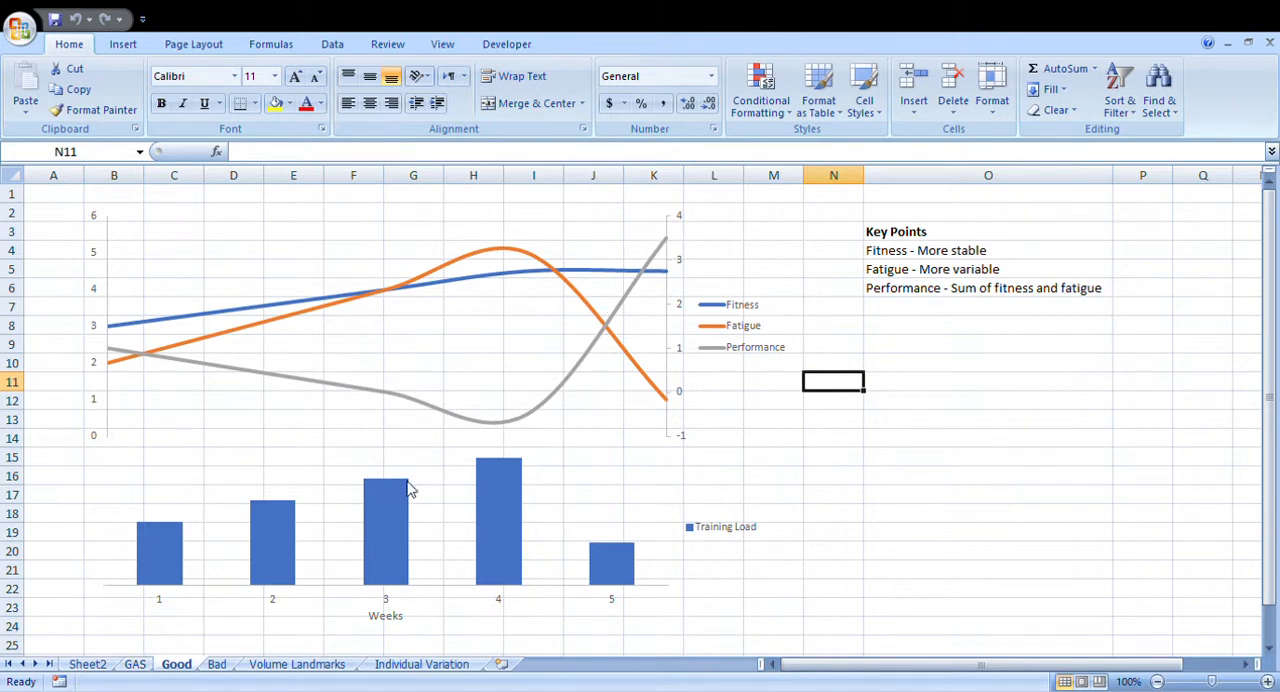
mouse_move(212, 636)
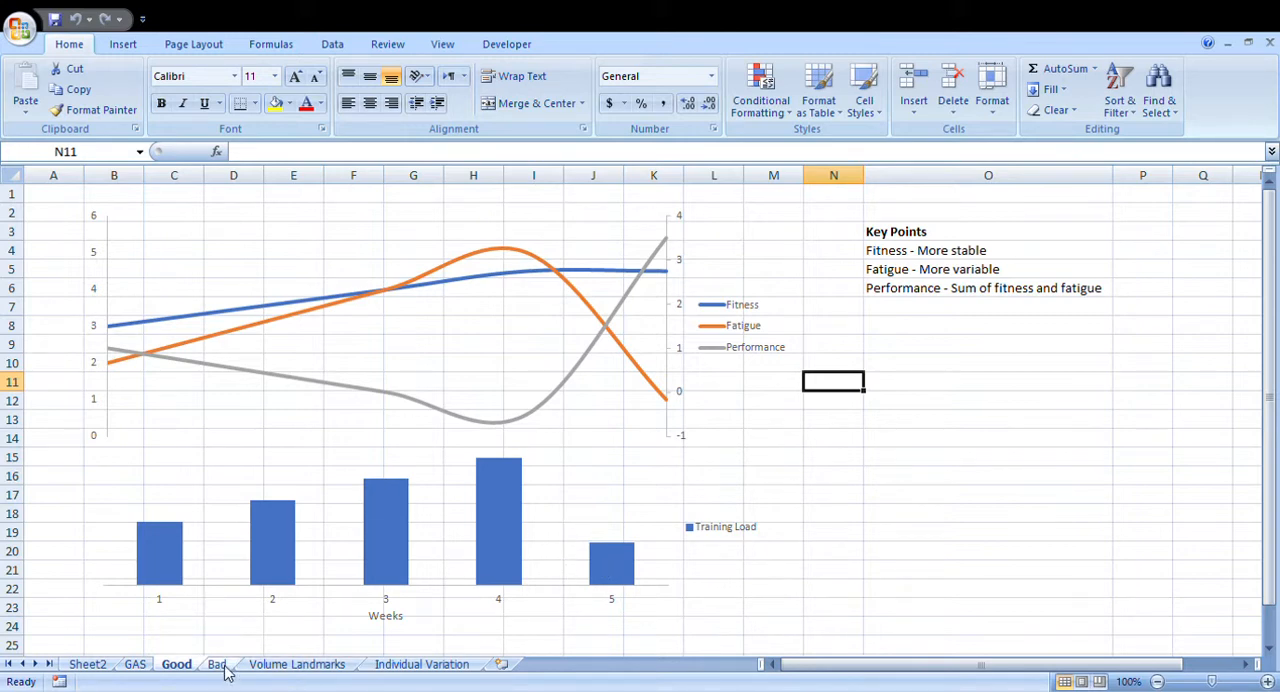
click(218, 664)
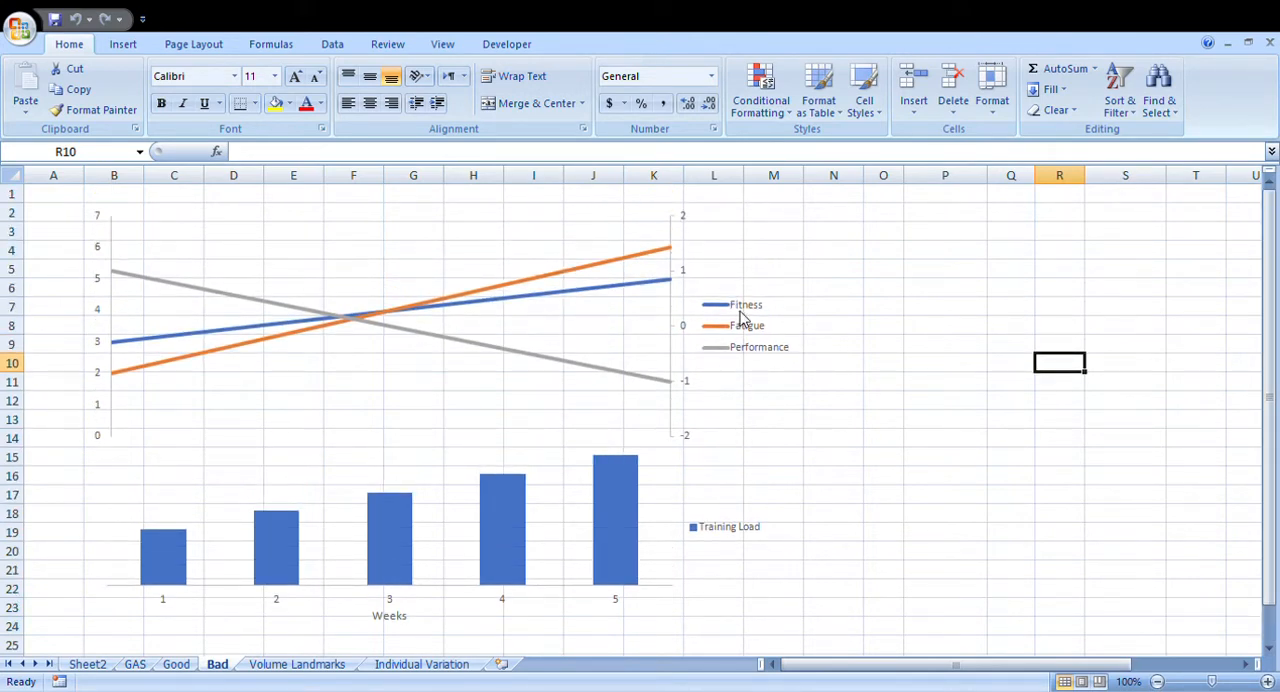
mouse_move(143, 583)
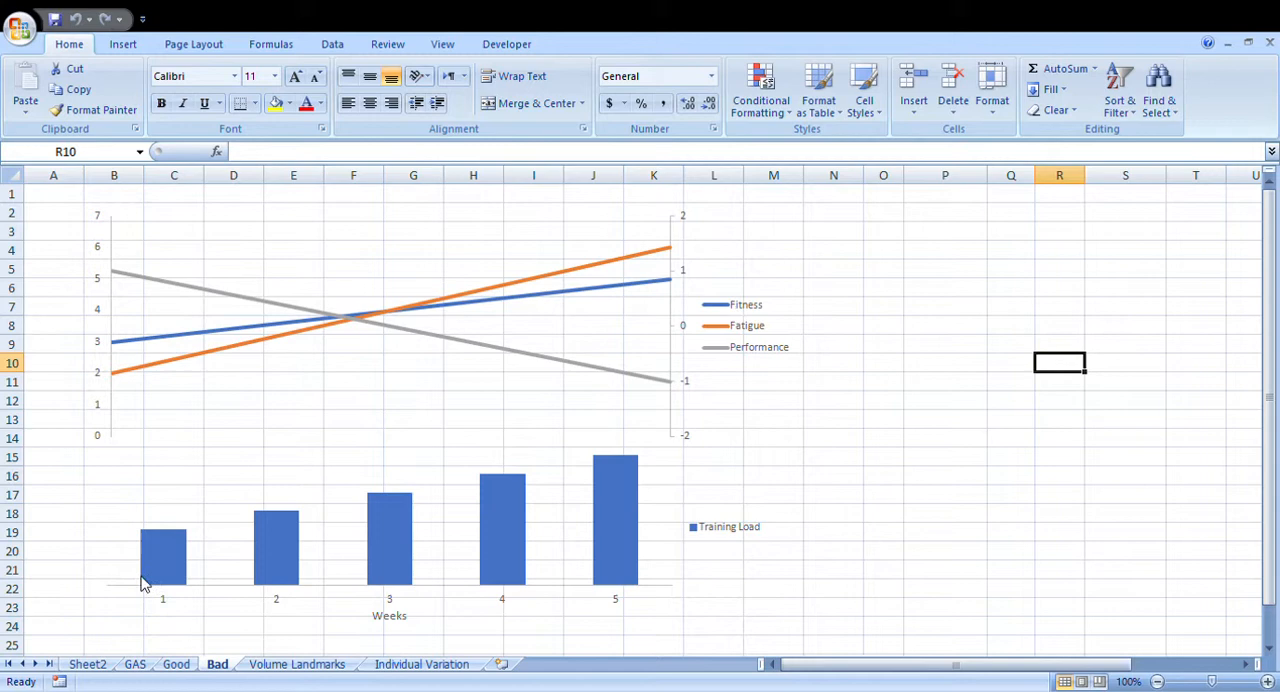
mouse_move(622, 494)
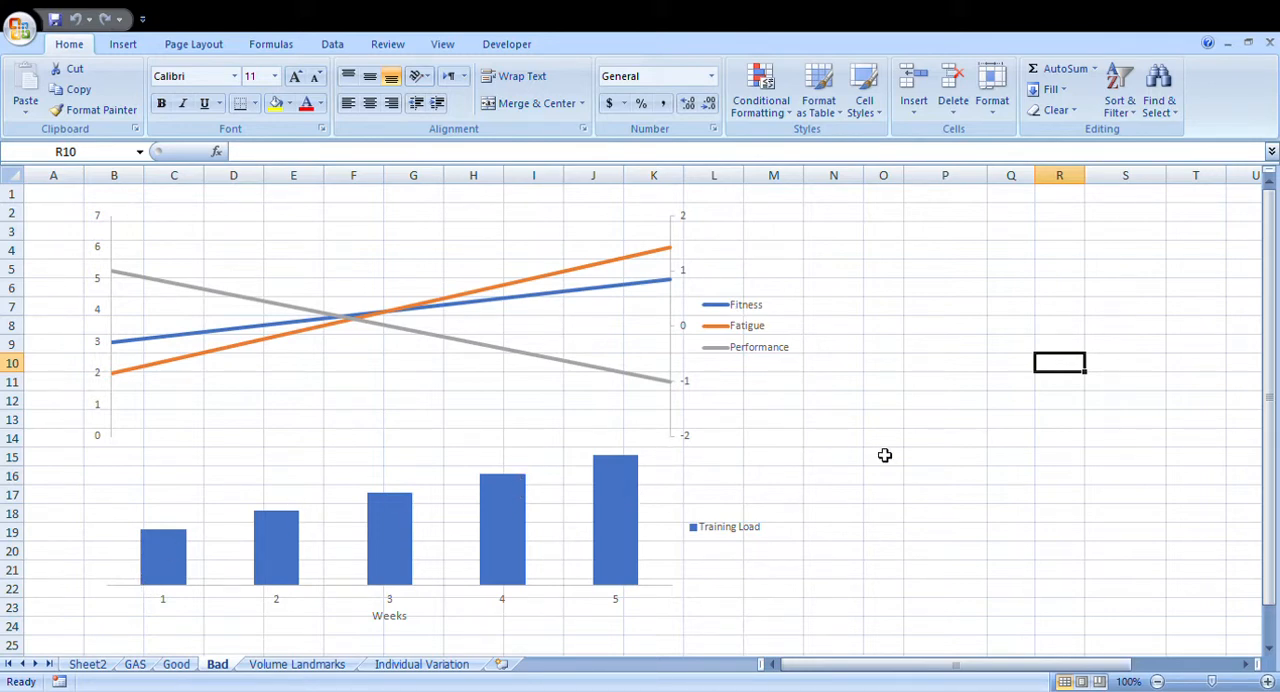
mouse_move(265, 540)
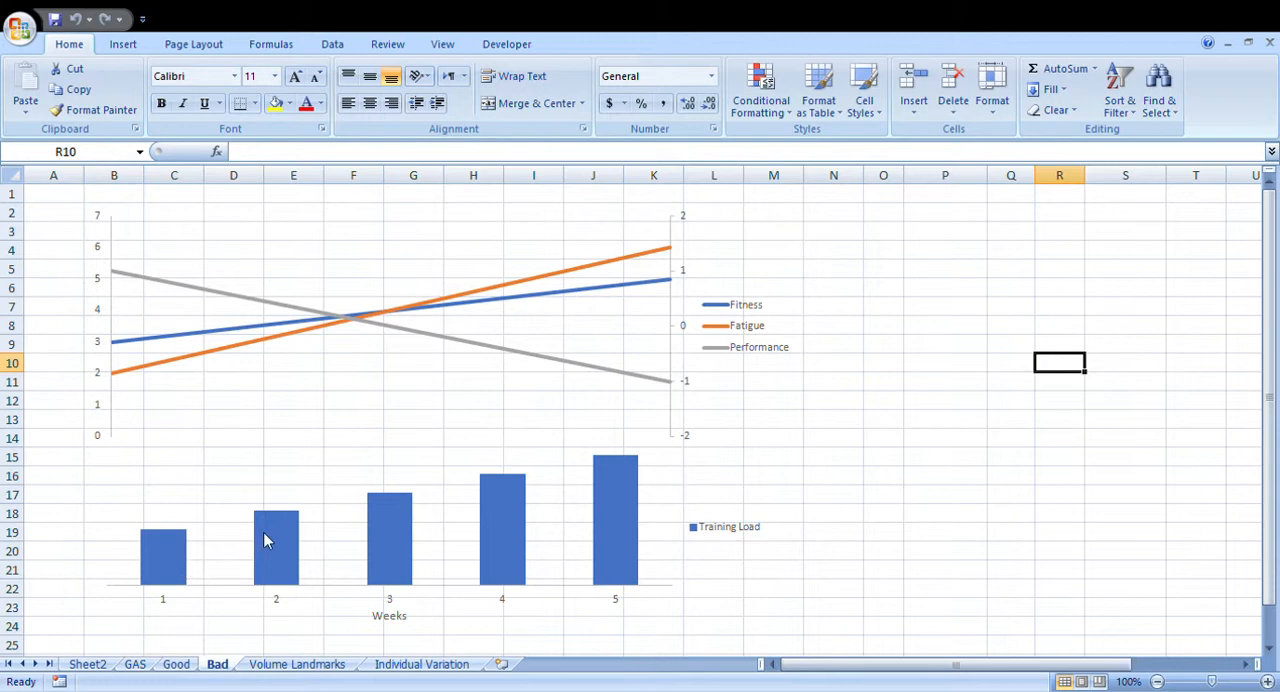
mouse_move(720, 347)
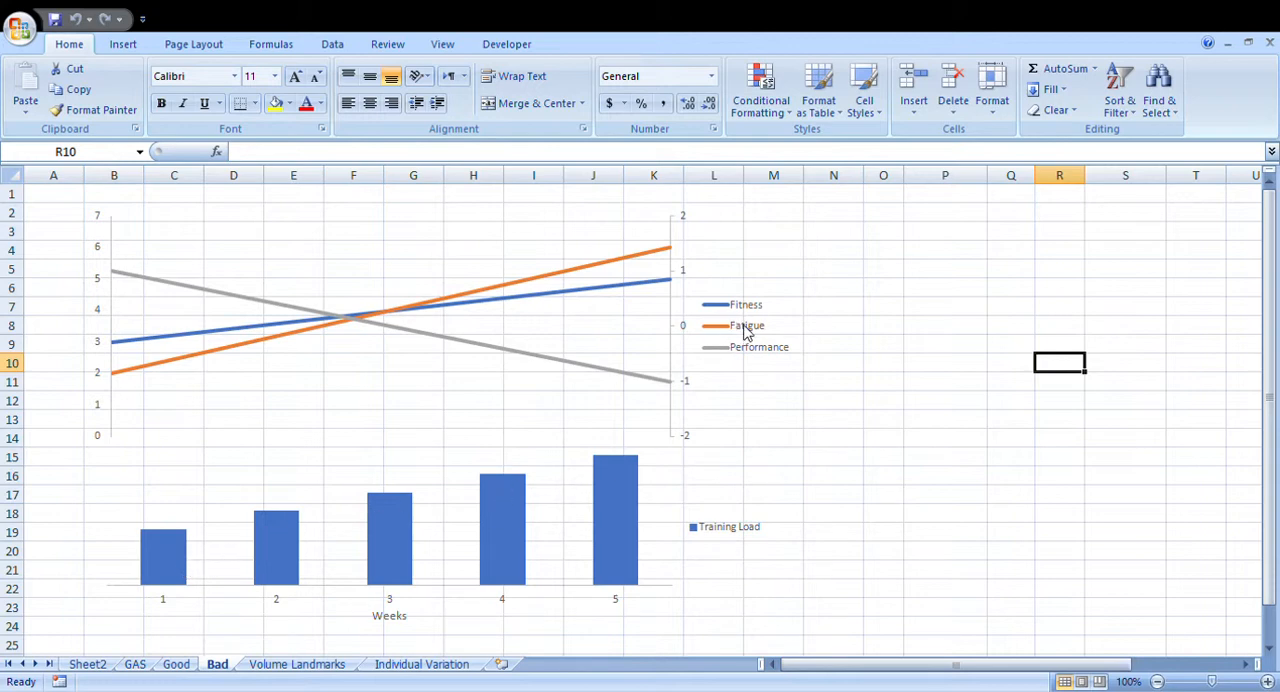
mouse_move(266, 530)
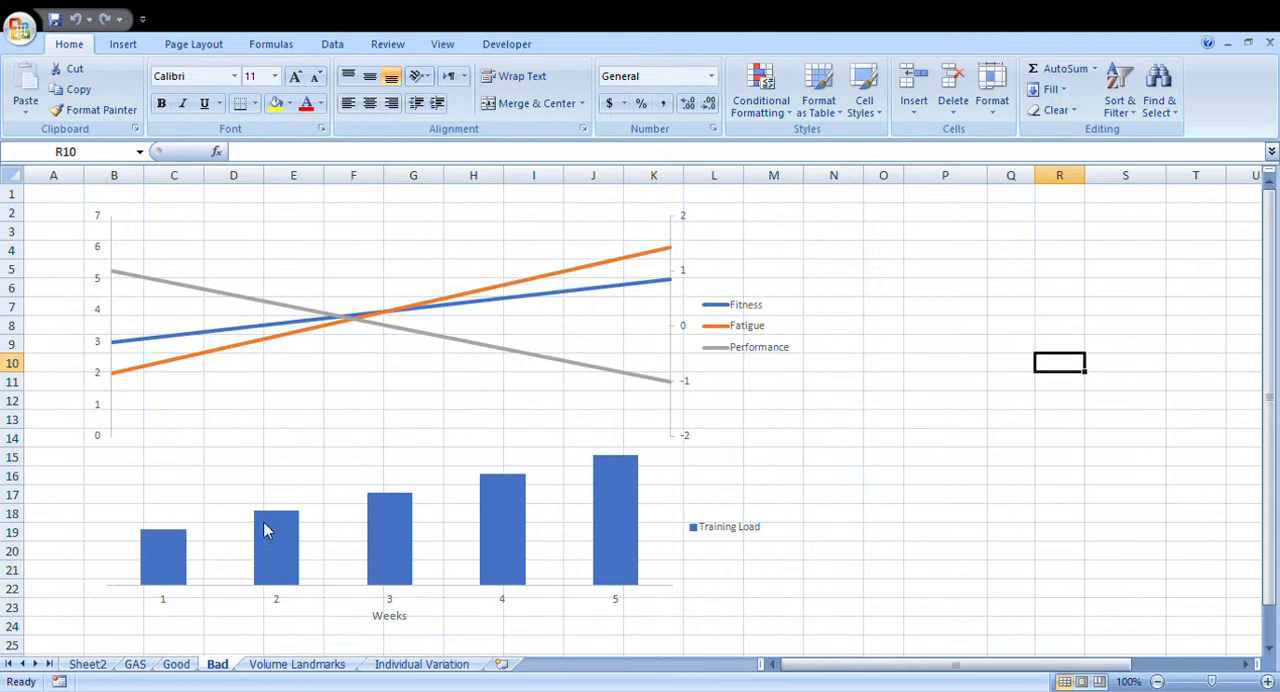
mouse_move(583, 420)
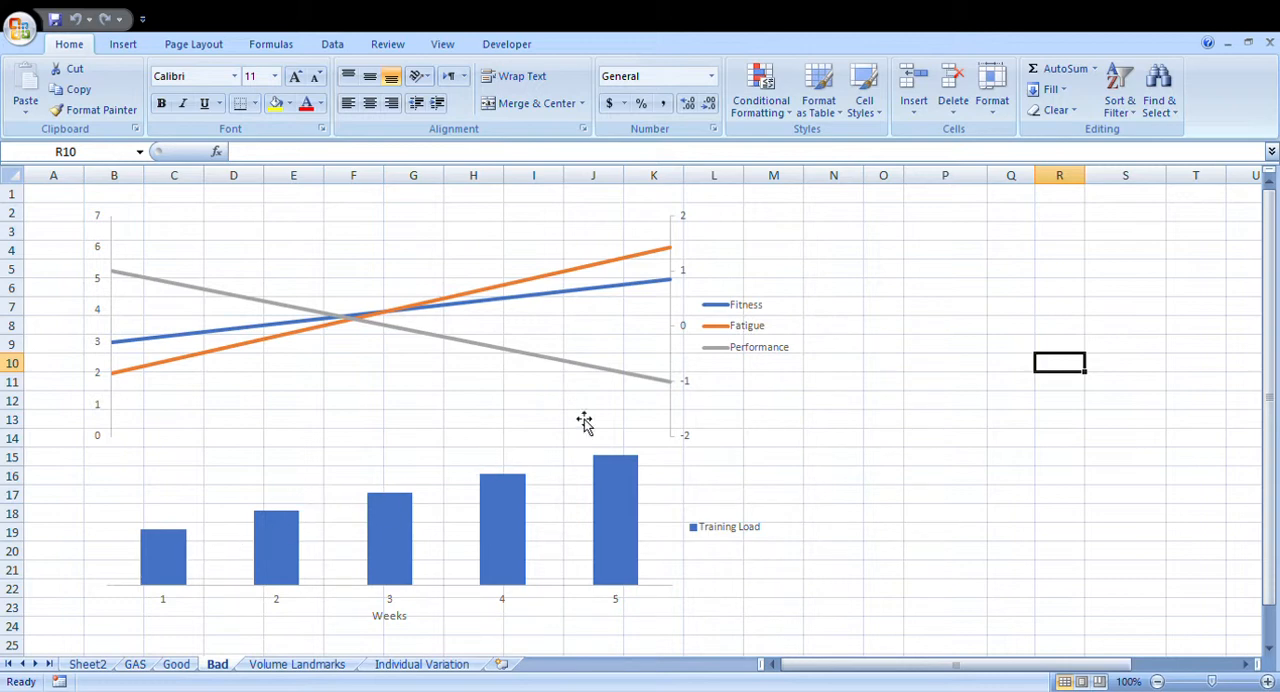
mouse_move(147, 288)
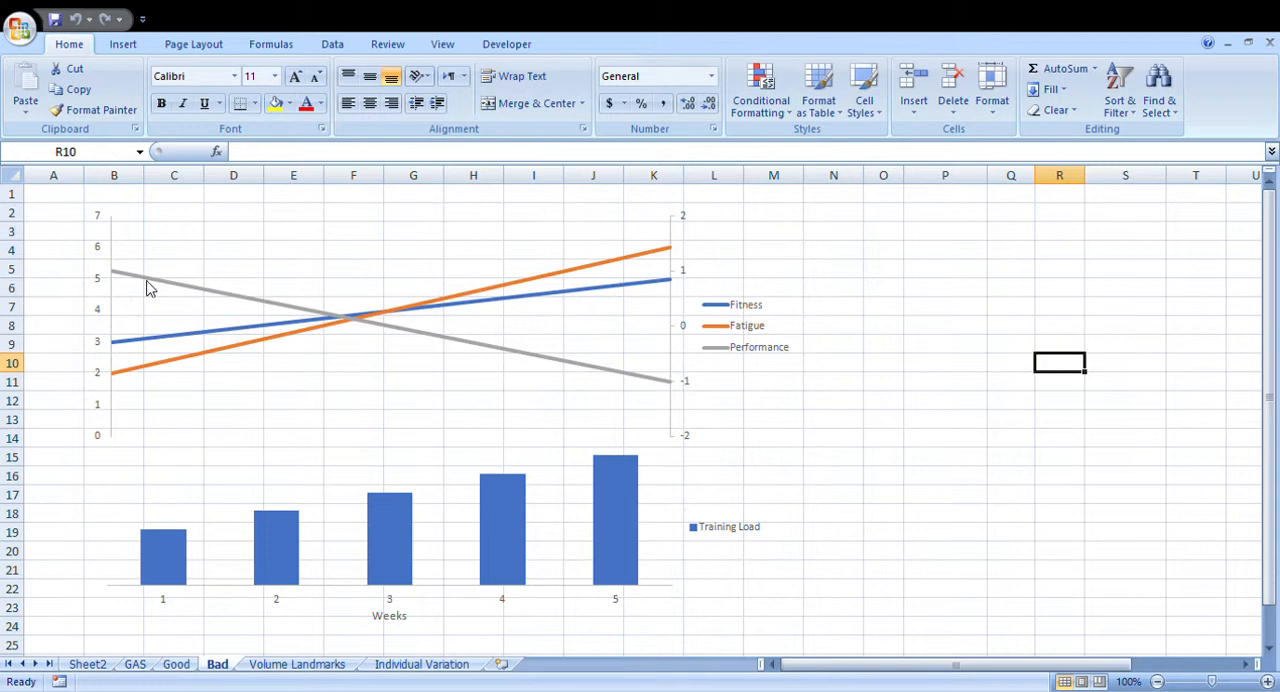
mouse_move(298, 333)
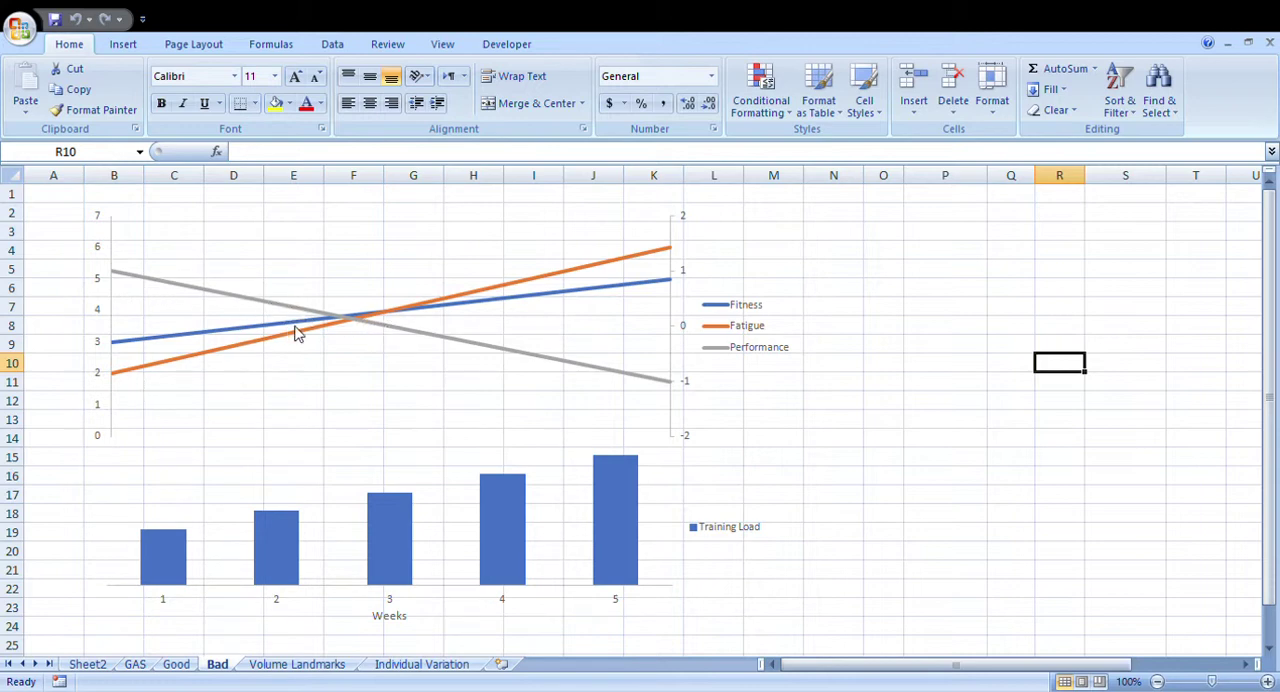
mouse_move(290, 400)
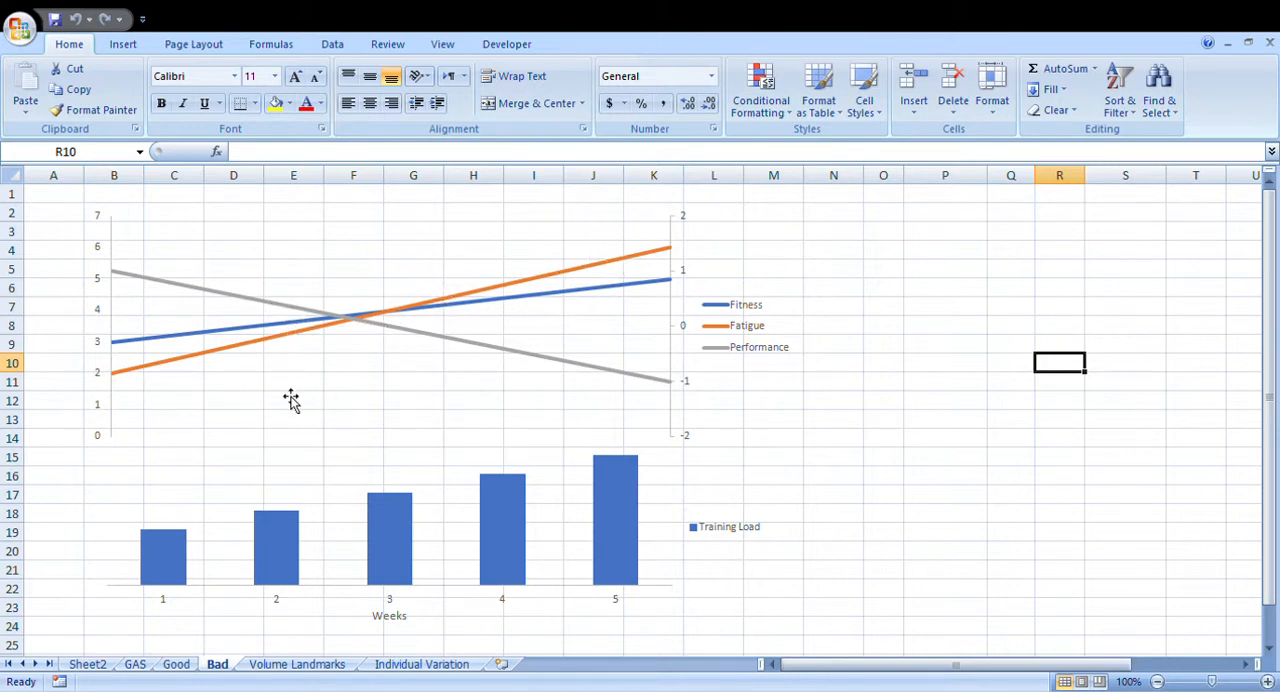
mouse_move(437, 366)
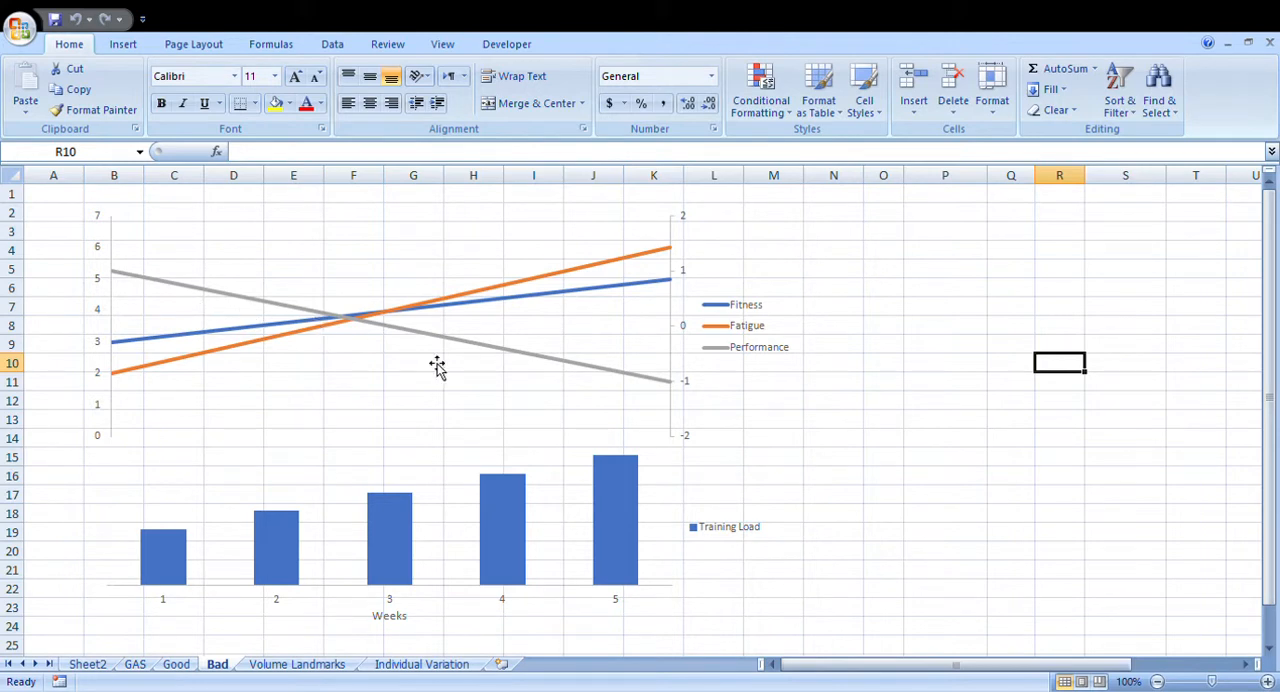
mouse_move(557, 301)
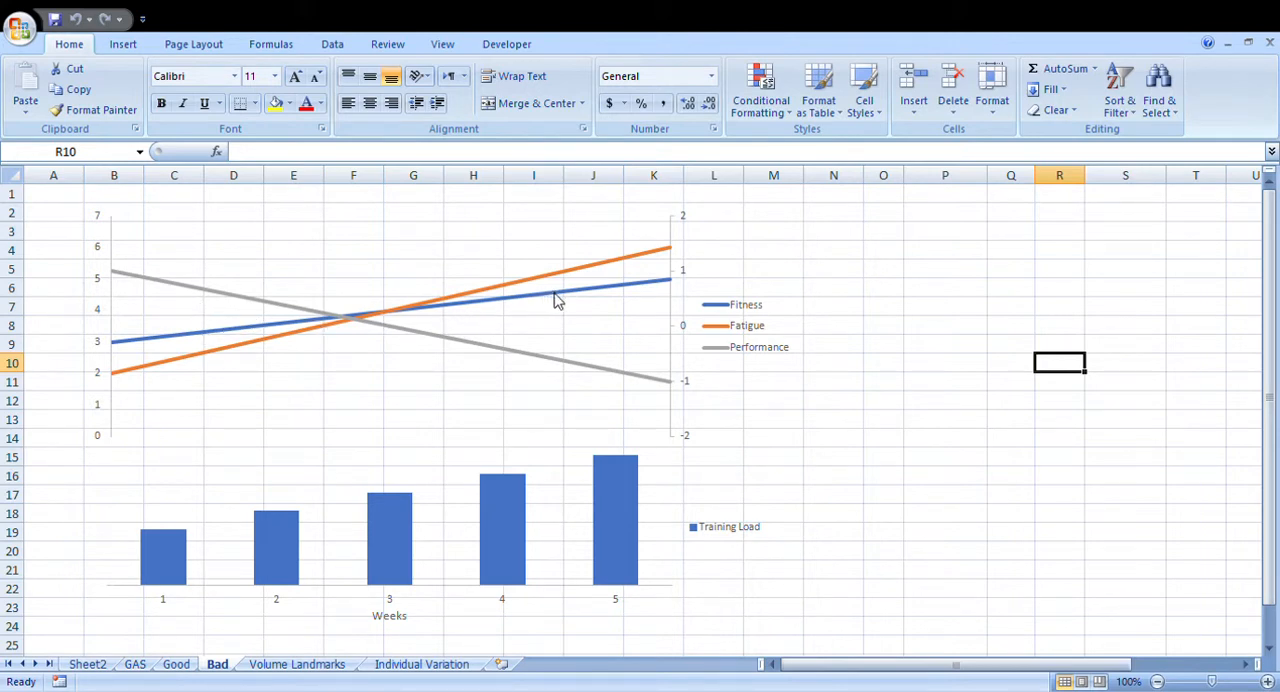
mouse_move(659, 513)
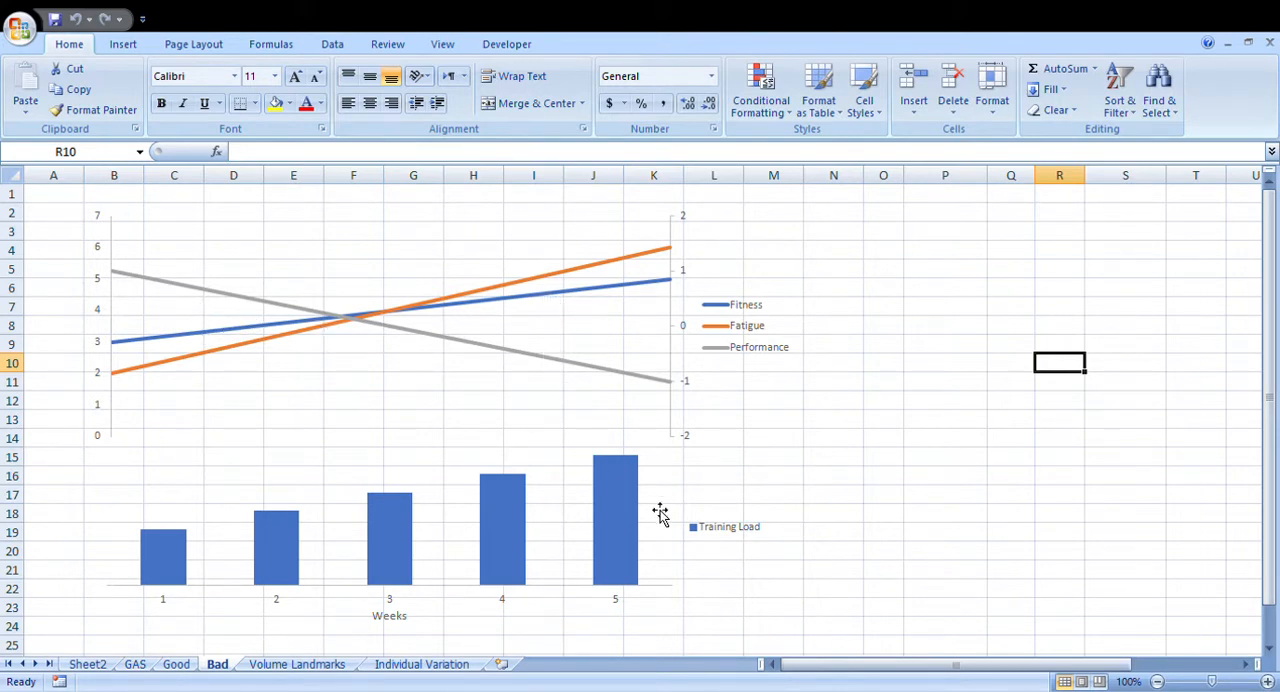
mouse_move(735, 340)
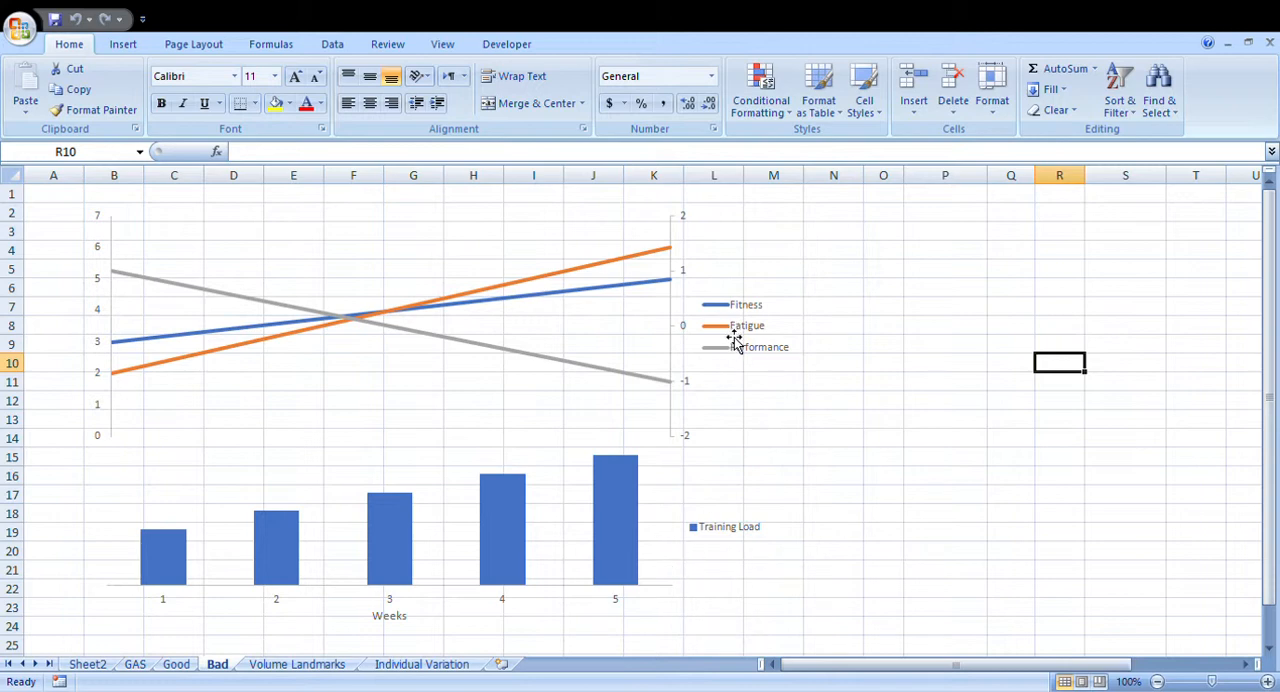
mouse_move(290, 535)
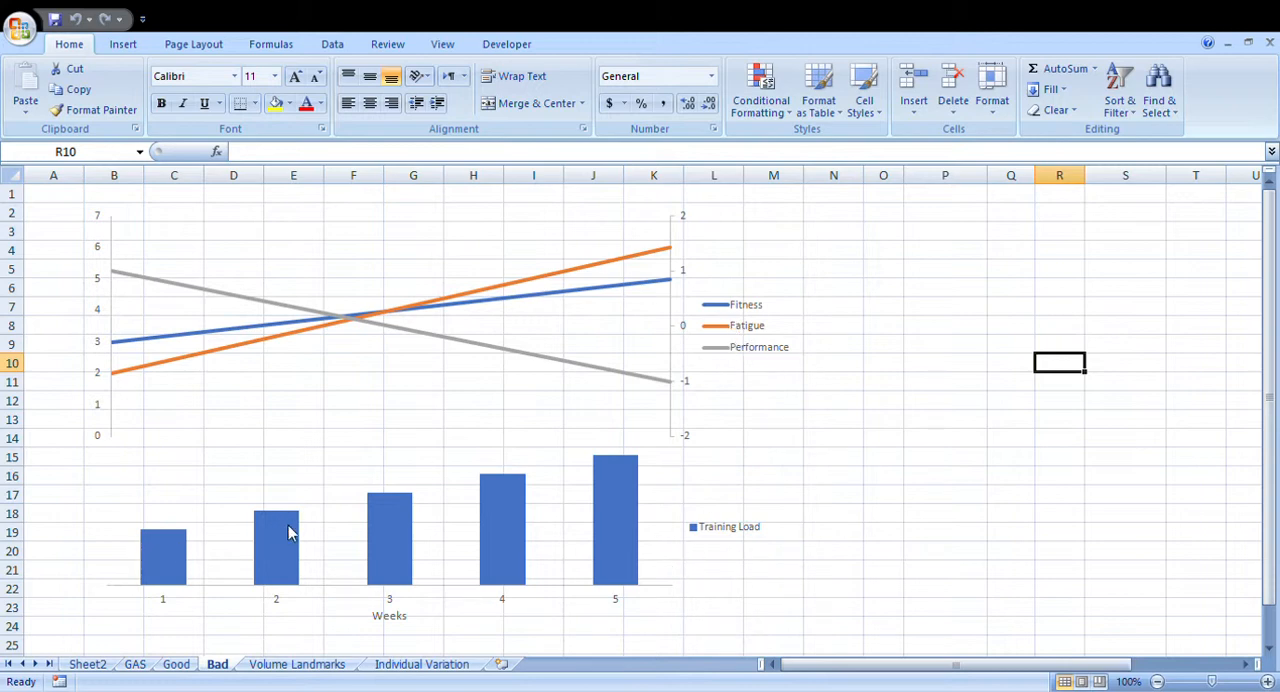
mouse_move(745, 470)
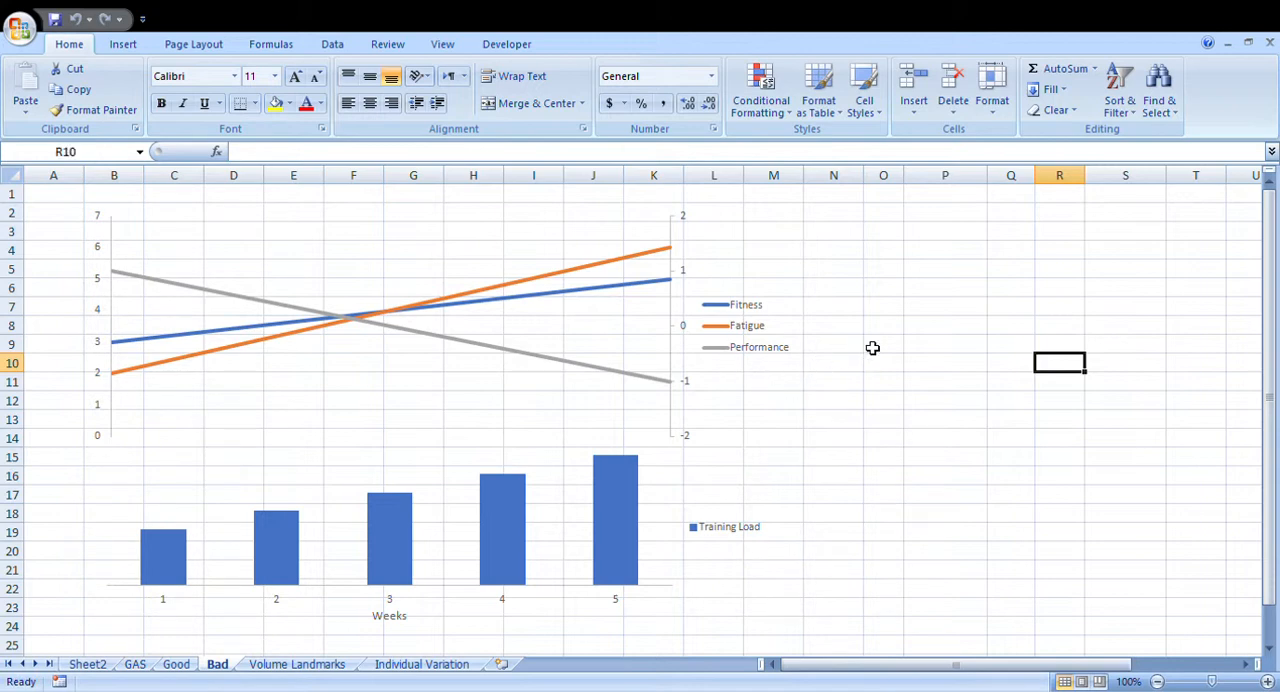
mouse_move(779, 464)
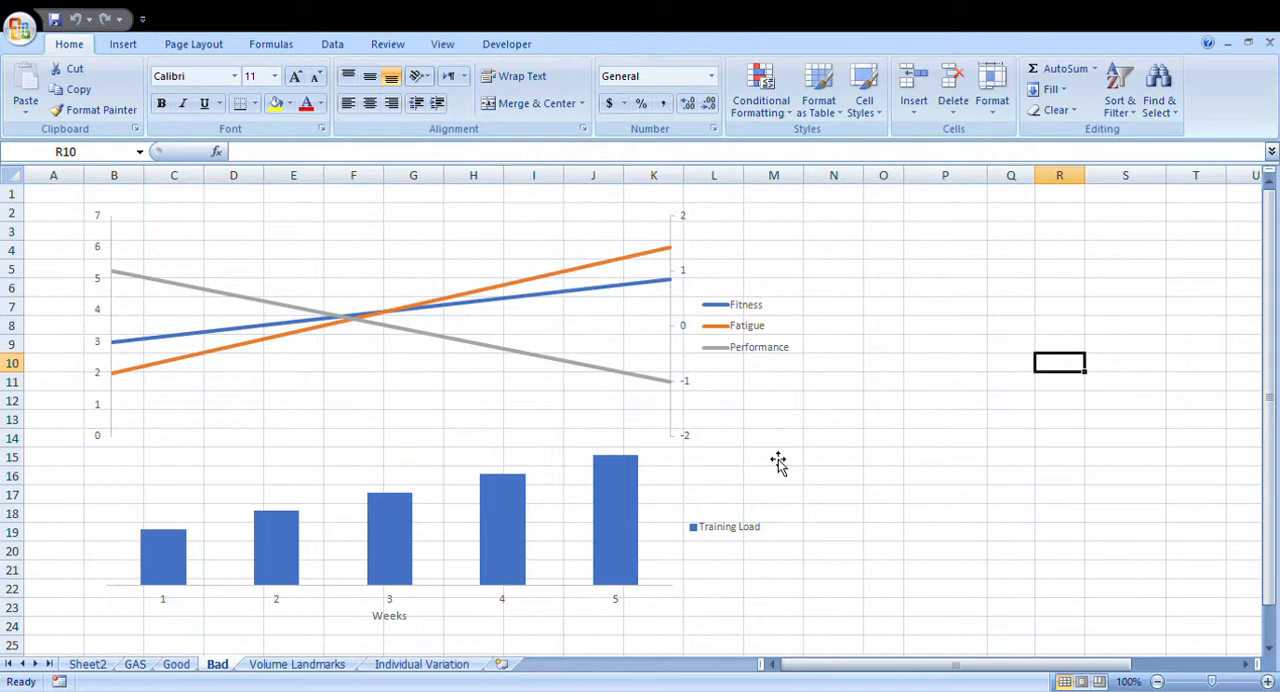
mouse_move(259, 548)
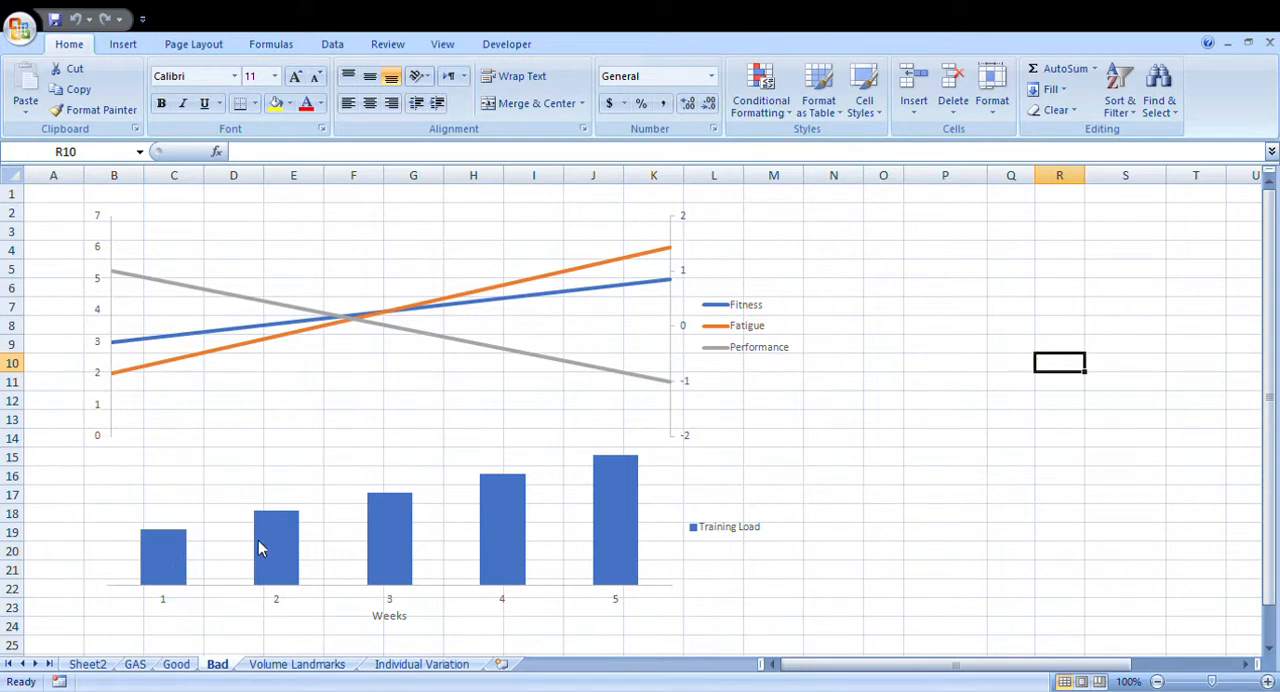
mouse_move(781, 556)
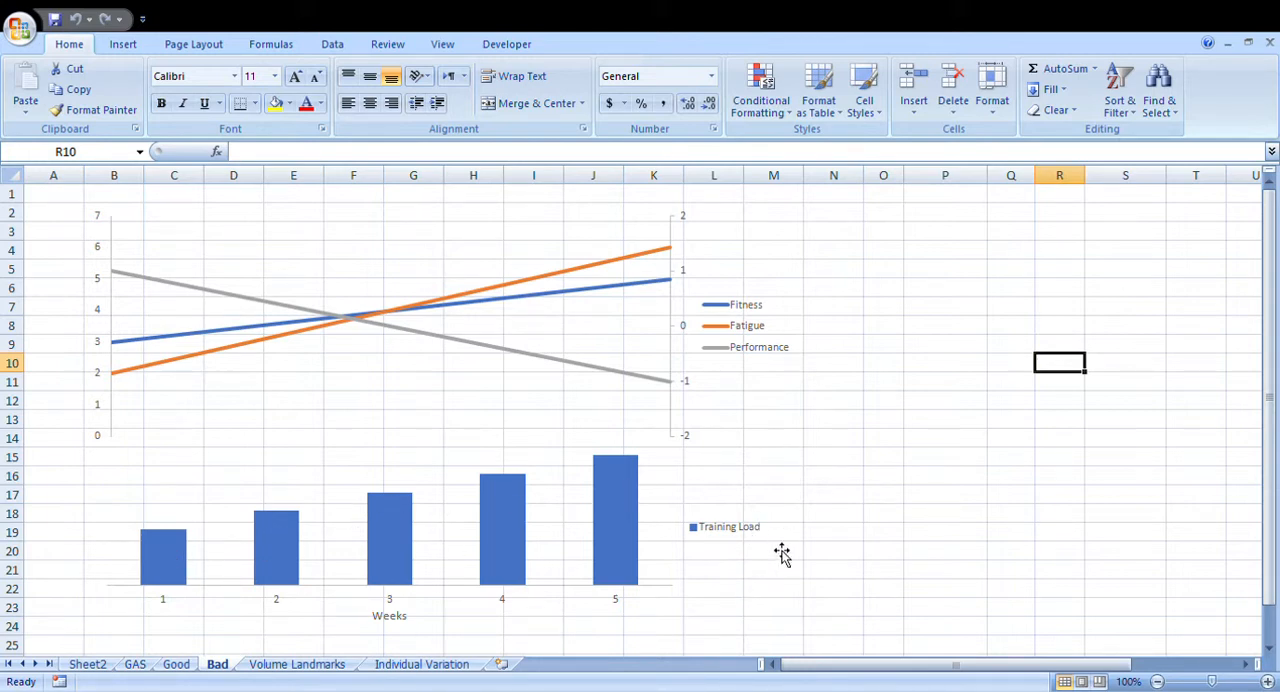
mouse_move(834, 537)
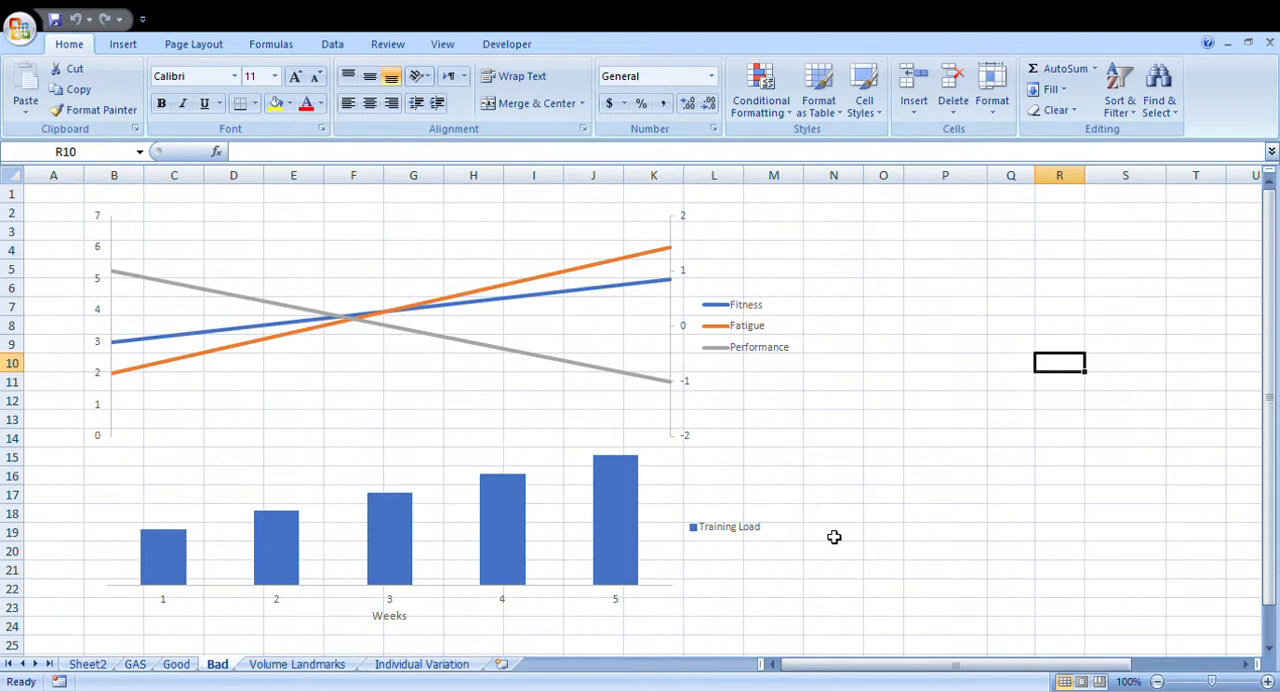
mouse_move(581, 525)
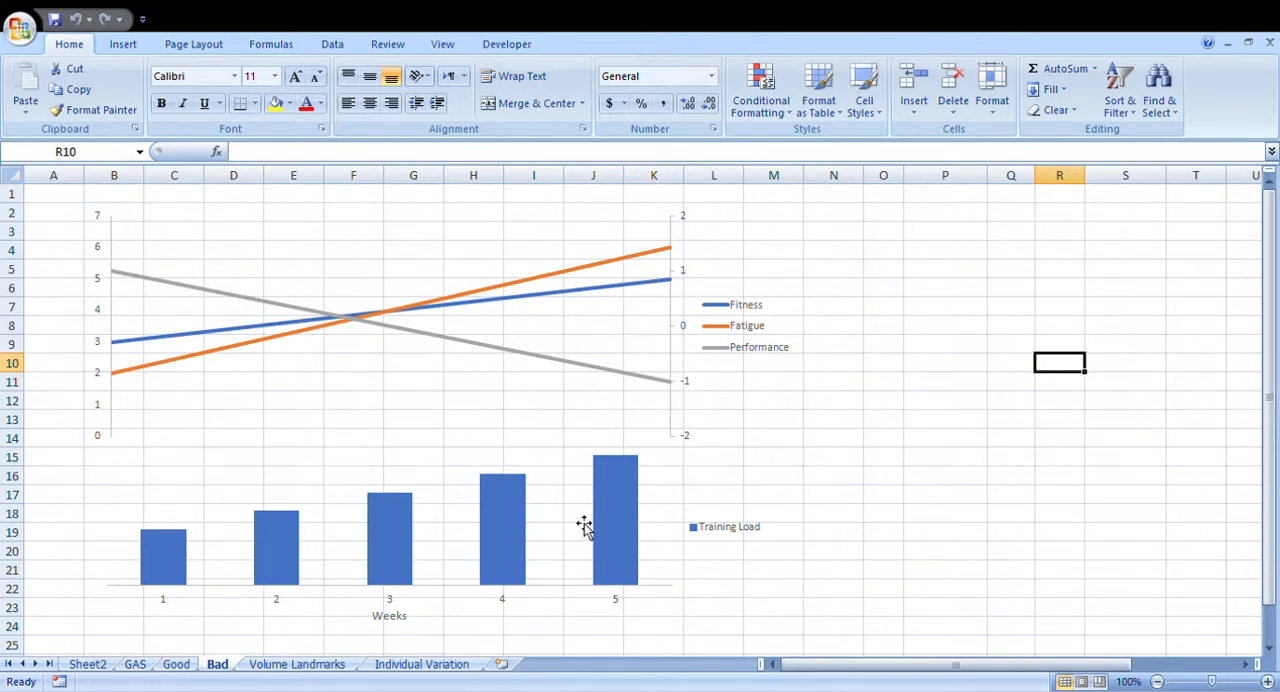
mouse_move(744, 390)
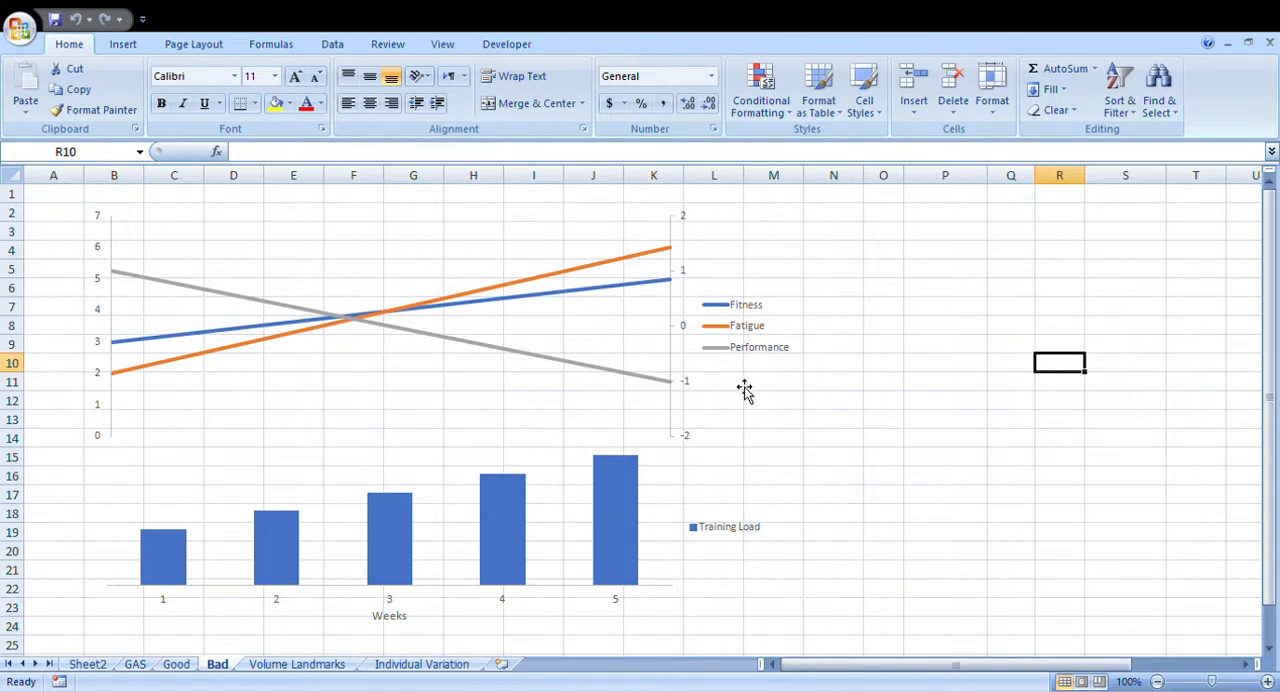
mouse_move(754, 352)
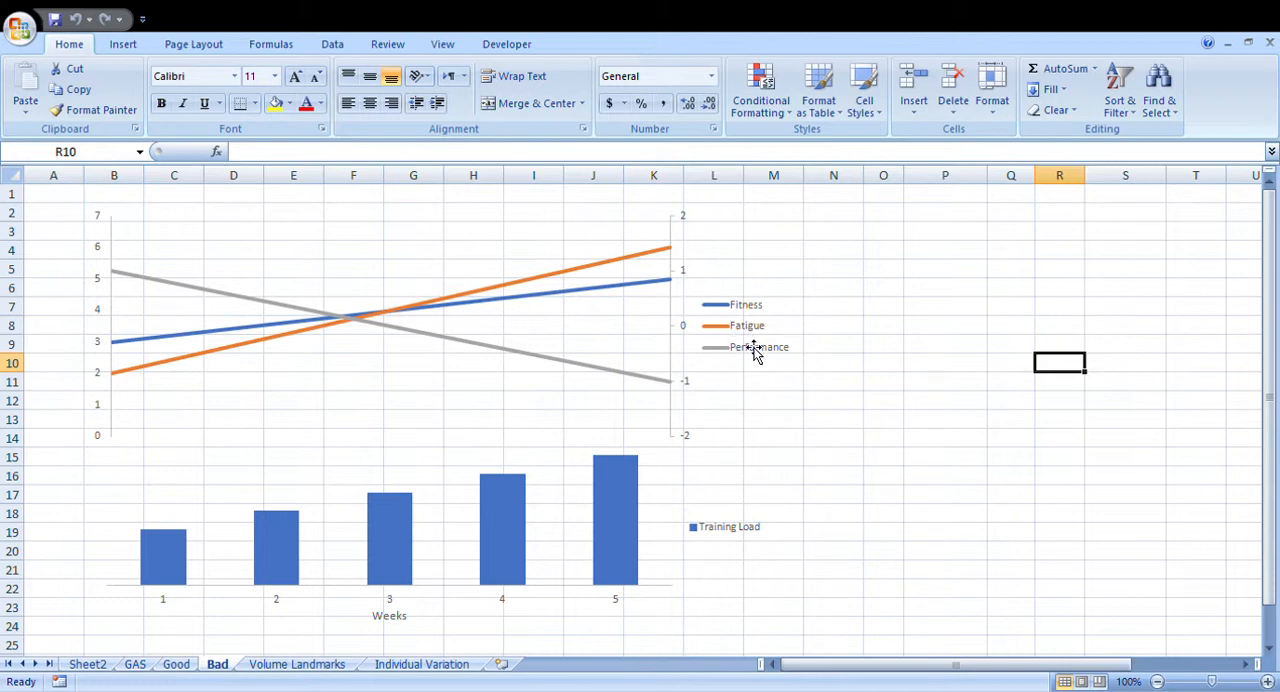
mouse_move(747, 497)
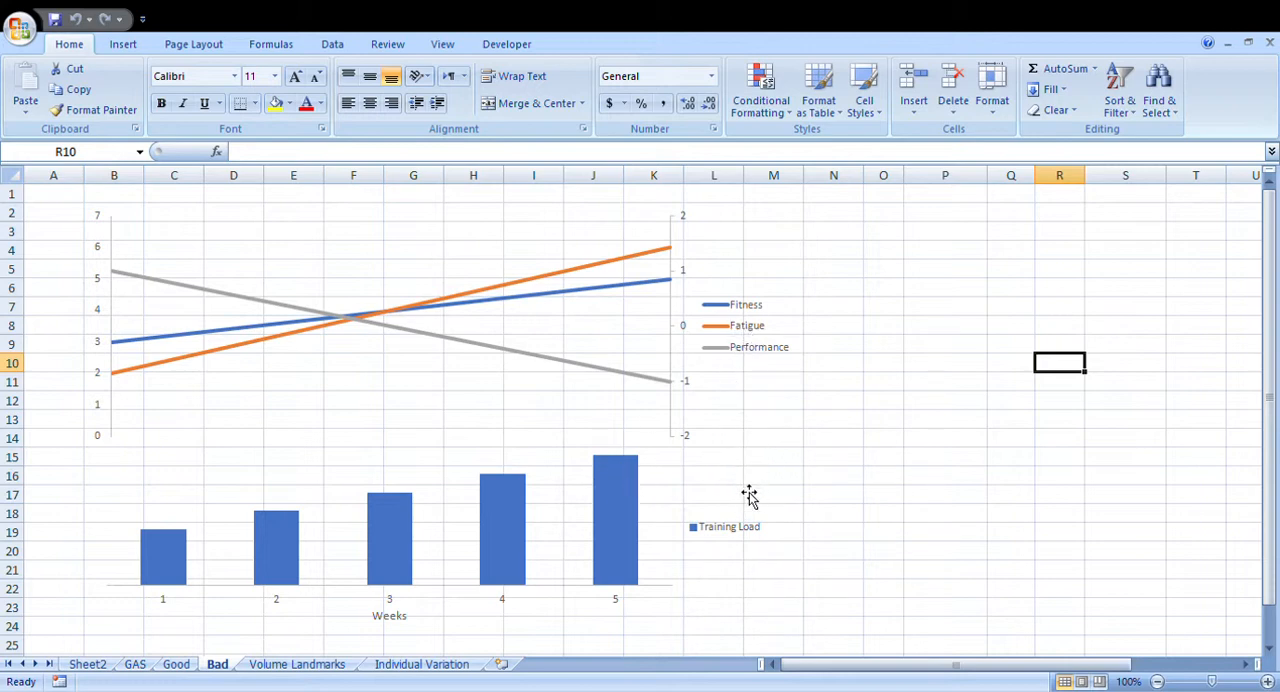
mouse_move(758, 472)
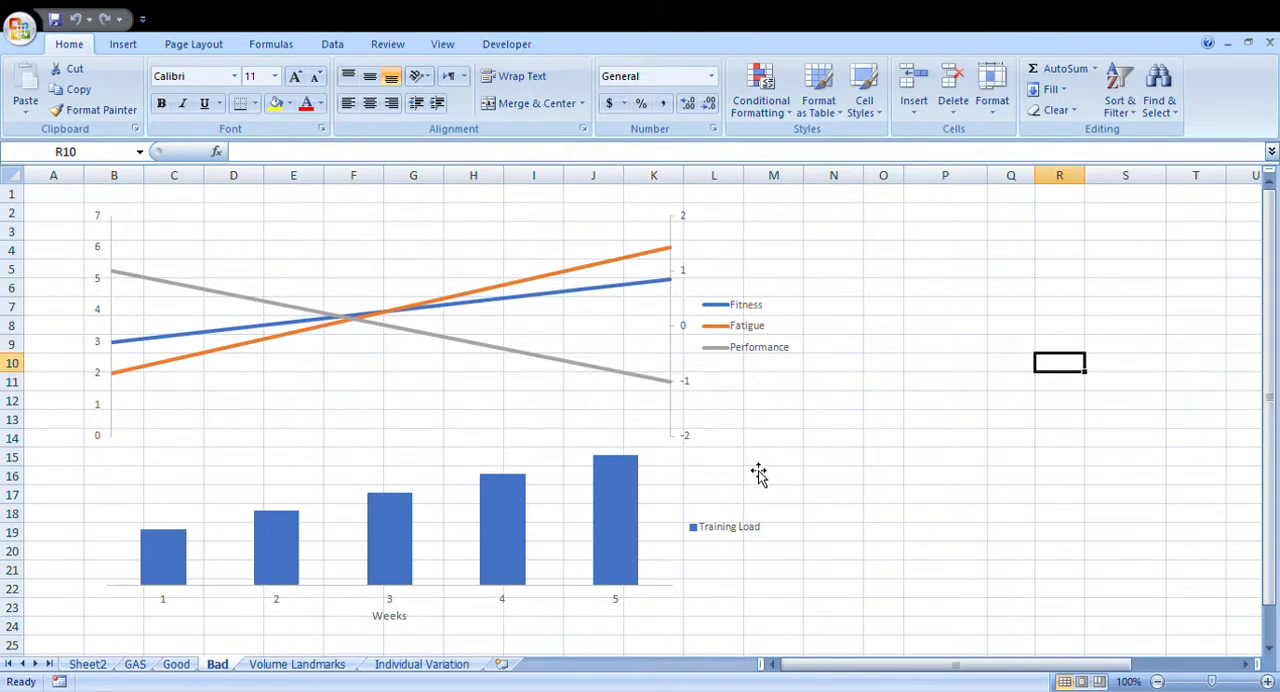
mouse_move(856, 489)
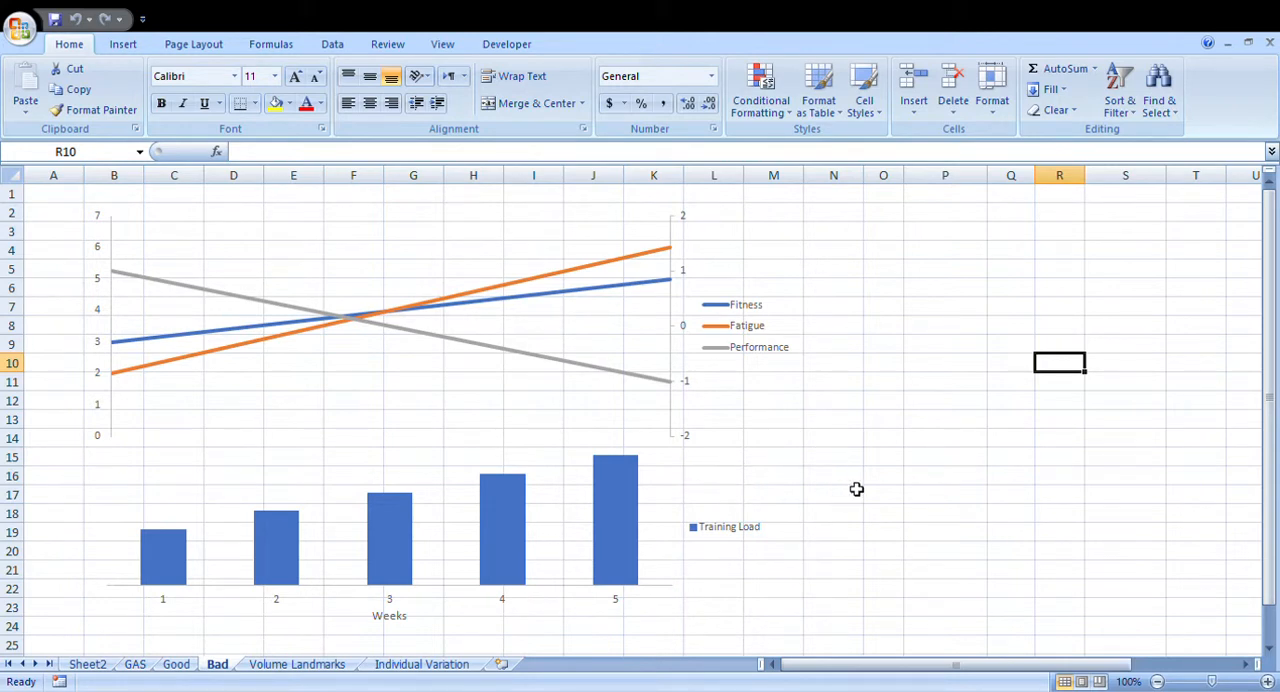
mouse_move(833, 483)
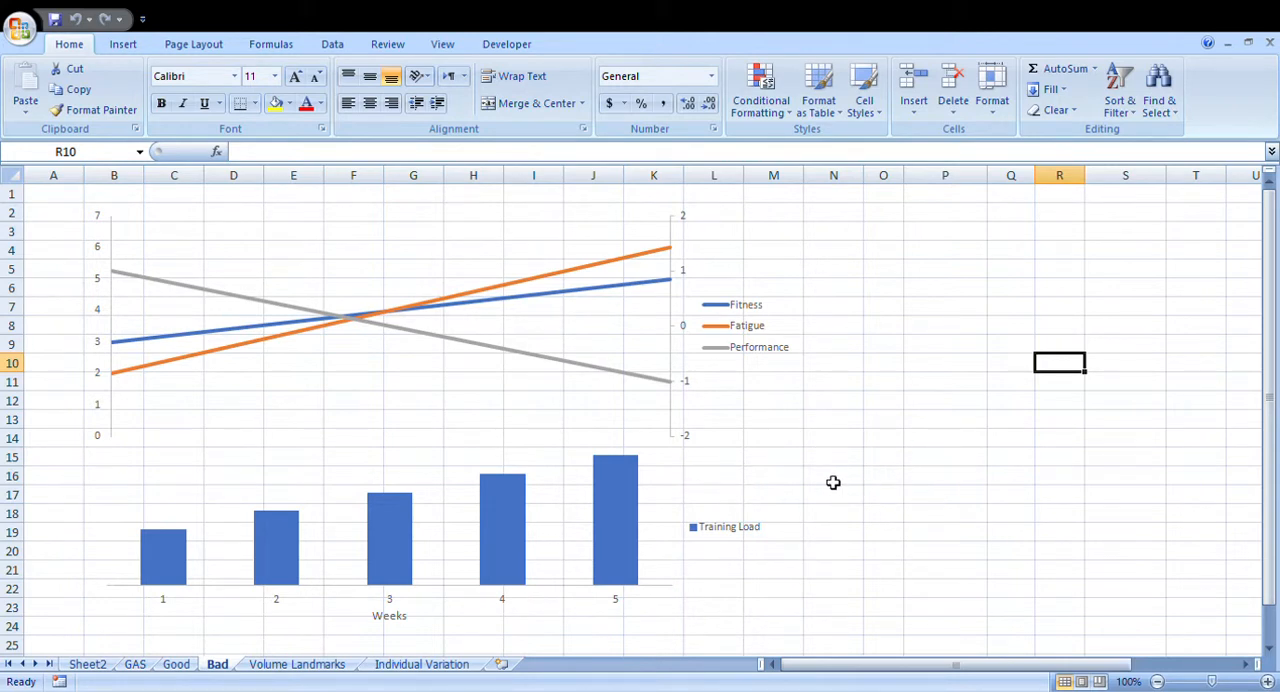
mouse_move(745, 451)
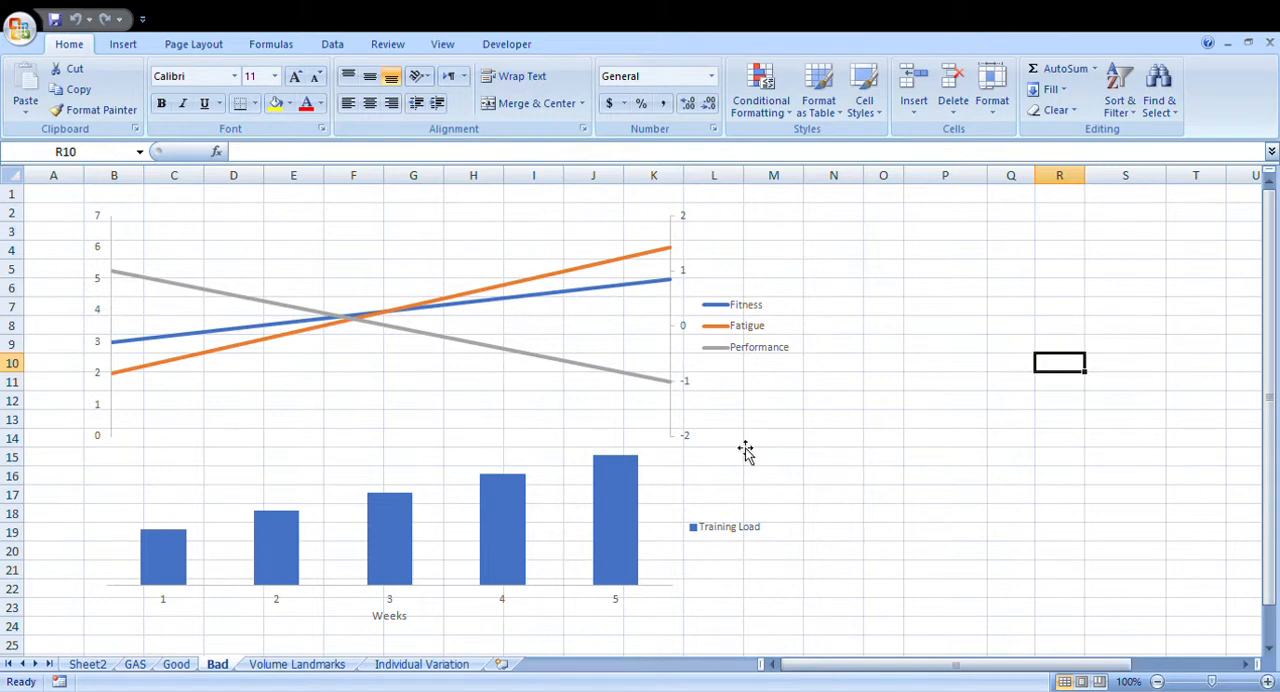
mouse_move(257, 493)
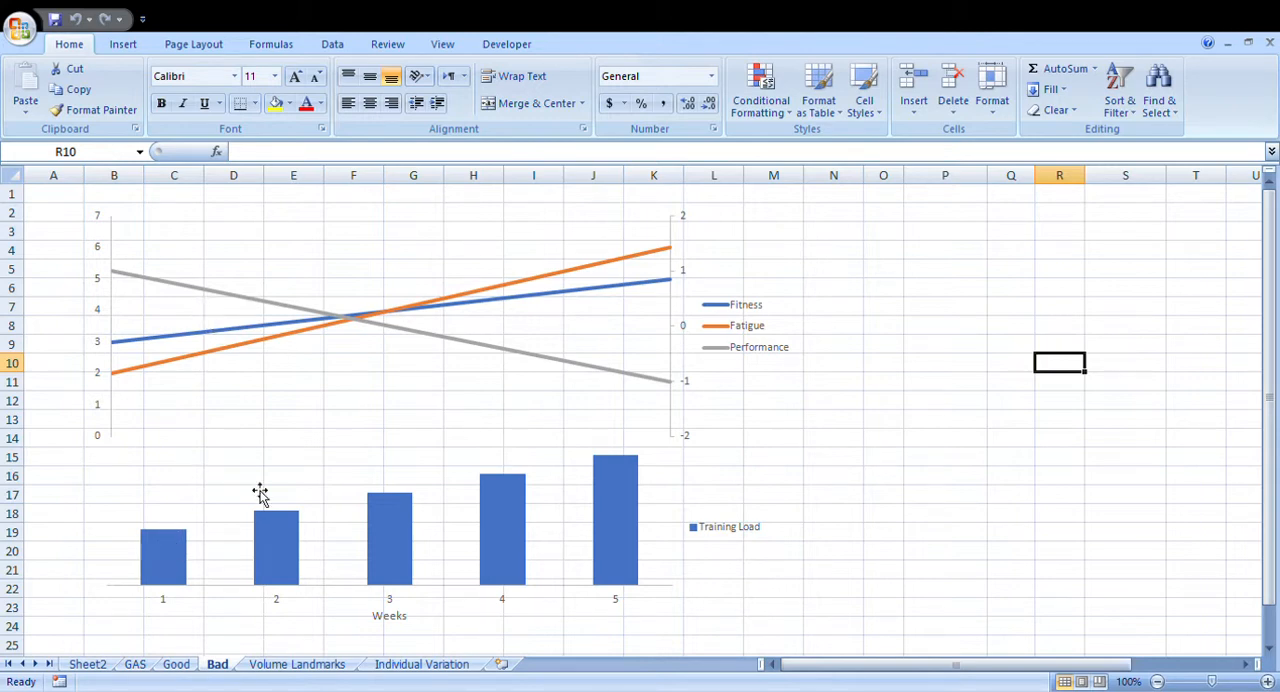
mouse_move(422, 545)
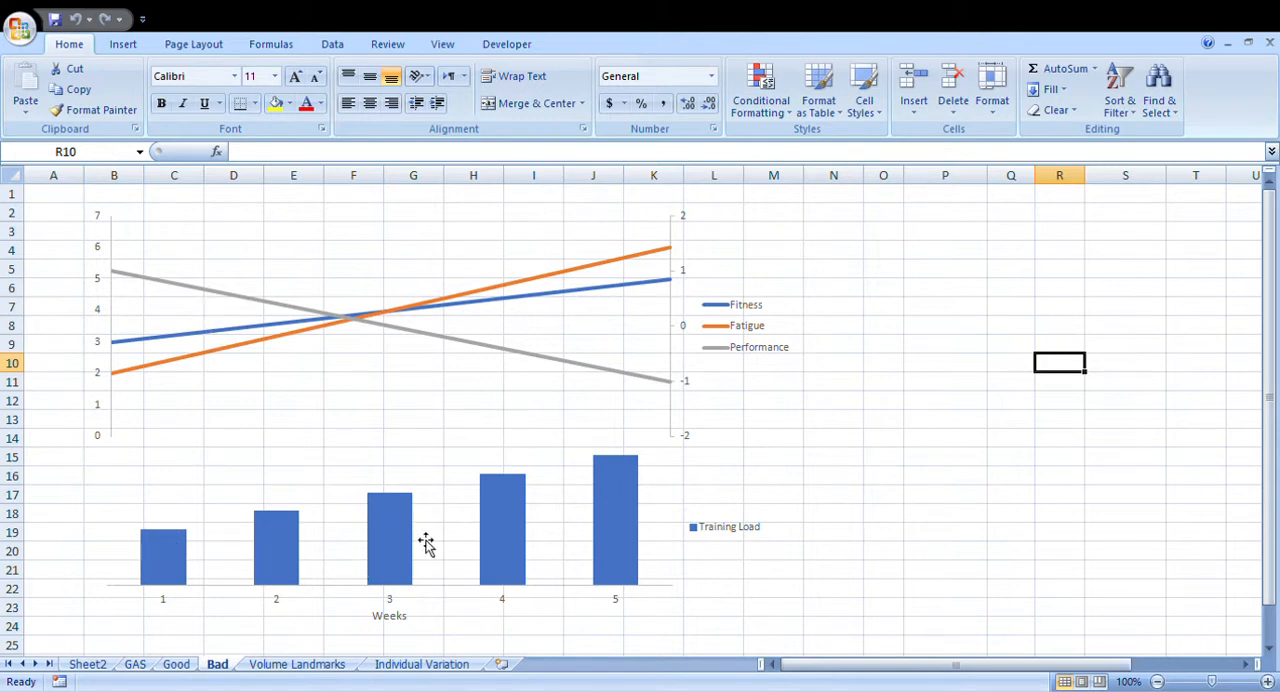
mouse_move(620, 308)
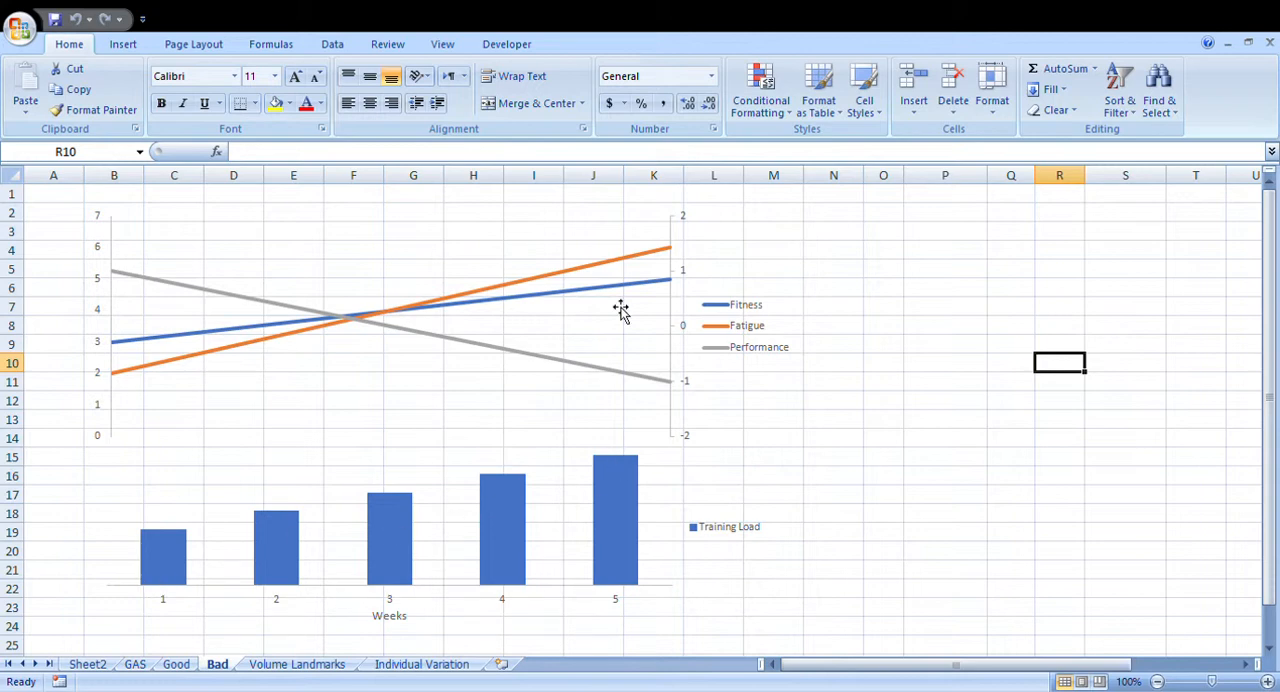
mouse_move(628, 263)
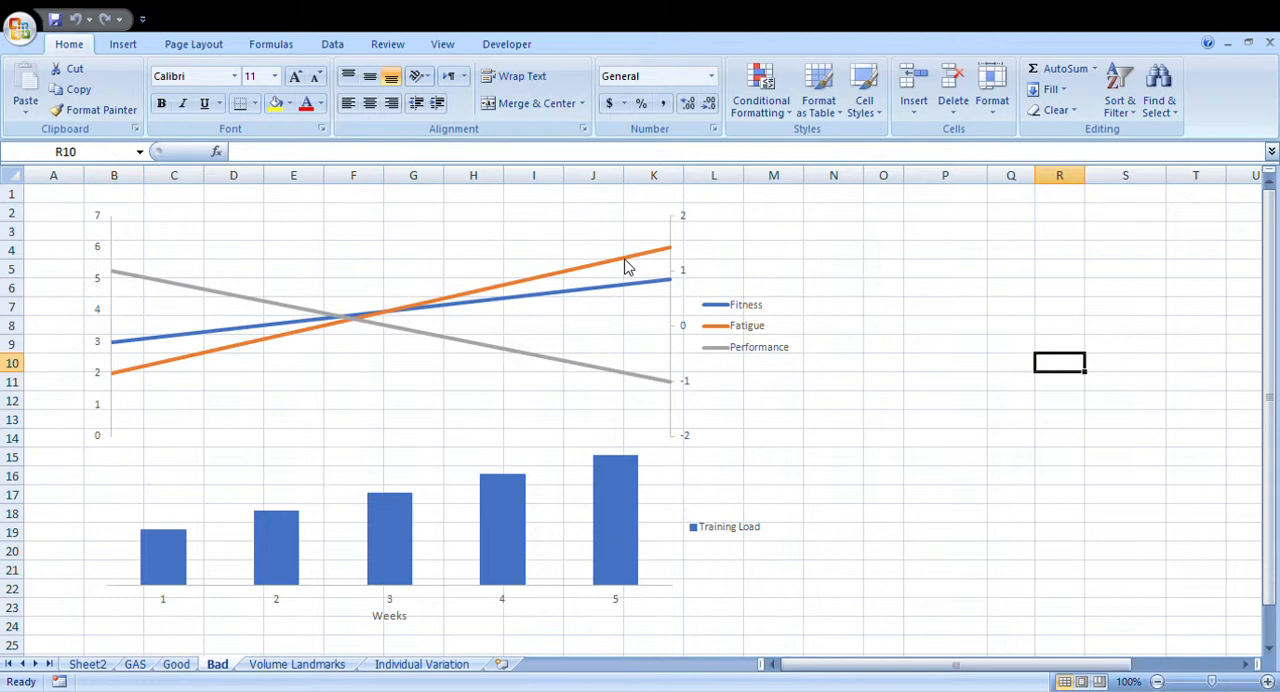
mouse_move(652, 374)
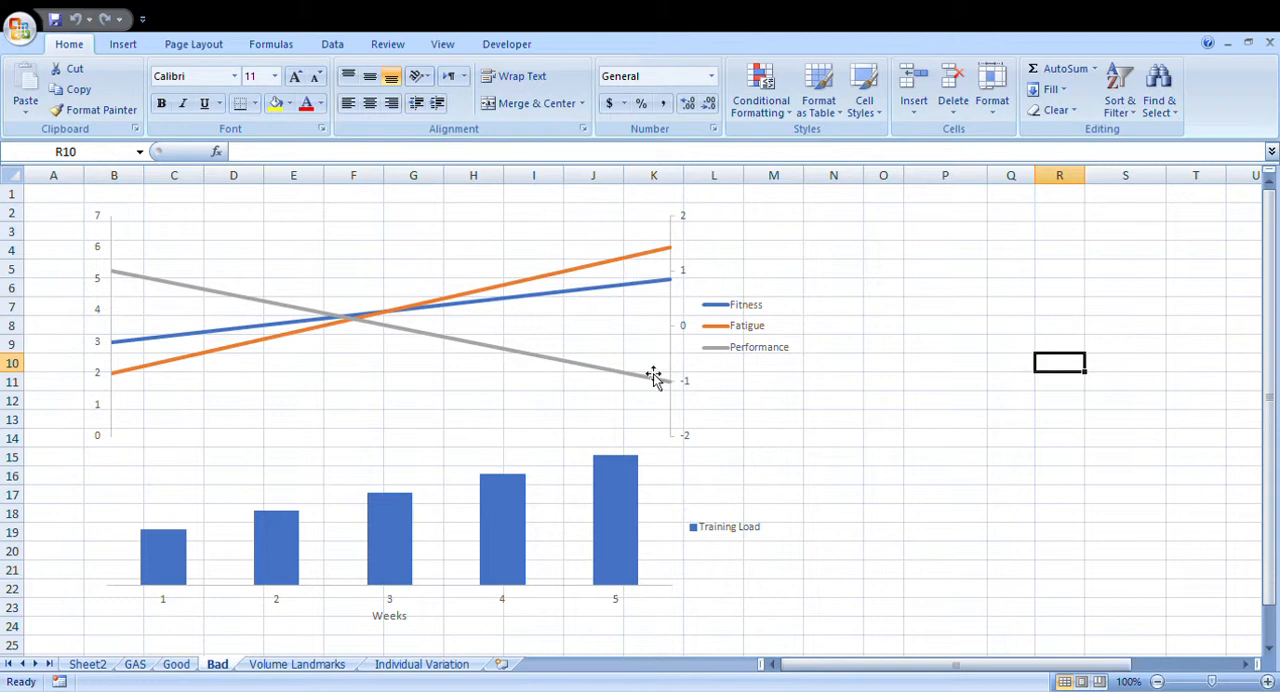
mouse_move(617, 364)
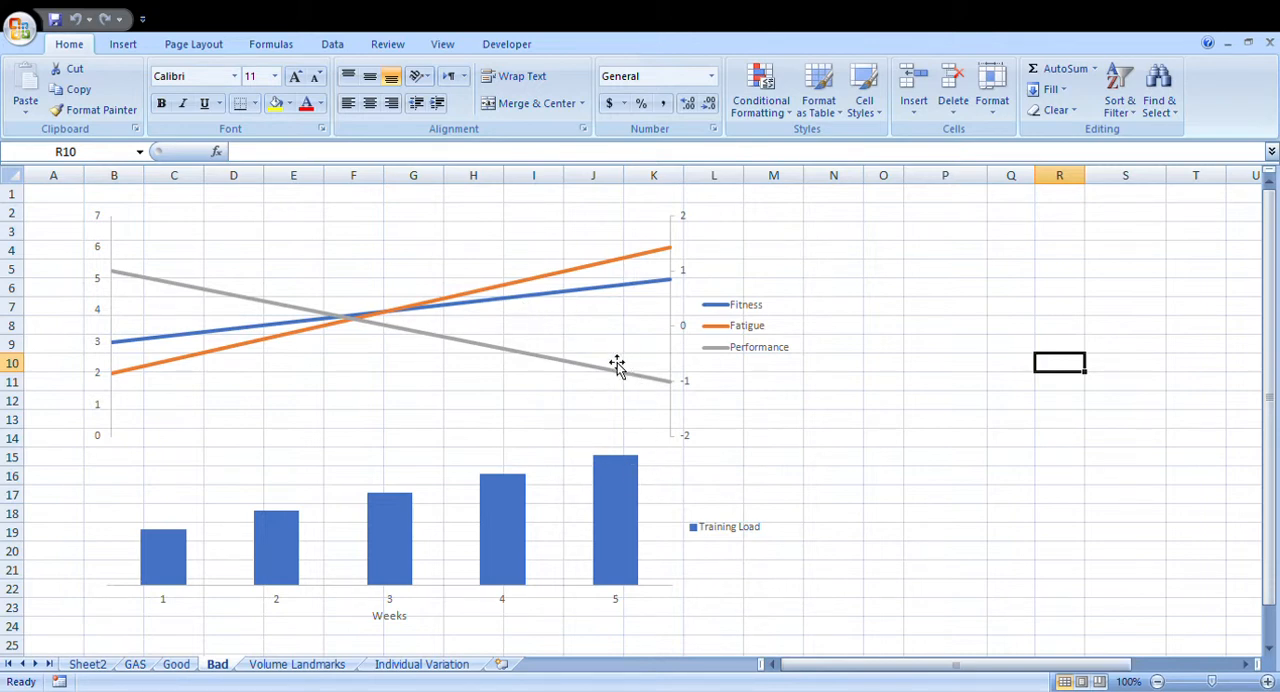
mouse_move(651, 483)
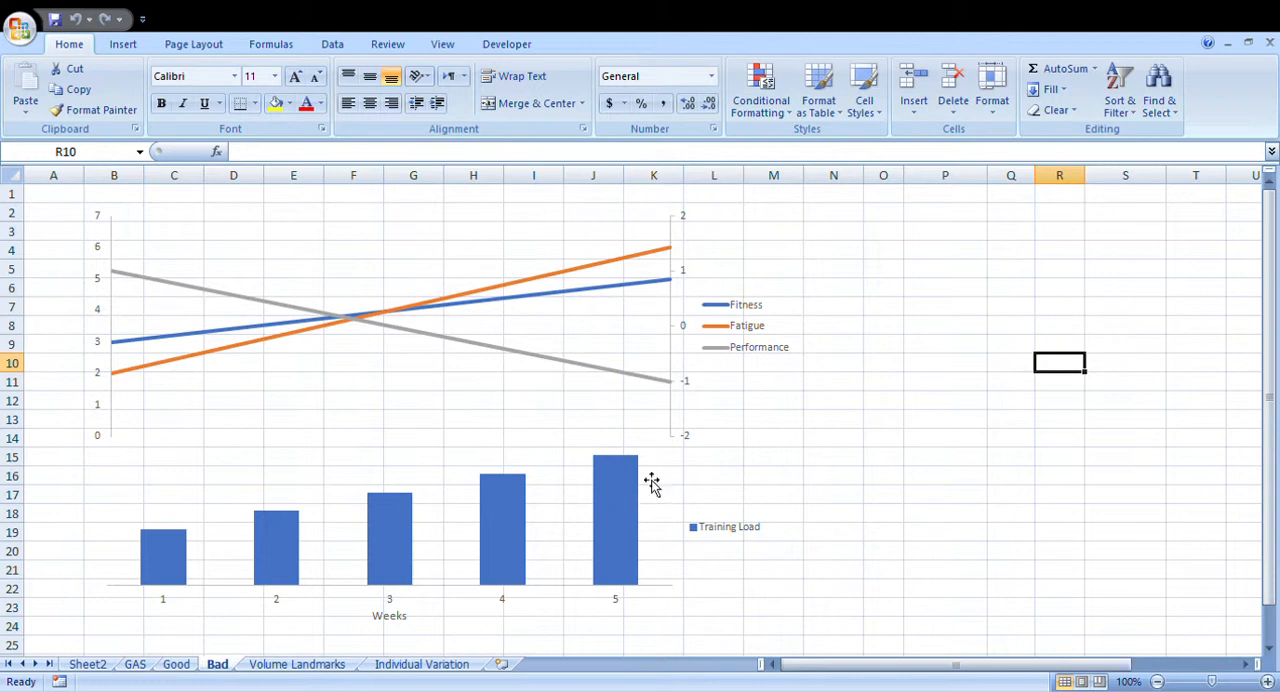
mouse_move(393, 328)
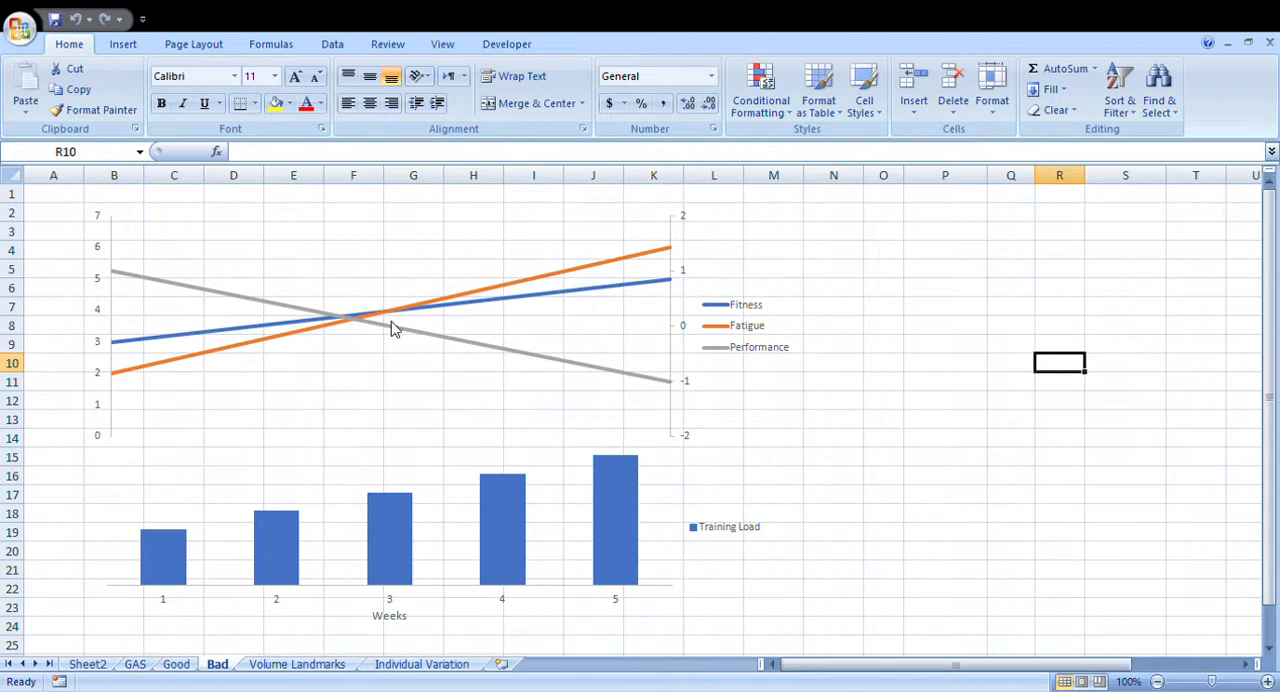
mouse_move(649, 238)
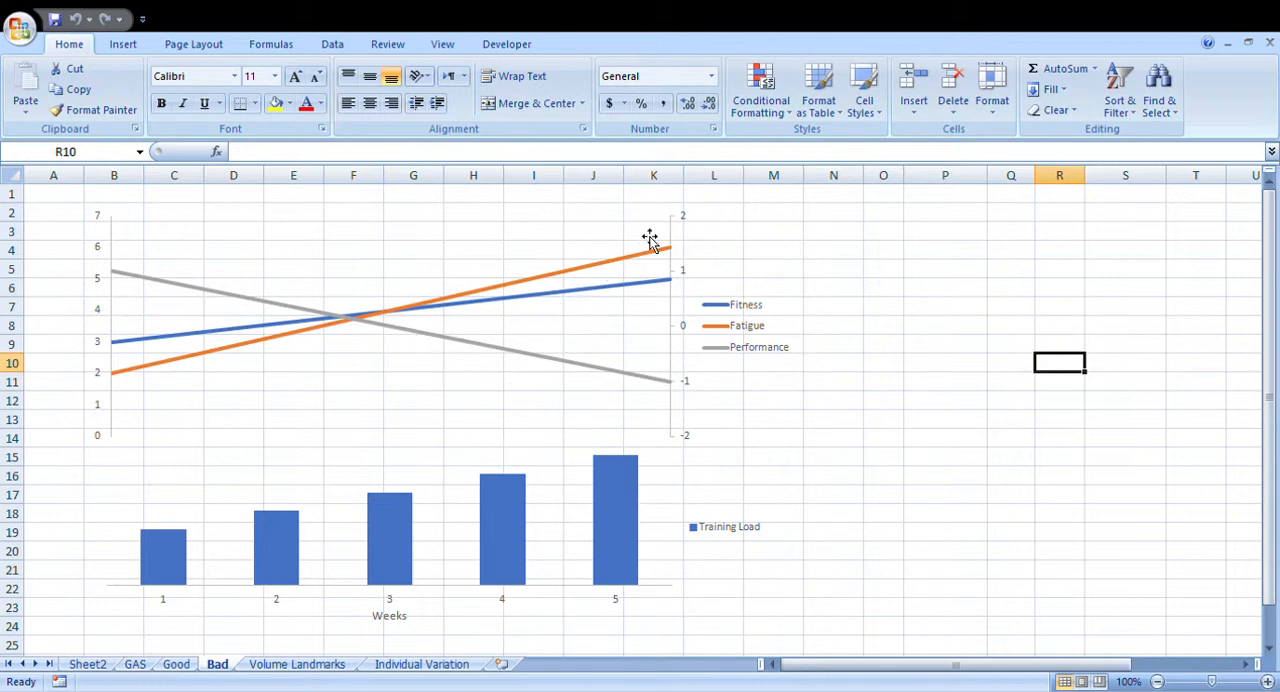
mouse_move(532, 382)
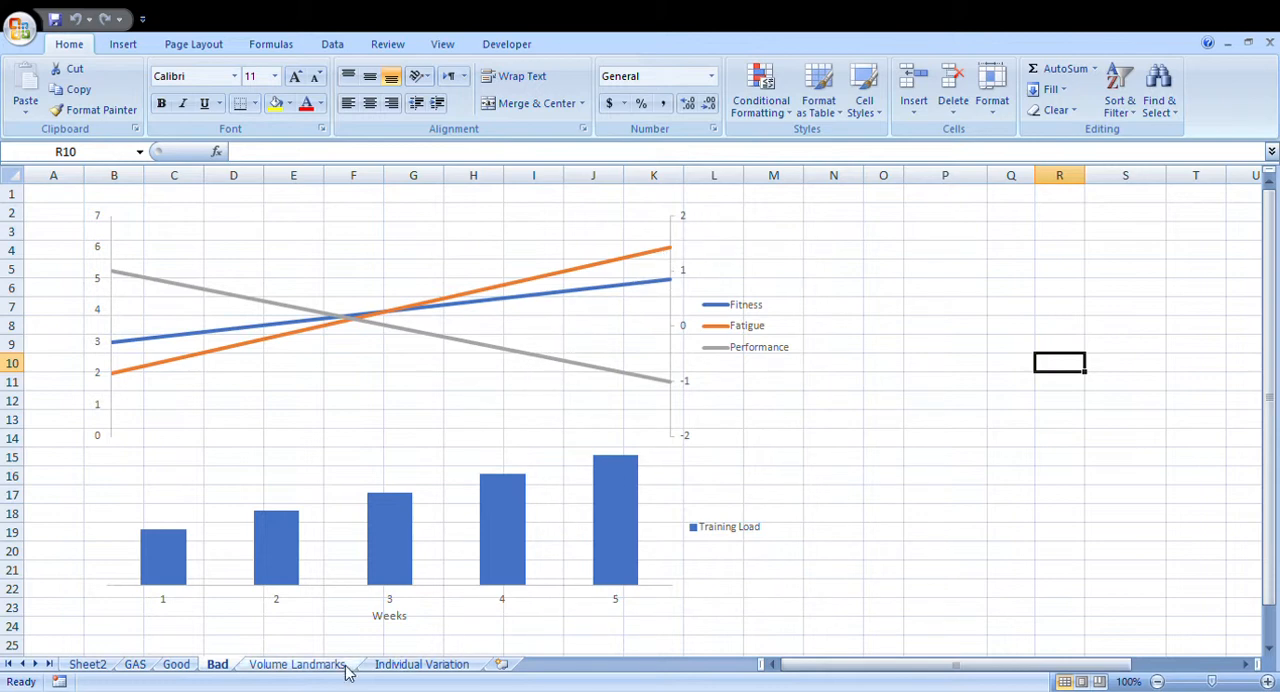
mouse_move(380, 668)
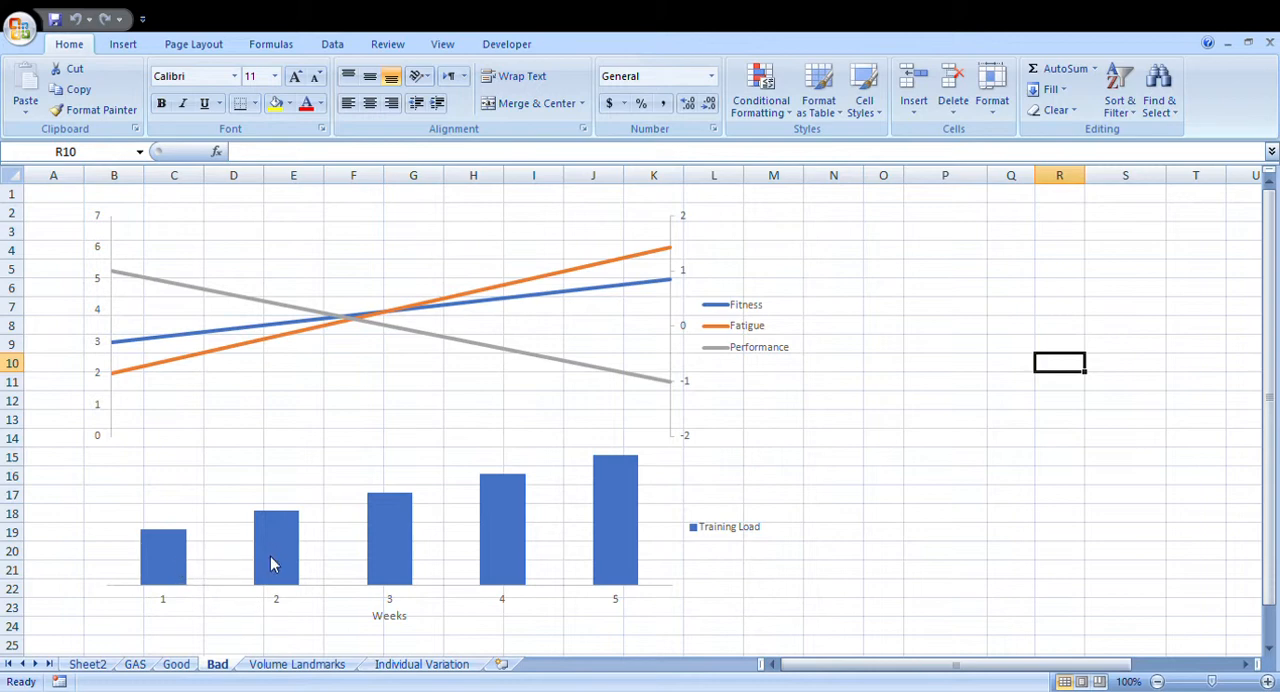
mouse_move(404, 547)
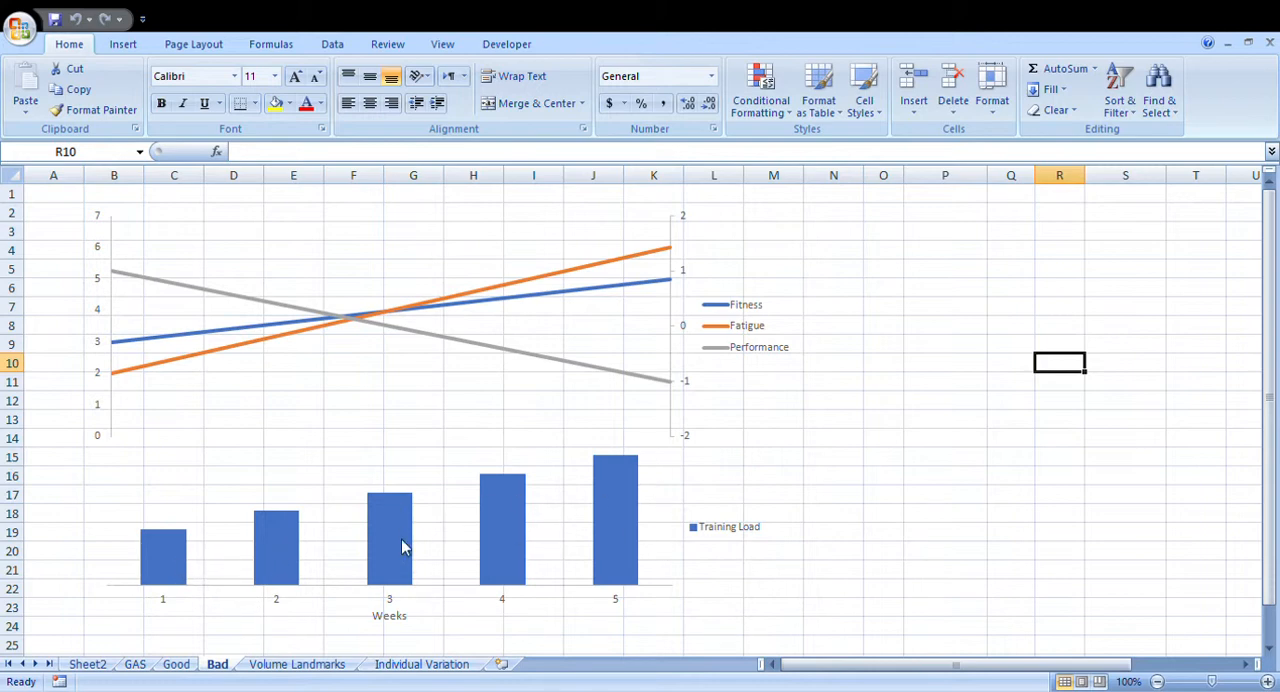
mouse_move(148, 565)
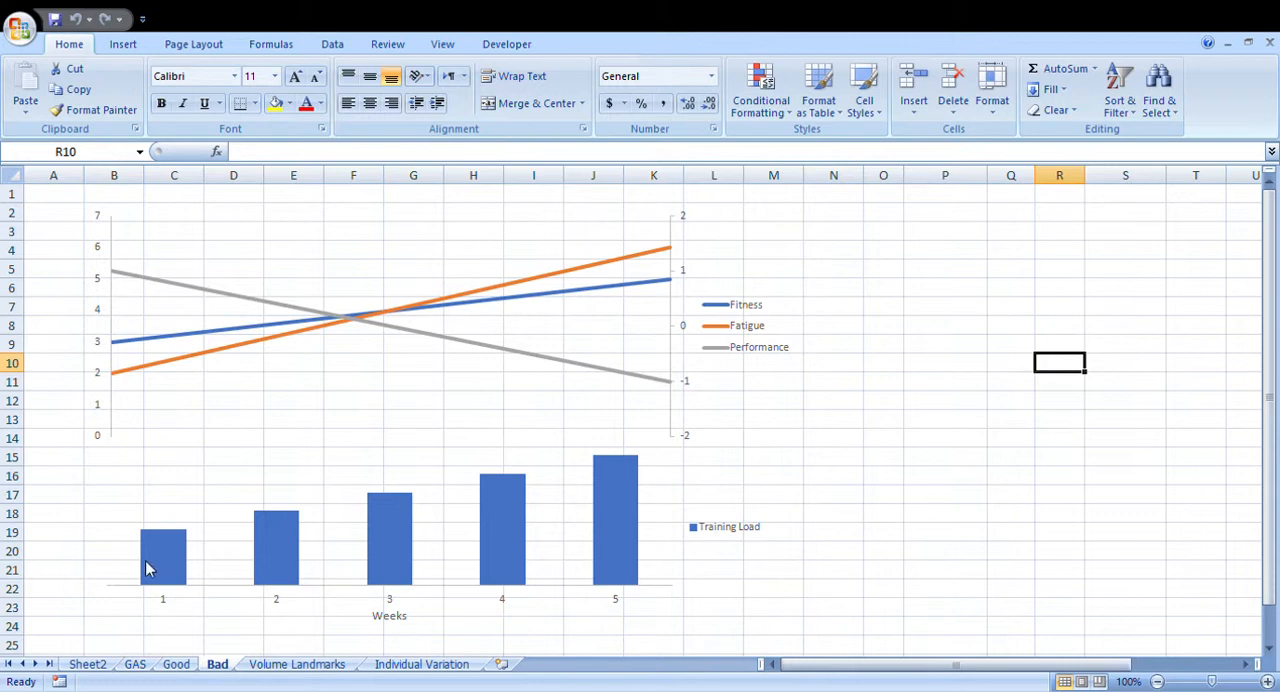
mouse_move(117, 590)
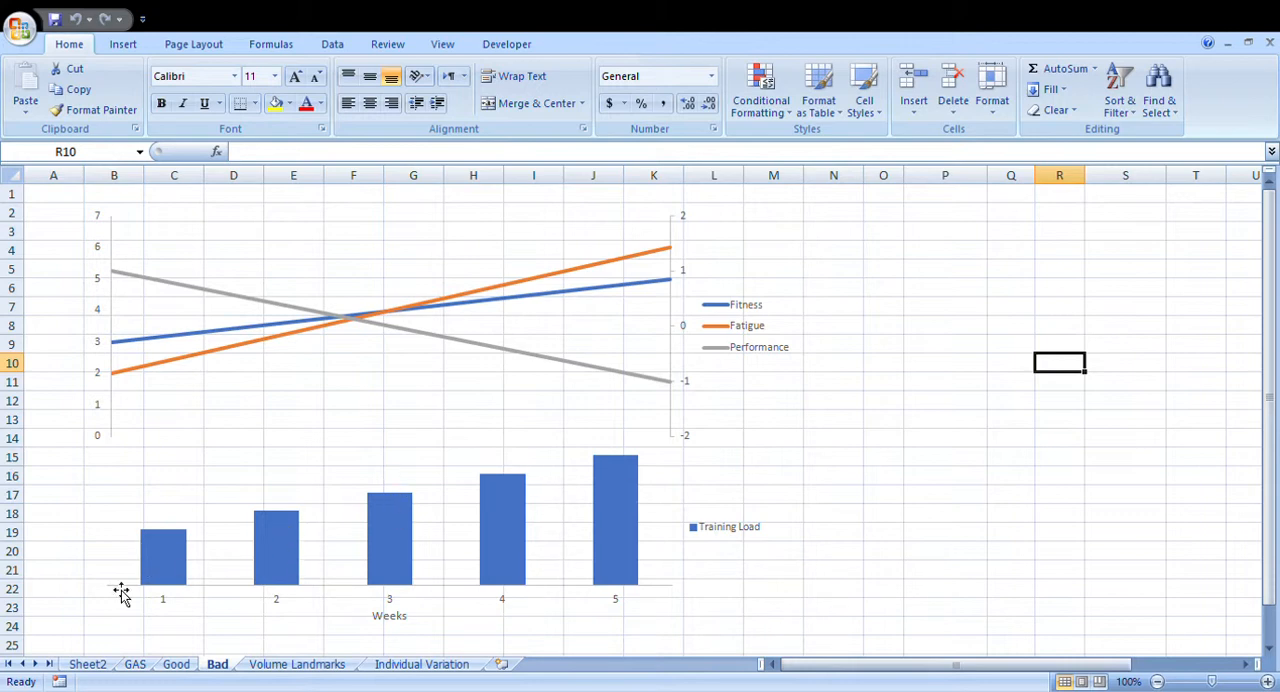
mouse_move(502, 517)
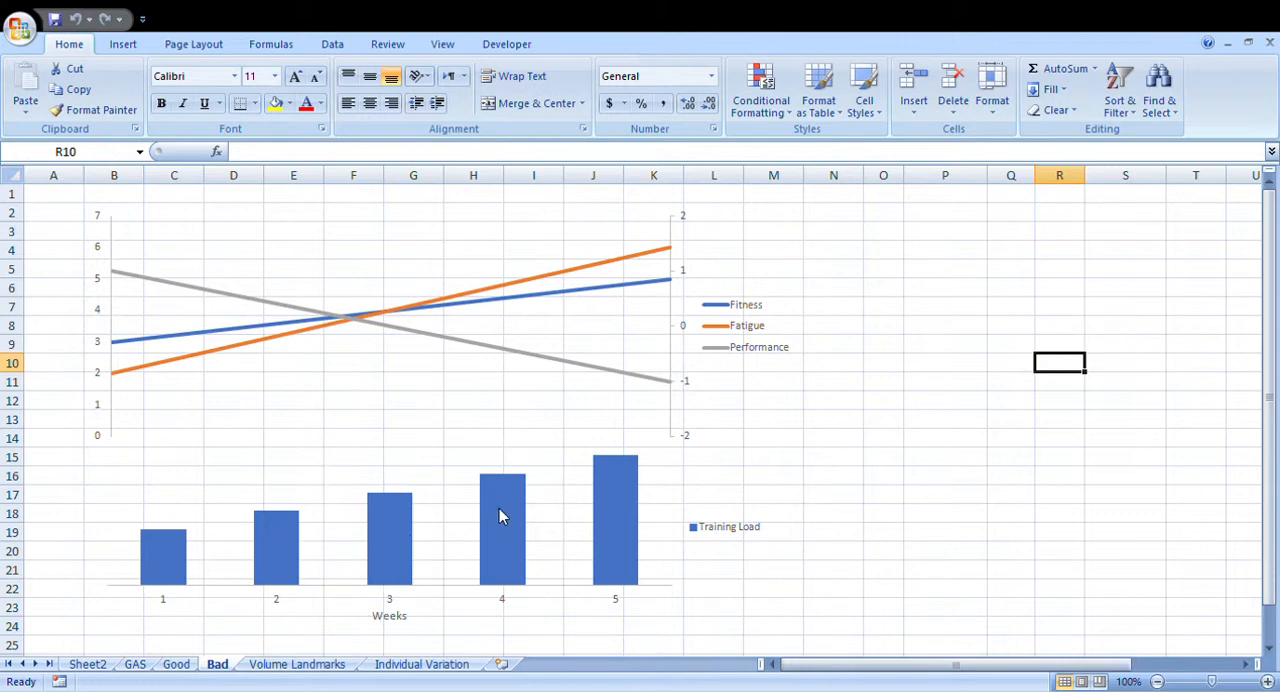
mouse_move(638, 511)
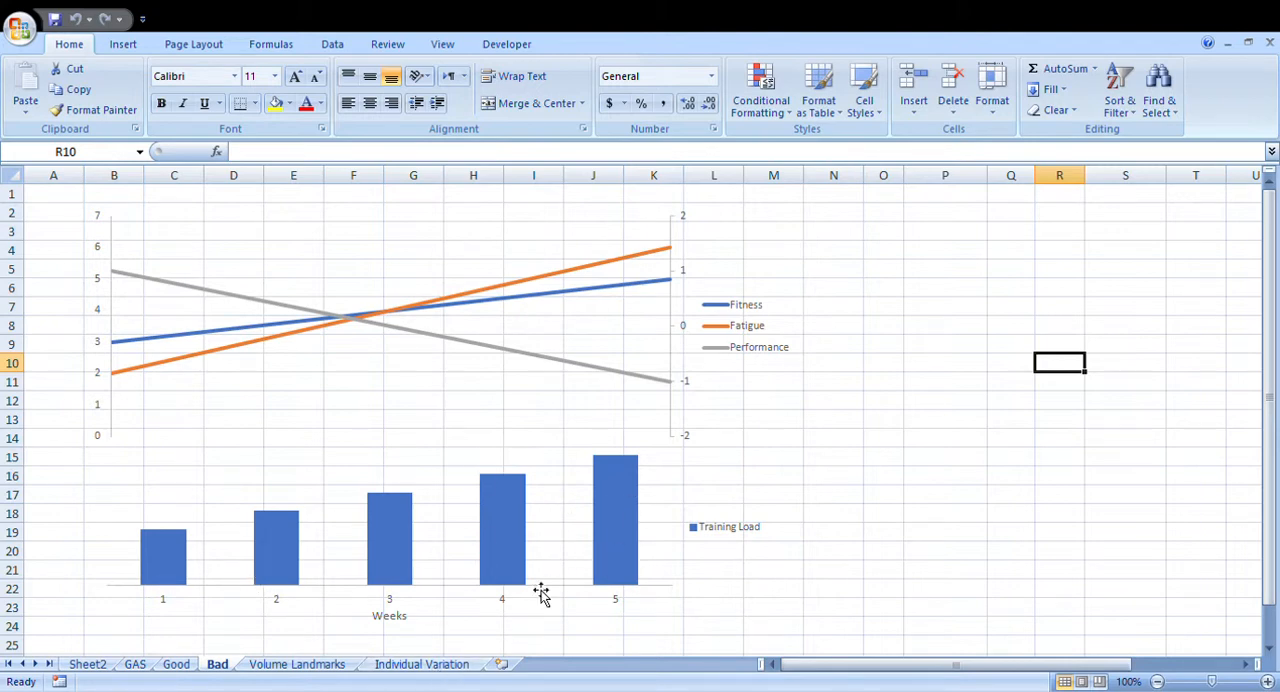
- Switch to the Individual Variation sheet and select an empty cell below its factor list
click(419, 664)
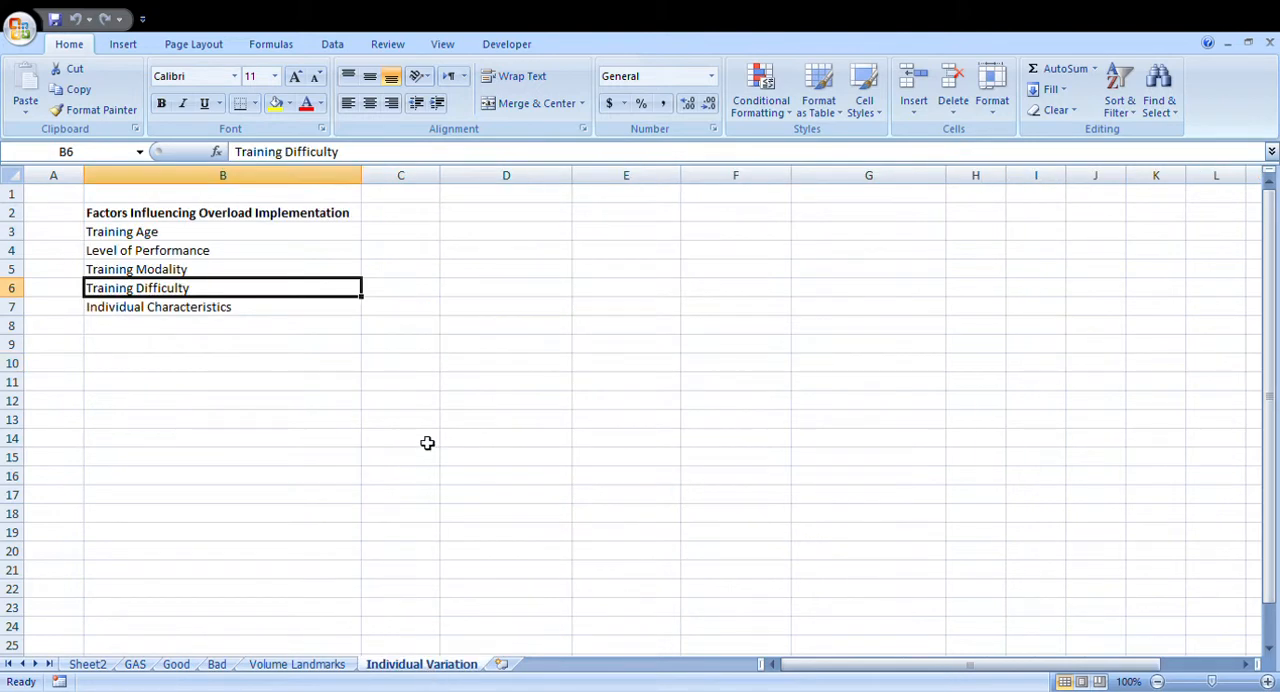
click(222, 362)
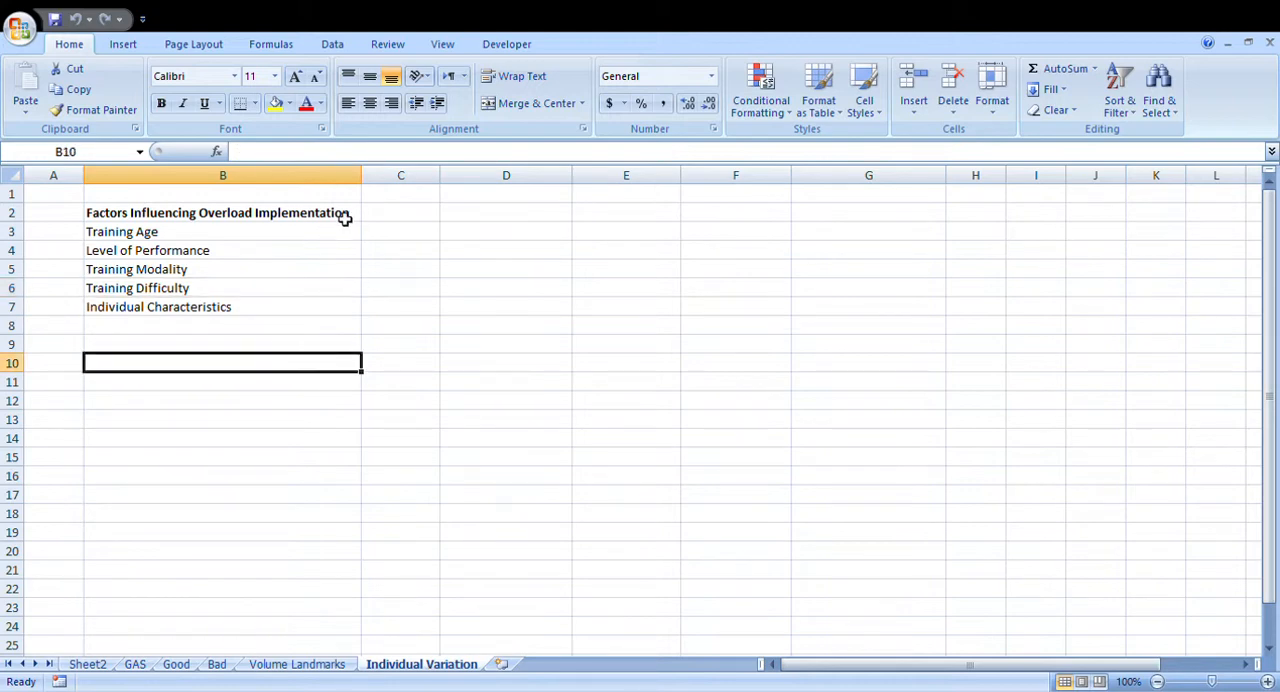
mouse_move(256, 237)
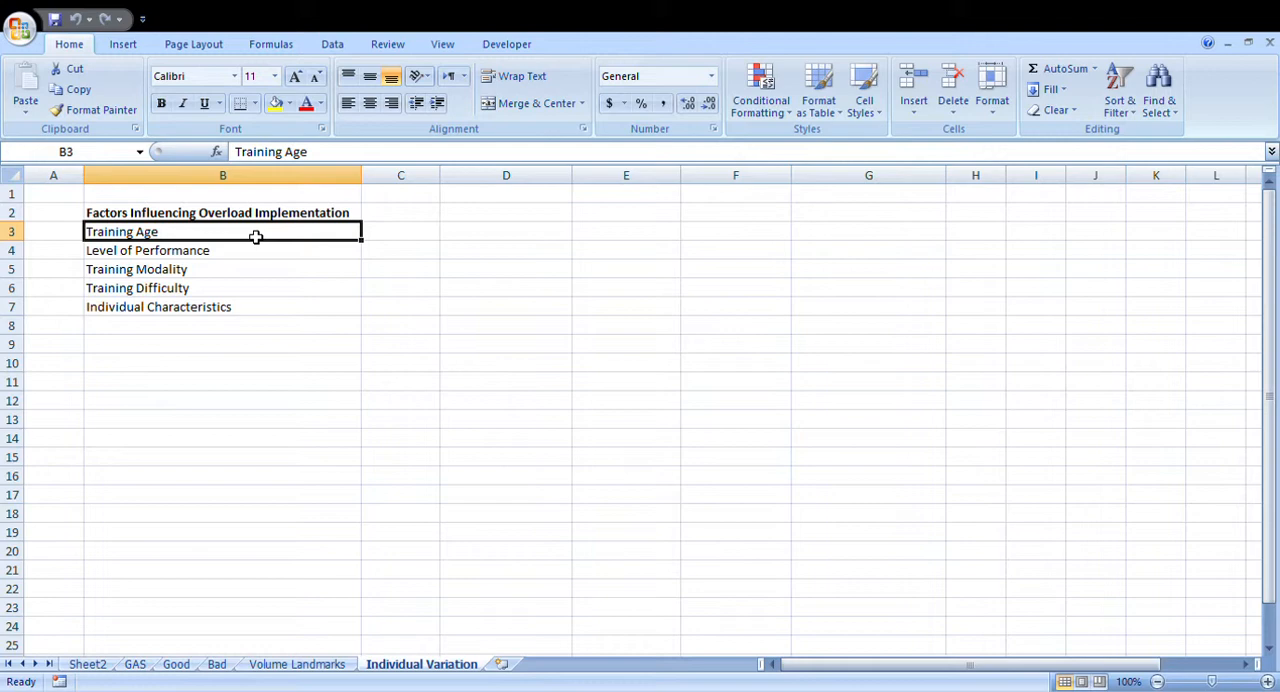
mouse_move(384, 382)
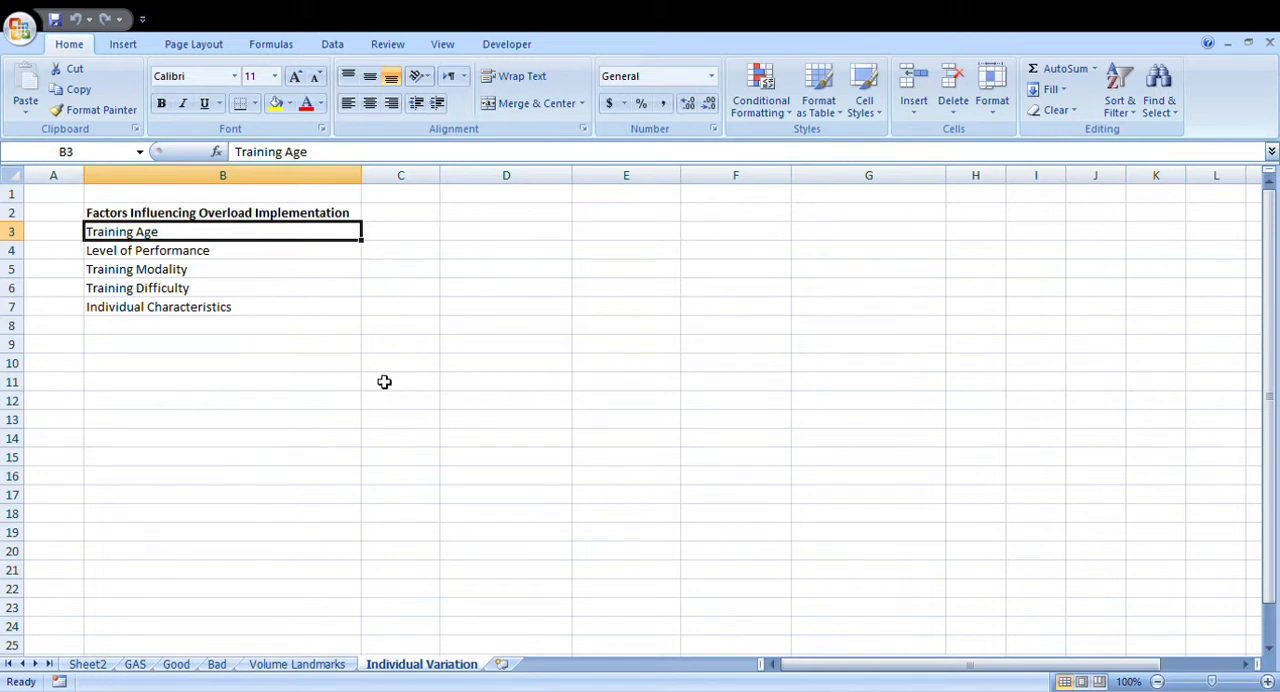
mouse_move(408, 238)
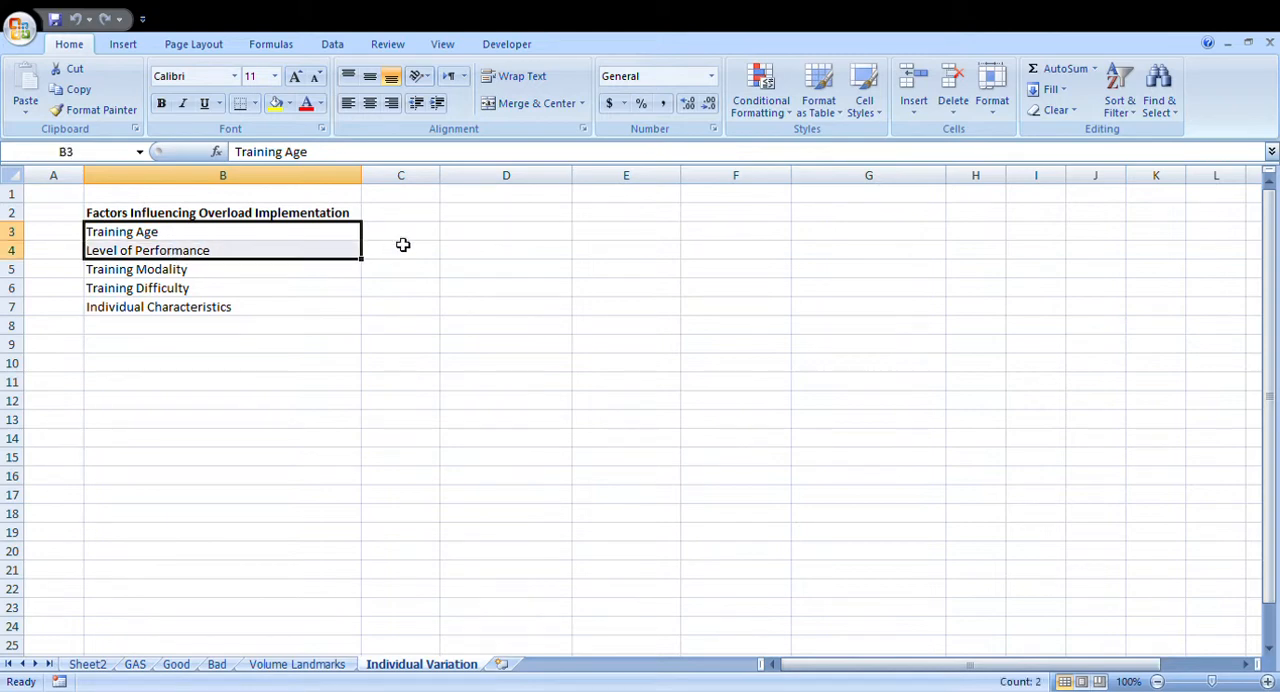
mouse_move(371, 188)
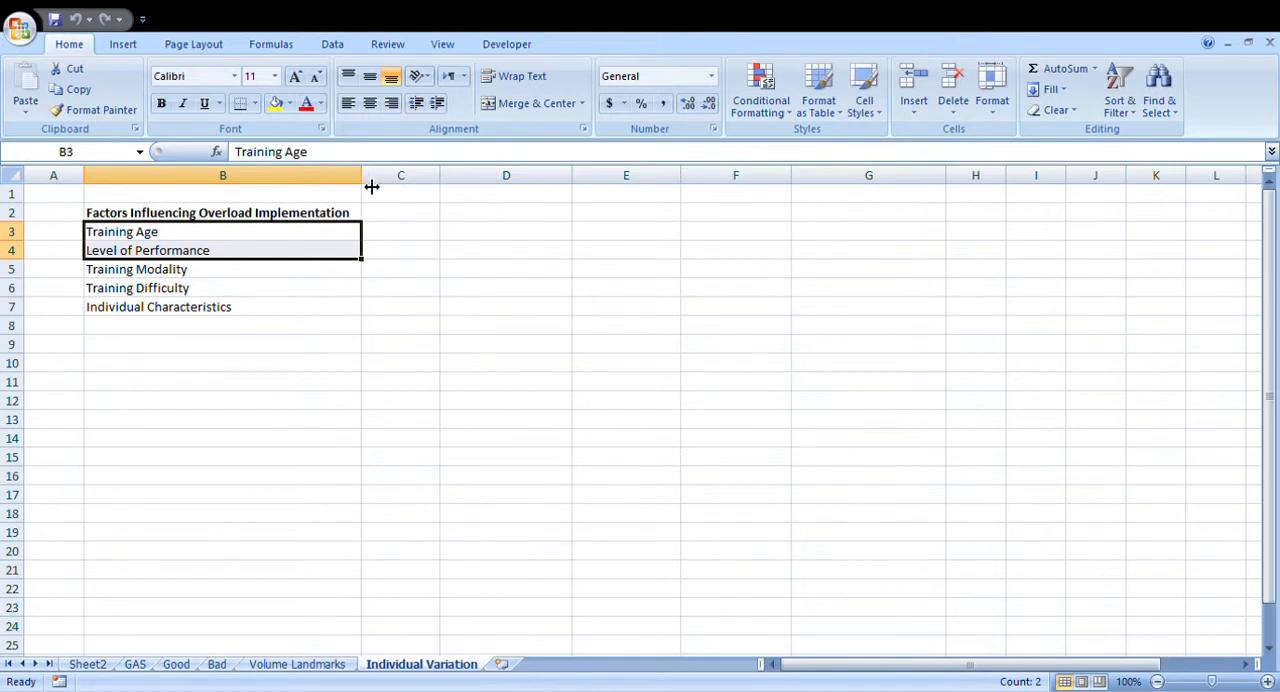
mouse_move(398, 237)
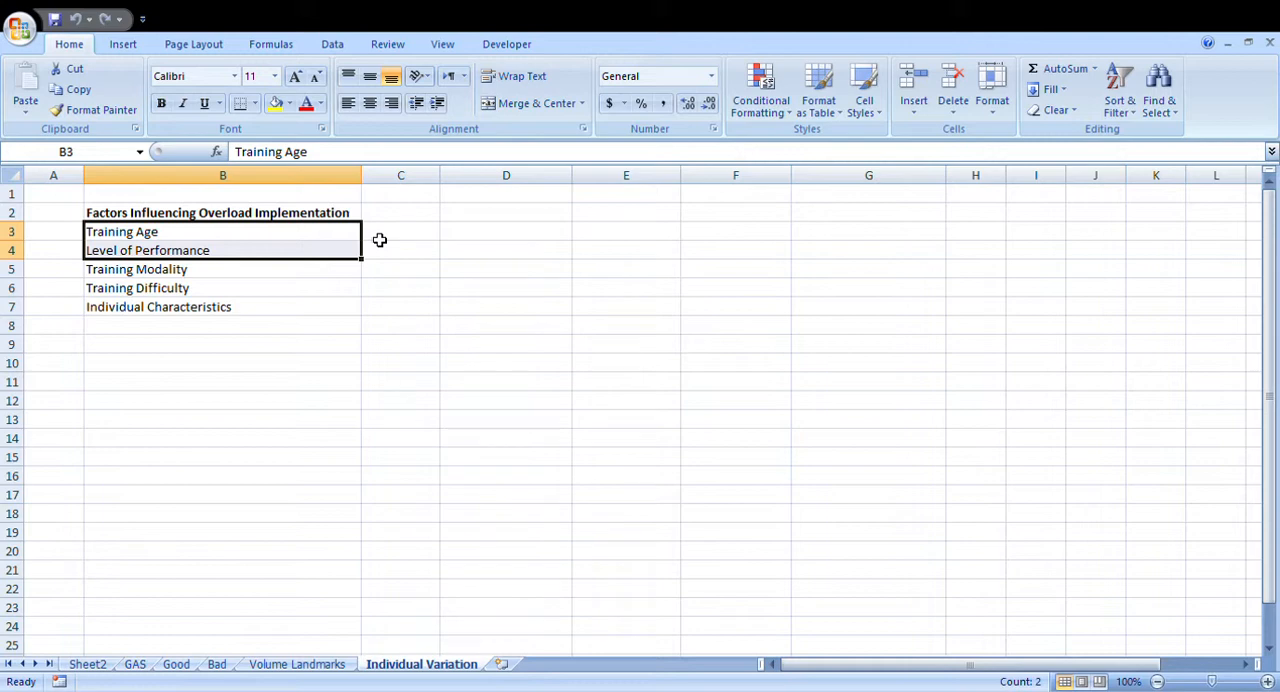
click(400, 231)
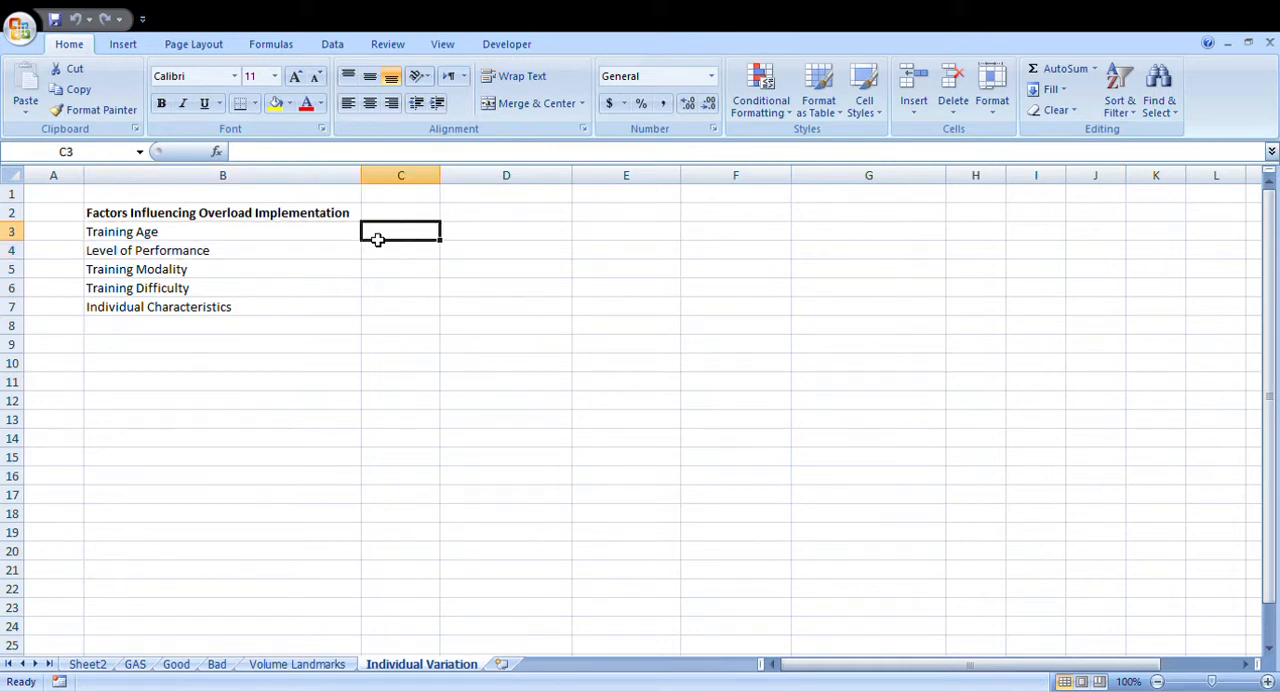
mouse_move(381, 240)
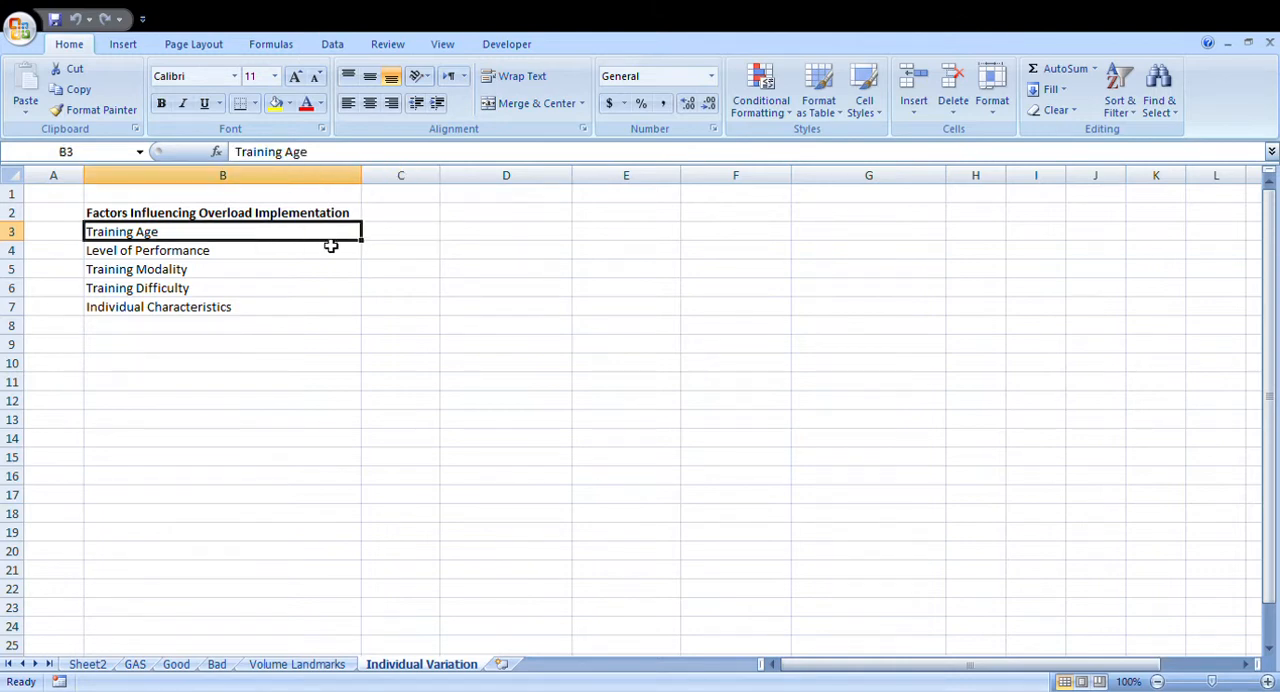
drag(222, 231, 222, 250)
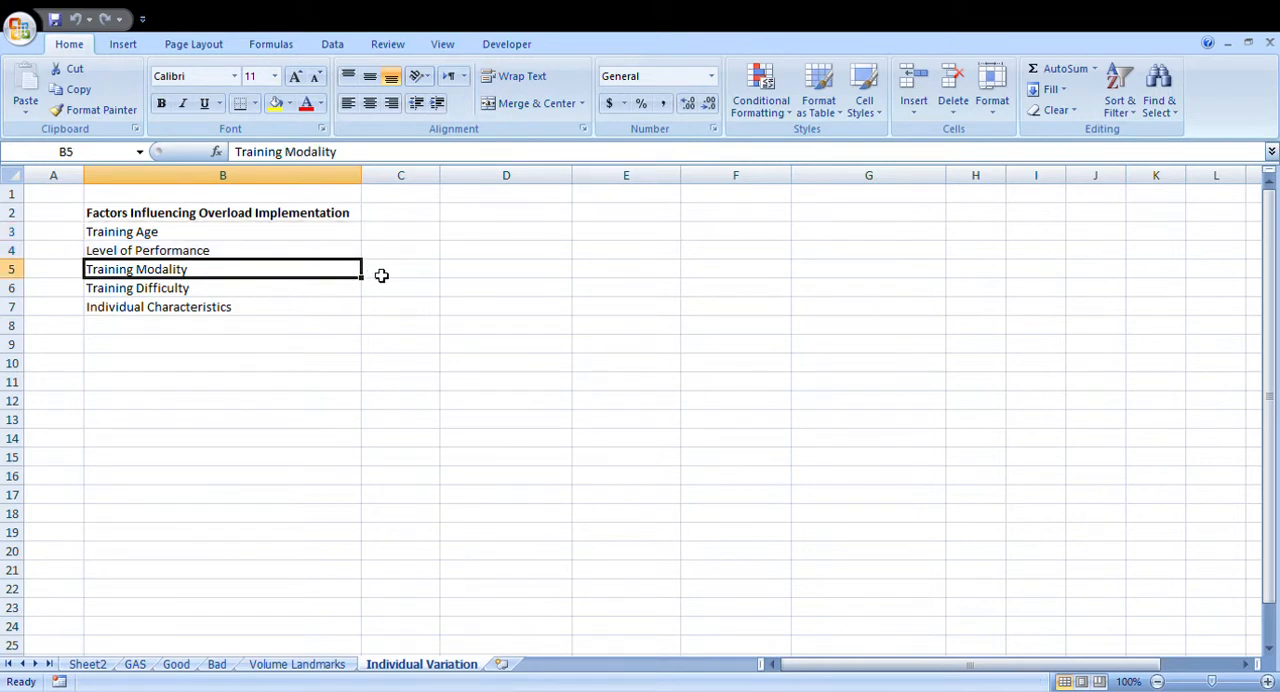
mouse_move(311, 273)
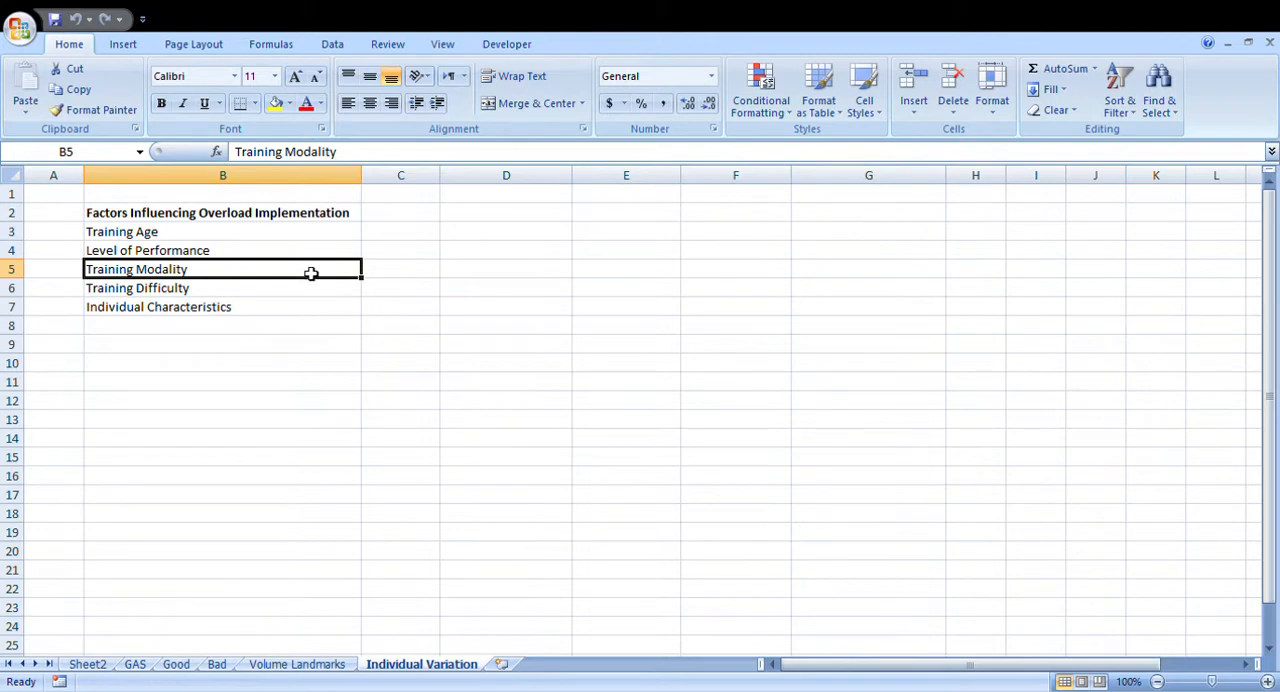
click(400, 269)
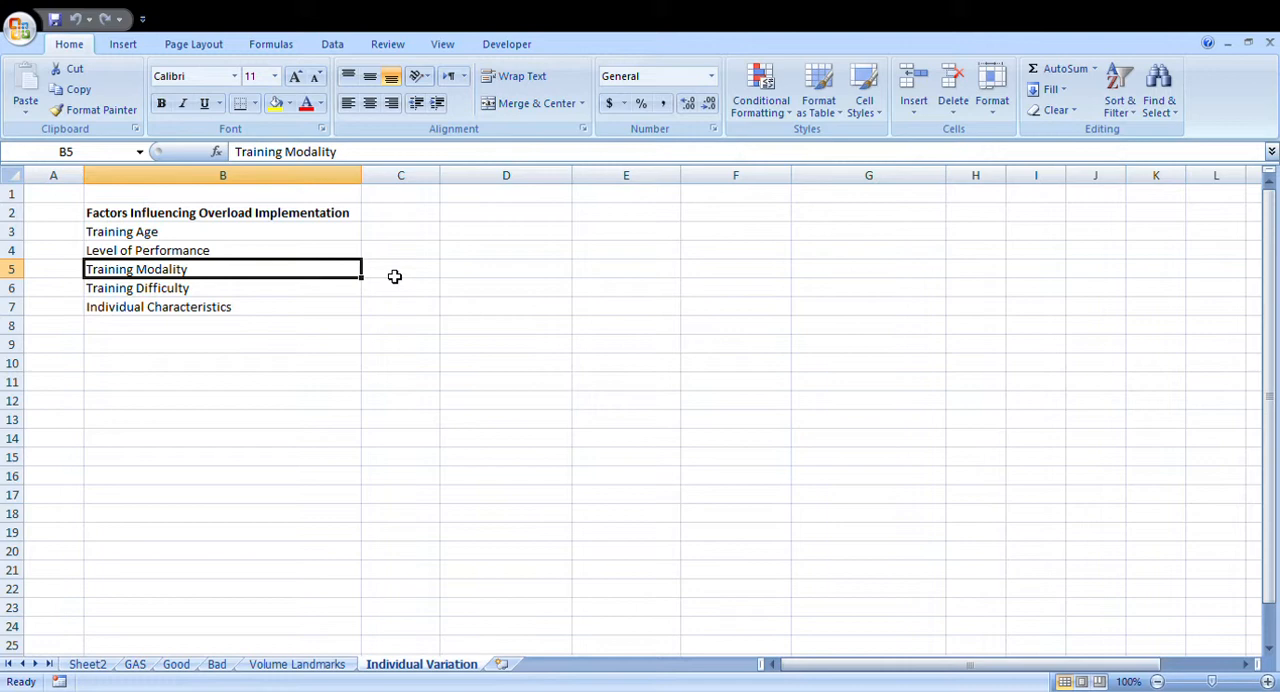
click(400, 268)
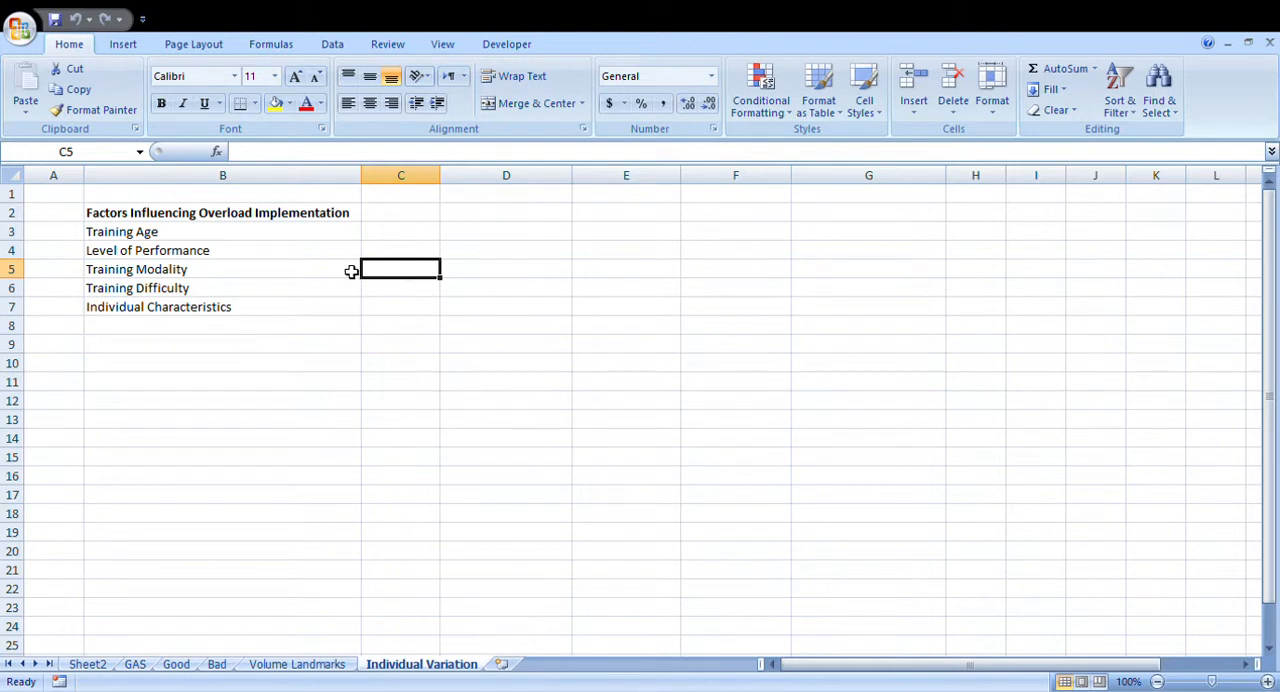
mouse_move(387, 275)
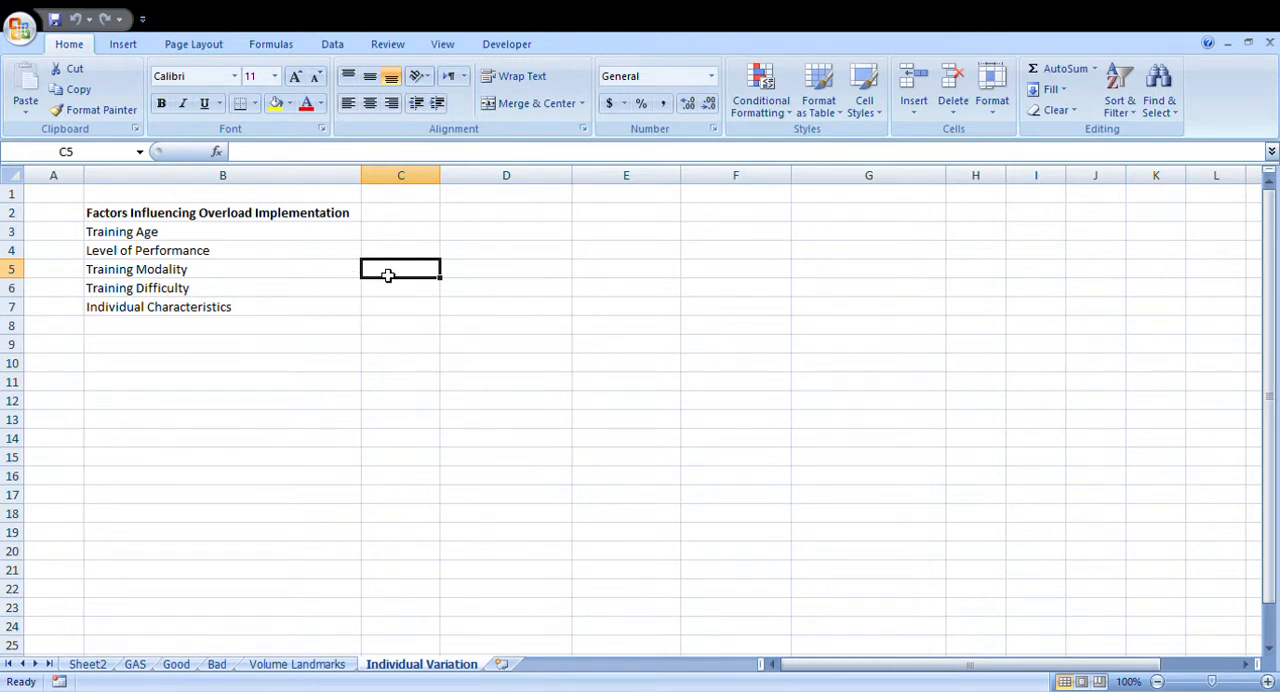
mouse_move(475, 270)
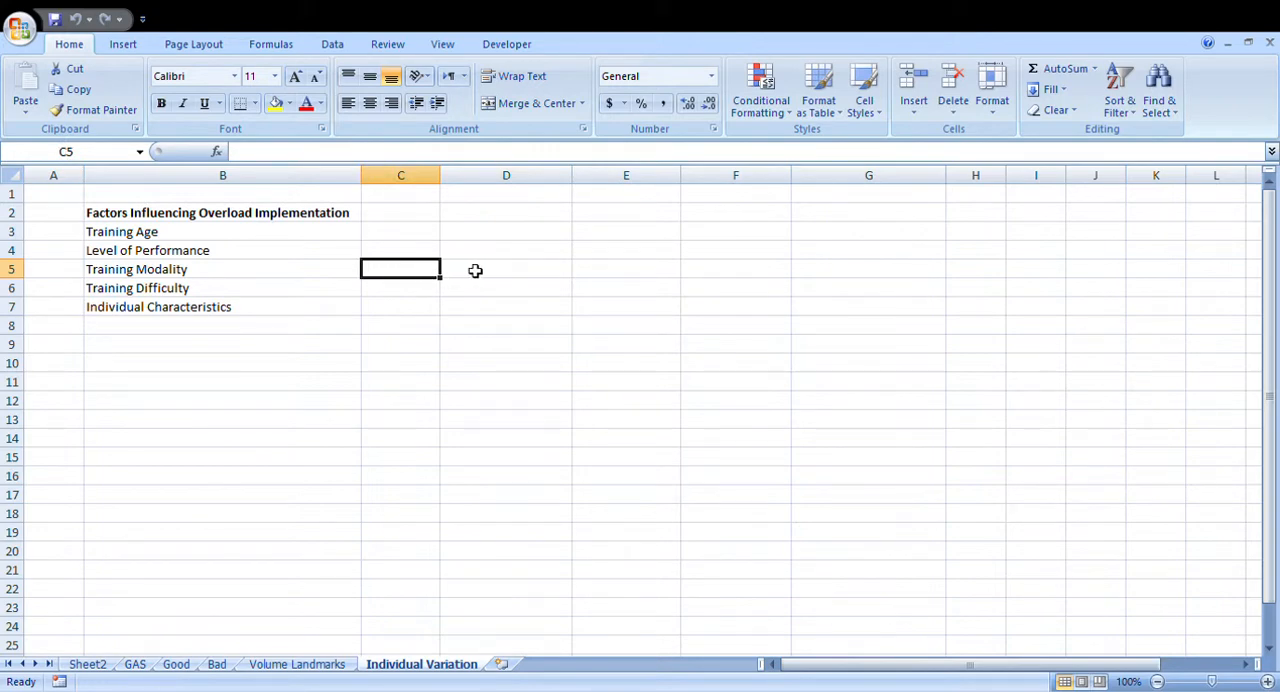
mouse_move(410, 276)
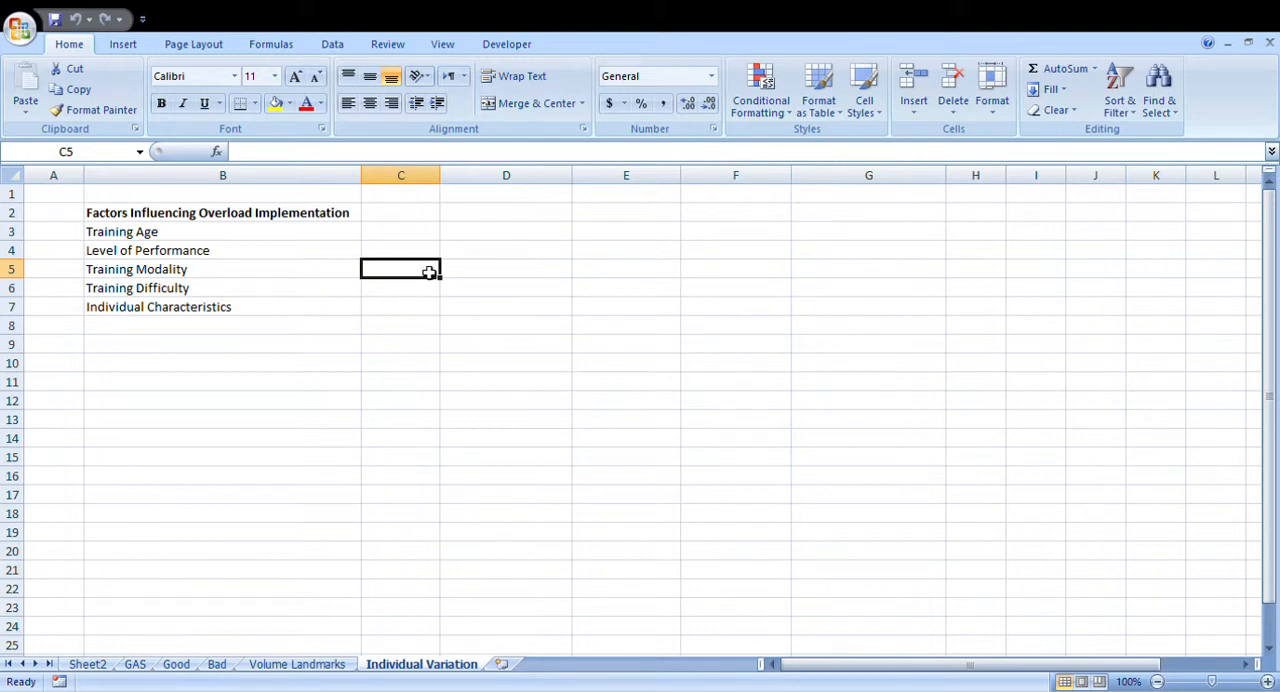
mouse_move(425, 274)
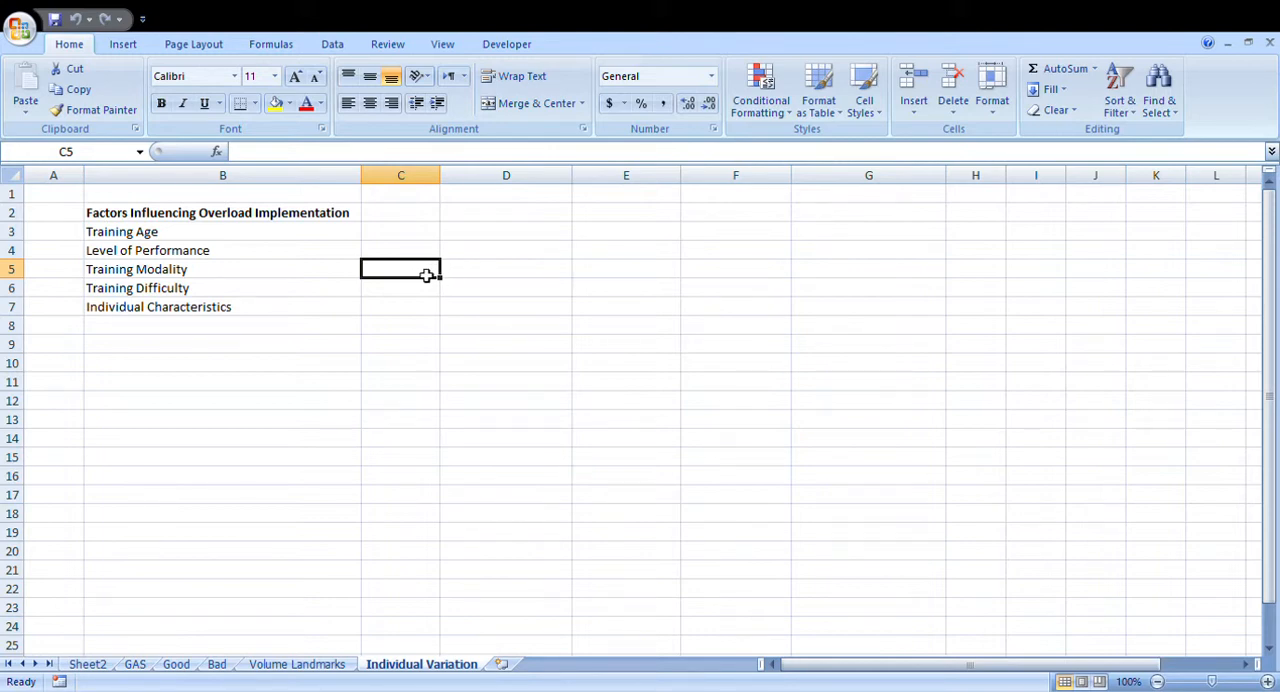
mouse_move(473, 271)
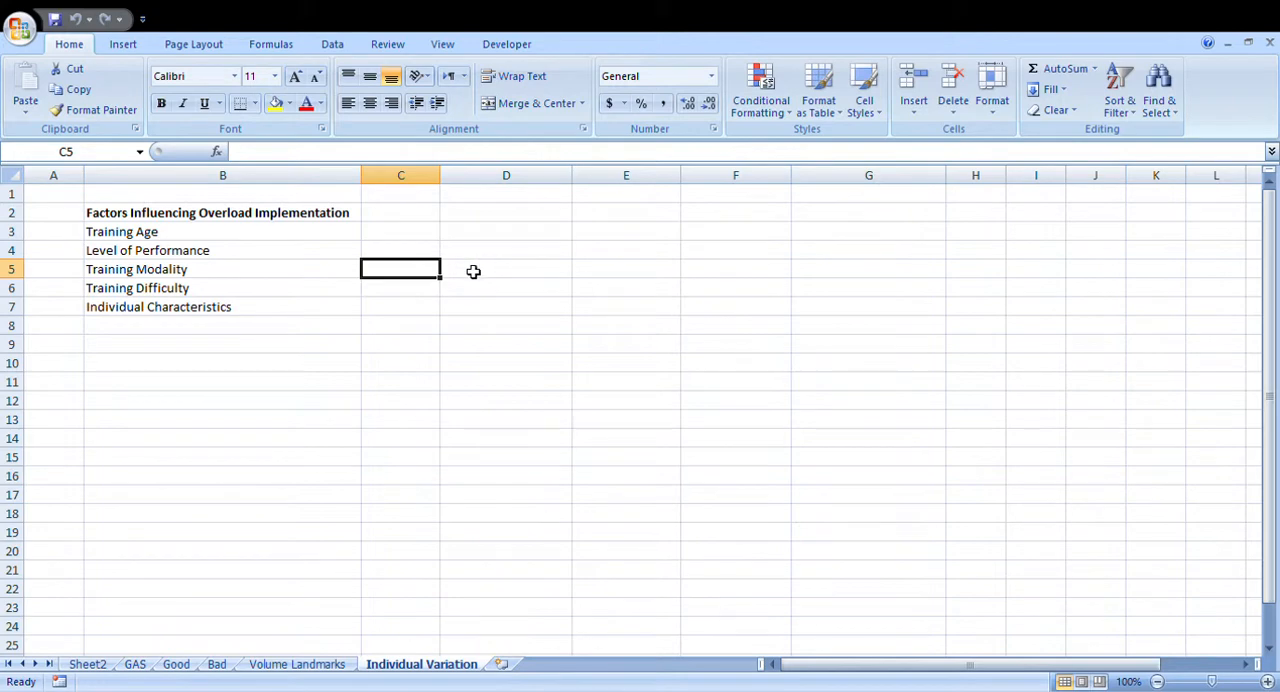
mouse_move(424, 271)
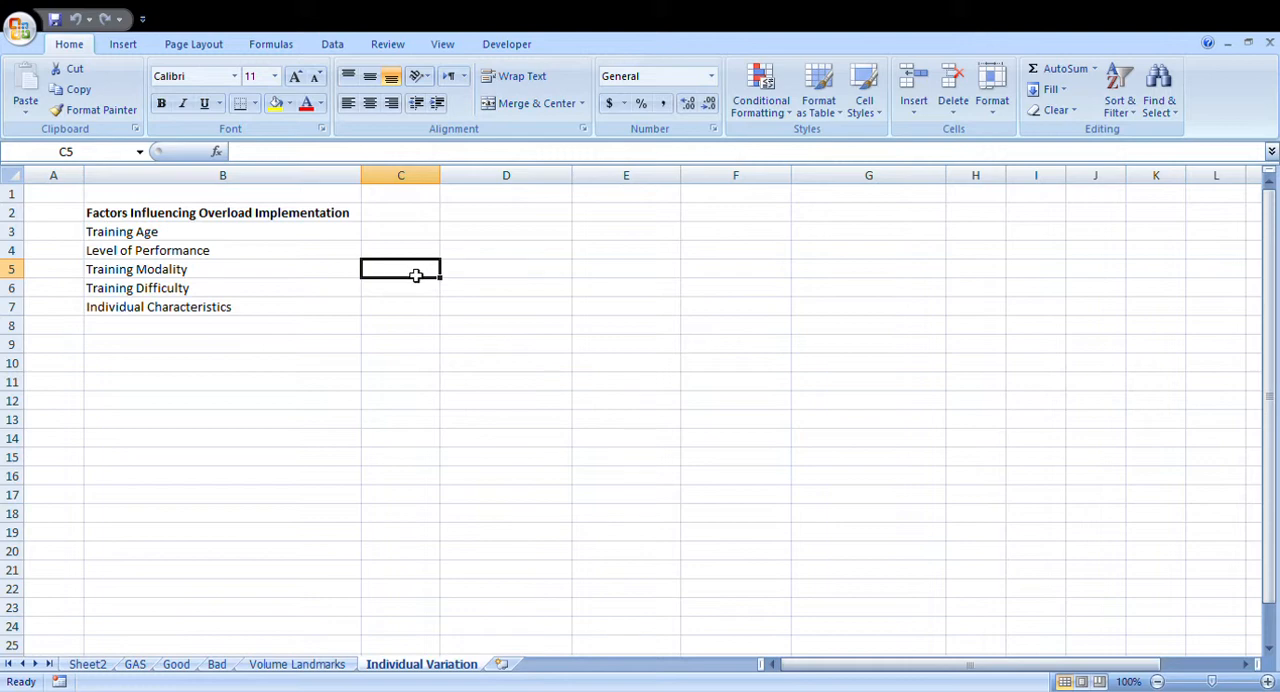
mouse_move(409, 279)
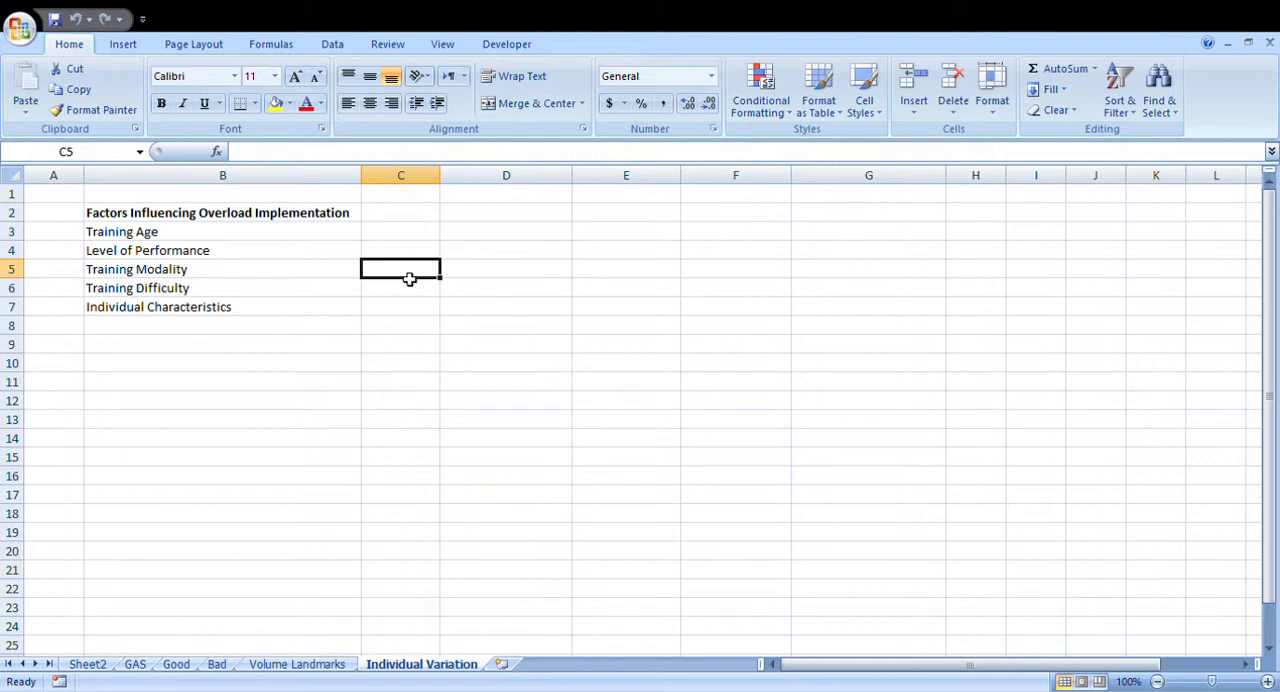
mouse_move(459, 273)
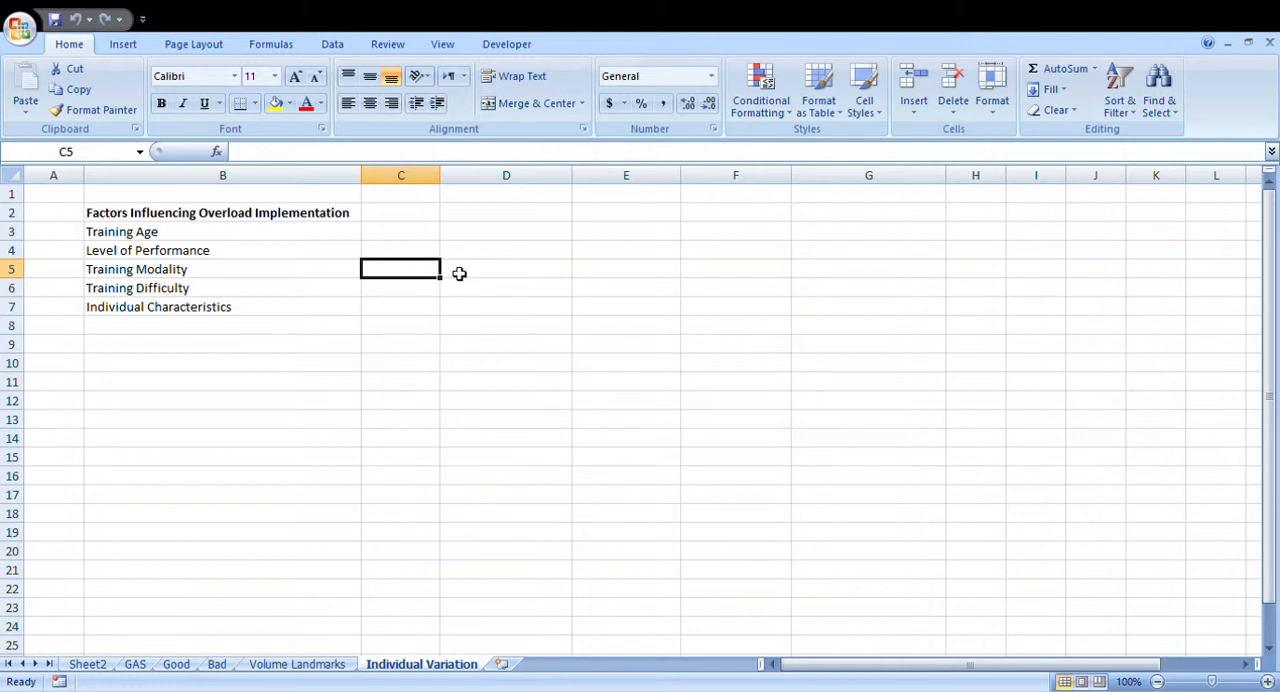
mouse_move(313, 290)
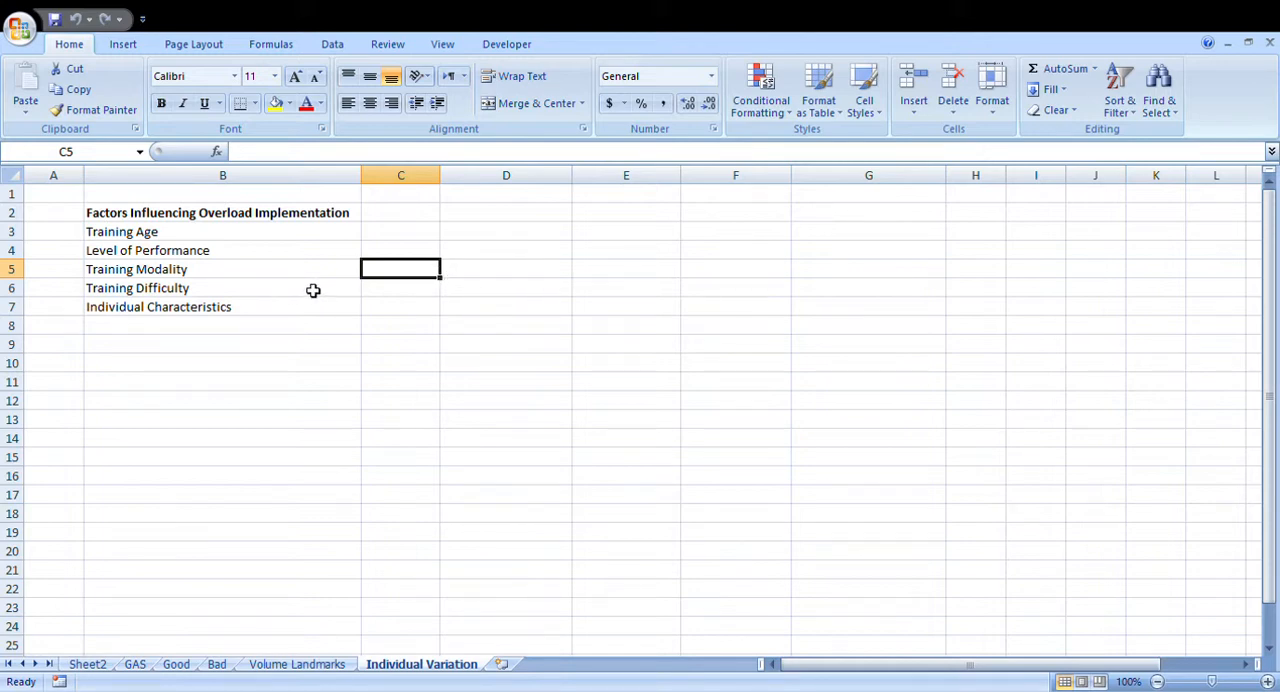
mouse_move(286, 278)
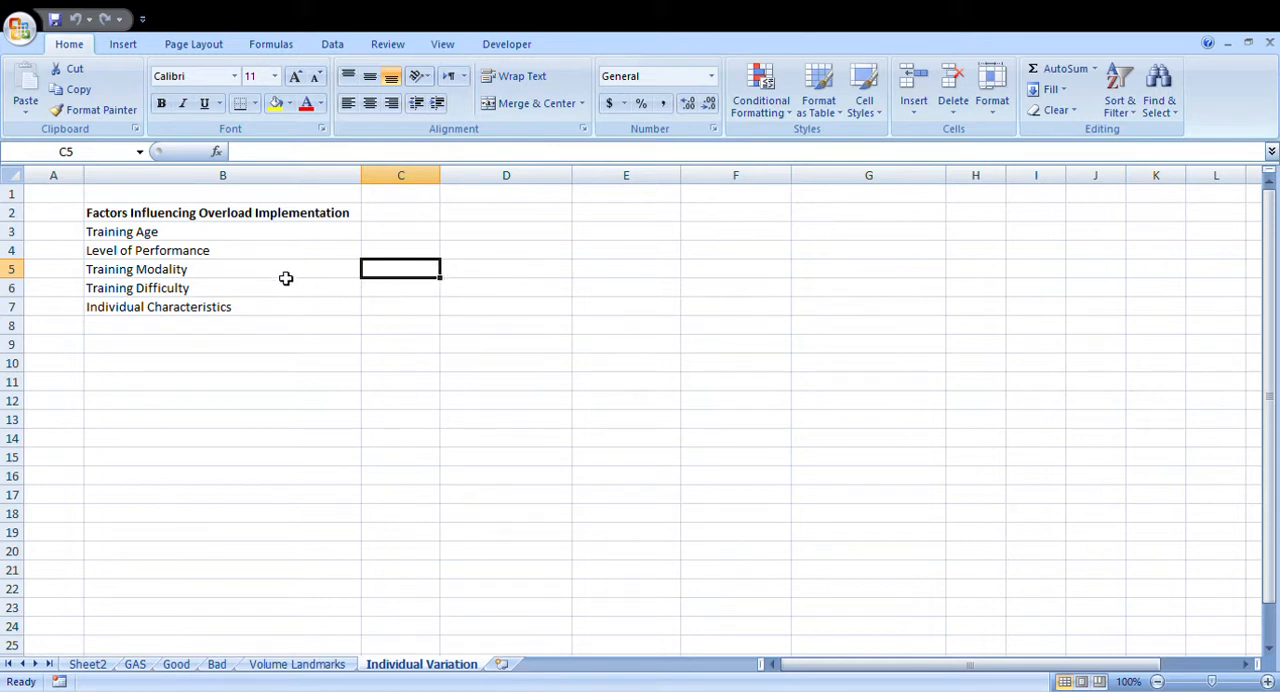
click(137, 288)
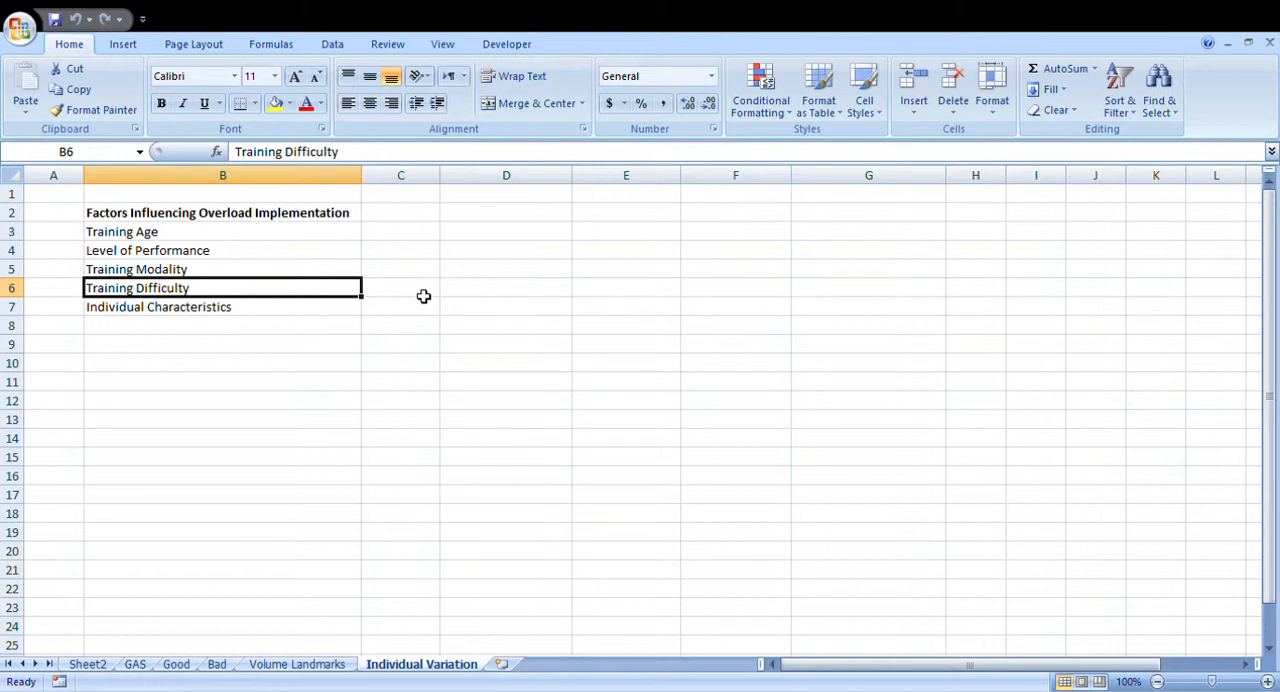
click(400, 288)
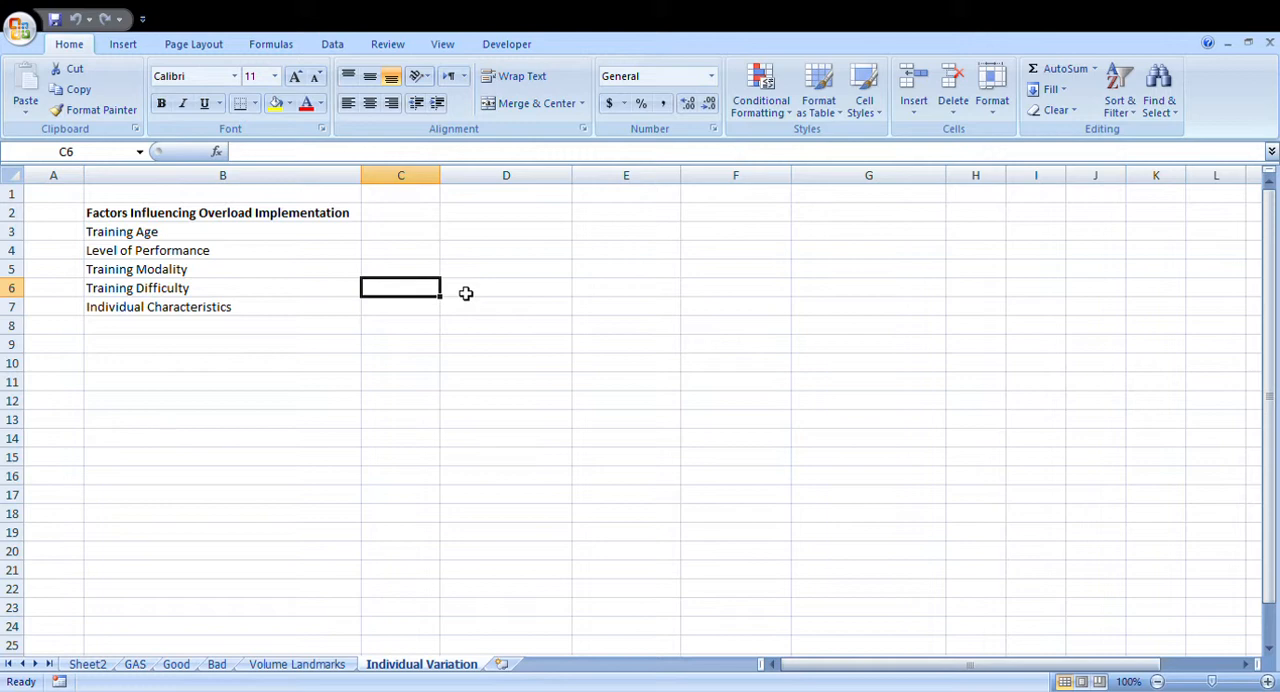
mouse_move(380, 295)
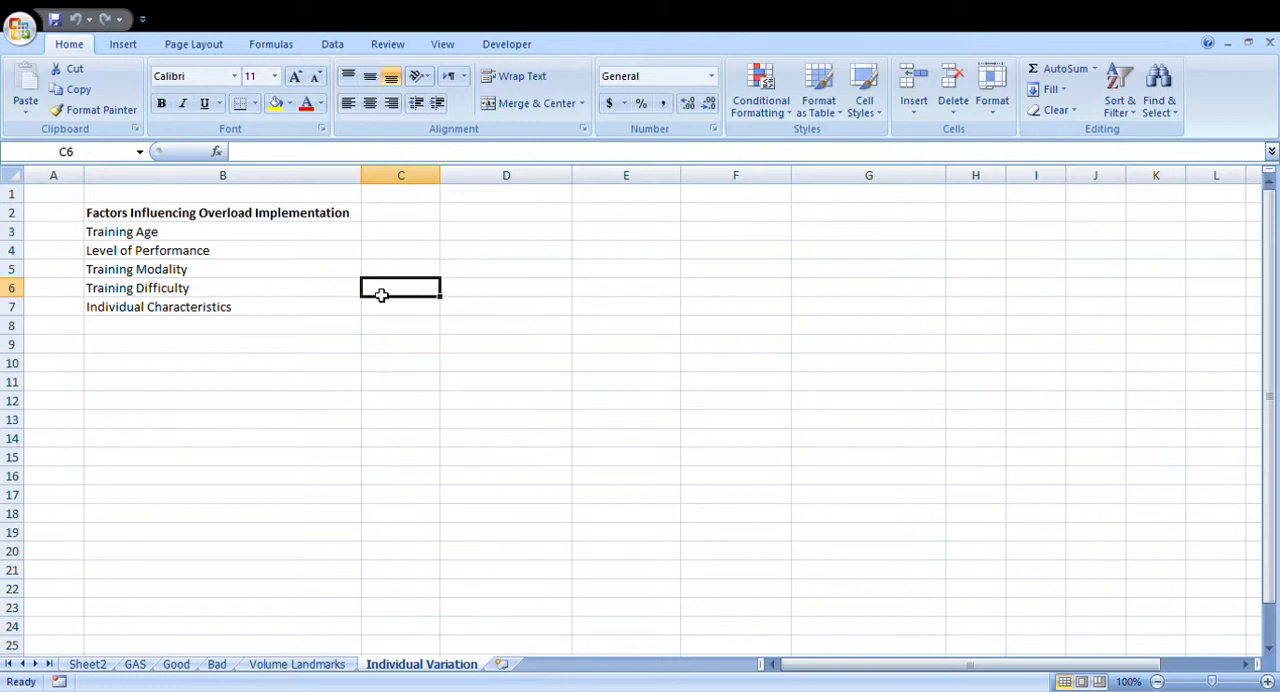
mouse_move(346, 297)
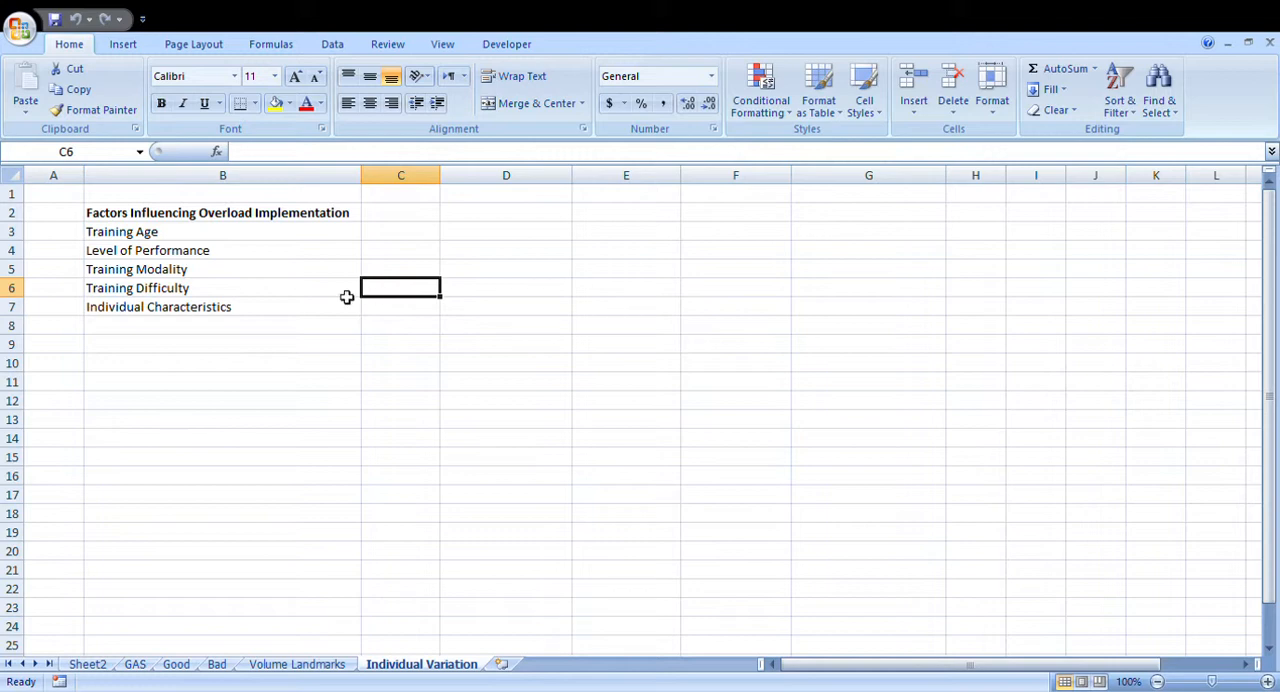
mouse_move(377, 296)
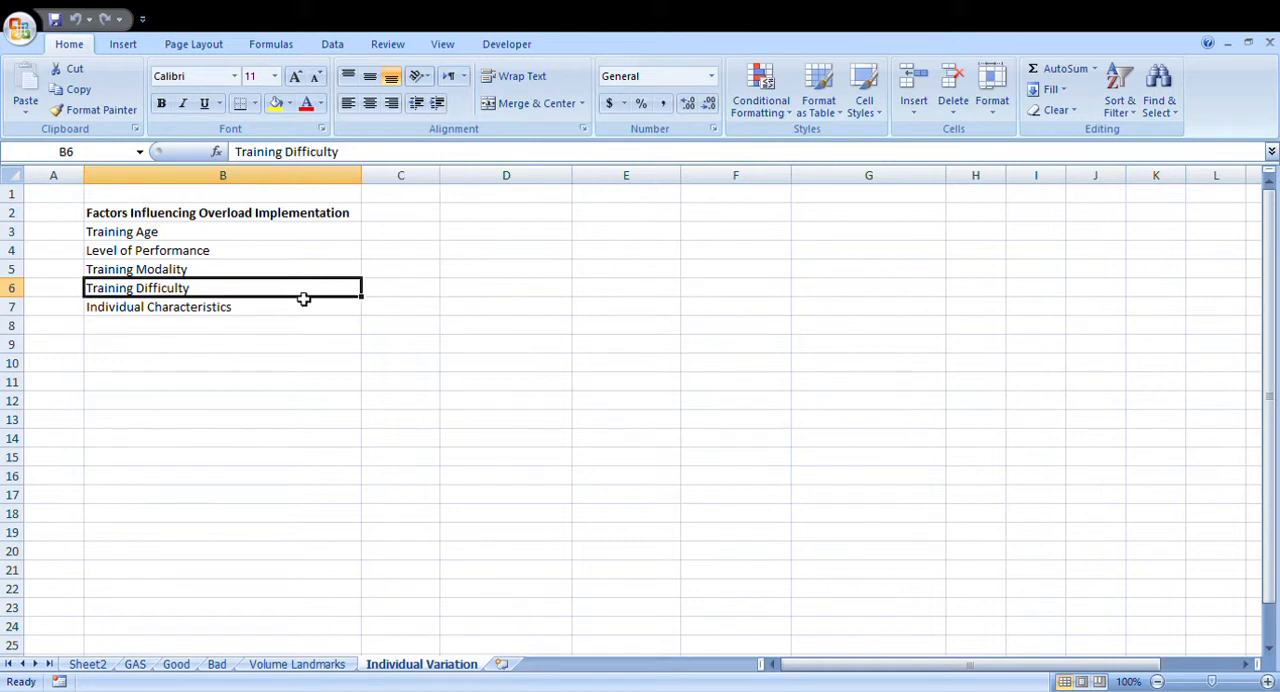
click(400, 288)
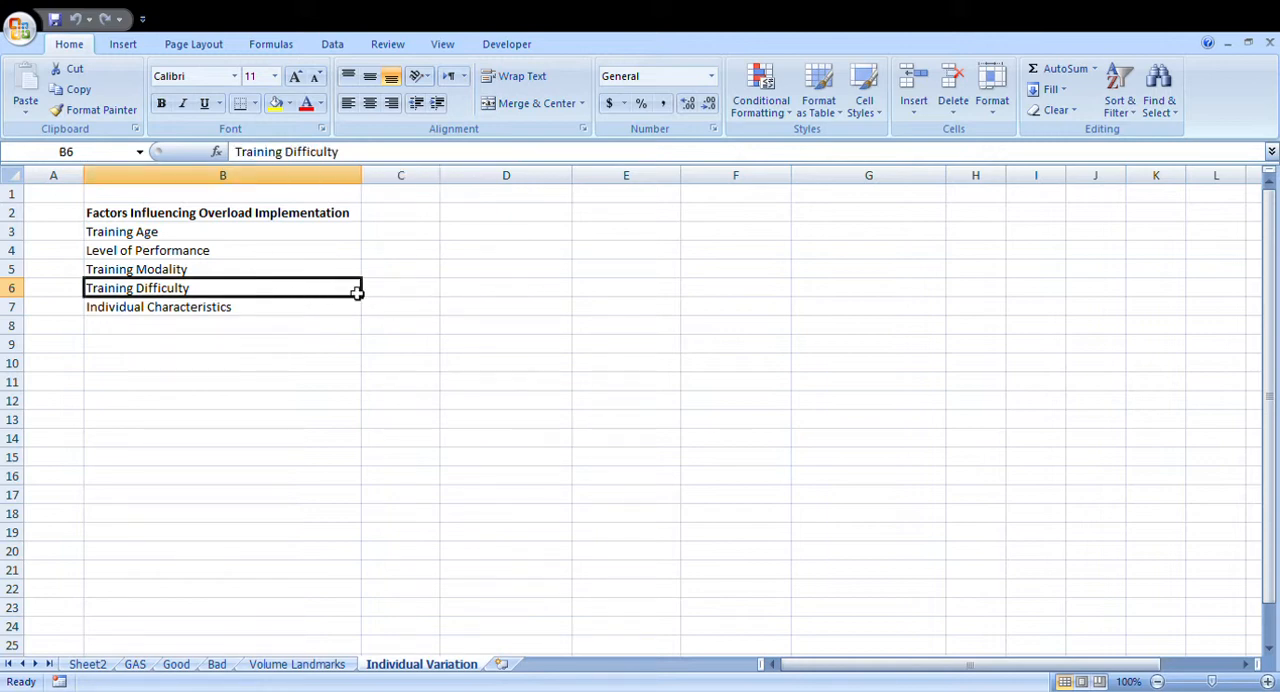
mouse_move(380, 293)
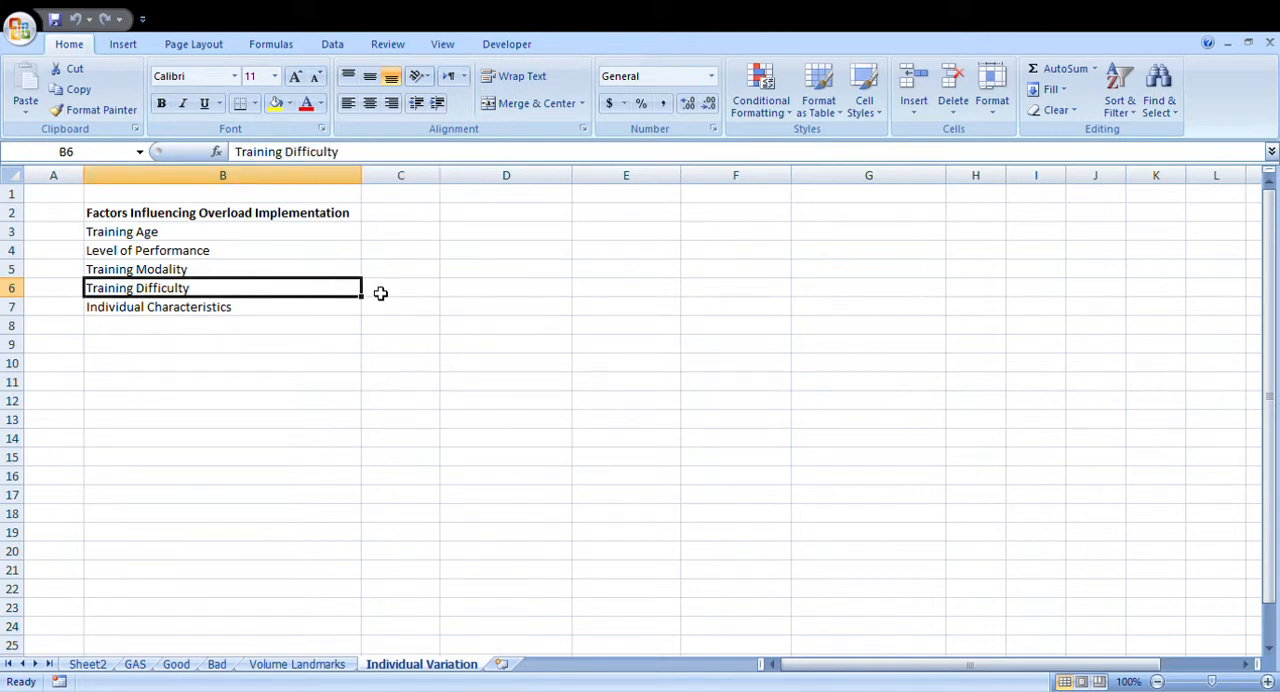
click(400, 288)
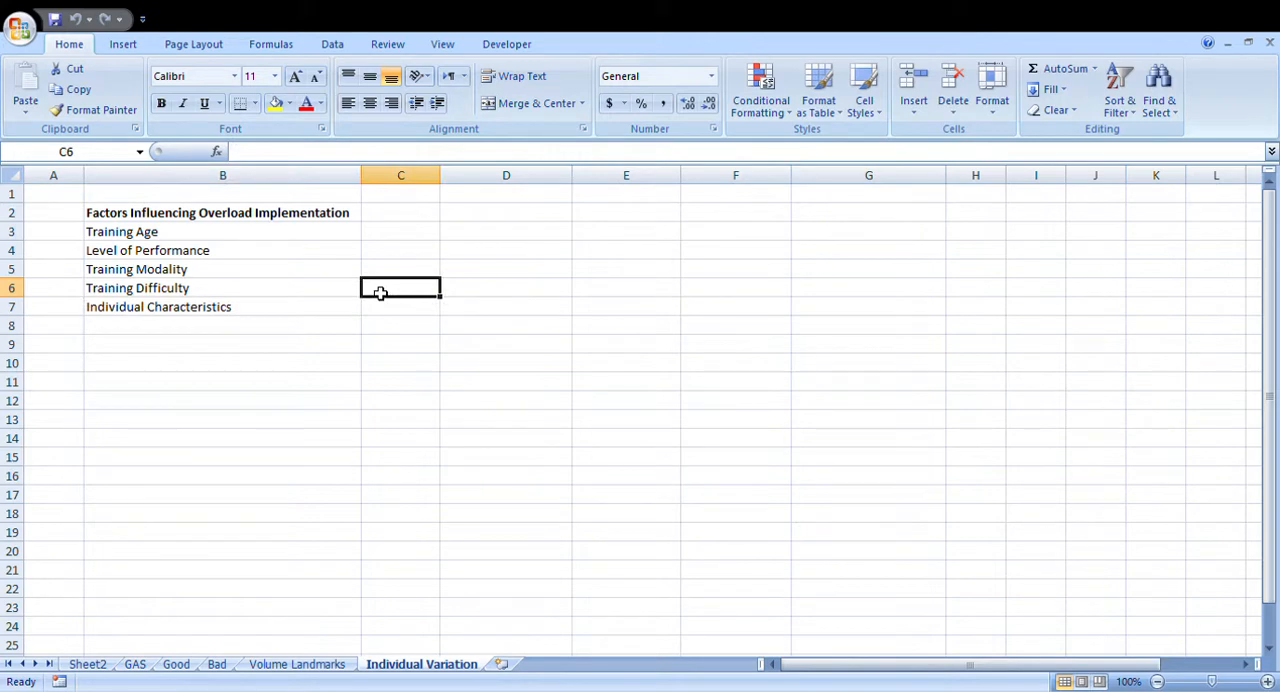
mouse_move(333, 293)
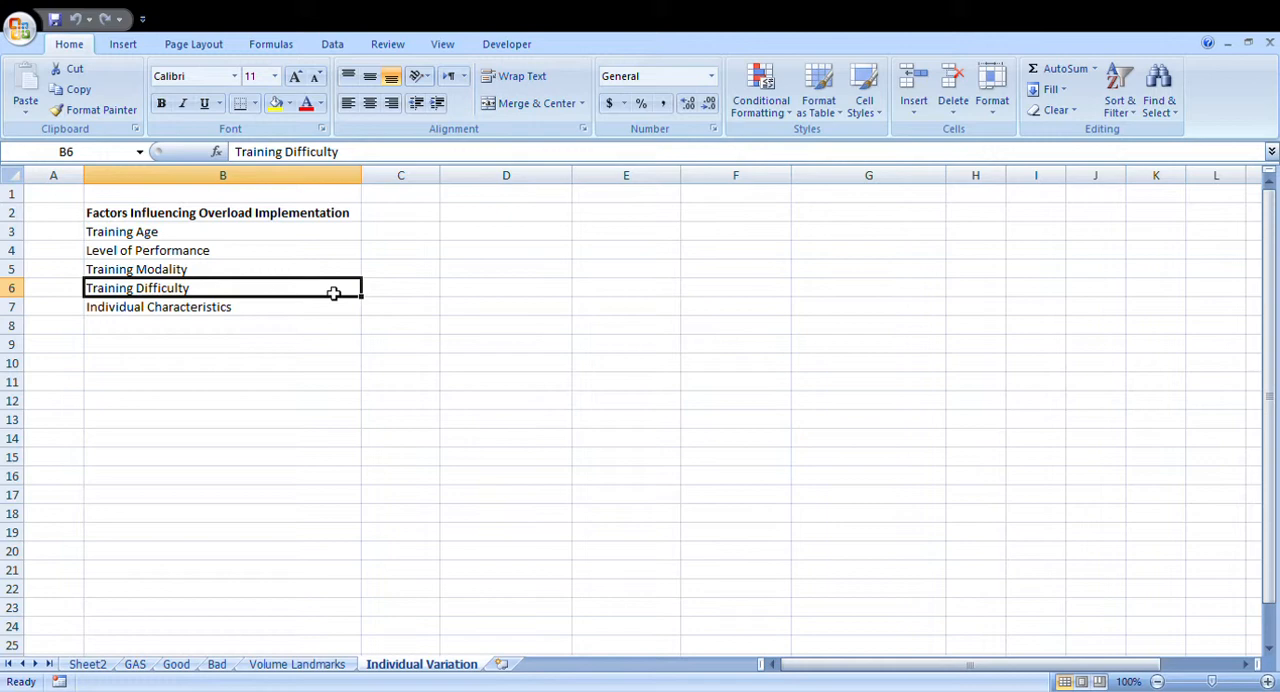
mouse_move(316, 296)
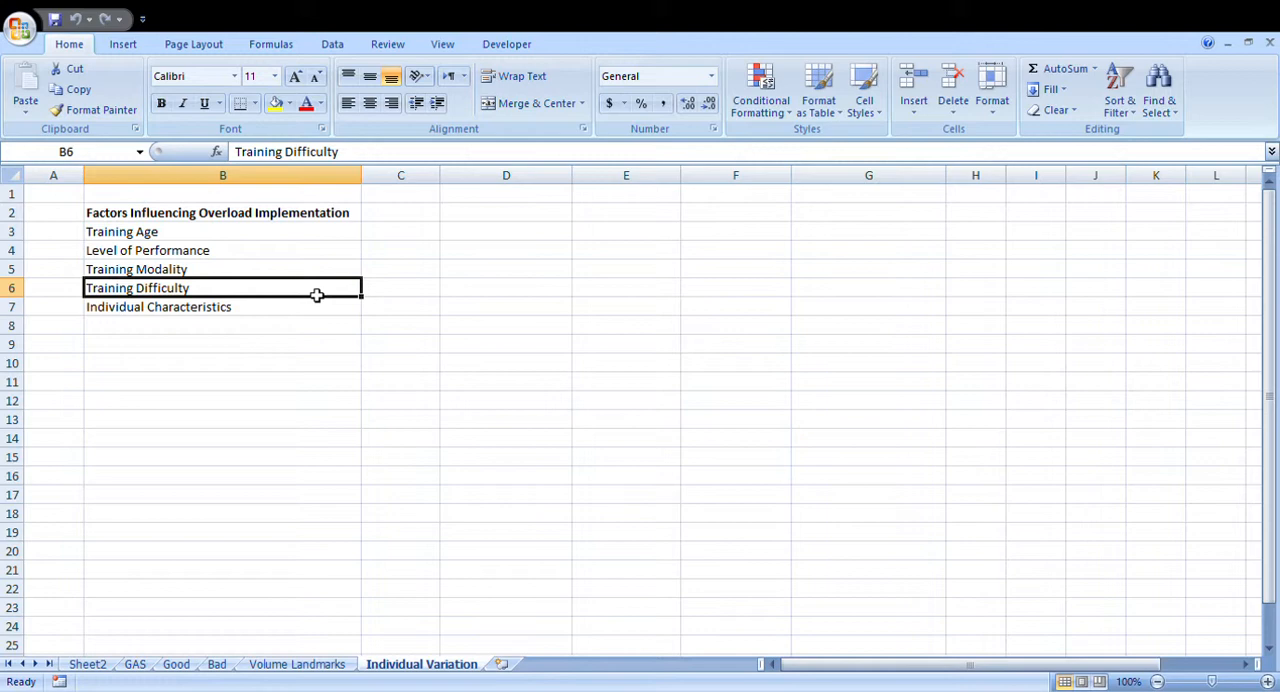
mouse_move(343, 297)
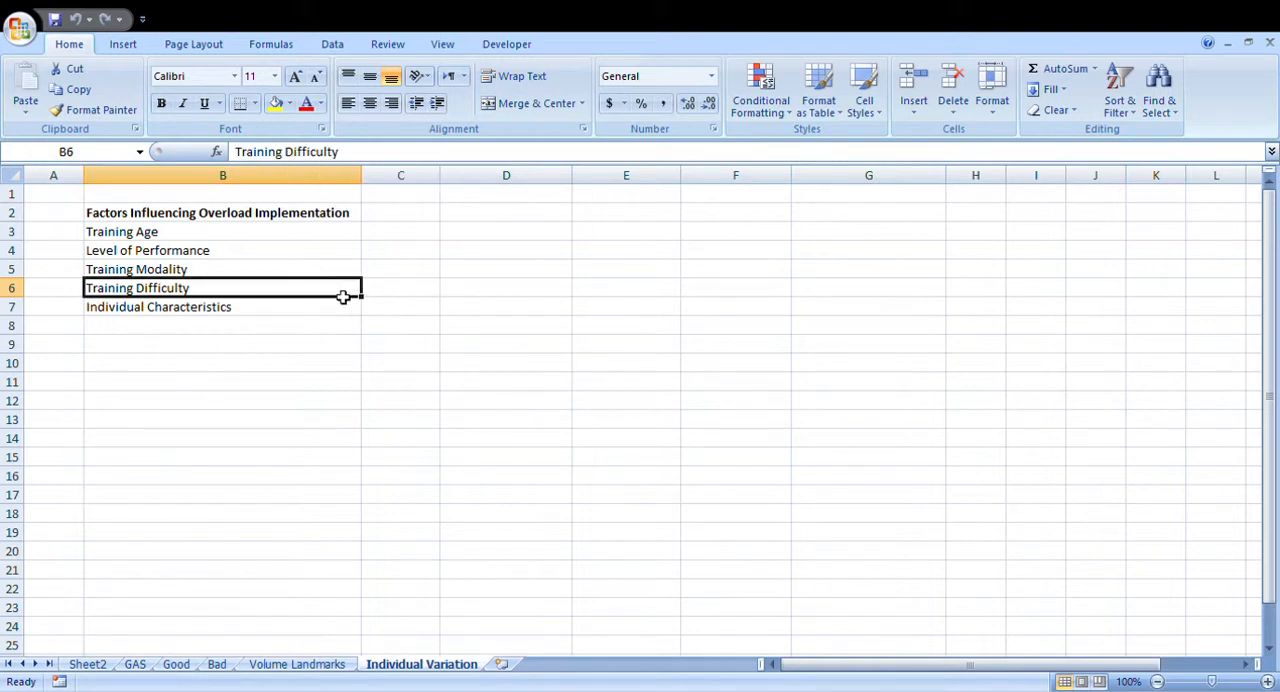
click(400, 288)
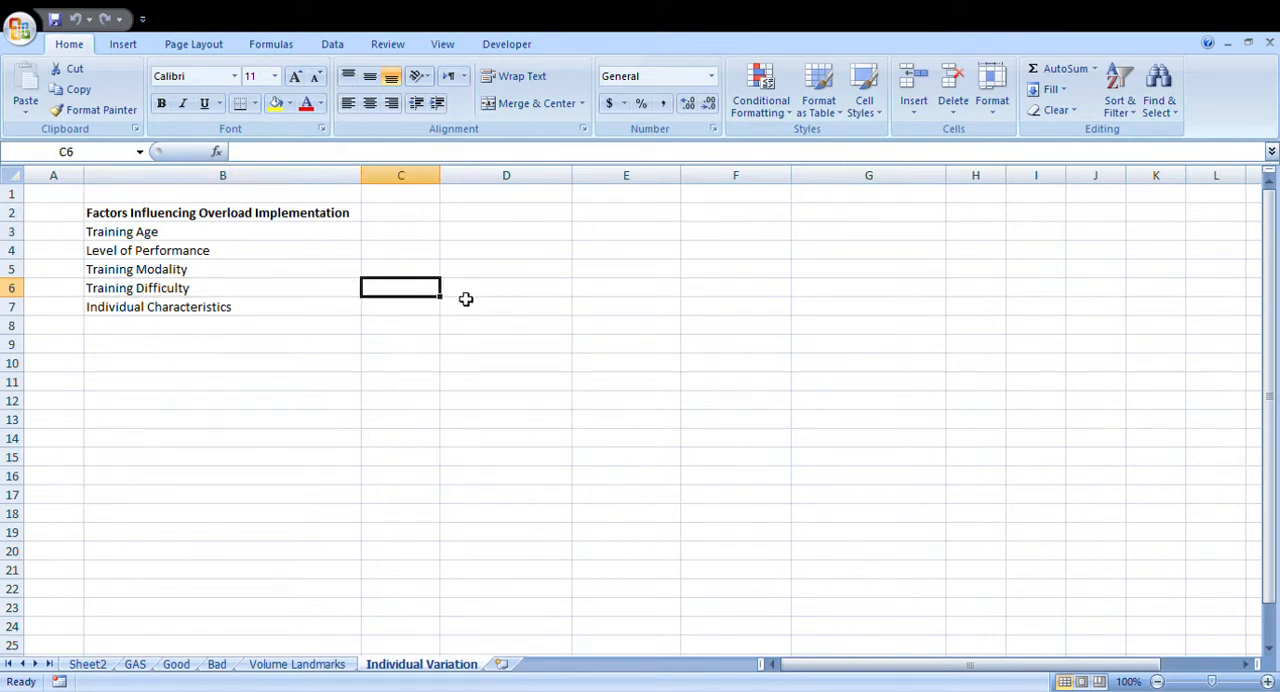
mouse_move(387, 291)
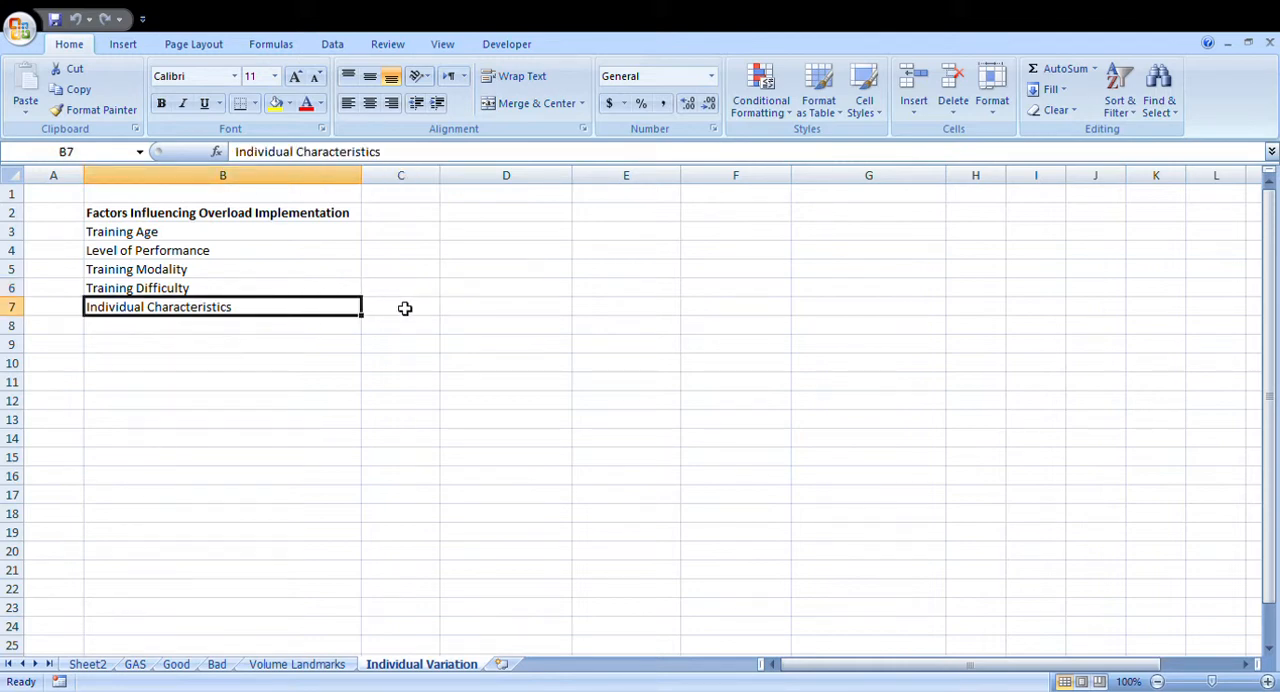
mouse_move(427, 318)
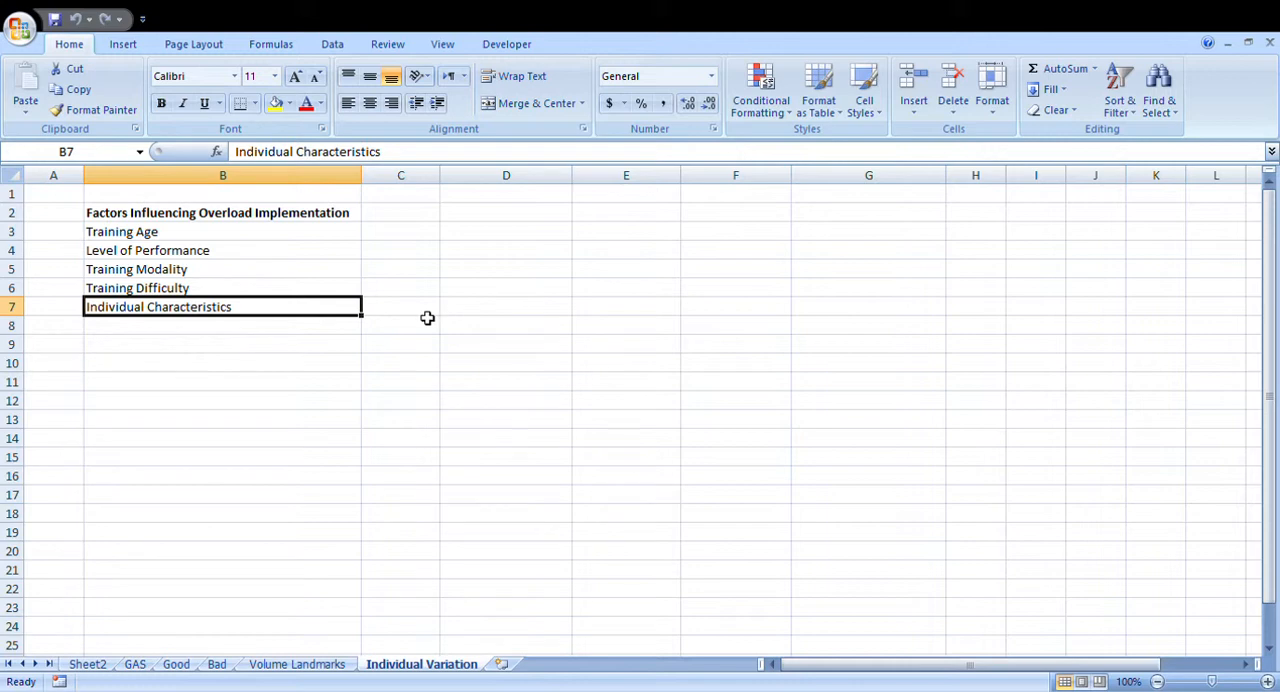
mouse_move(387, 311)
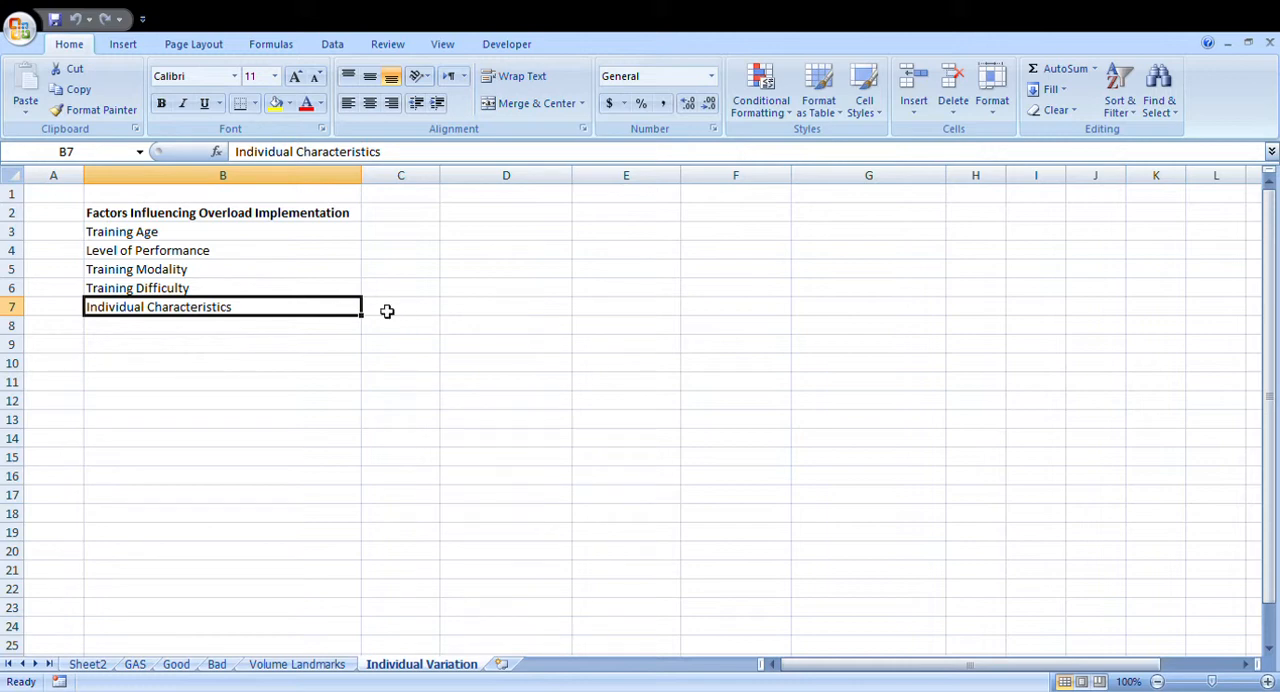
mouse_move(470, 314)
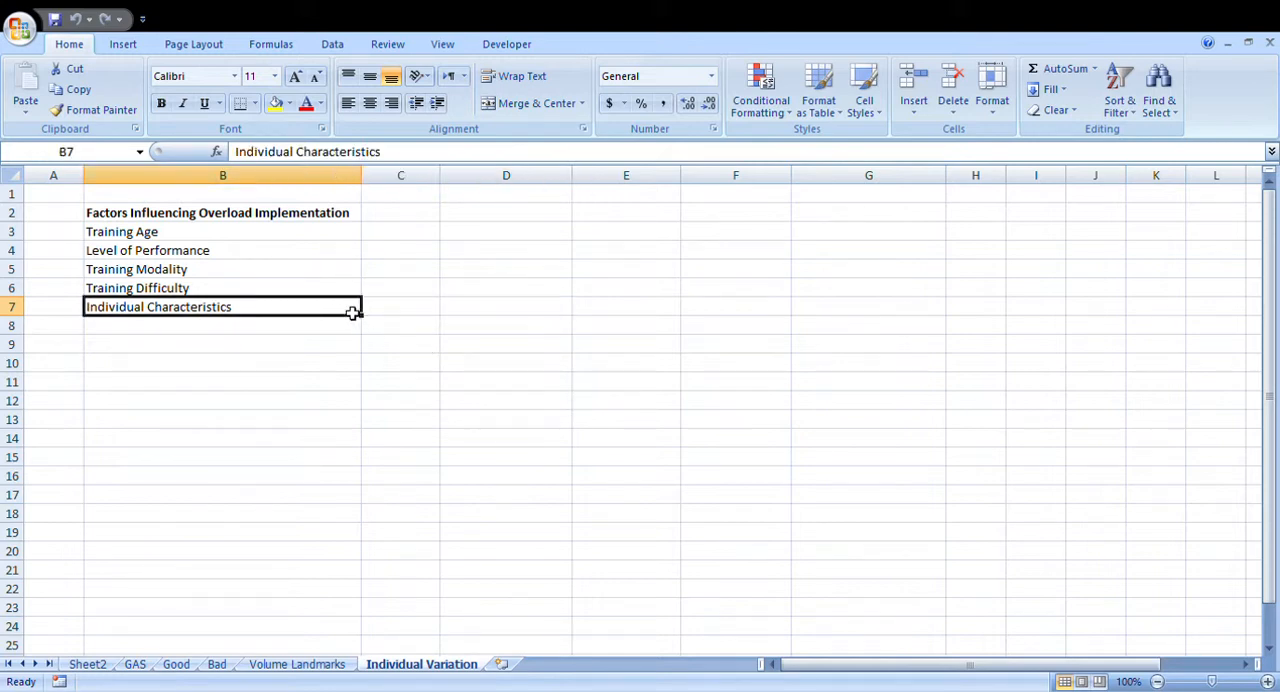
mouse_move(429, 312)
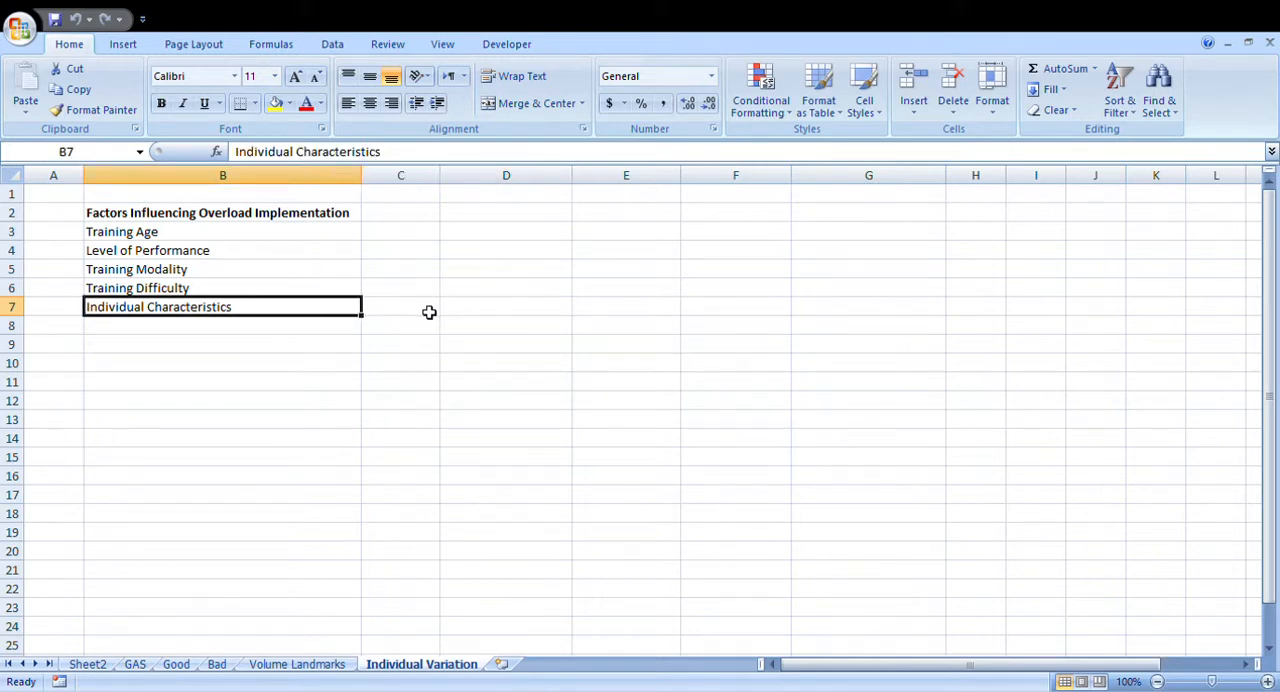
click(455, 308)
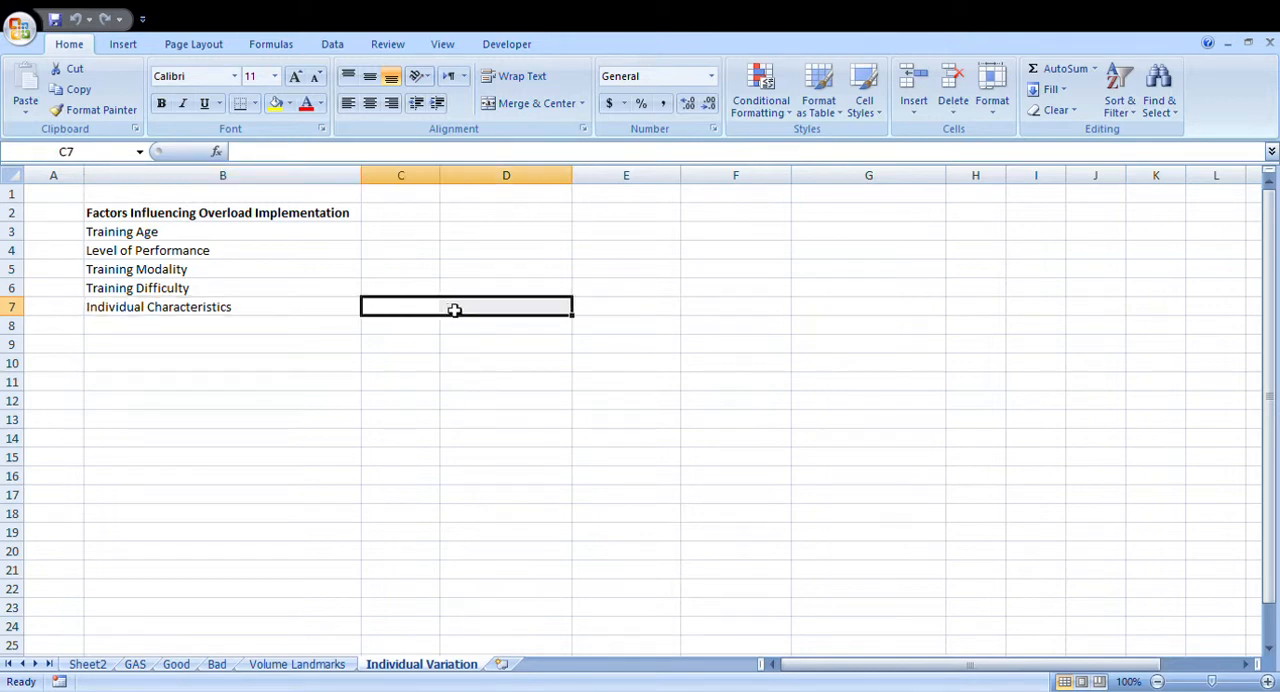
click(400, 306)
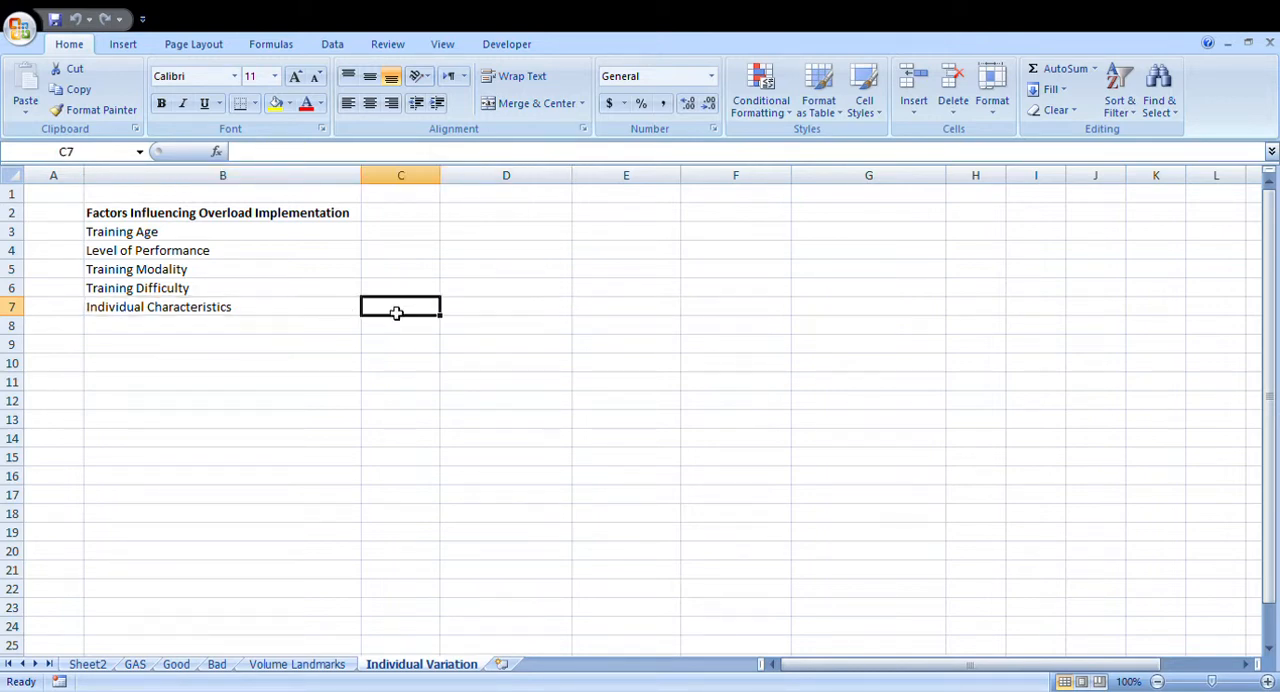
mouse_move(339, 235)
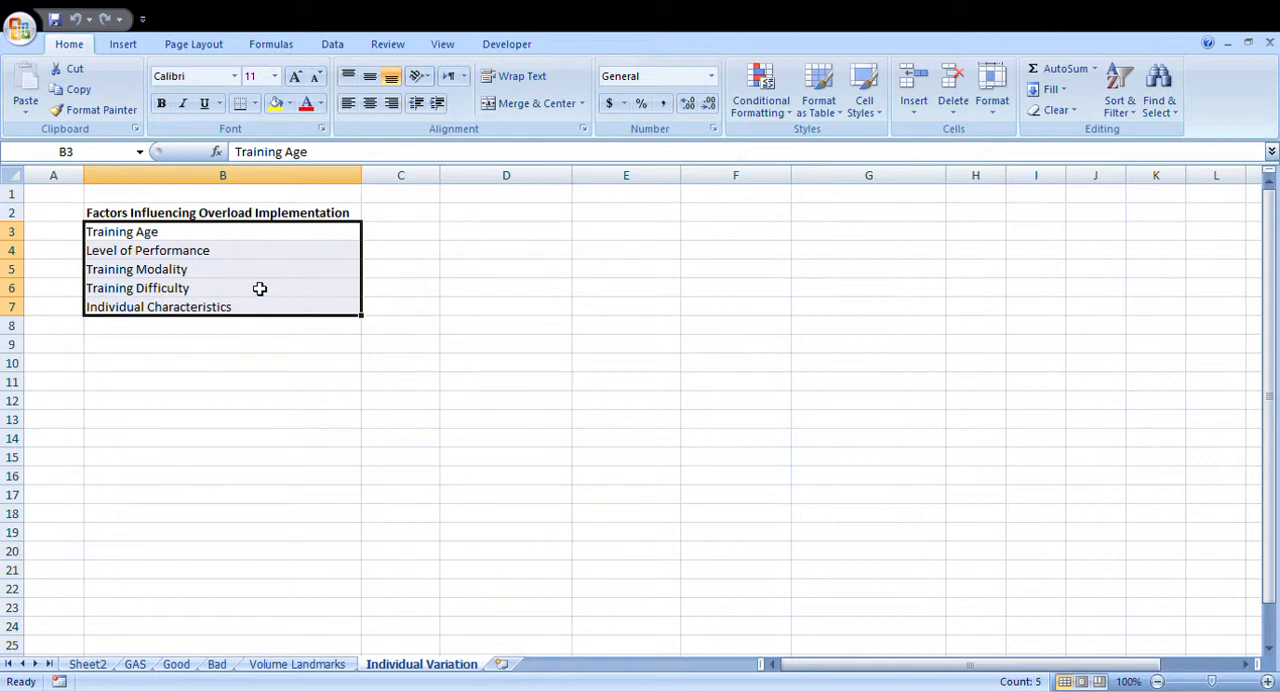
mouse_move(259, 278)
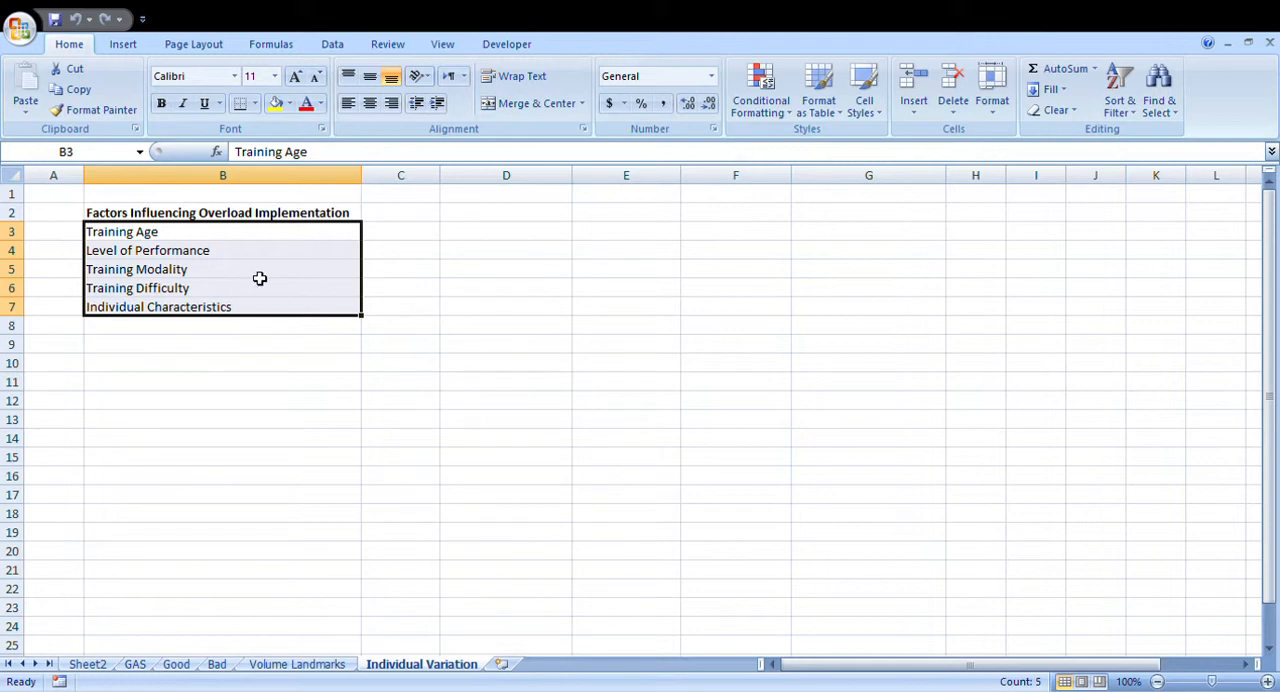
click(400, 231)
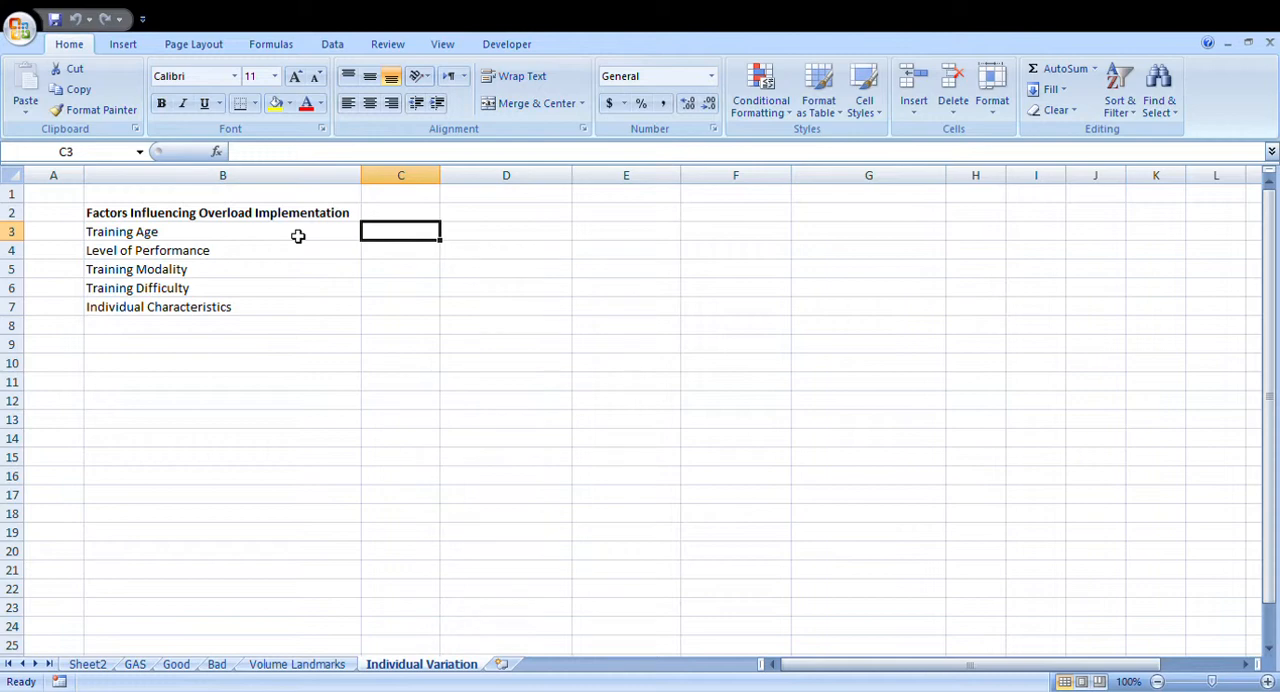
mouse_move(278, 235)
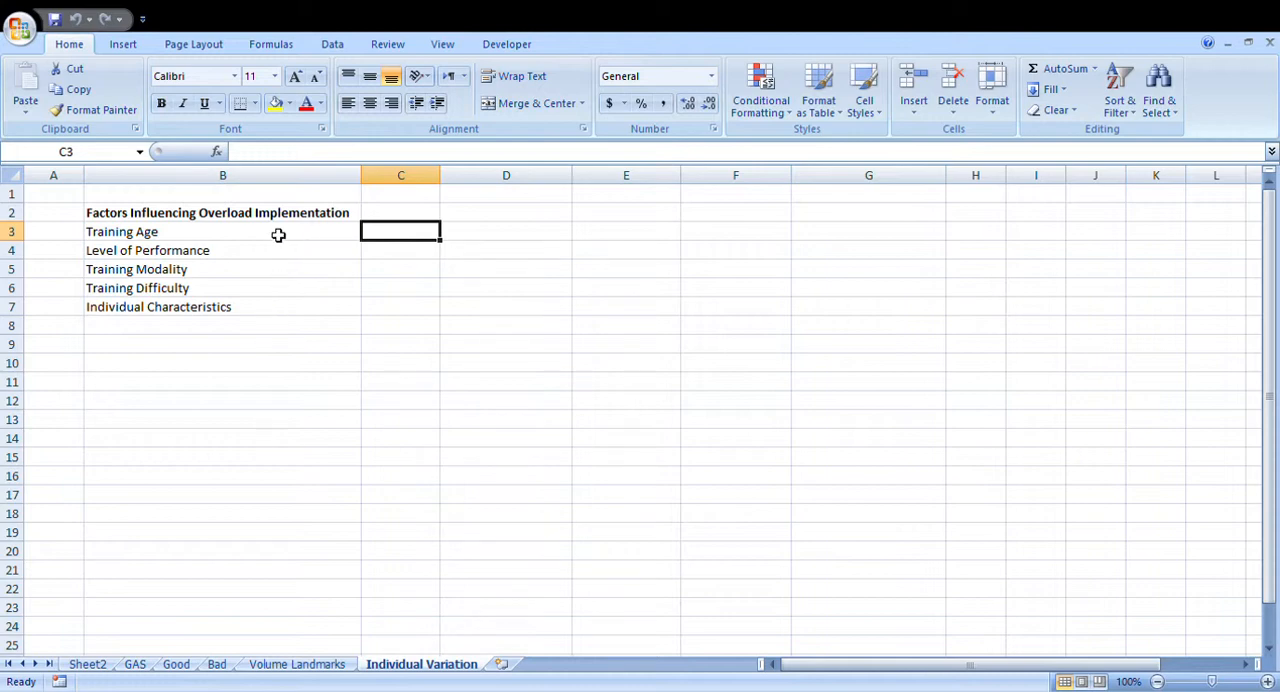
mouse_move(277, 646)
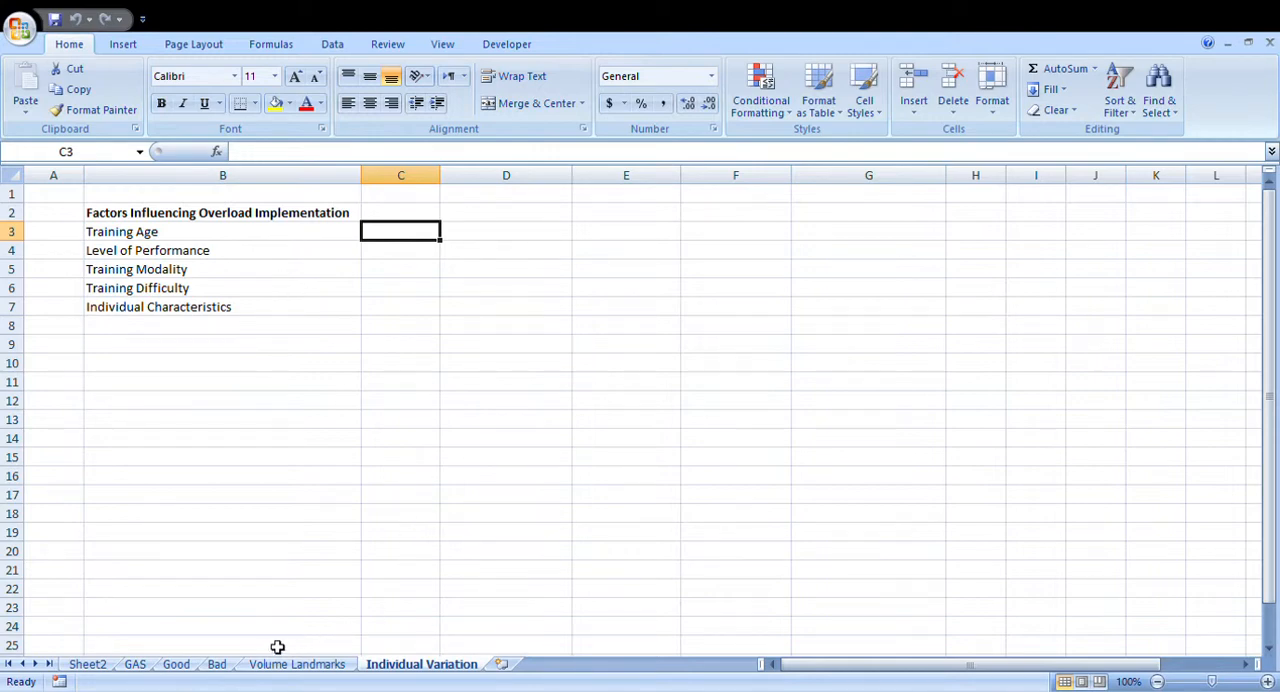
mouse_move(332, 410)
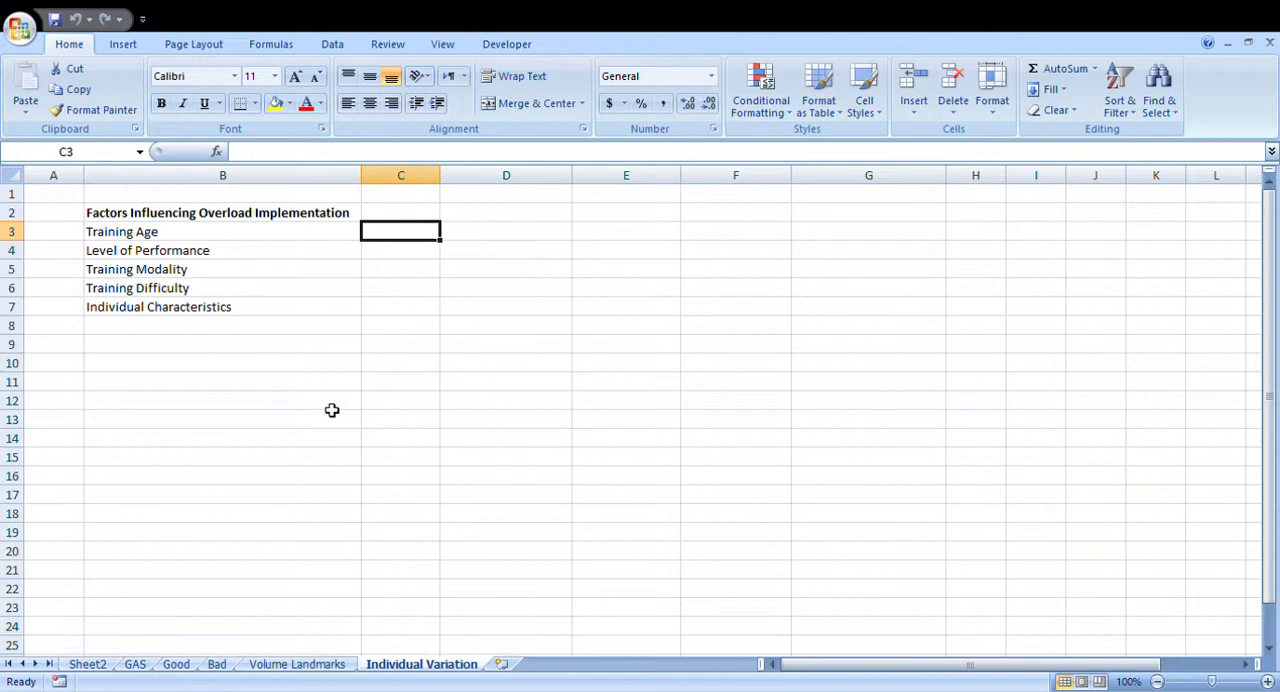
mouse_move(260, 267)
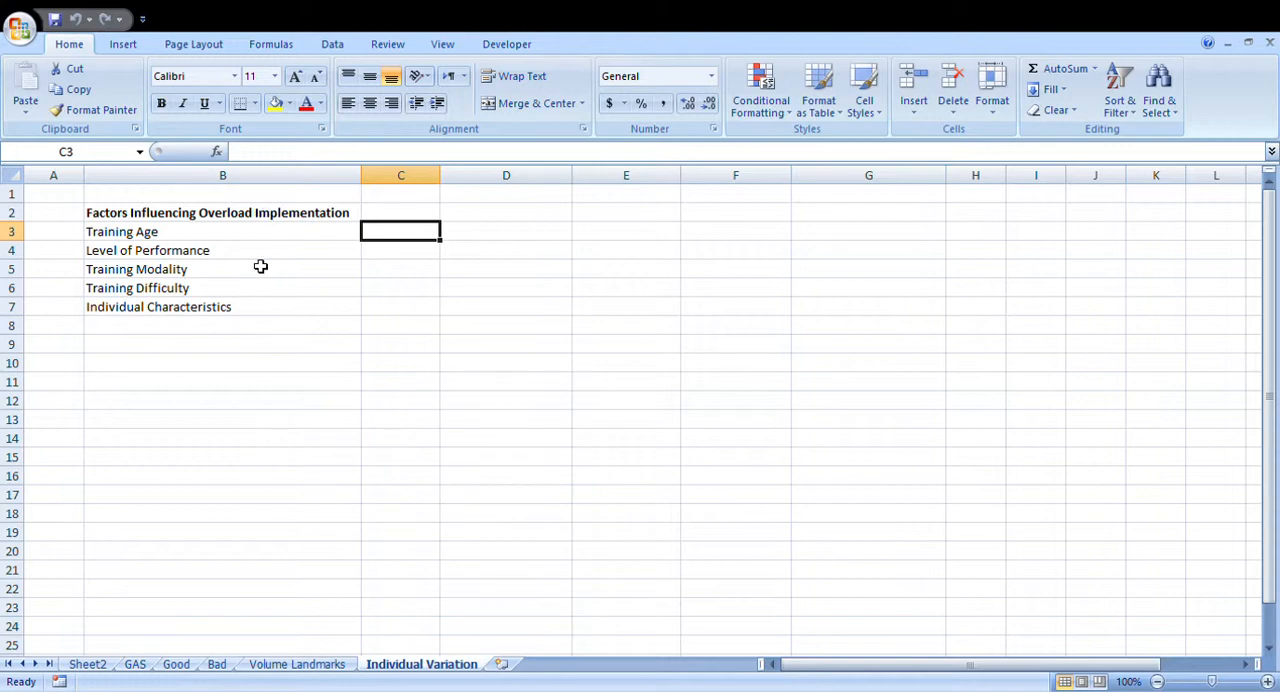
mouse_move(245, 327)
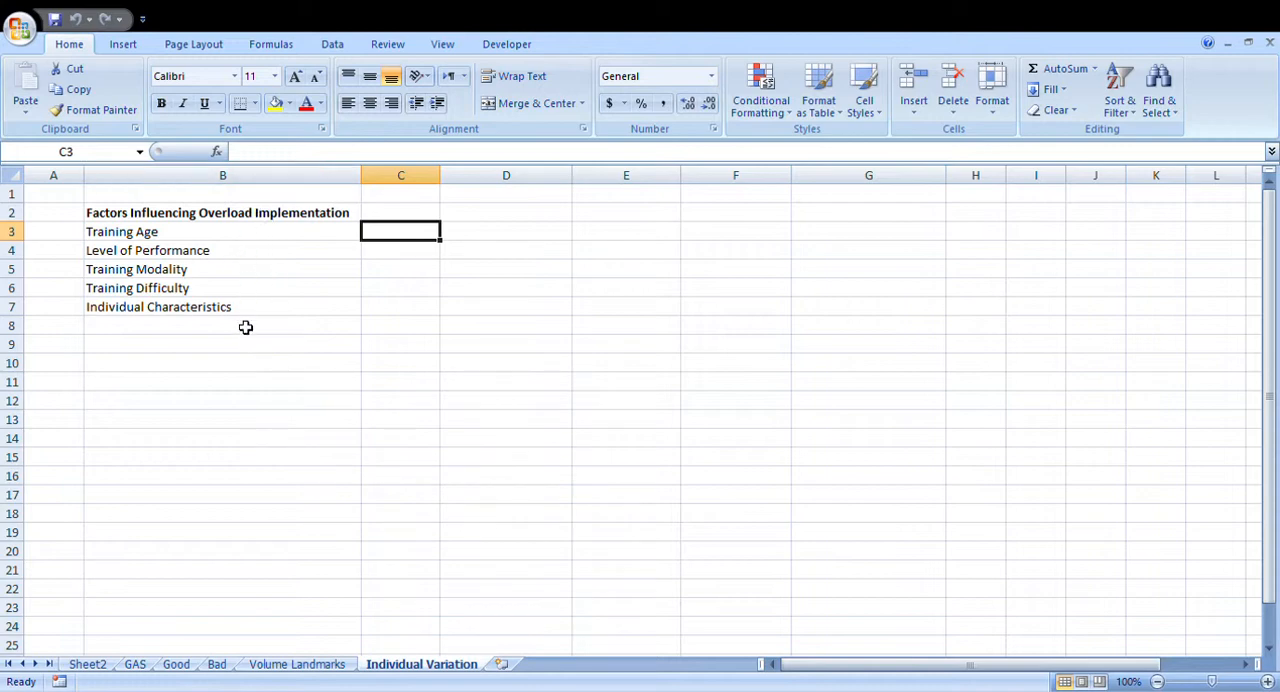
mouse_move(261, 243)
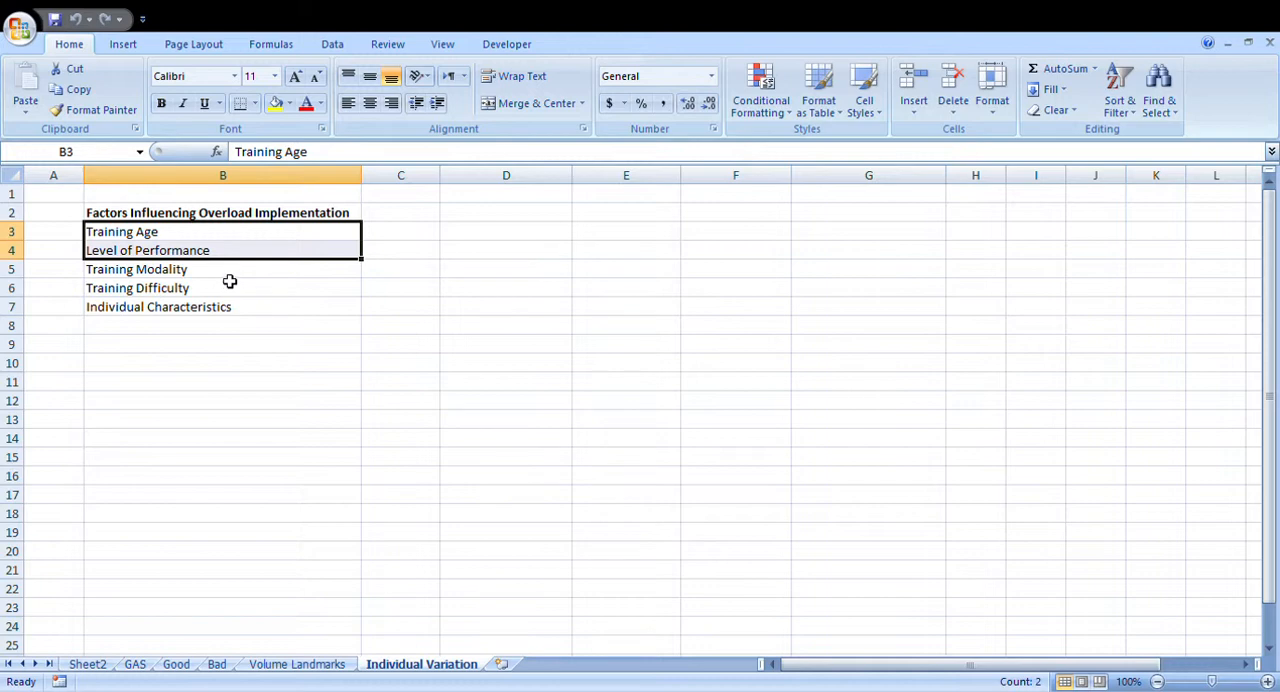
mouse_move(400, 244)
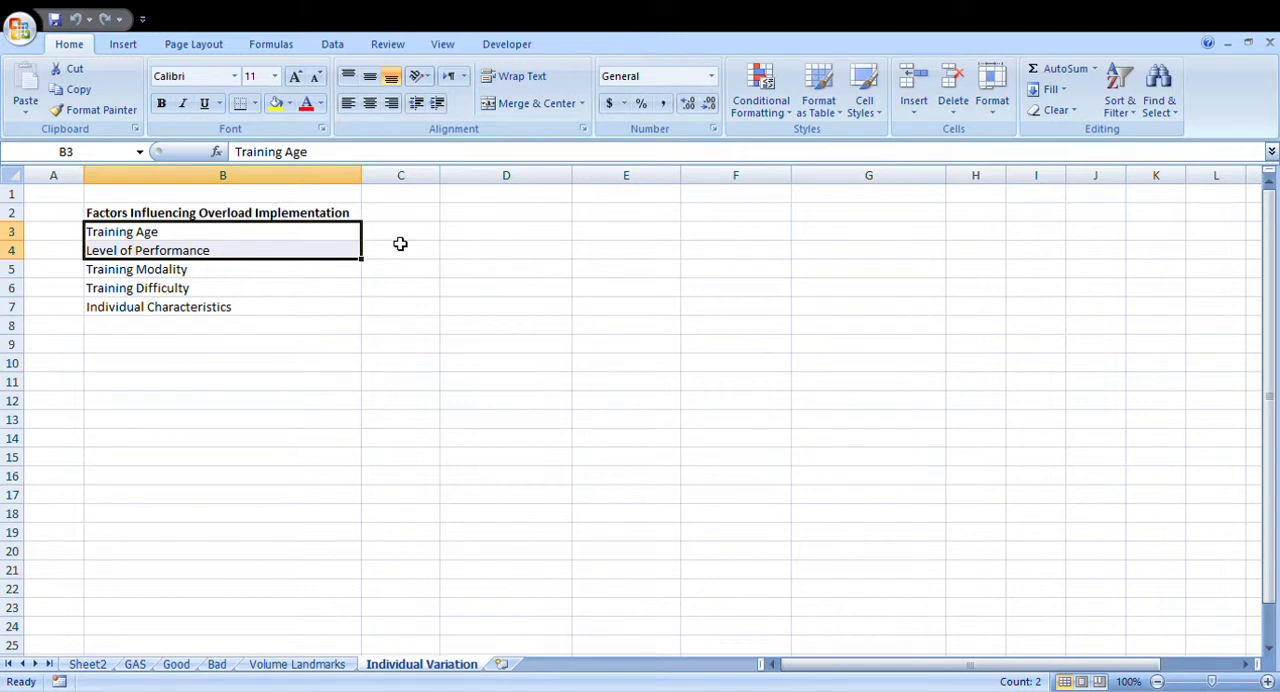
click(400, 231)
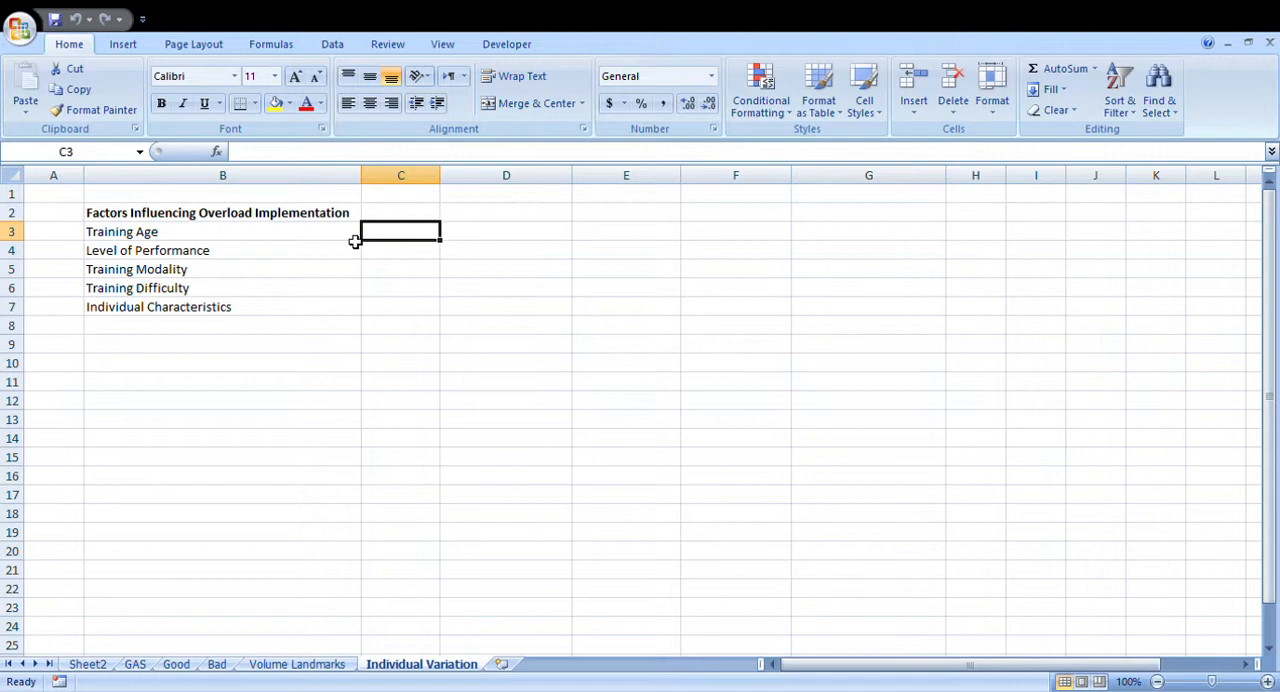
mouse_move(380, 237)
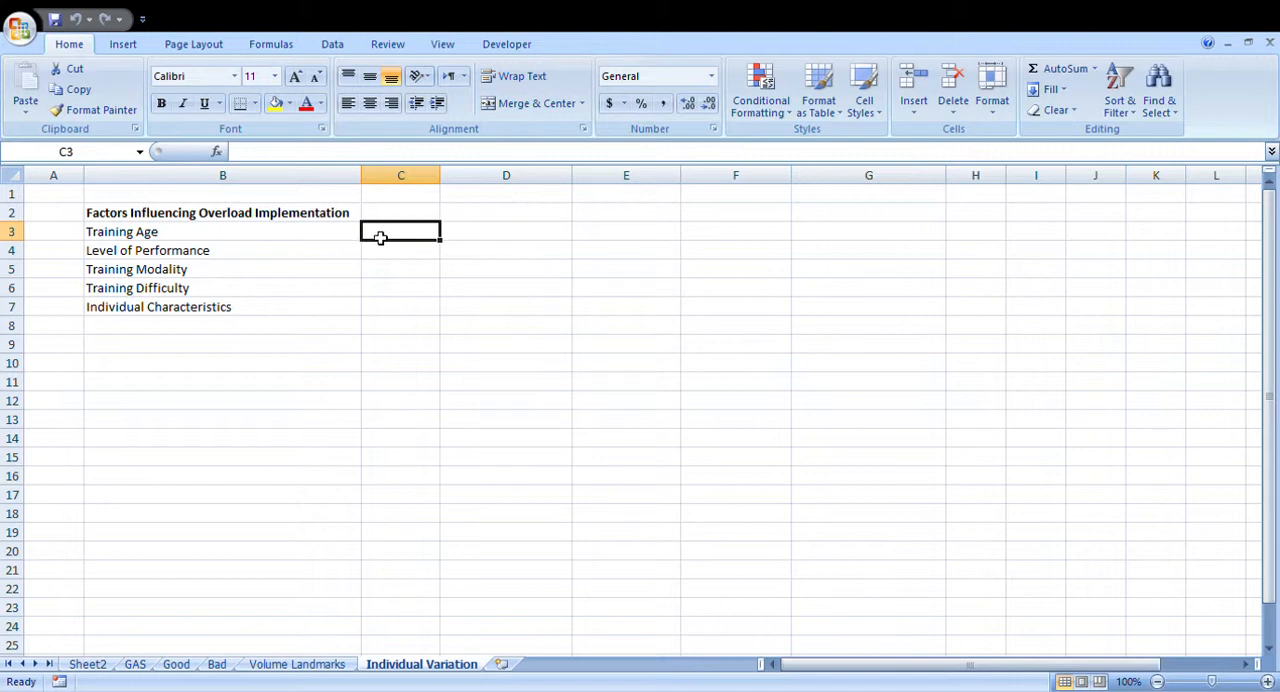
mouse_move(547, 332)
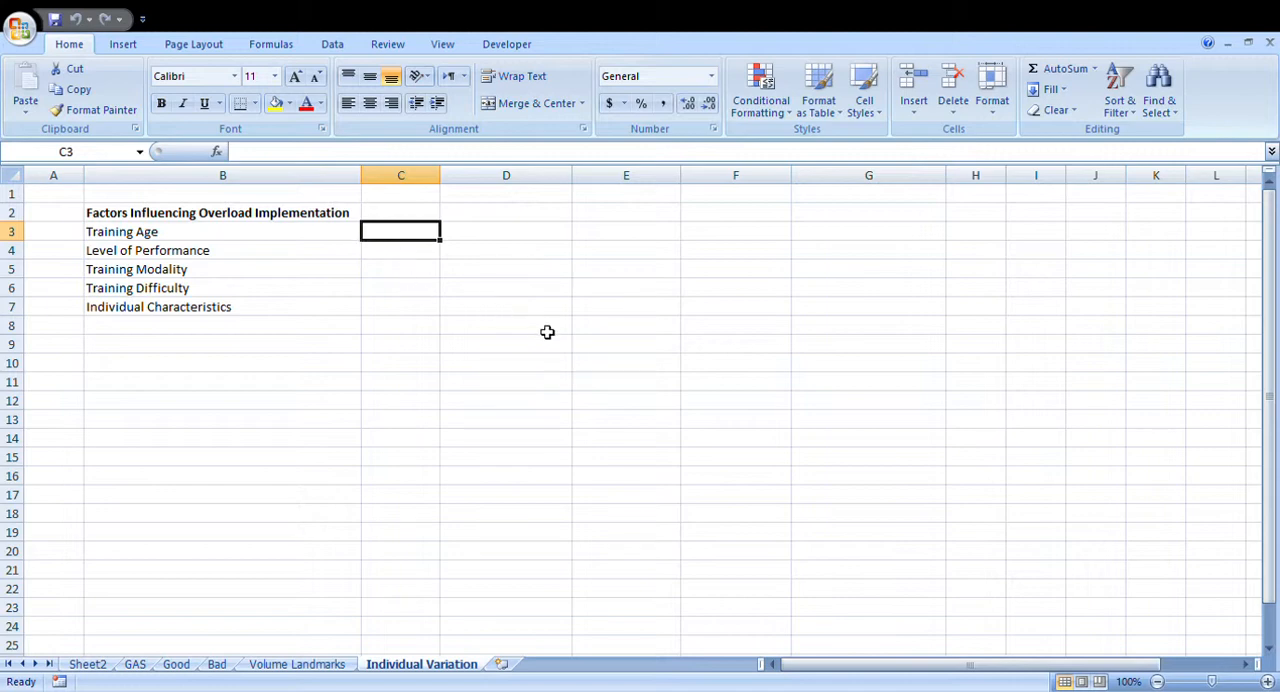